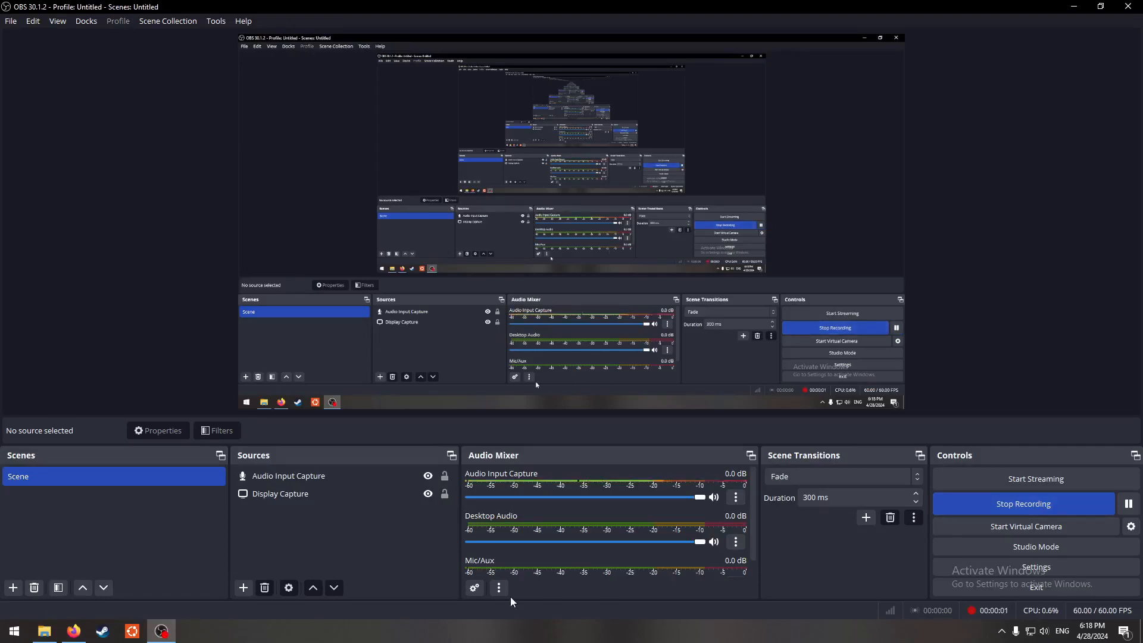
- Bring Firefox forward and open a blank new tab beside the GLFW Getting started guide
{"action": "left_click", "coordinate": [72, 631]}
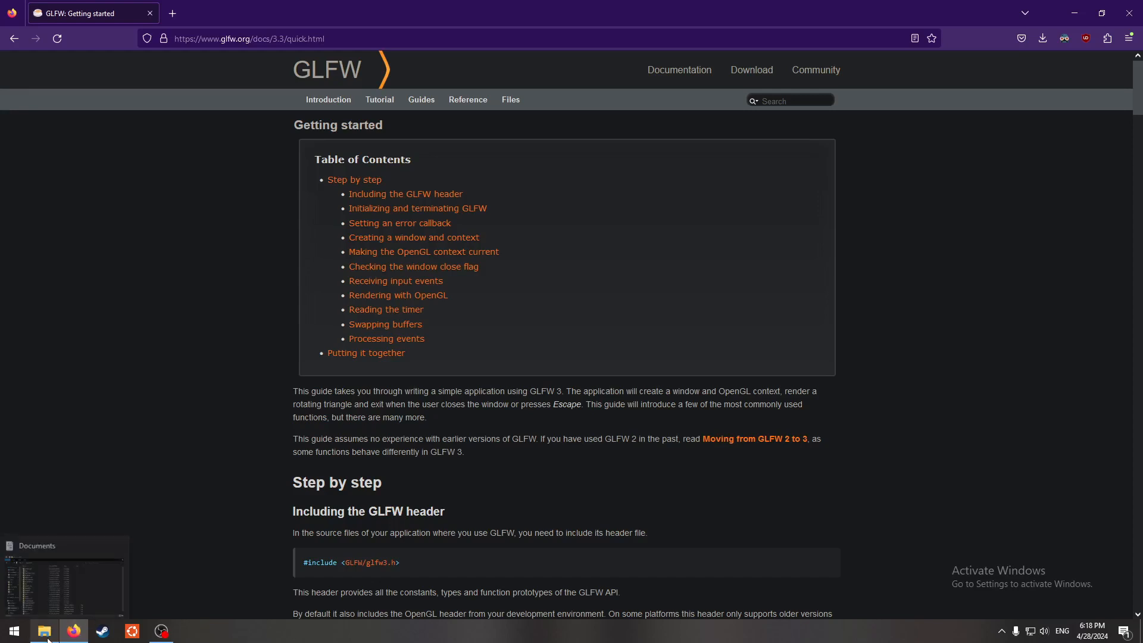
{"action": "mouse_move", "coordinate": [73, 631]}
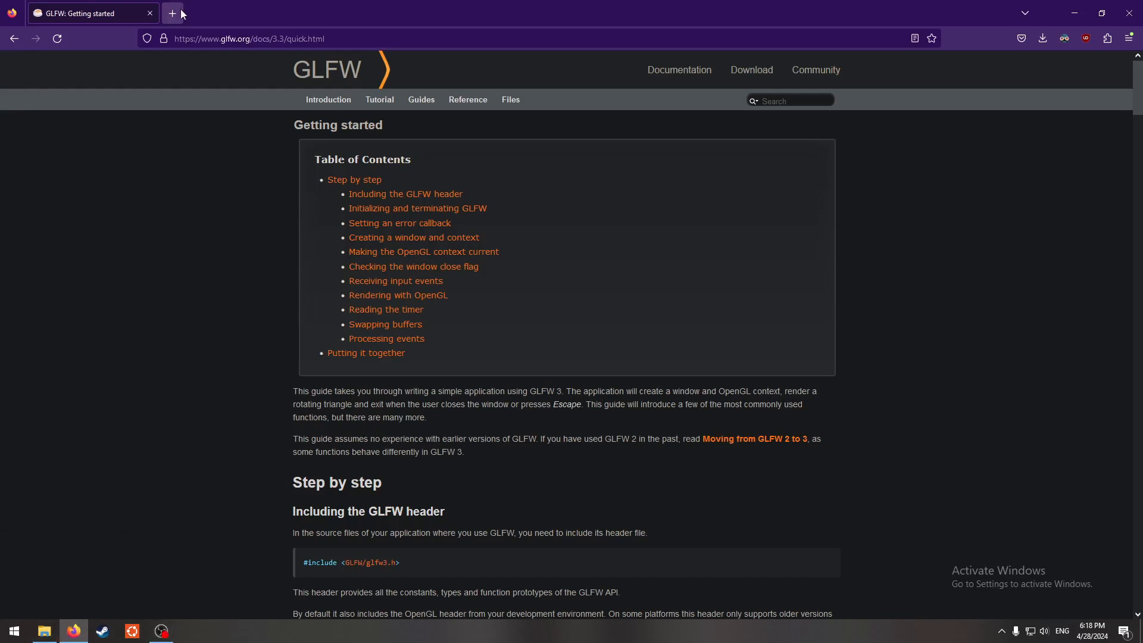
{"action": "left_click", "coordinate": [171, 13]}
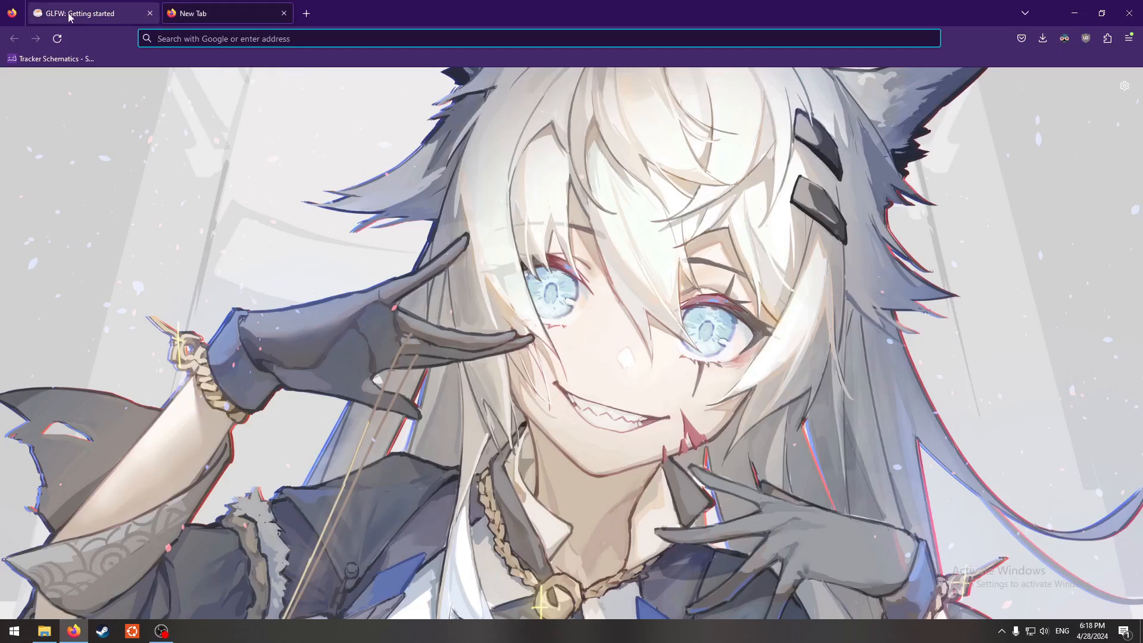
{"action": "left_click", "coordinate": [87, 13]}
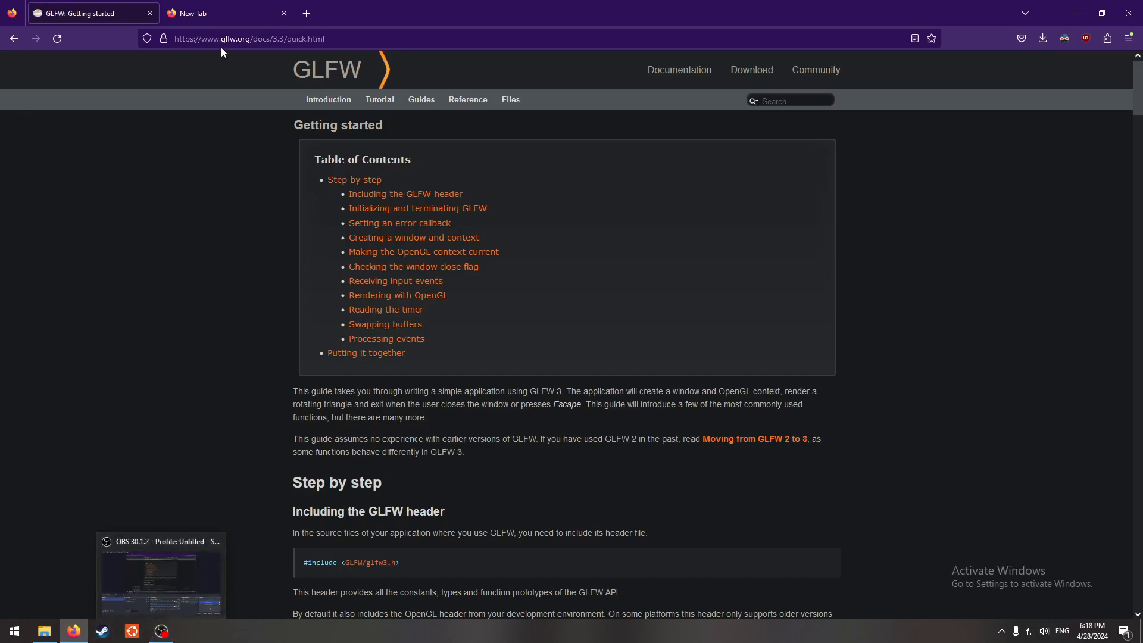
{"action": "left_click", "coordinate": [219, 13]}
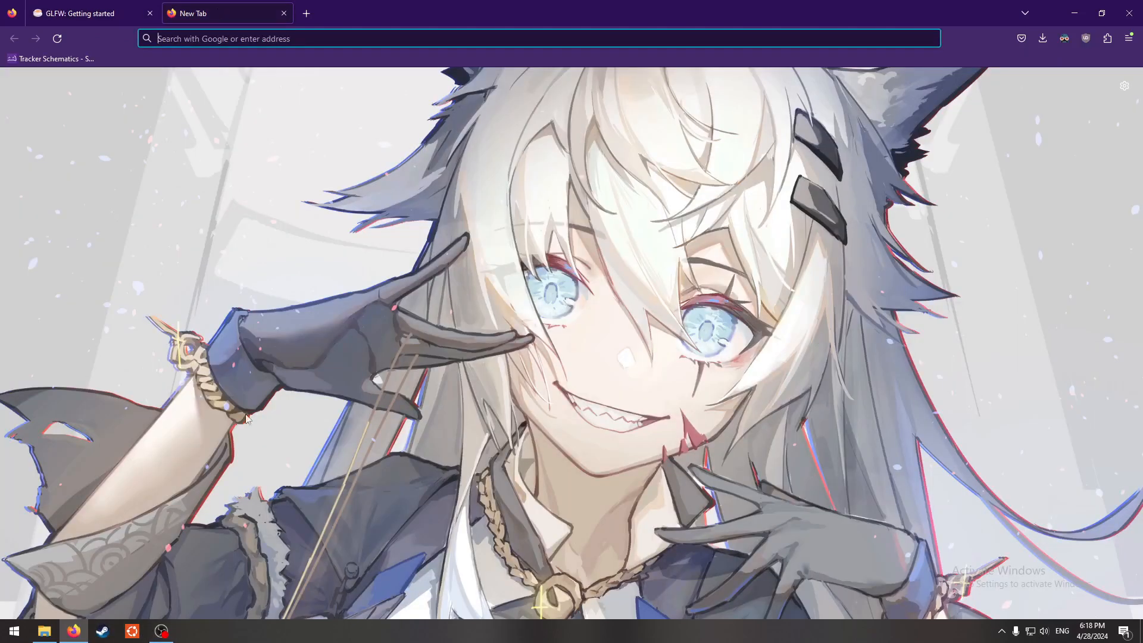
{"action": "mouse_move", "coordinate": [193, 608]}
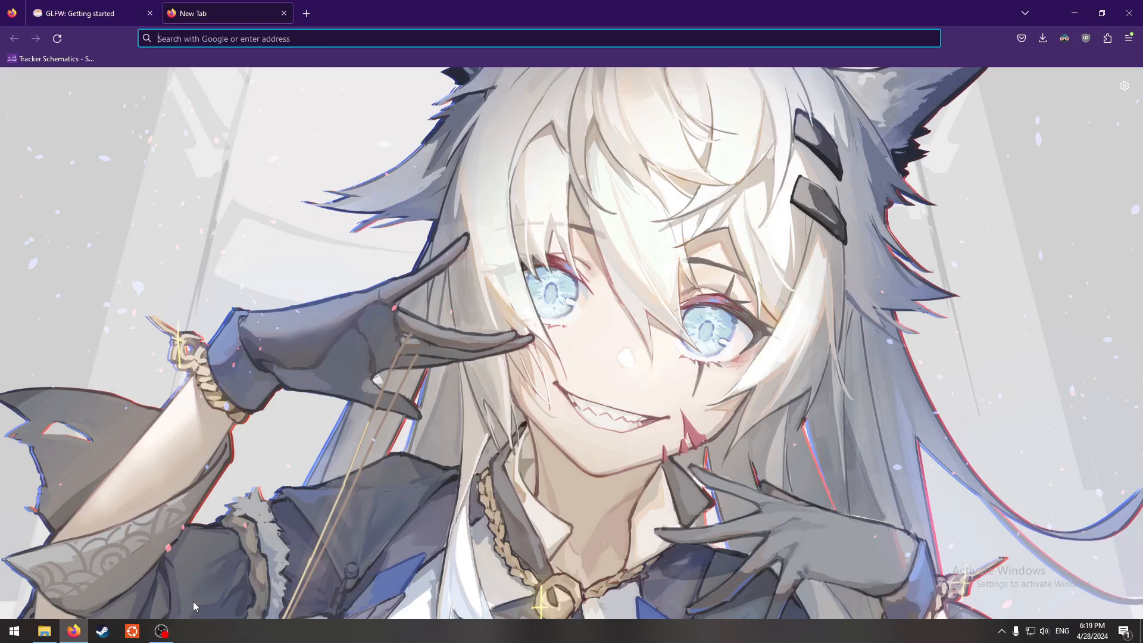
{"action": "mouse_move", "coordinate": [60, 616]}
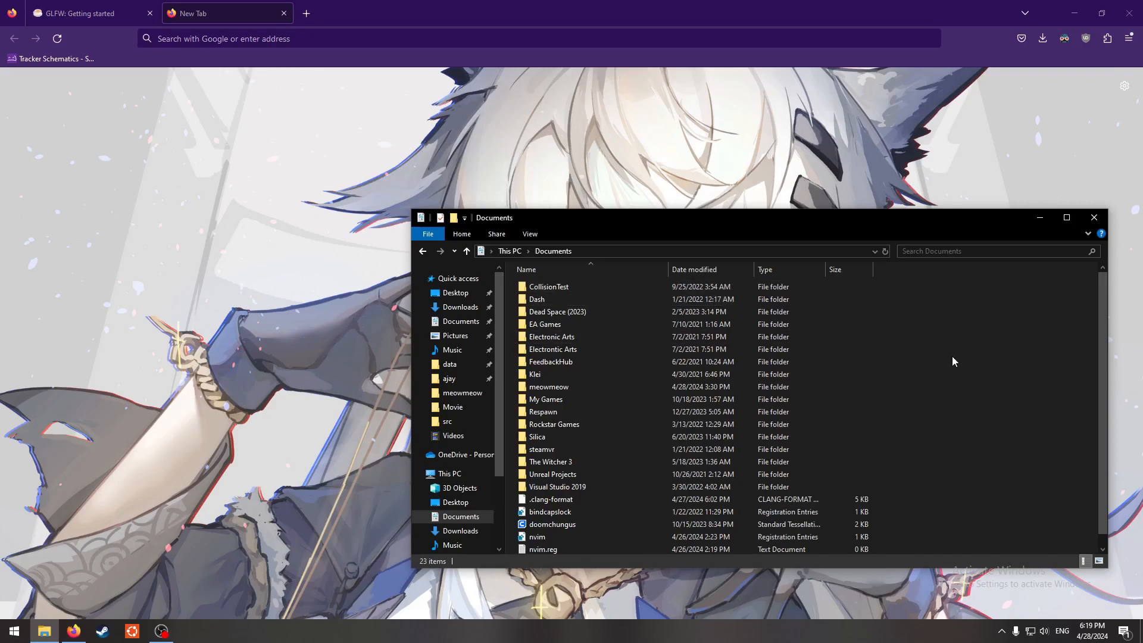
- Create a new folder named nya in Documents and open it
{"action": "right_click", "coordinate": [948, 350]}
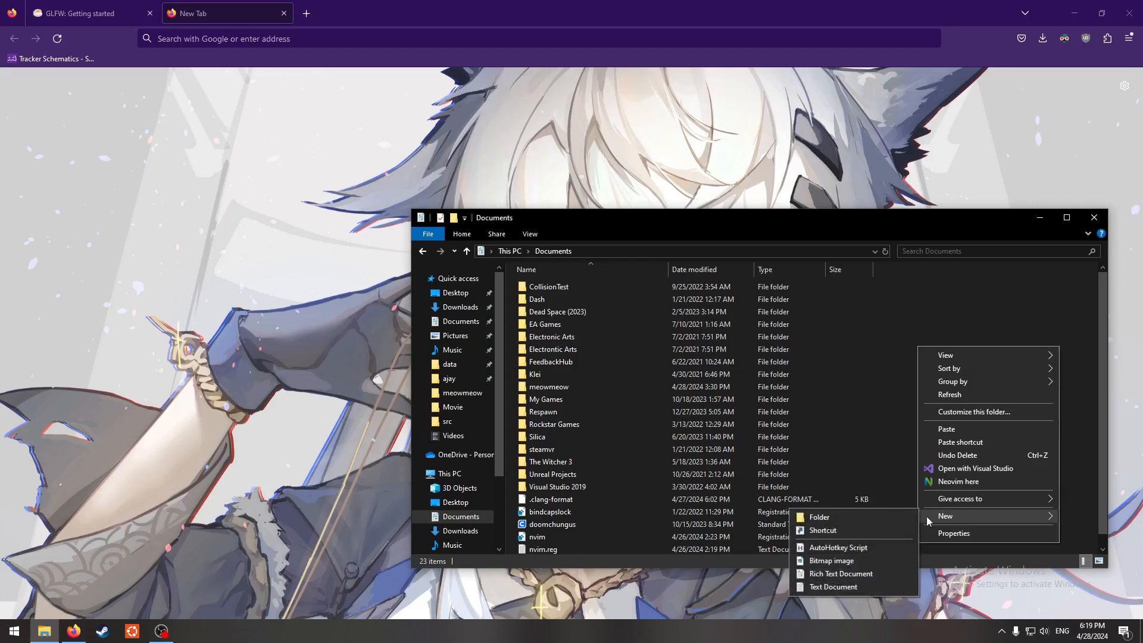
{"action": "left_click", "coordinate": [819, 519]}
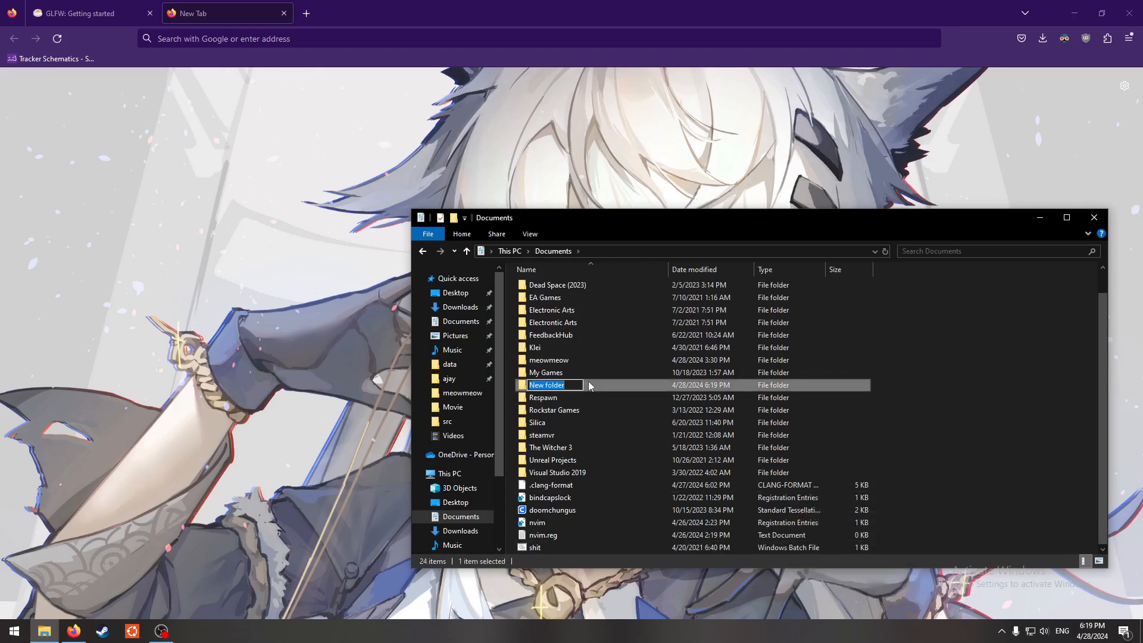
{"action": "type", "text": "nya"}
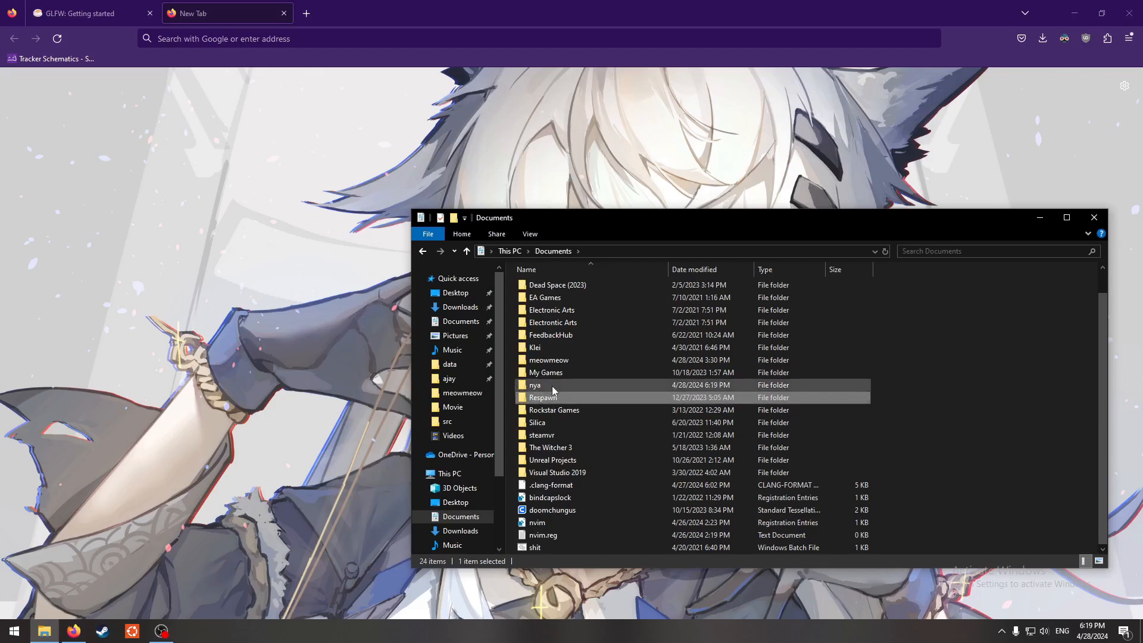
{"action": "double_click", "coordinate": [535, 385]}
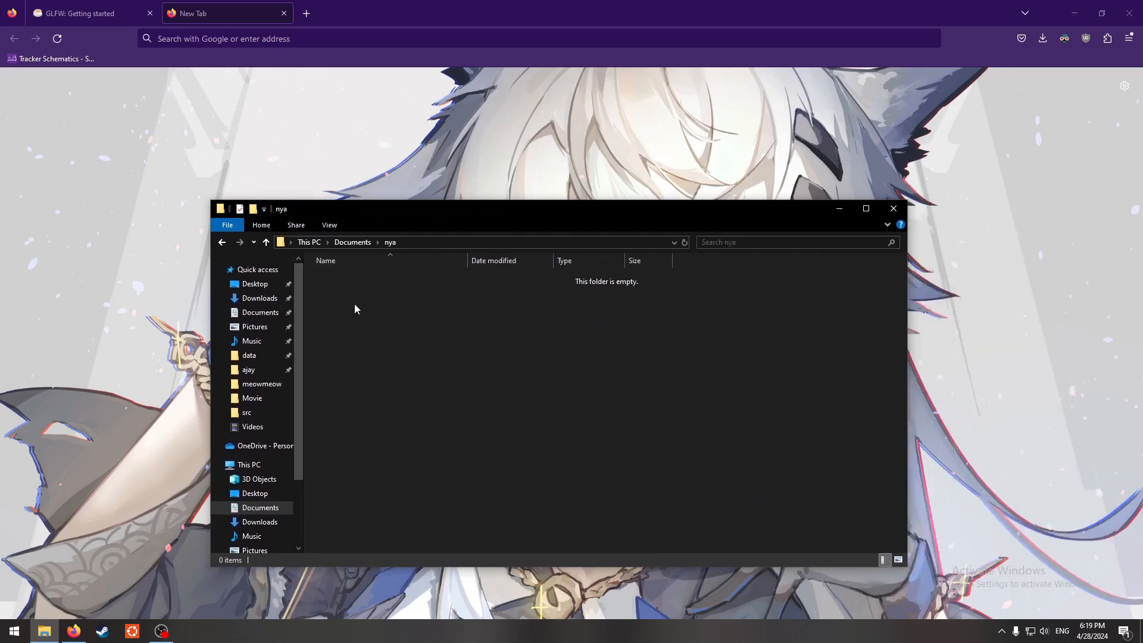
{"action": "mouse_move", "coordinate": [408, 232]}
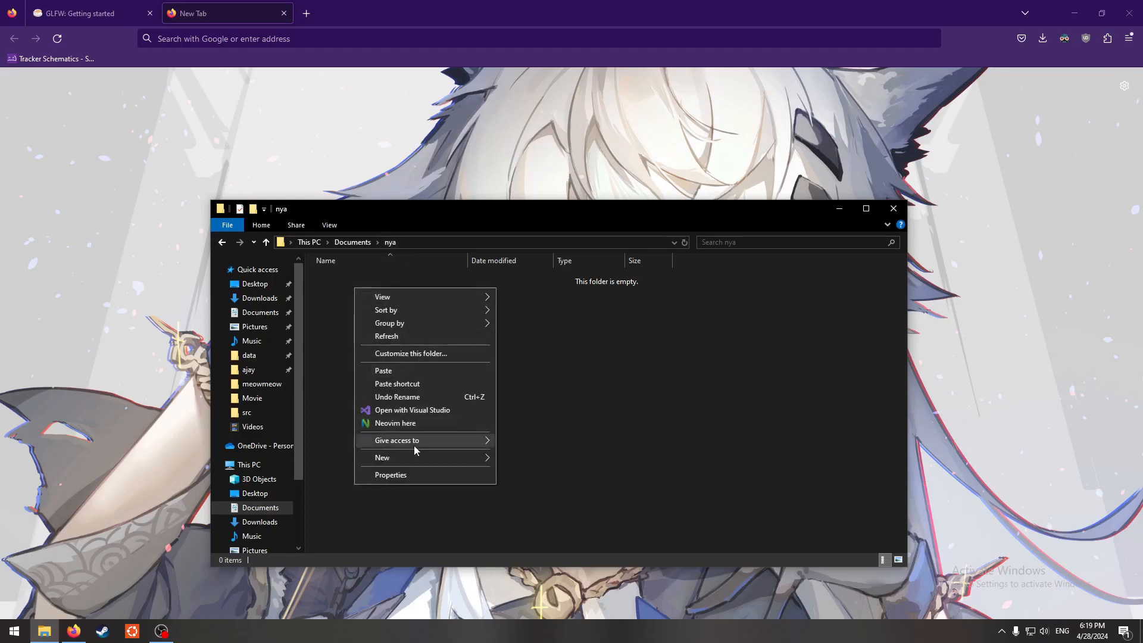
{"action": "mouse_move", "coordinate": [423, 457]}
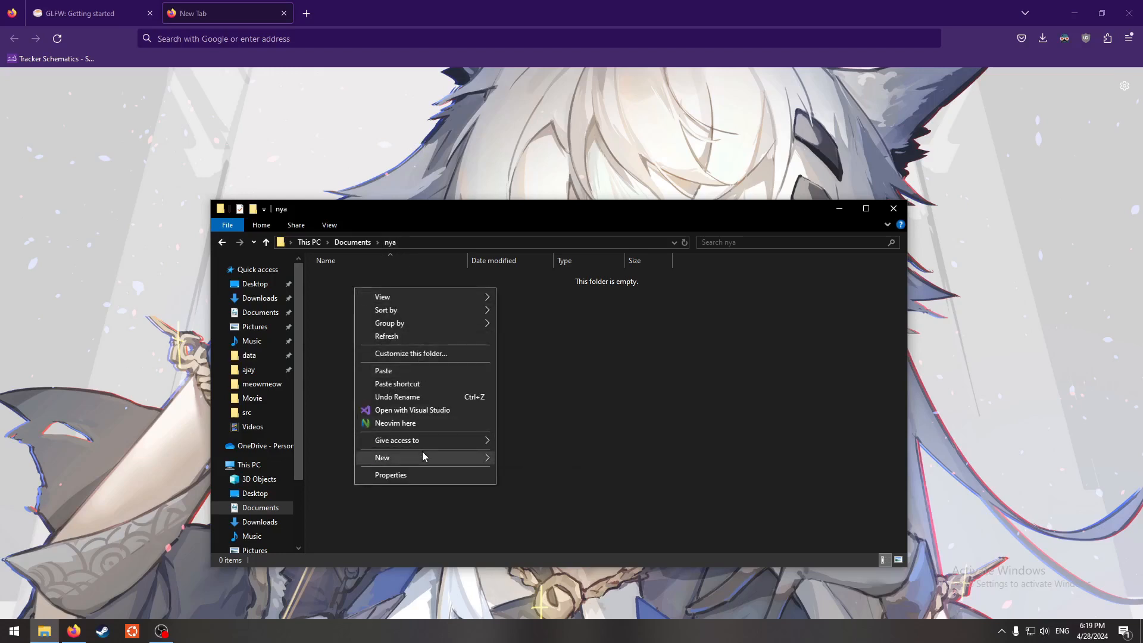
- Create build and libs subfolders inside the nya folder
{"action": "left_click", "coordinate": [382, 458]}
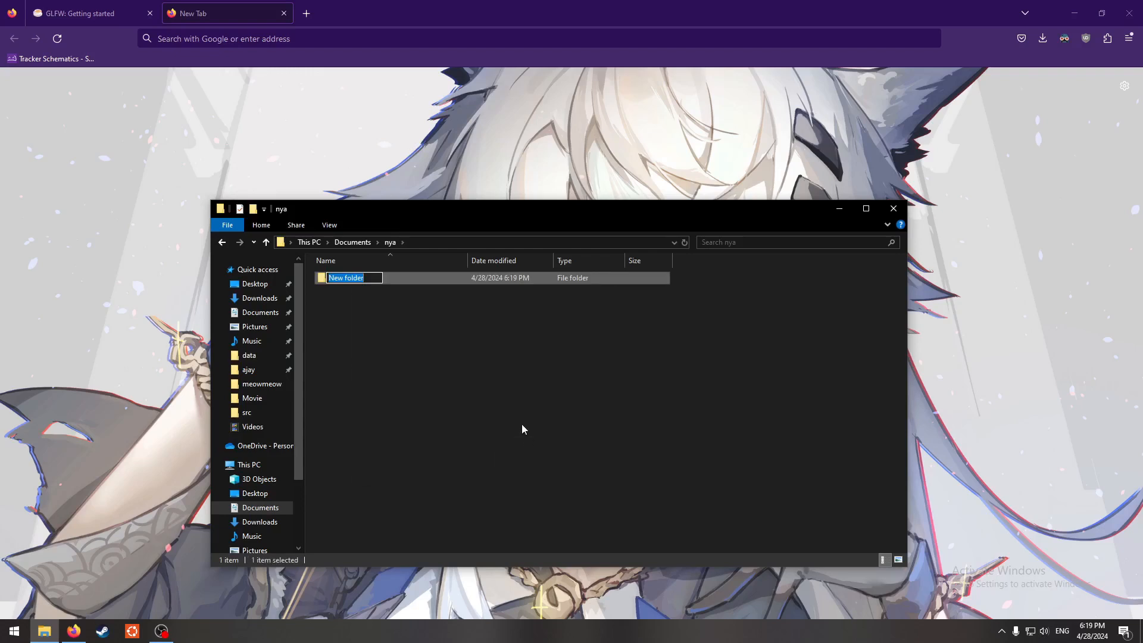
{"action": "type", "text": "build"}
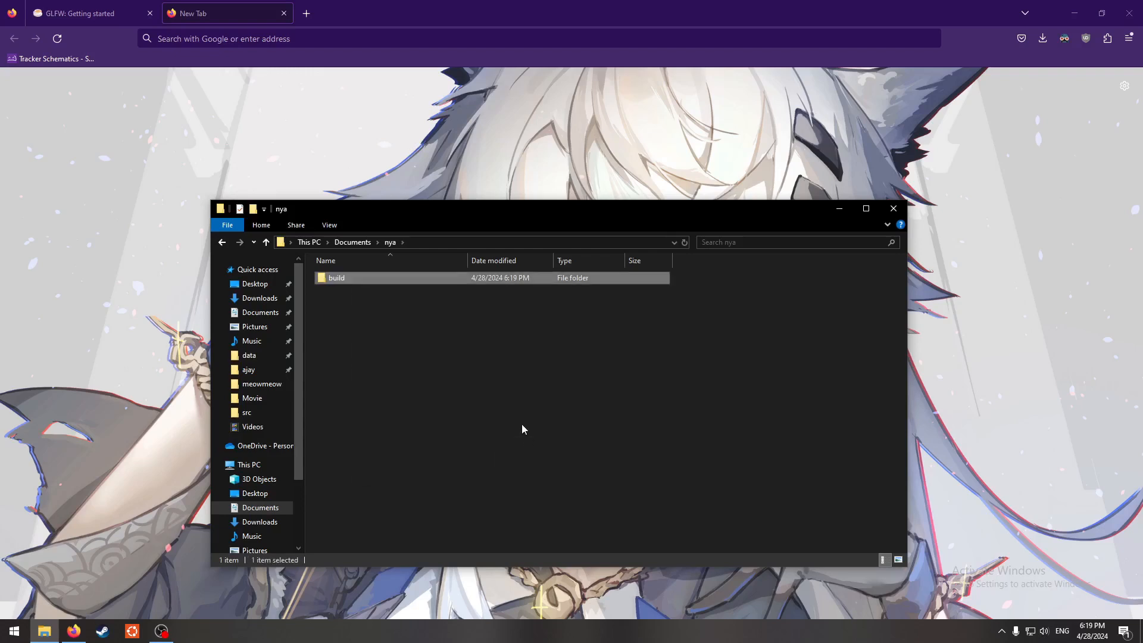
{"action": "right_click", "coordinate": [522, 428]}
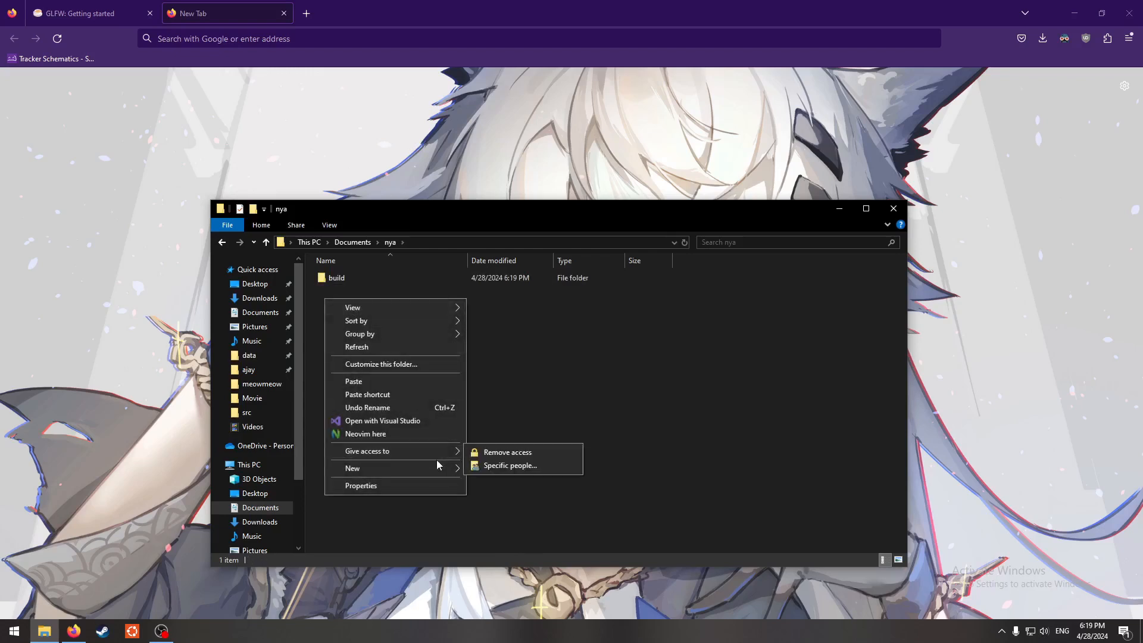
{"action": "left_click", "coordinate": [352, 468]}
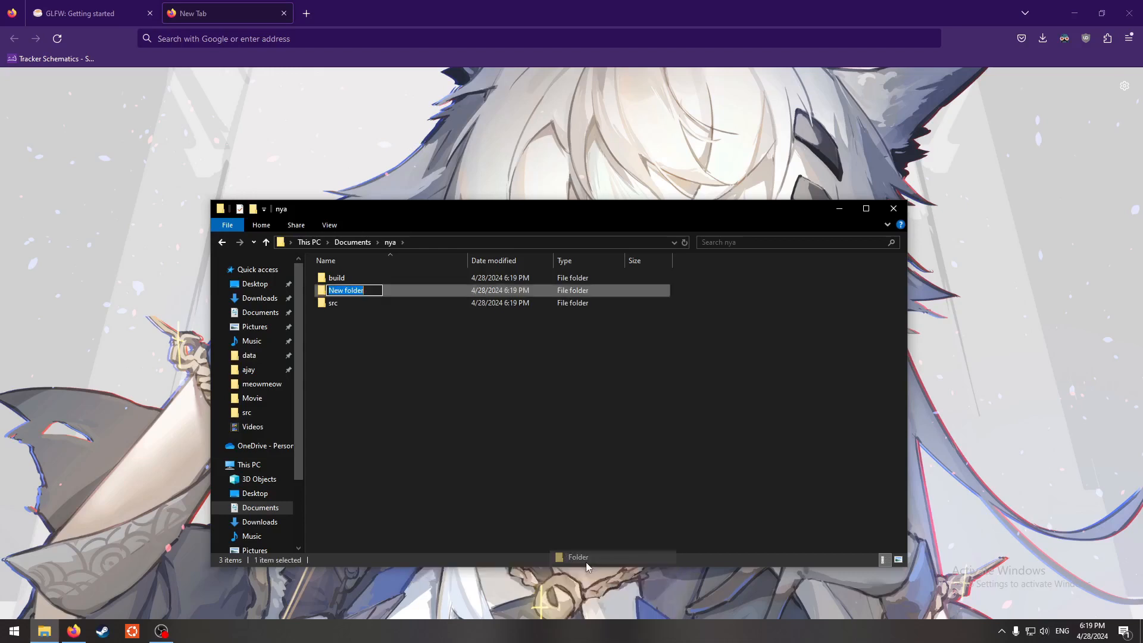
{"action": "type", "text": "libs"}
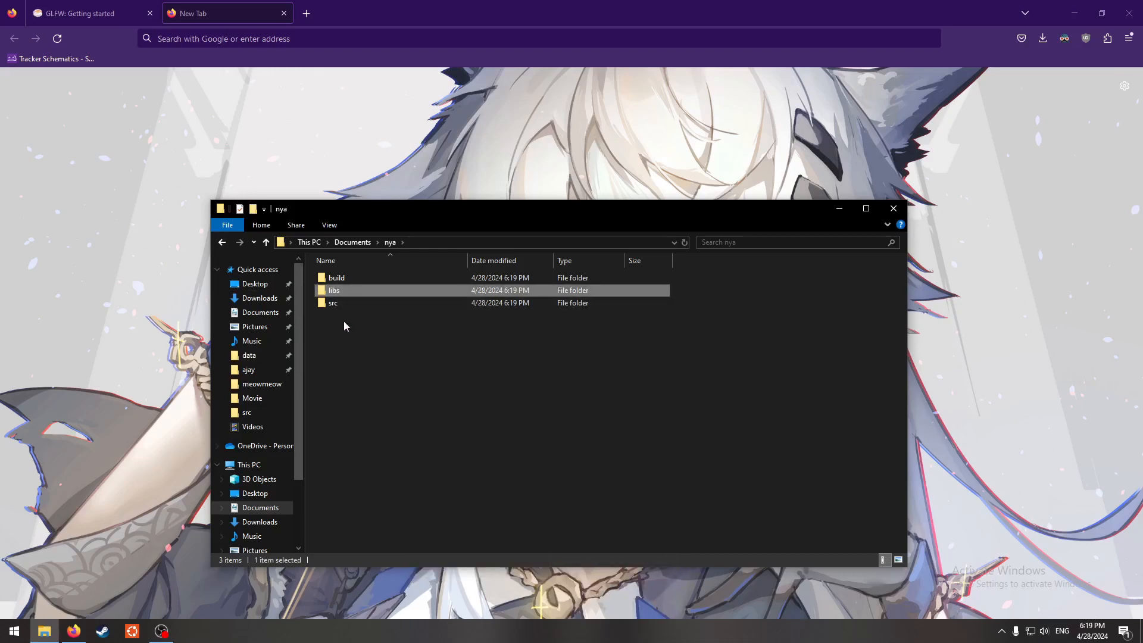
{"action": "double_click", "coordinate": [336, 277]}
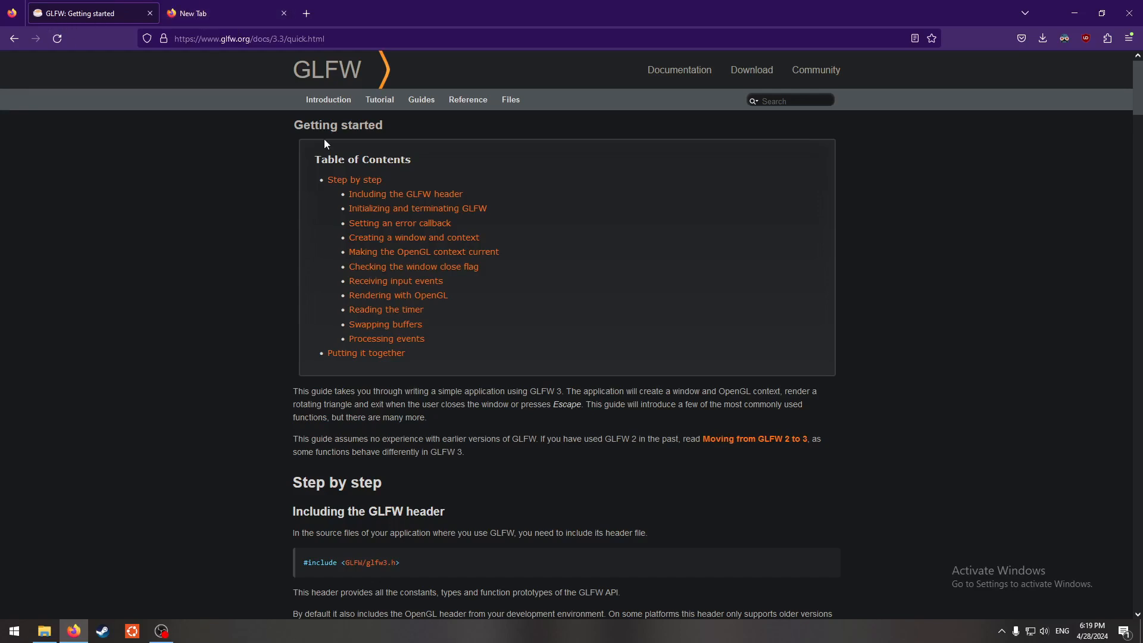
{"action": "mouse_move", "coordinate": [183, 303]}
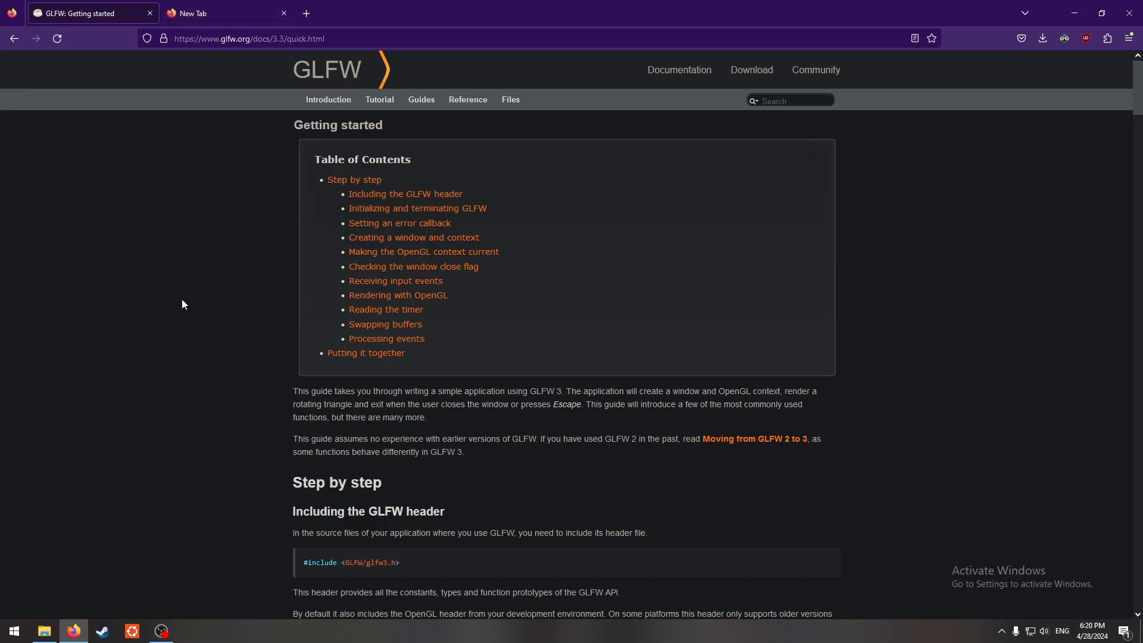
- Search the web for 'glfw github' in the new tab and open the glfw/glfw repository
{"action": "scroll", "scroll_direction": "down", "scroll_amount": 3}
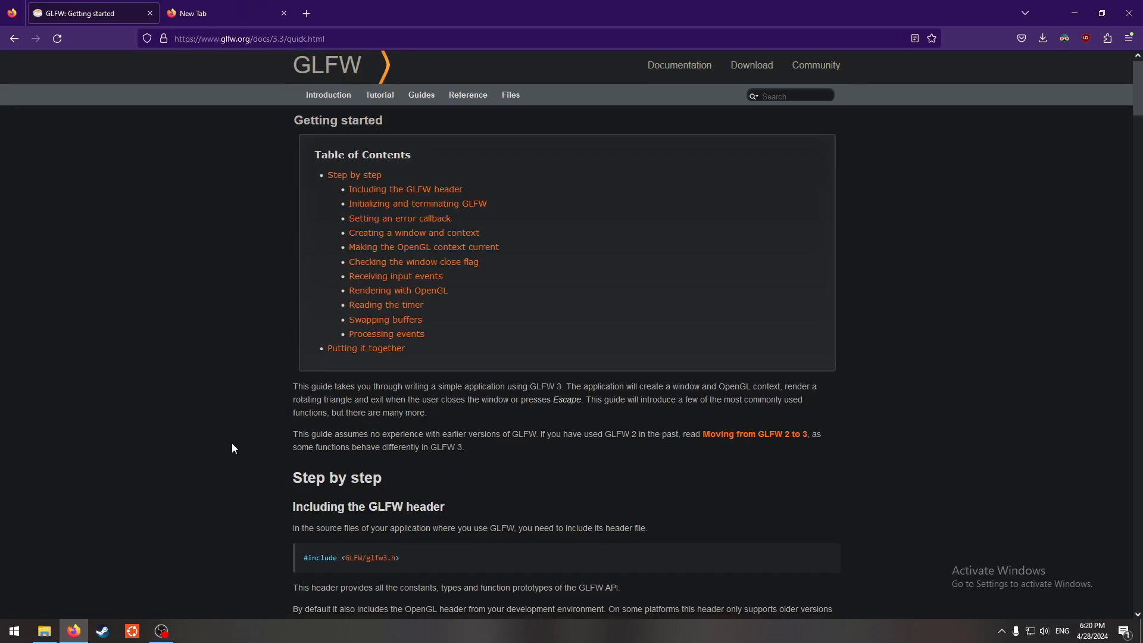
{"action": "scroll", "scroll_direction": "down", "scroll_amount": 3}
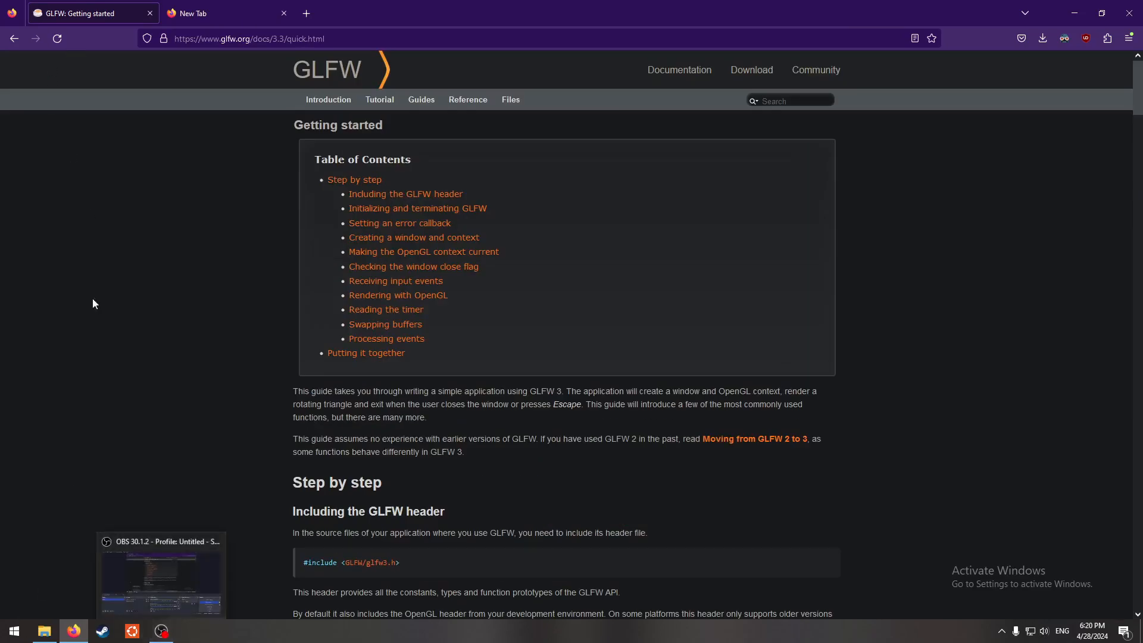
{"action": "left_click", "coordinate": [219, 13]}
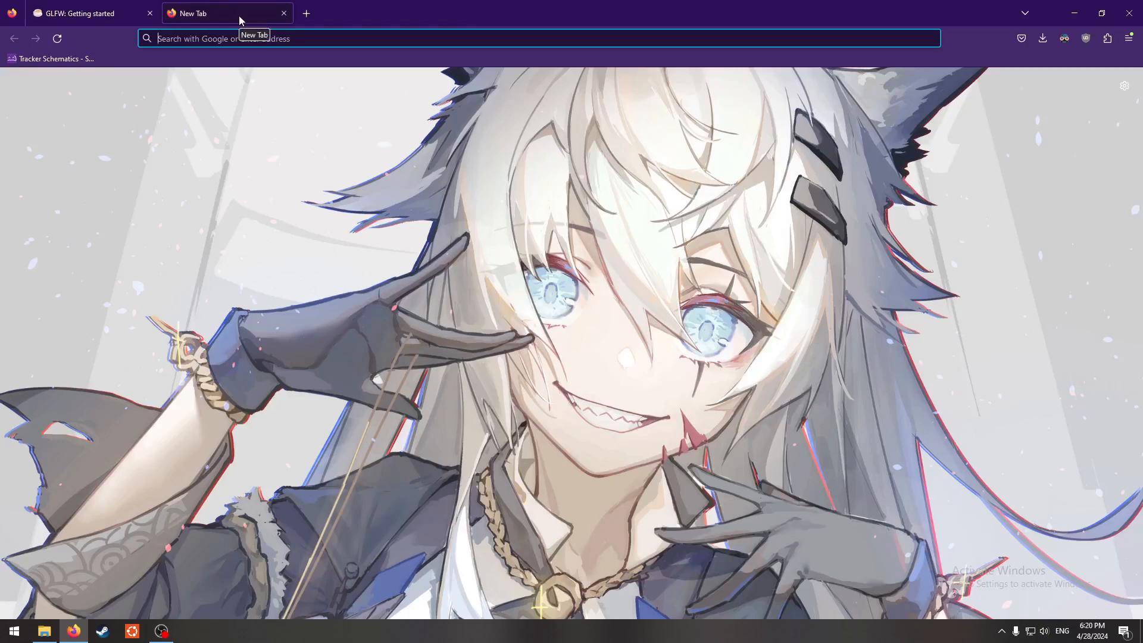
{"action": "type", "text": "glfw"}
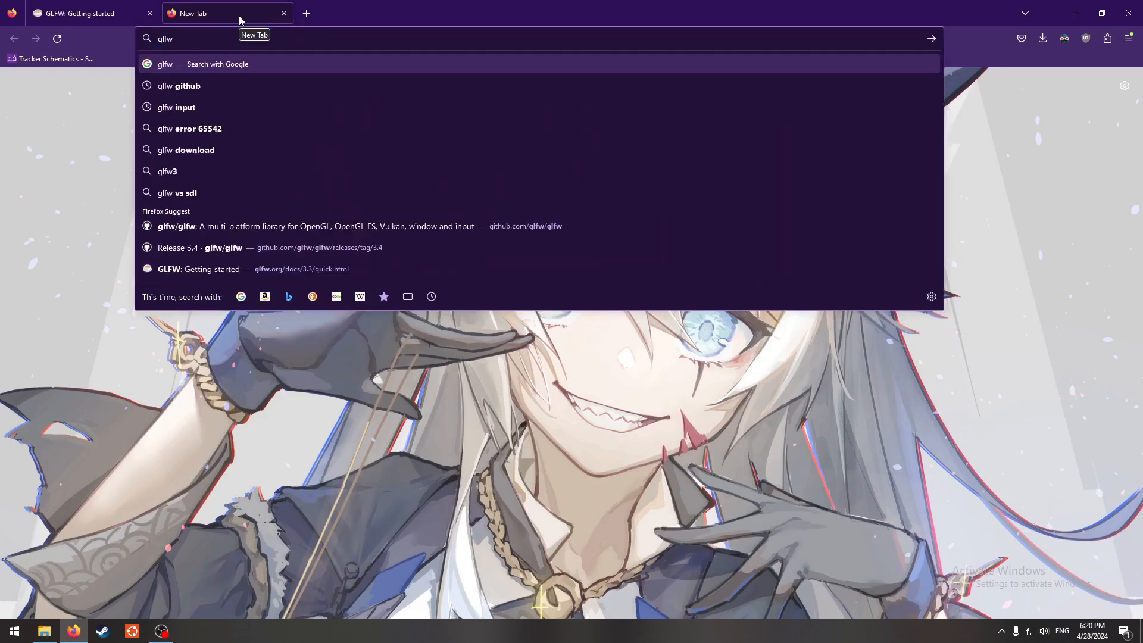
{"action": "left_click", "coordinate": [188, 86]}
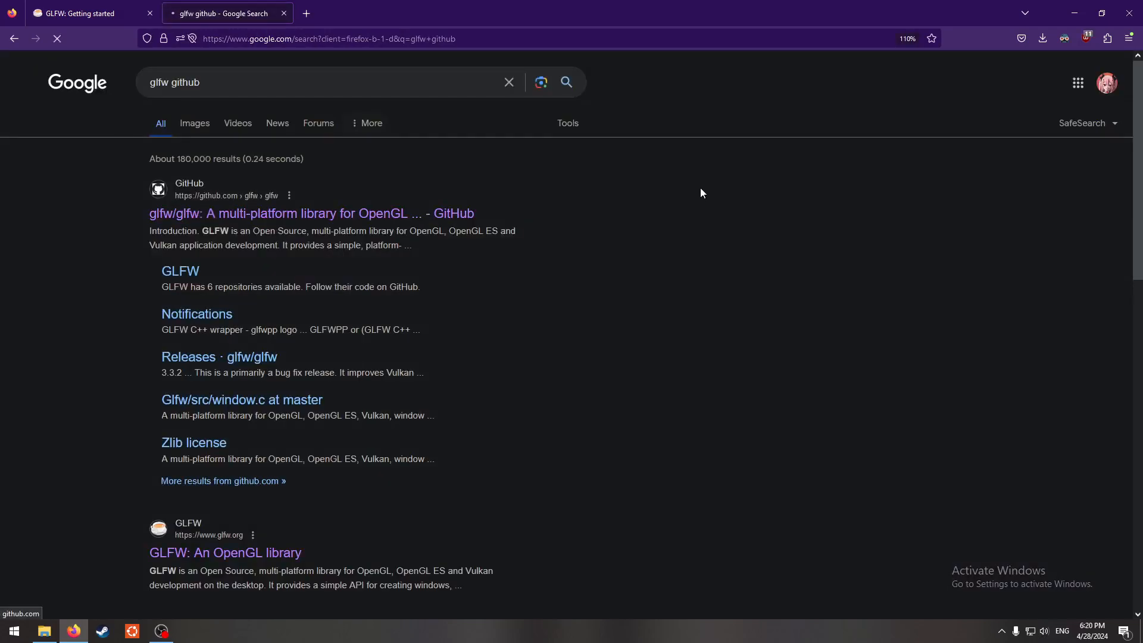
{"action": "left_click", "coordinate": [310, 213]}
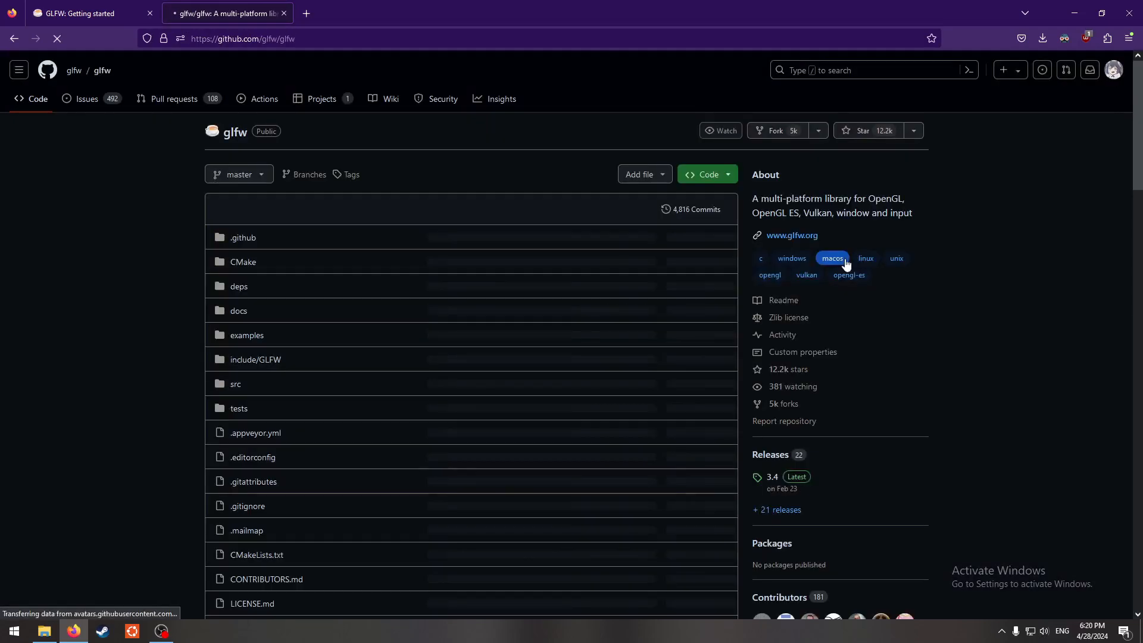
- Open the 3.4 release page and download glfw-3.4.bin.WIN64.zip from its assets
{"action": "scroll", "scroll_direction": "down", "scroll_amount": 3}
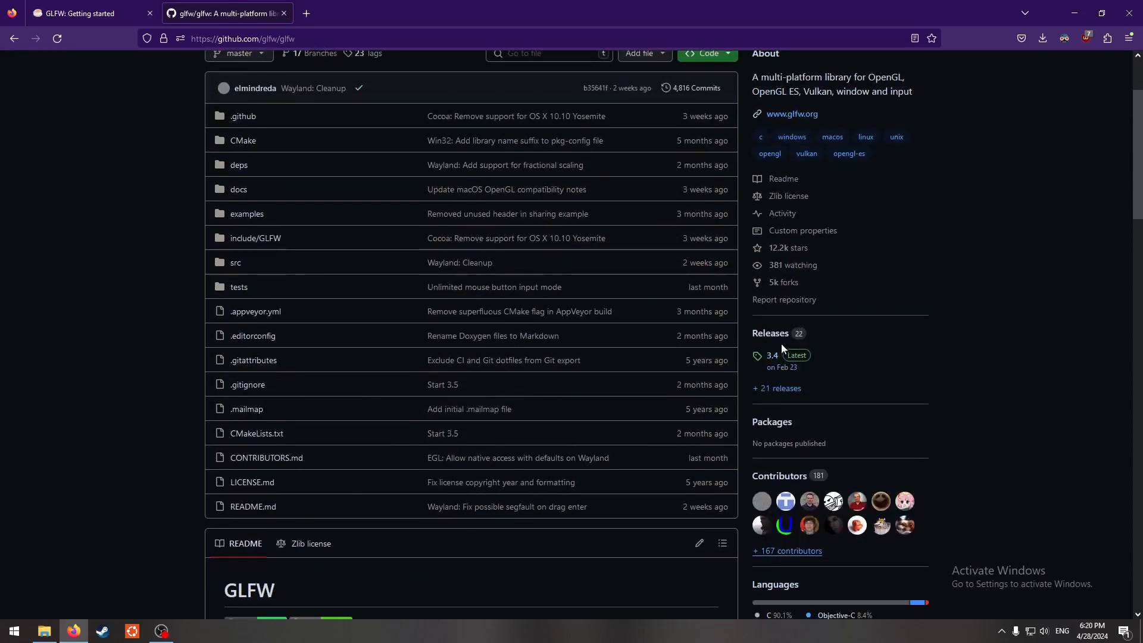
{"action": "left_click", "coordinate": [770, 356]}
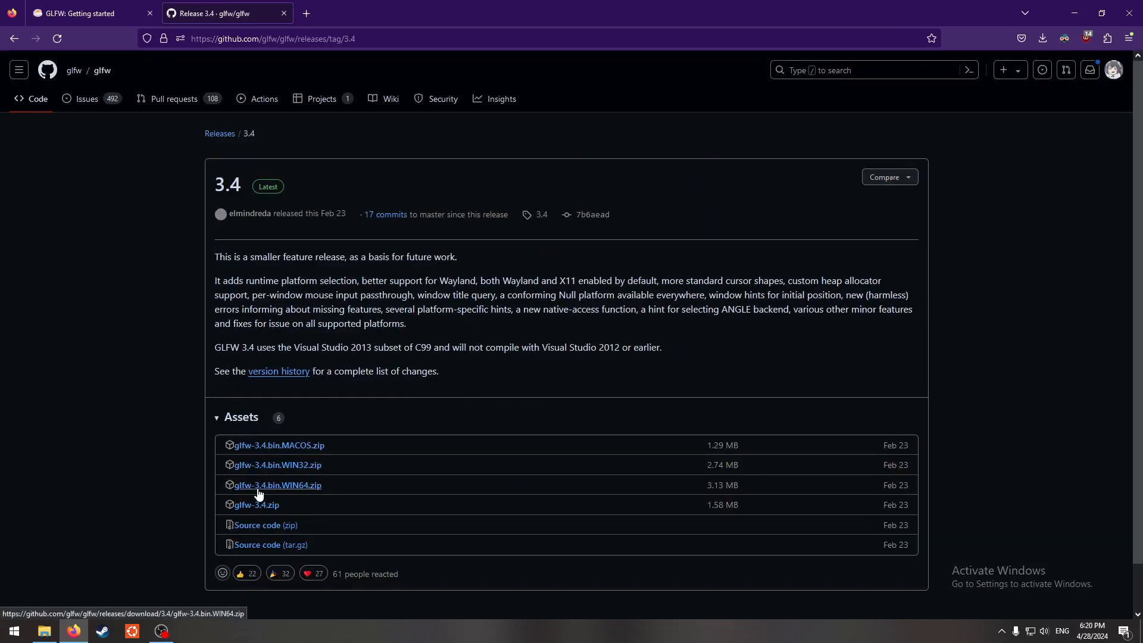
{"action": "left_click", "coordinate": [1042, 38]}
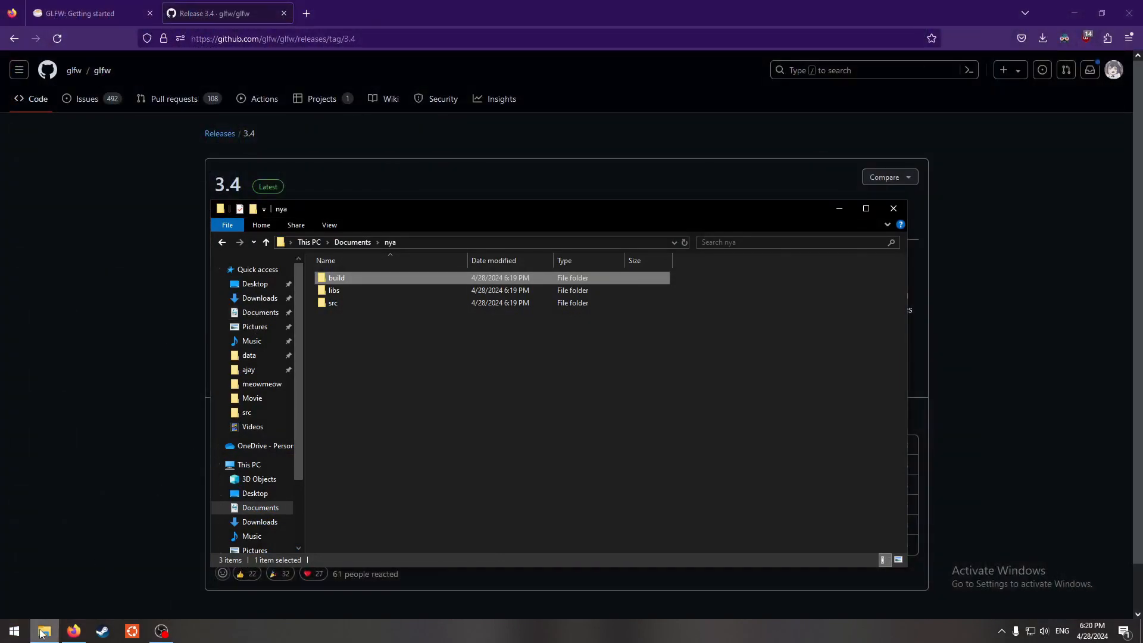
- Create a glfw folder inside libs and open it
{"action": "right_click", "coordinate": [44, 631]}
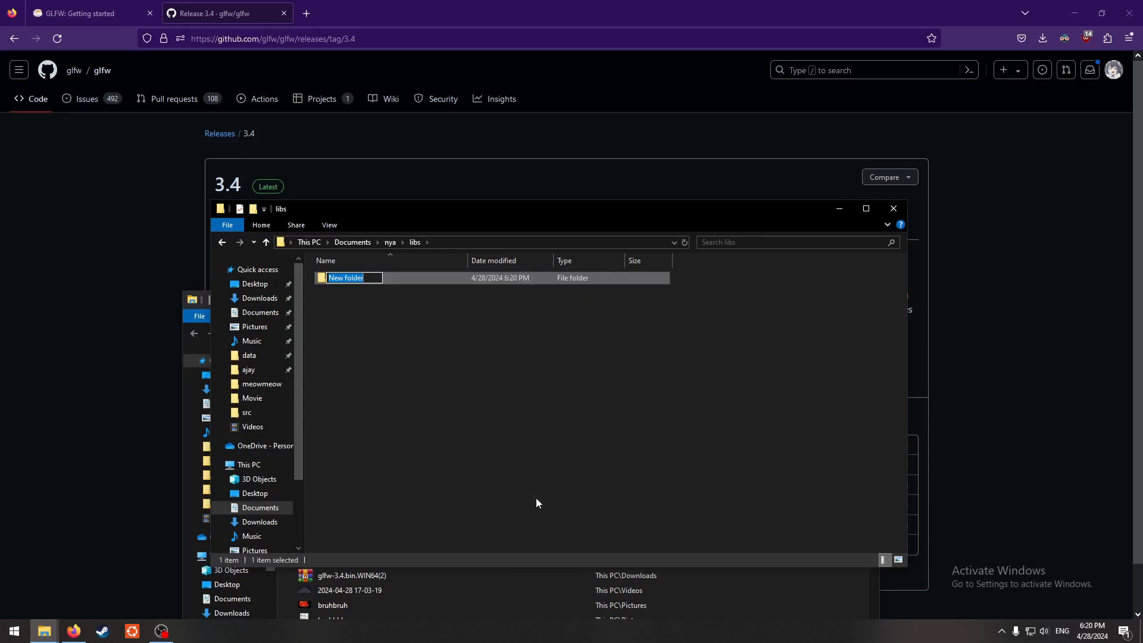
{"action": "type", "text": "glfw"}
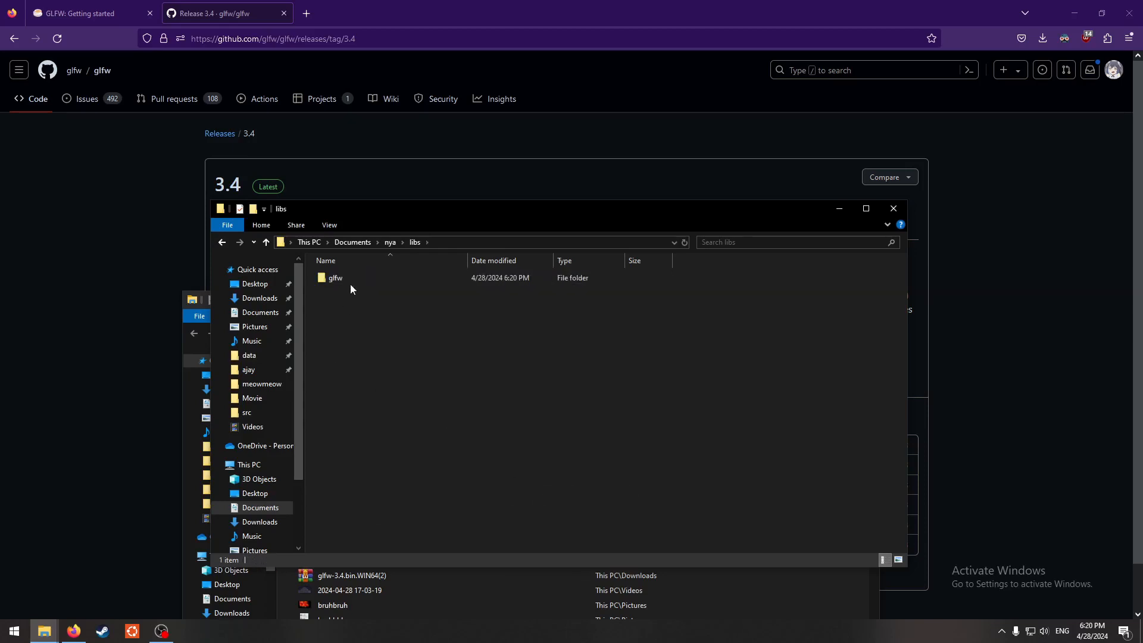
{"action": "double_click", "coordinate": [334, 277]}
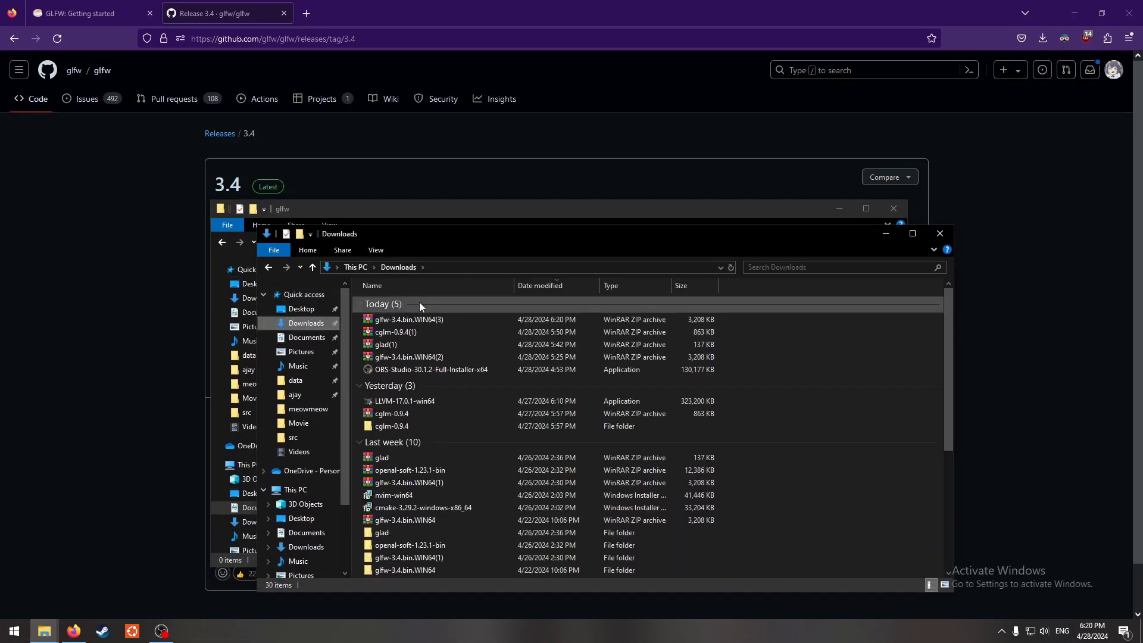
- Copy the GLFW include folder from the downloaded 3.4 binaries into libs\glfw and return to nya
{"action": "scroll", "scroll_direction": "down", "scroll_amount": 3}
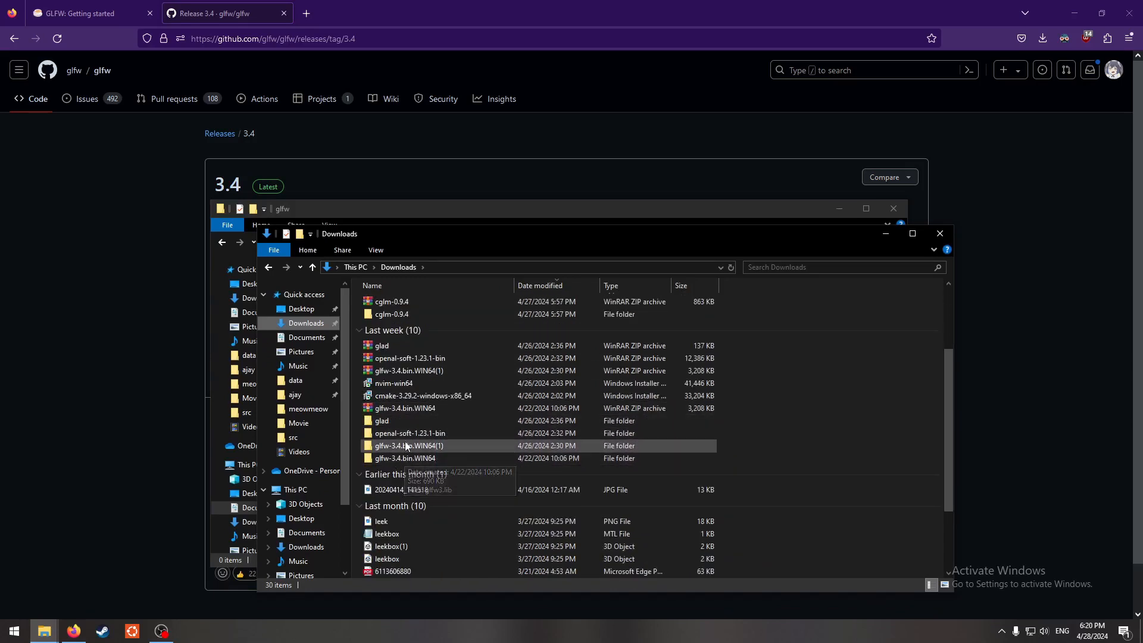
{"action": "double_click", "coordinate": [408, 445]}
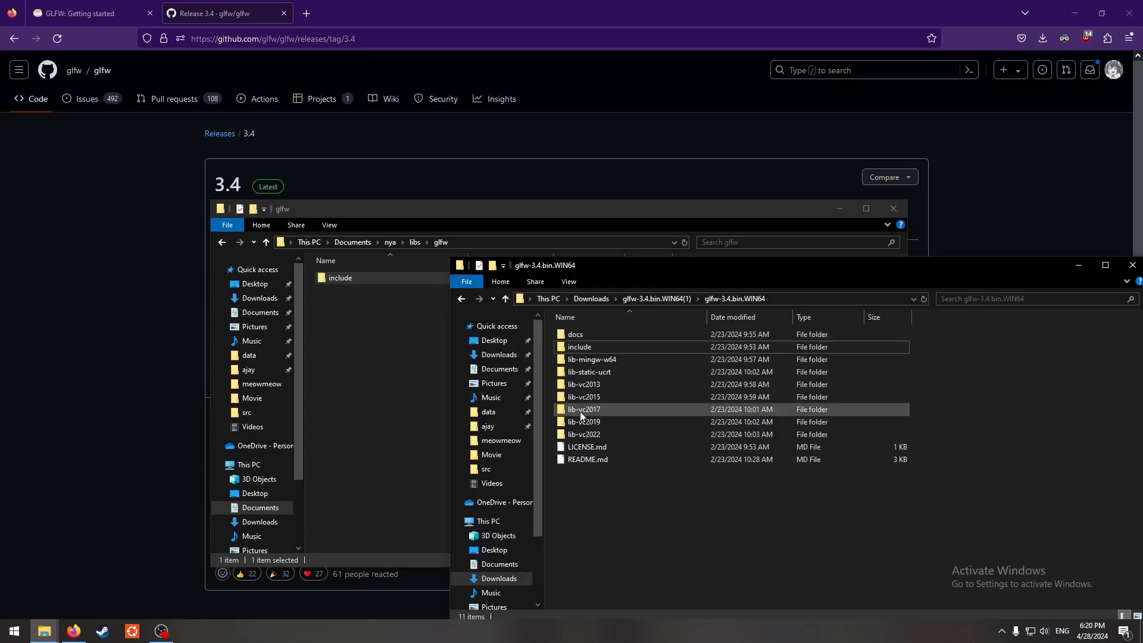
{"action": "double_click", "coordinate": [583, 421]}
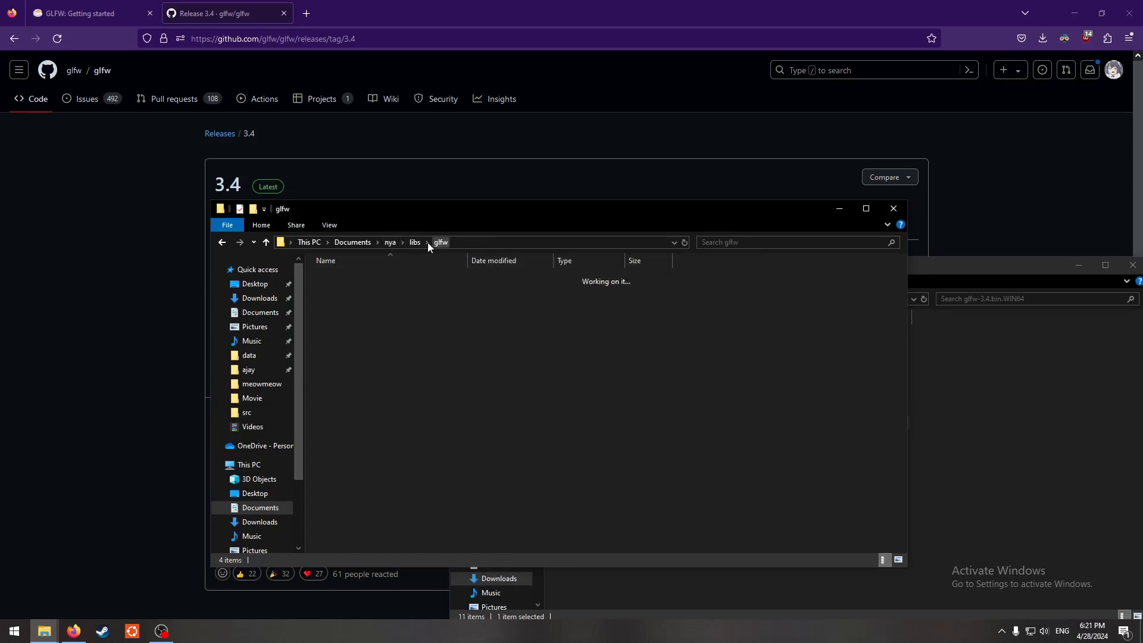
{"action": "left_click", "coordinate": [389, 241]}
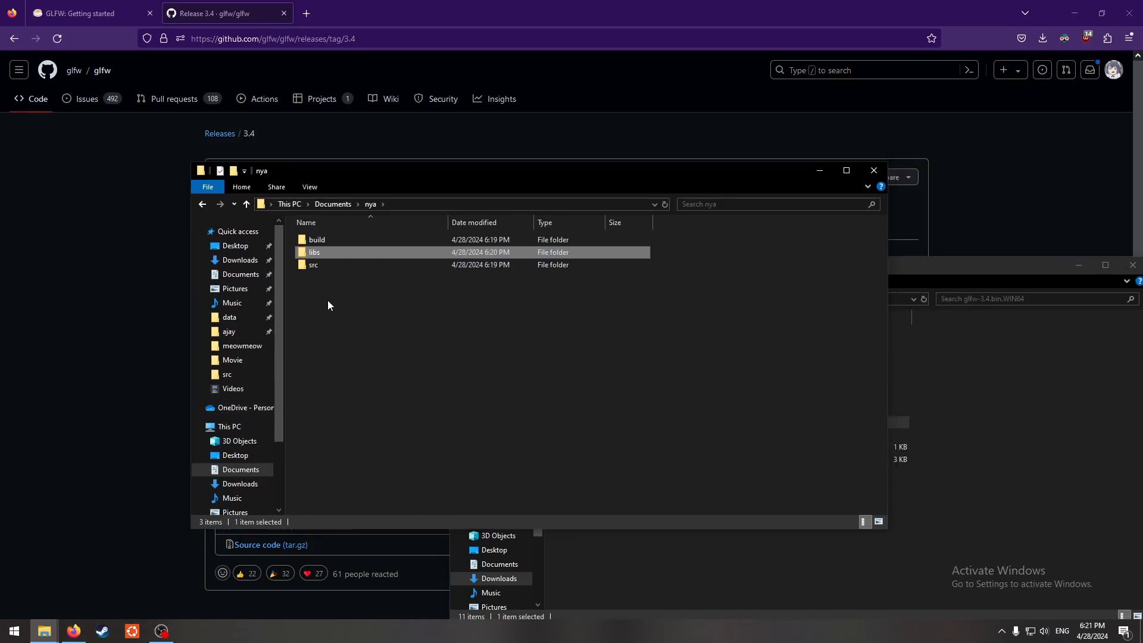
- Launch Neovim in the nya folder and create a new CMakeLists.txt file
{"action": "right_click", "coordinate": [327, 306]}
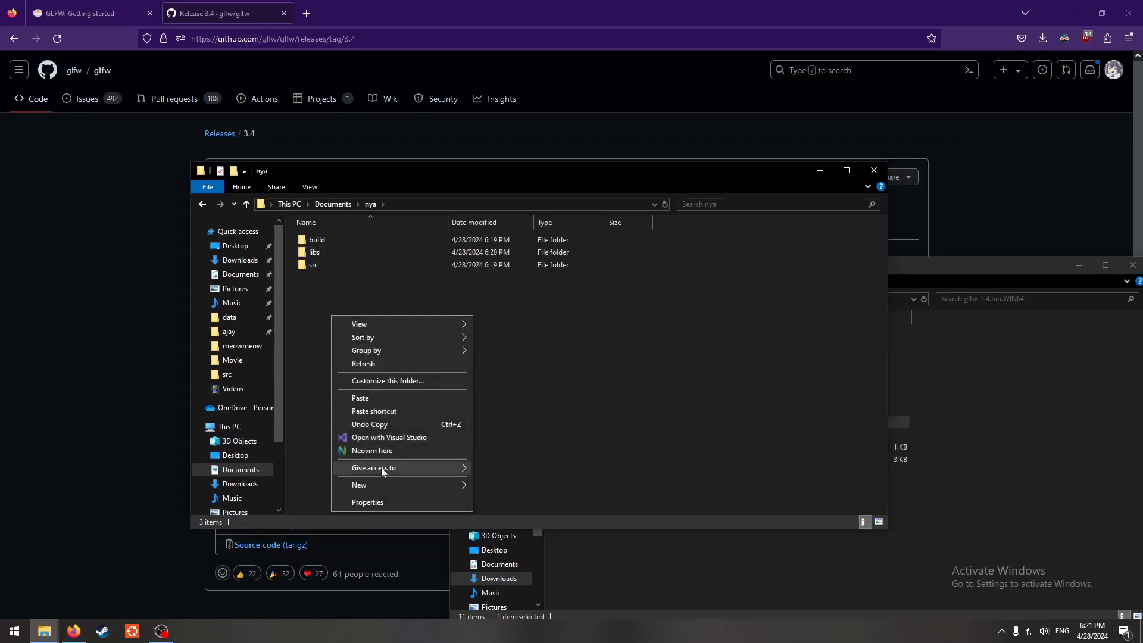
{"action": "left_click", "coordinate": [371, 450]}
{"action": "type", "text": ":"}
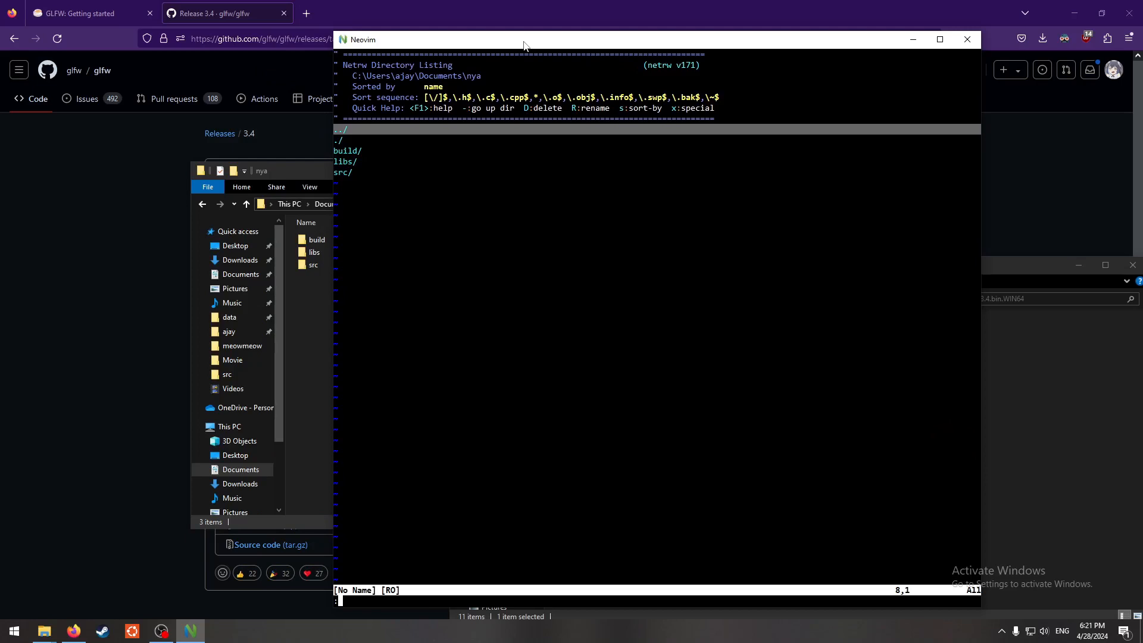
{"action": "type", "text": "edit CM"}
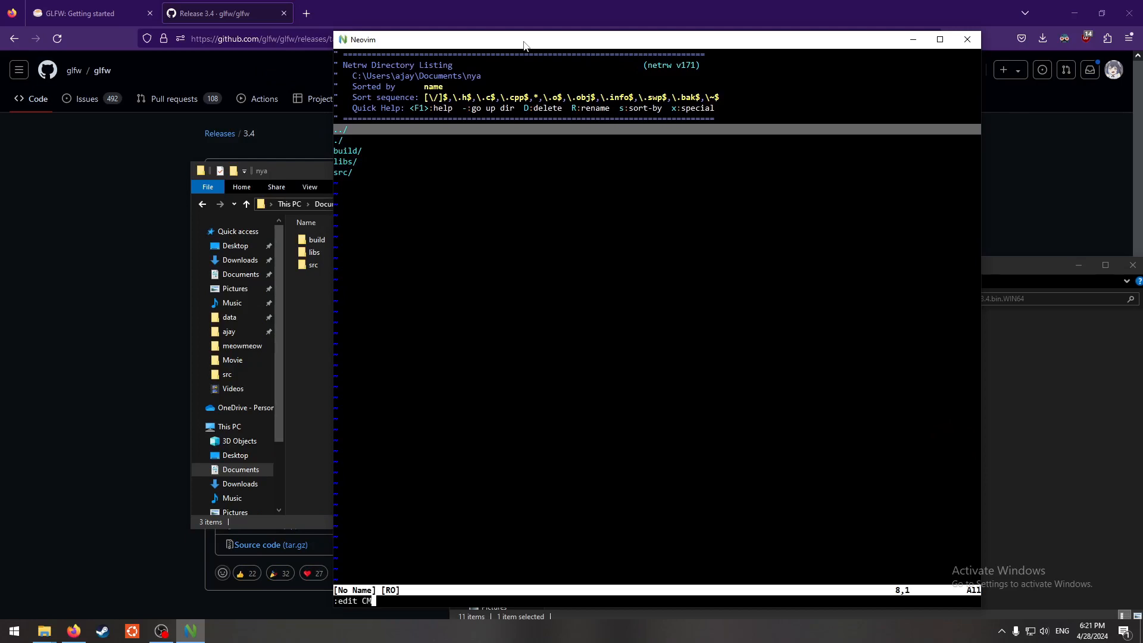
{"action": "type", "text": "akeLists."}
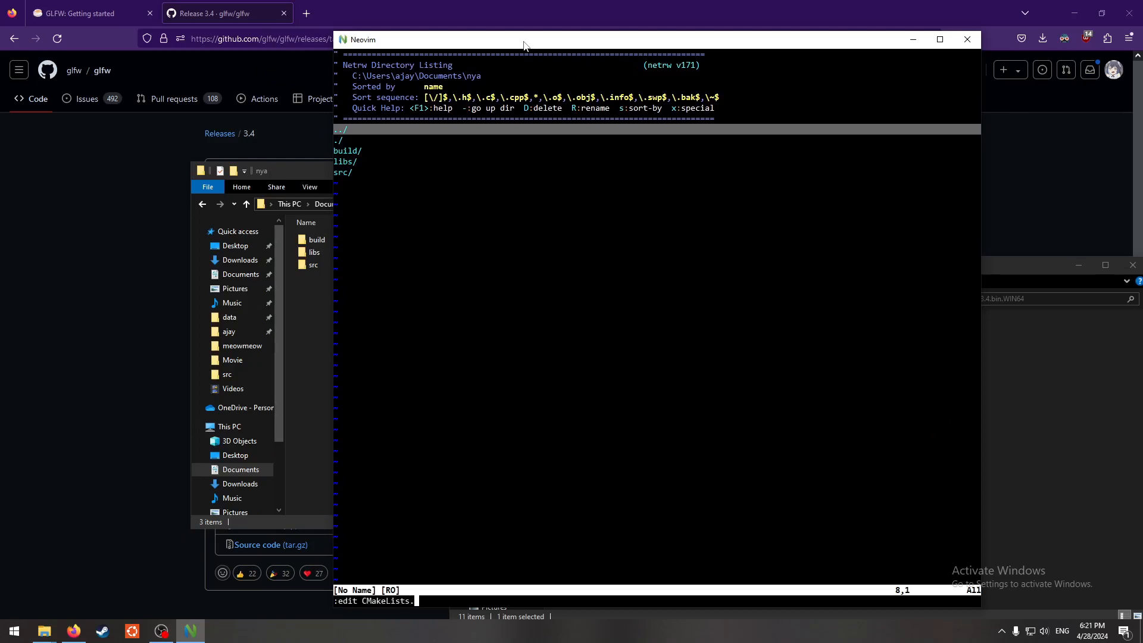
{"action": "key", "text": "Enter"}
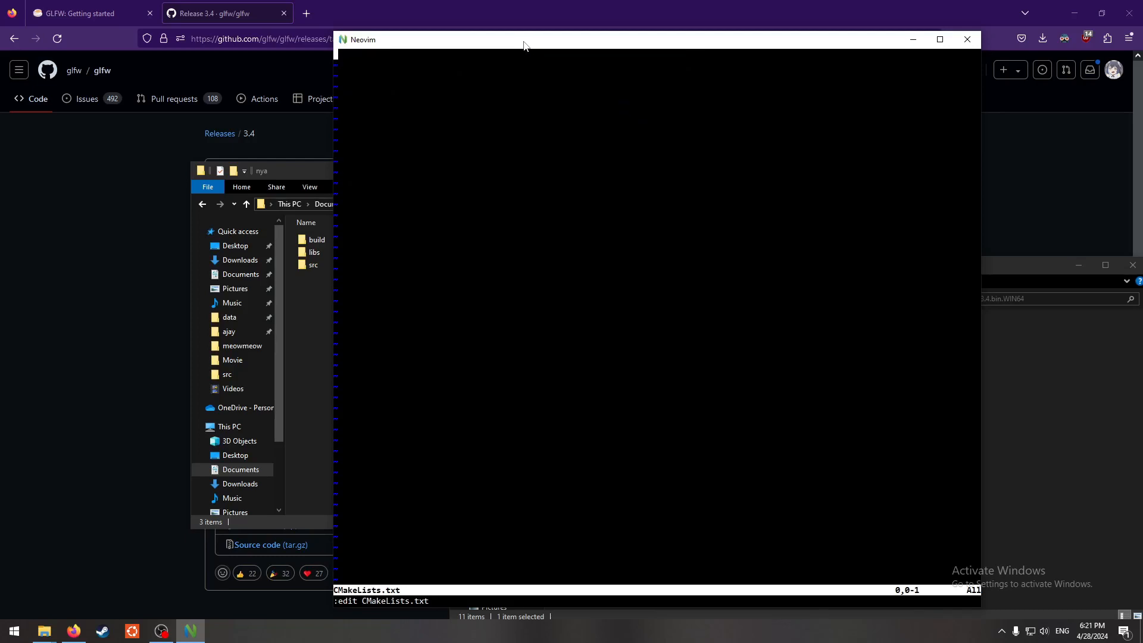
- Write cmake_minimum_required(VERSION 3.29) and project(nya) into CMakeLists.txt
{"action": "type", "text": "cmake_req"}
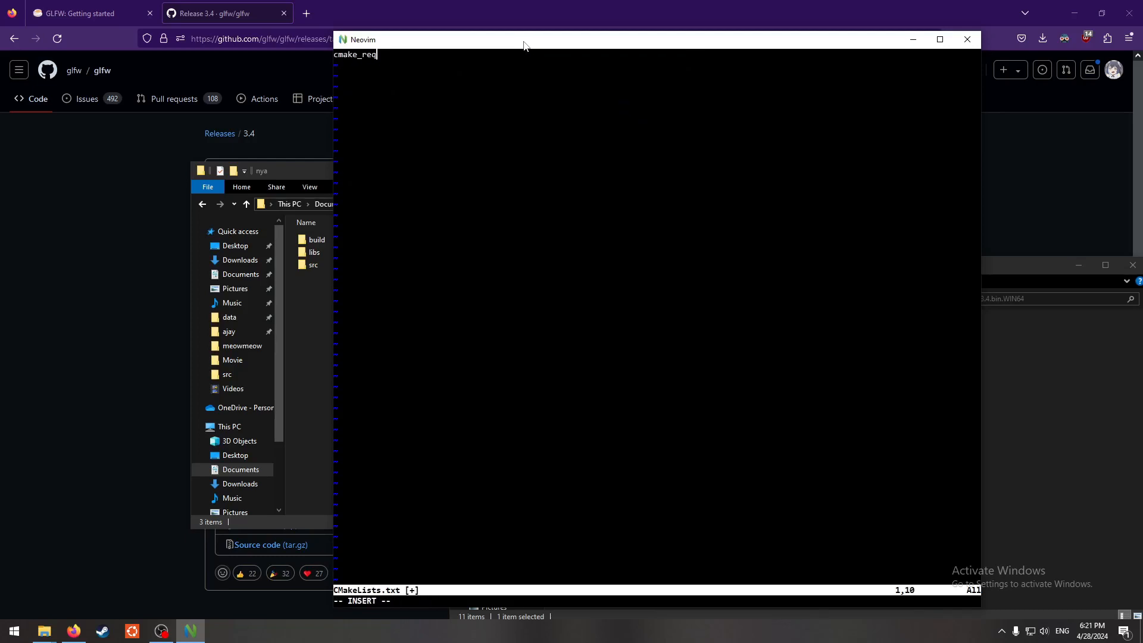
{"action": "type", "text": "uired"}
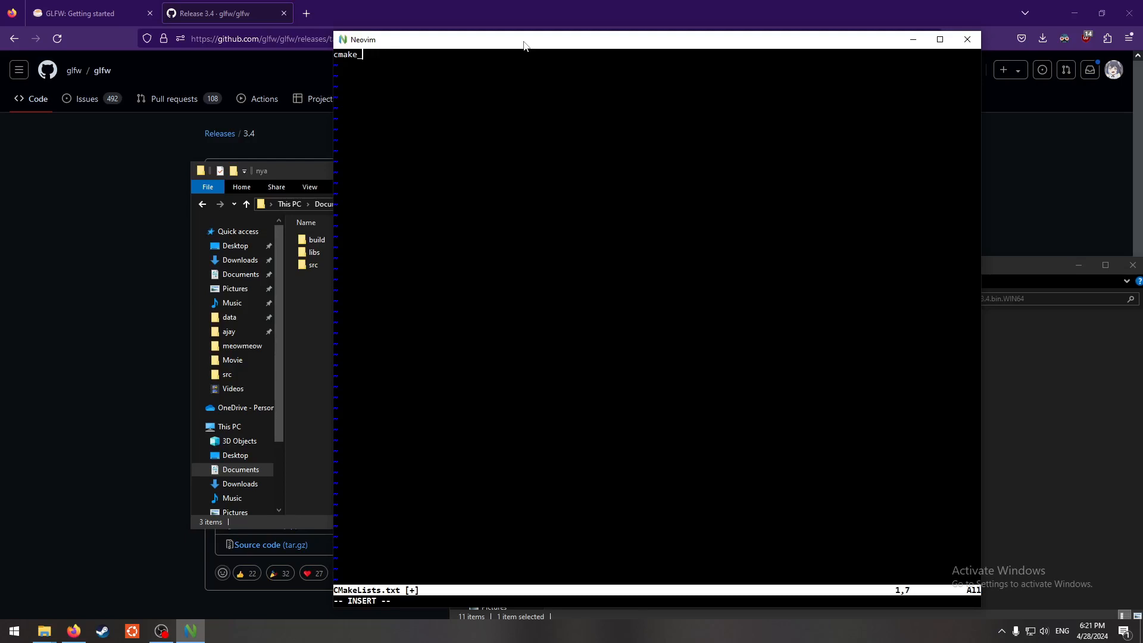
{"action": "type", "text": "minimum_requried("}
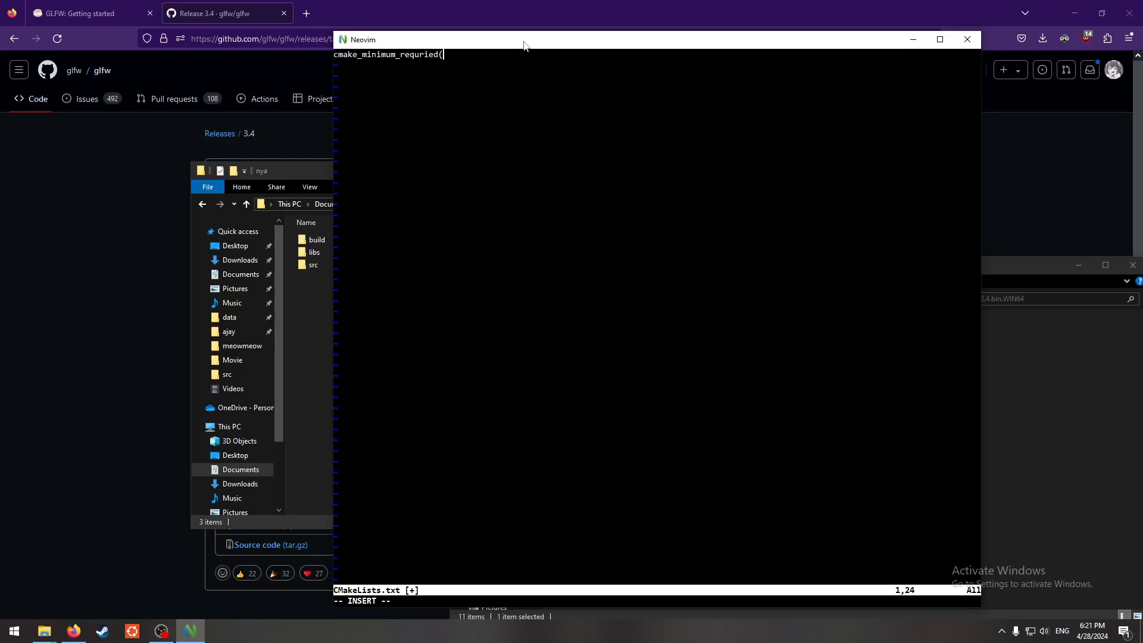
{"action": "key", "text": "BackSpace"}
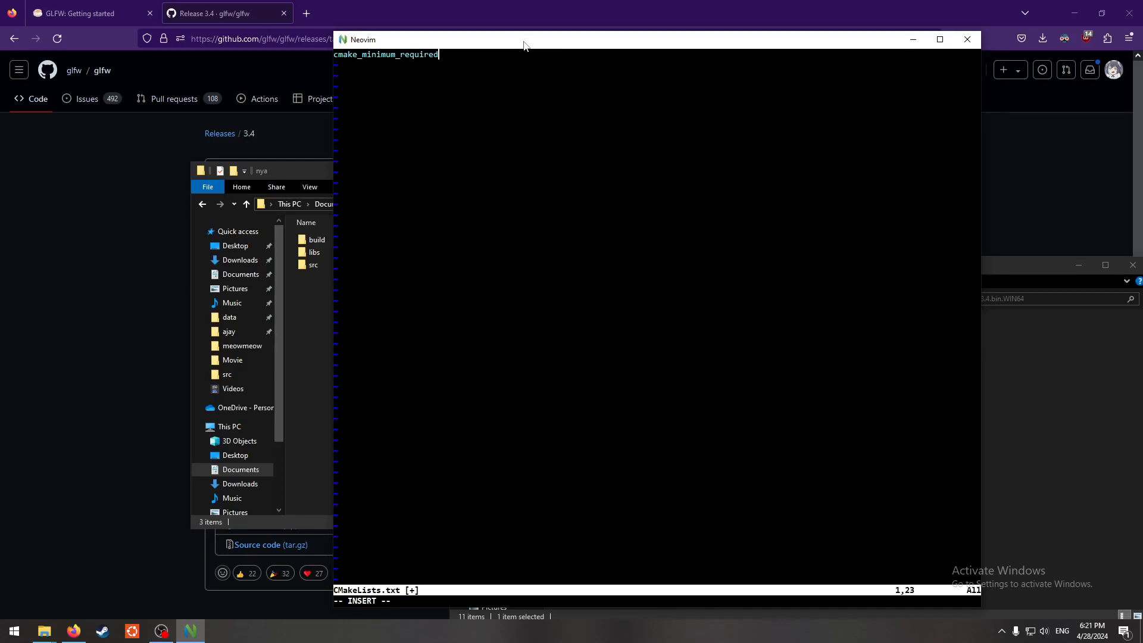
{"action": "type", "text": "(VERTSION 3."}
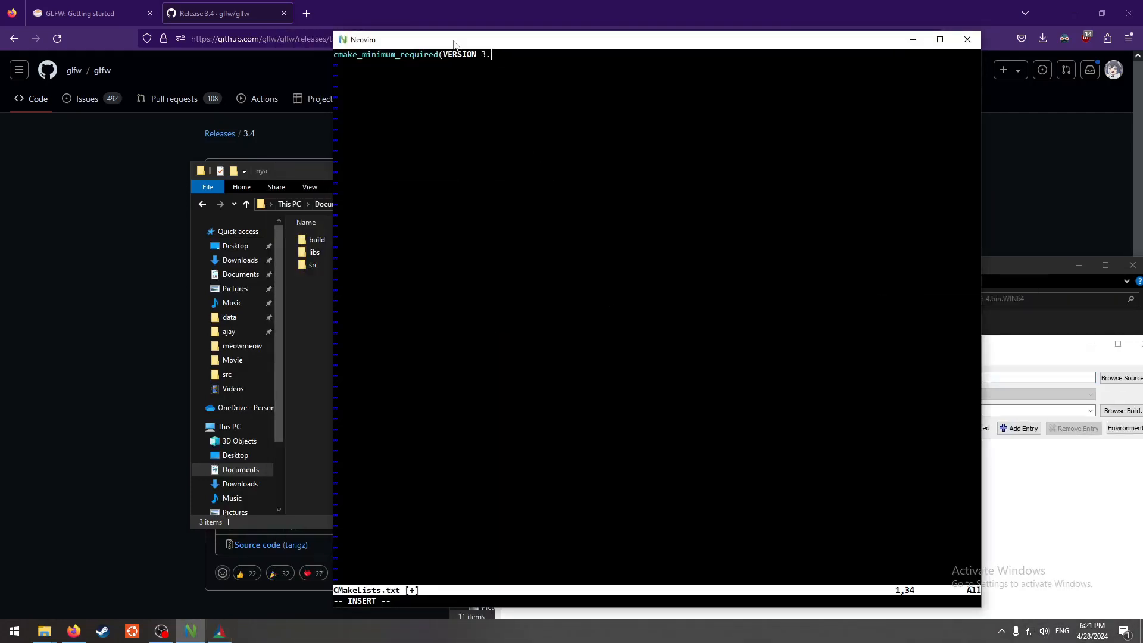
{"action": "type", "text": "29)"}
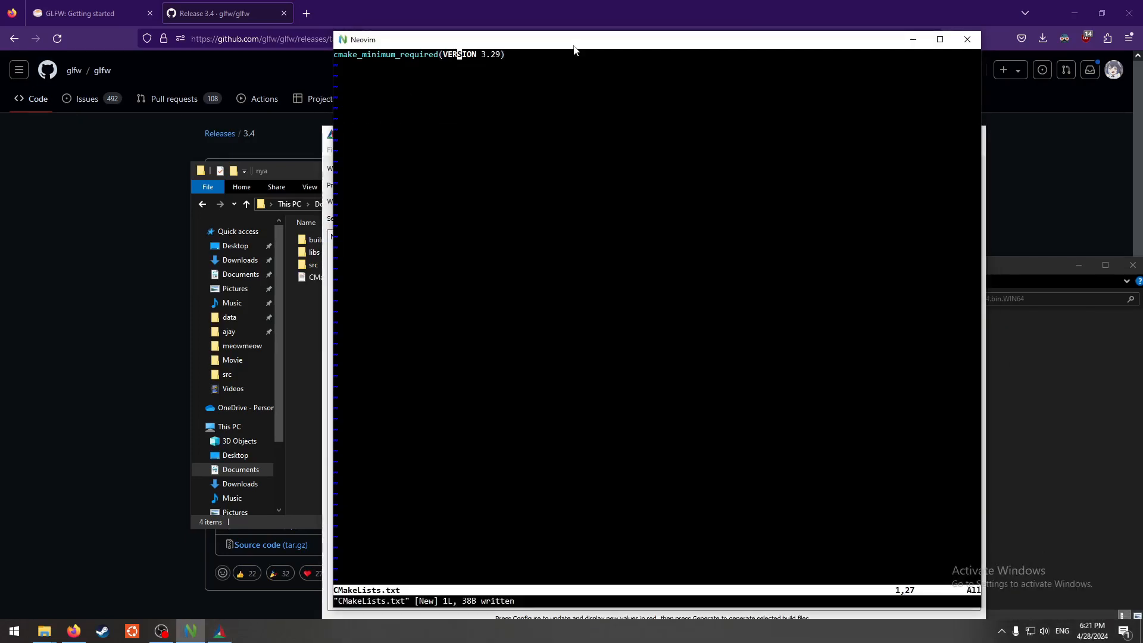
{"action": "type", "text": "pr"}
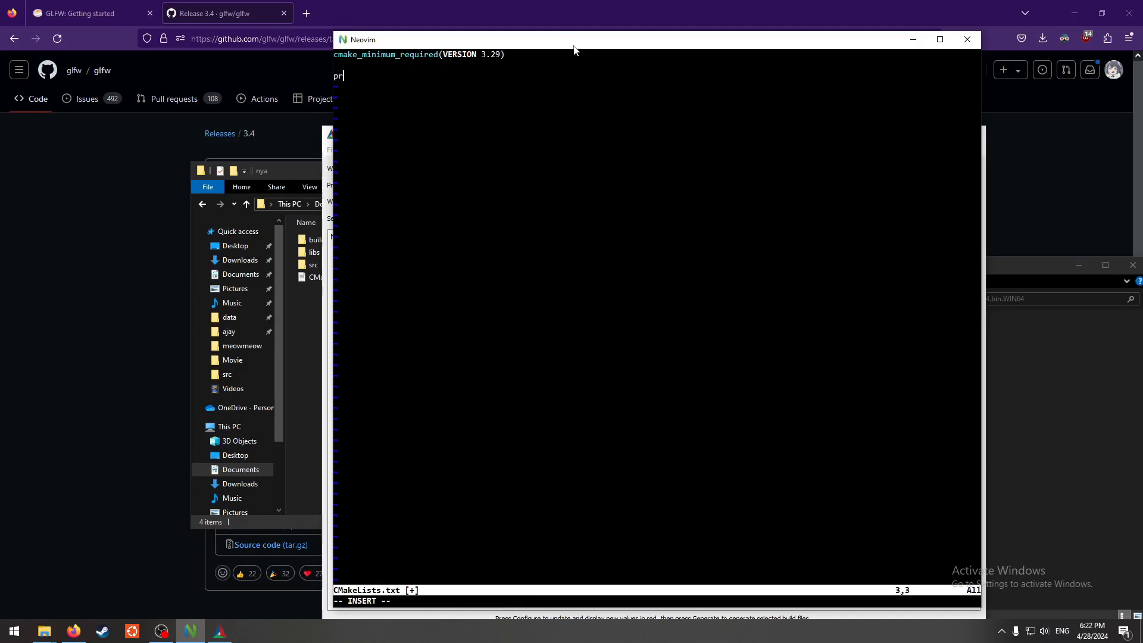
{"action": "type", "text": "oject(nya"}
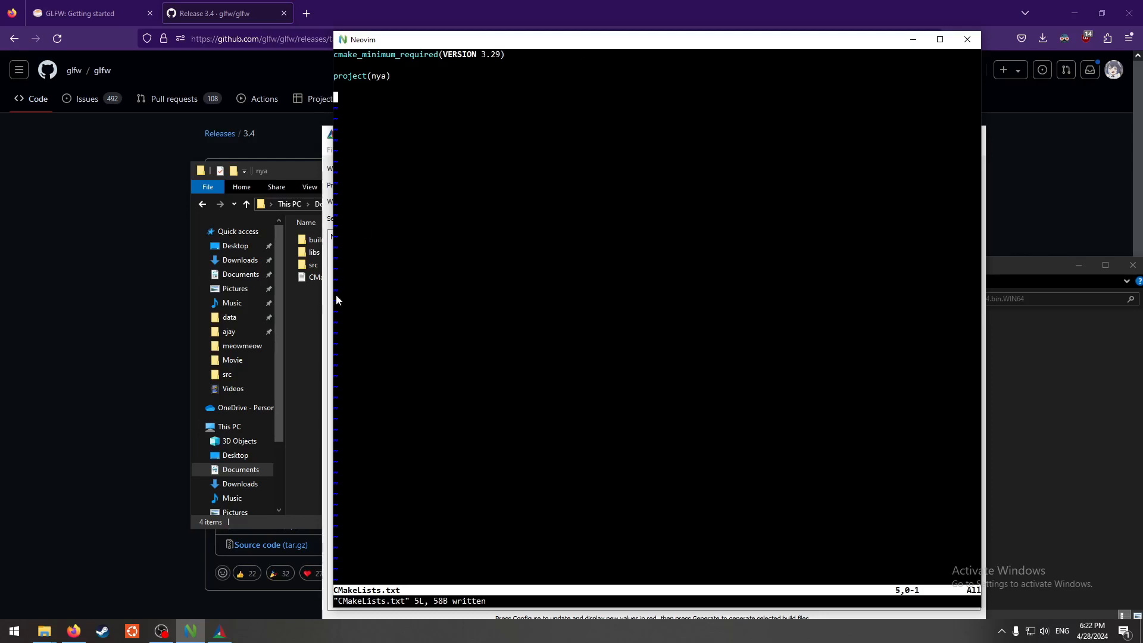
{"action": "double_click", "coordinate": [313, 265]}
{"action": "type", "text": ":edit src\\main.cpp"}
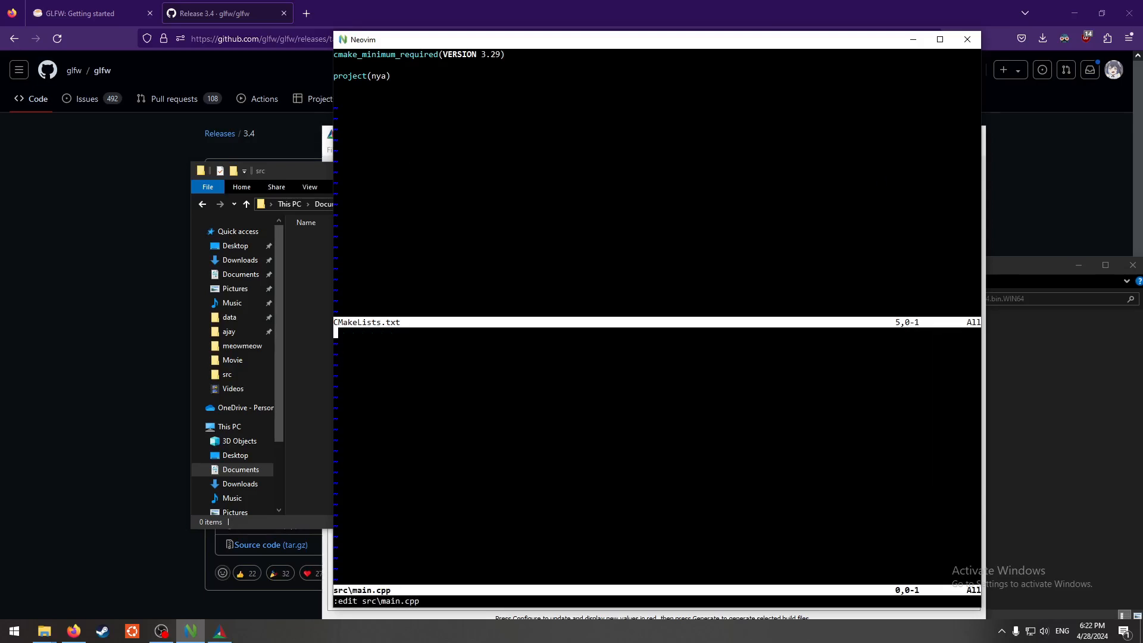
- Write main.cpp with a stdio.h include and a main() printing "nyaaa" and returning 0
{"action": "type", "text": "@#i"}
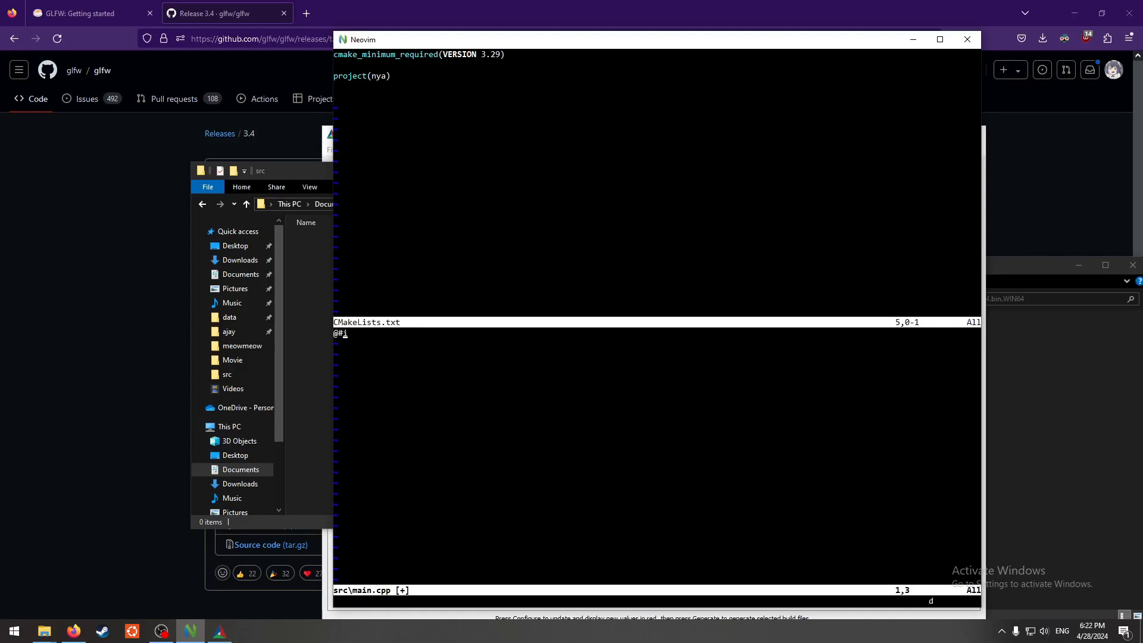
{"action": "type", "text": "#include <stdio.h>"}
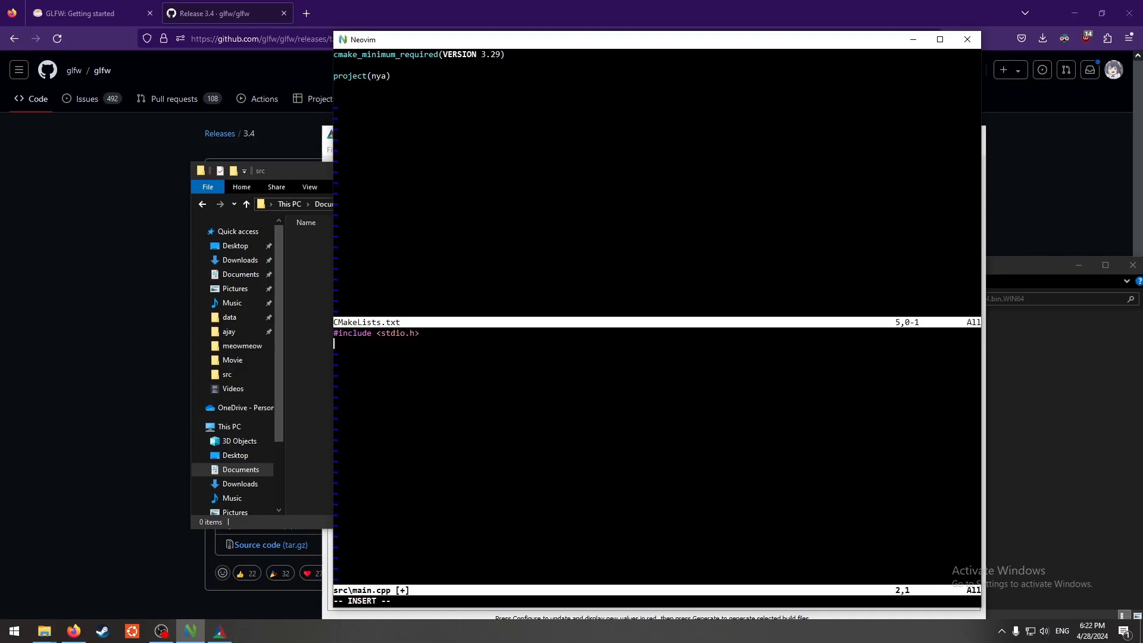
{"action": "type", "text": "int mia"}
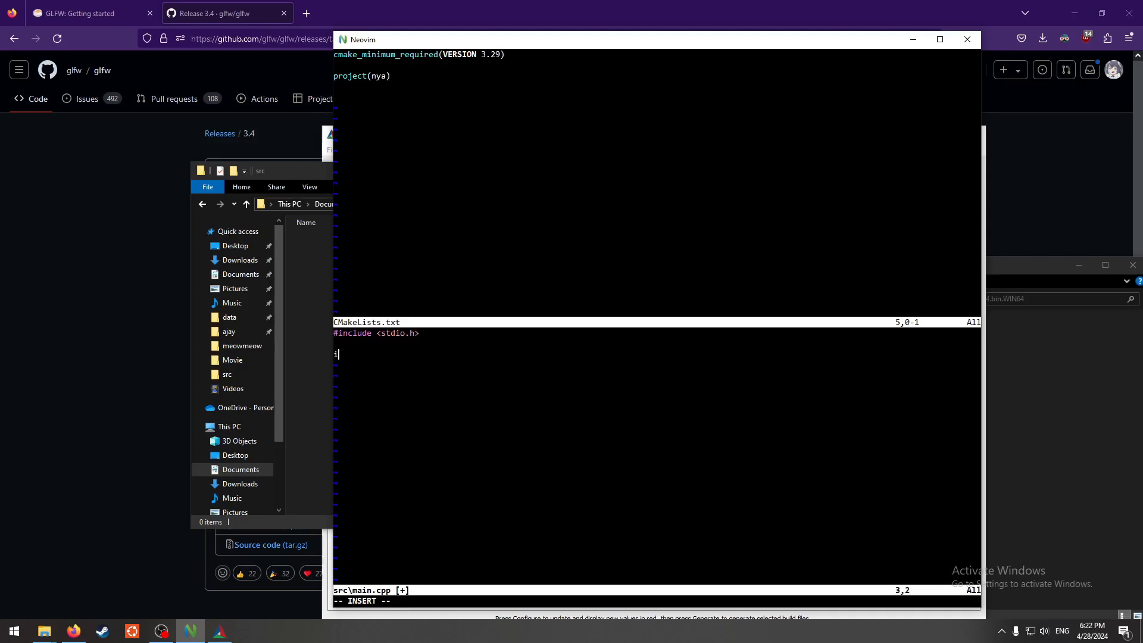
{"action": "type", "text": "nt main() {"}
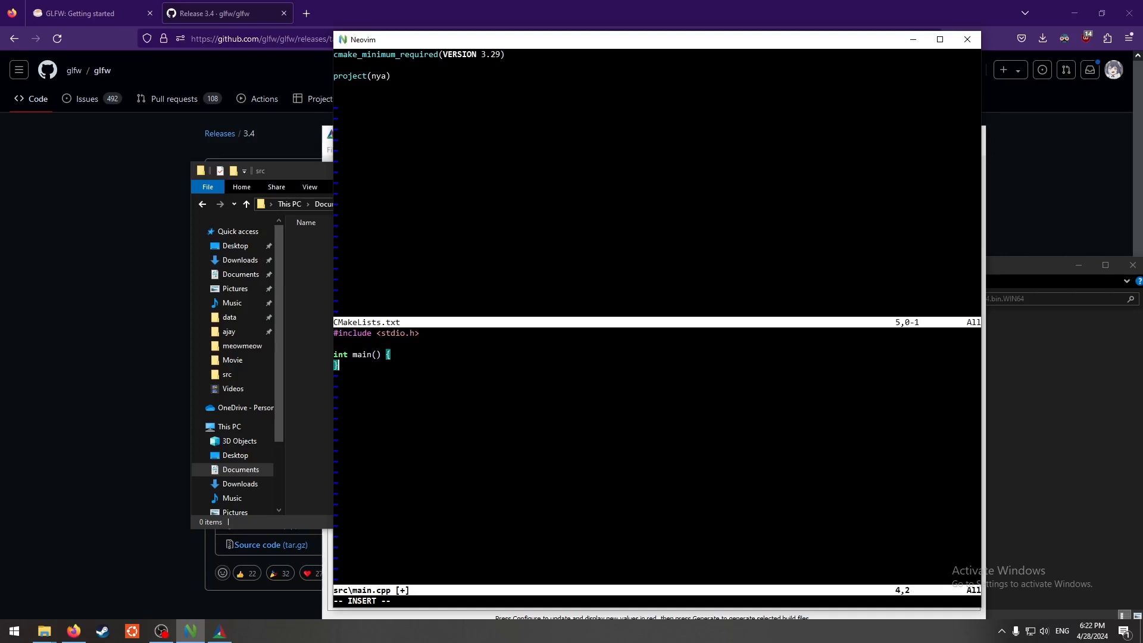
{"action": "type", "text": "0;"}
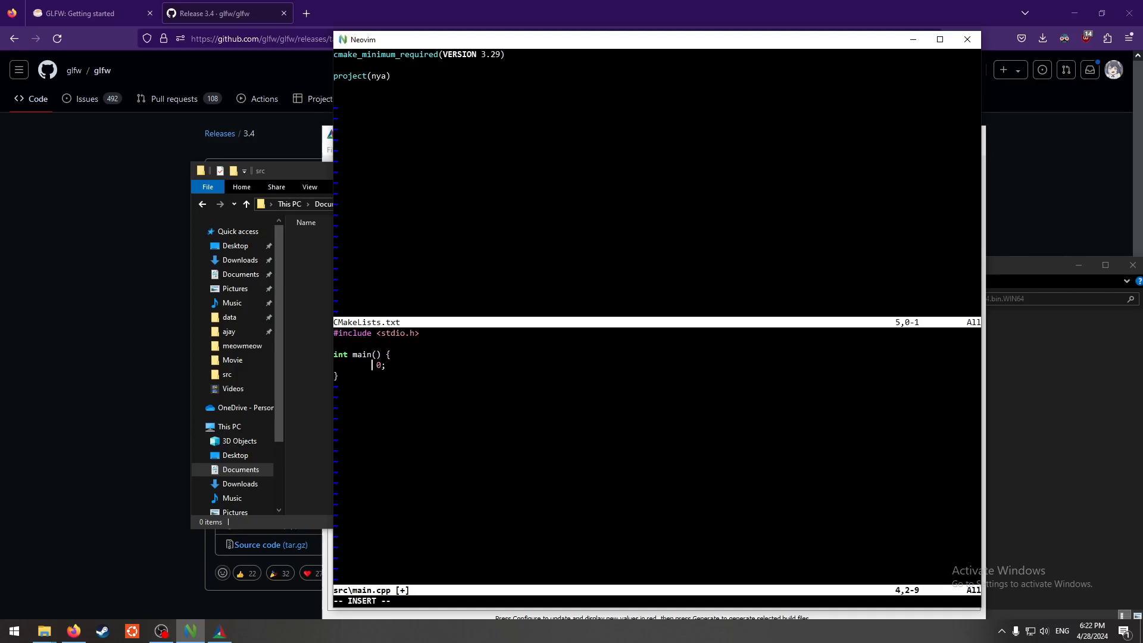
{"action": "type", "text": "printf("}
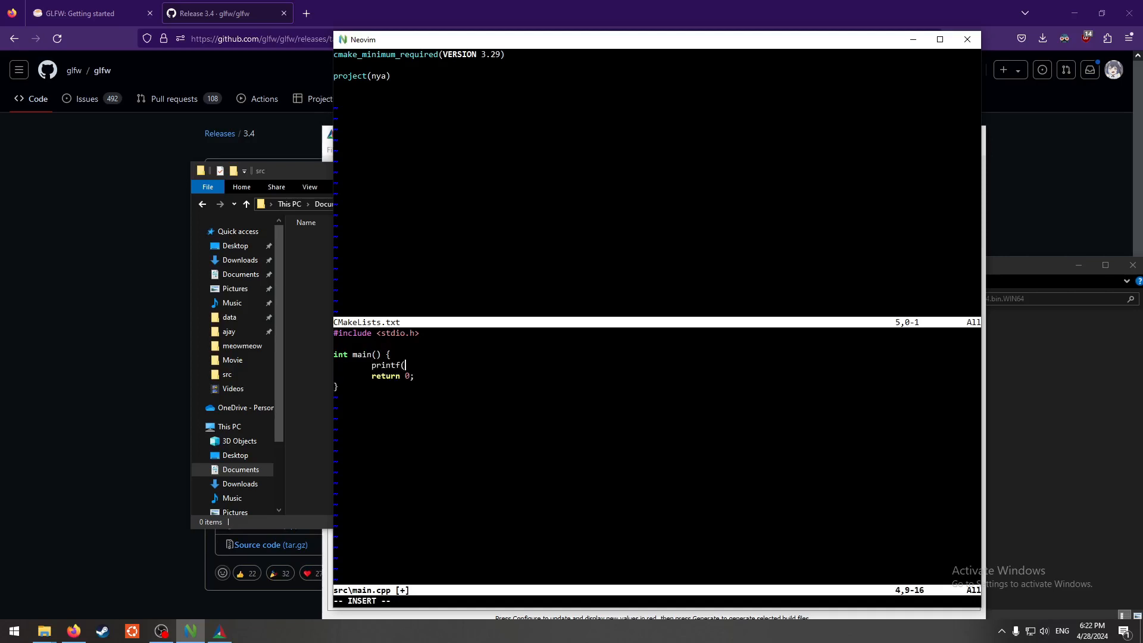
{"action": "type", "text": "\"nyaaa"}
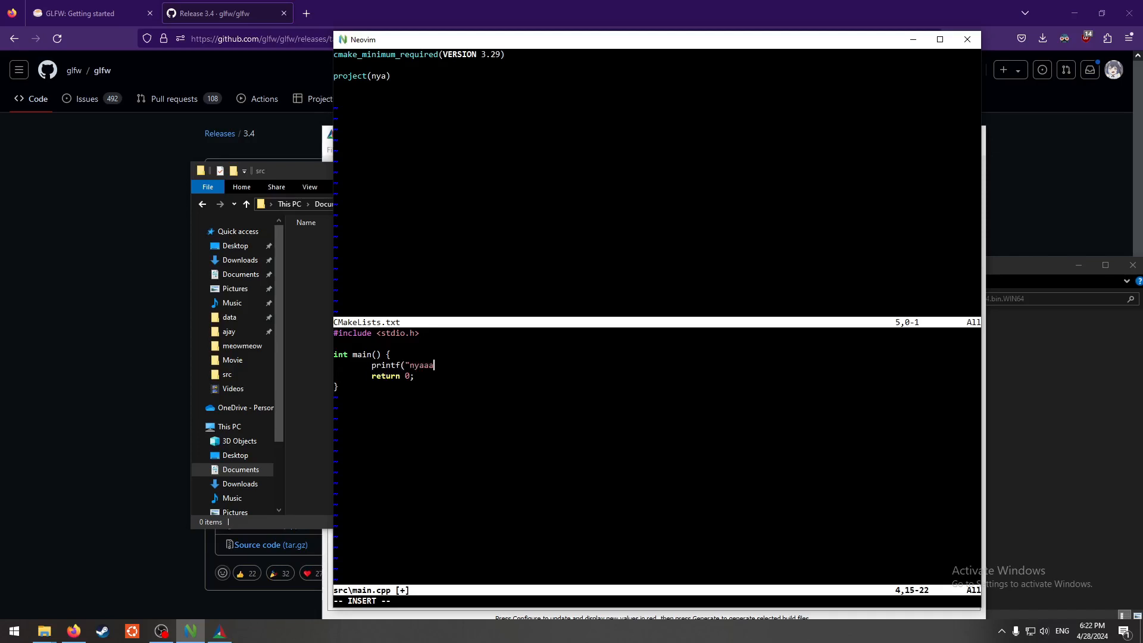
{"action": "type", "text": "aaa\\\""}
{"action": "left_click", "coordinate": [657, 600]}
{"action": "type", "text": ":q"}
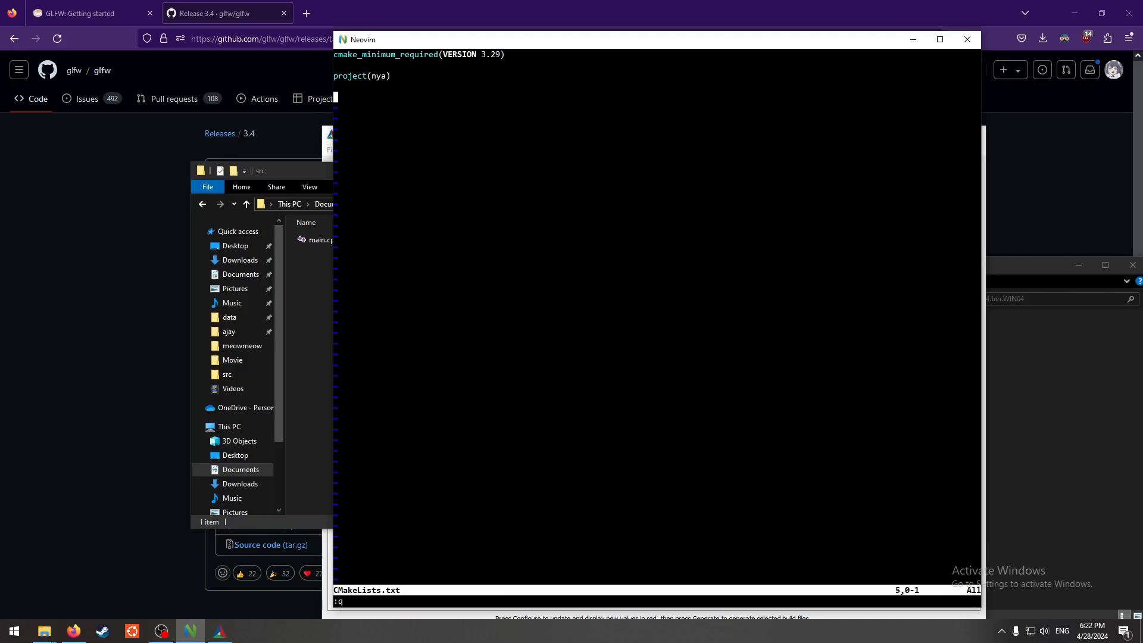
- Add the line add_executable(nya ${PROJECT_SOURCE_DIR}/src/main.cpp) to CMakeLists.txt
{"action": "type", "text": "add_execu"}
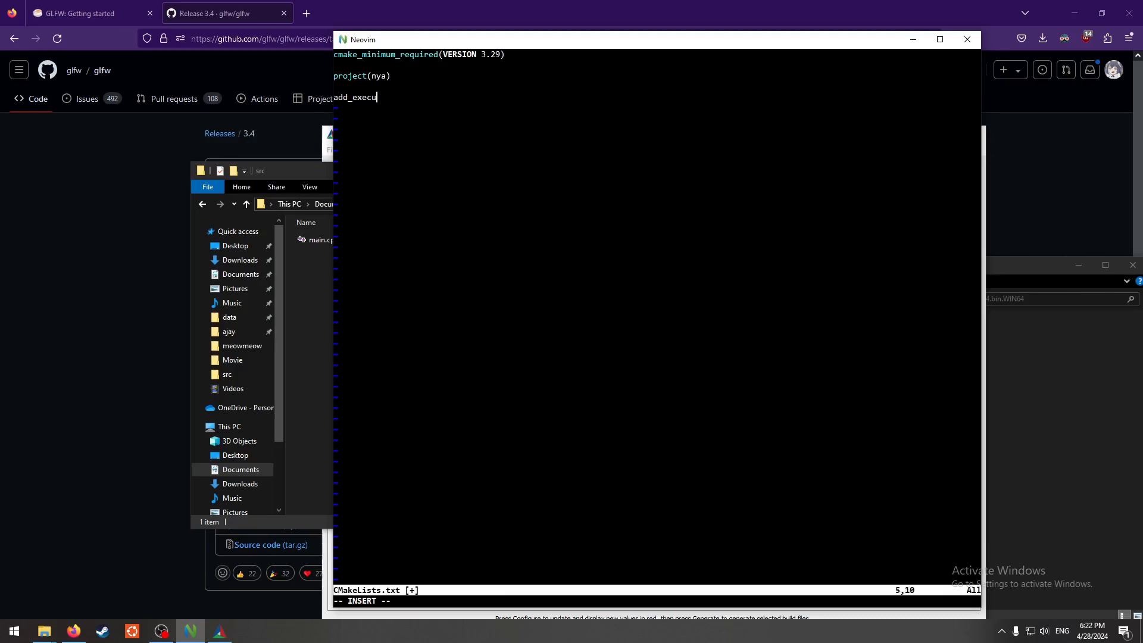
{"action": "type", "text": "table(nya"}
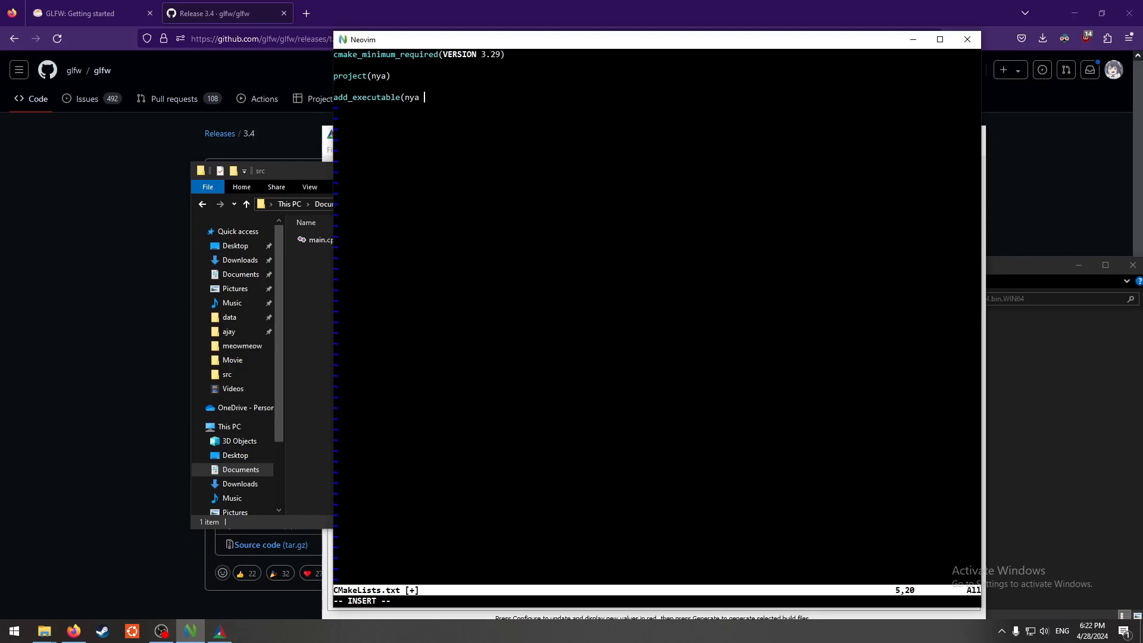
{"action": "type", "text": "$"}
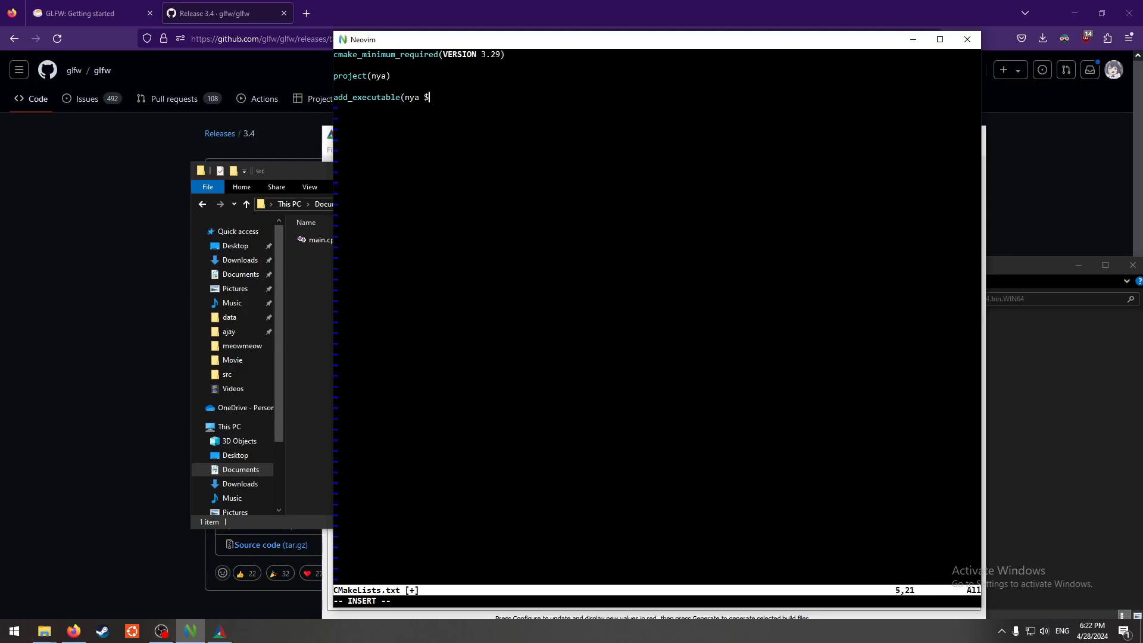
{"action": "type", "text": "{PROJECT"}
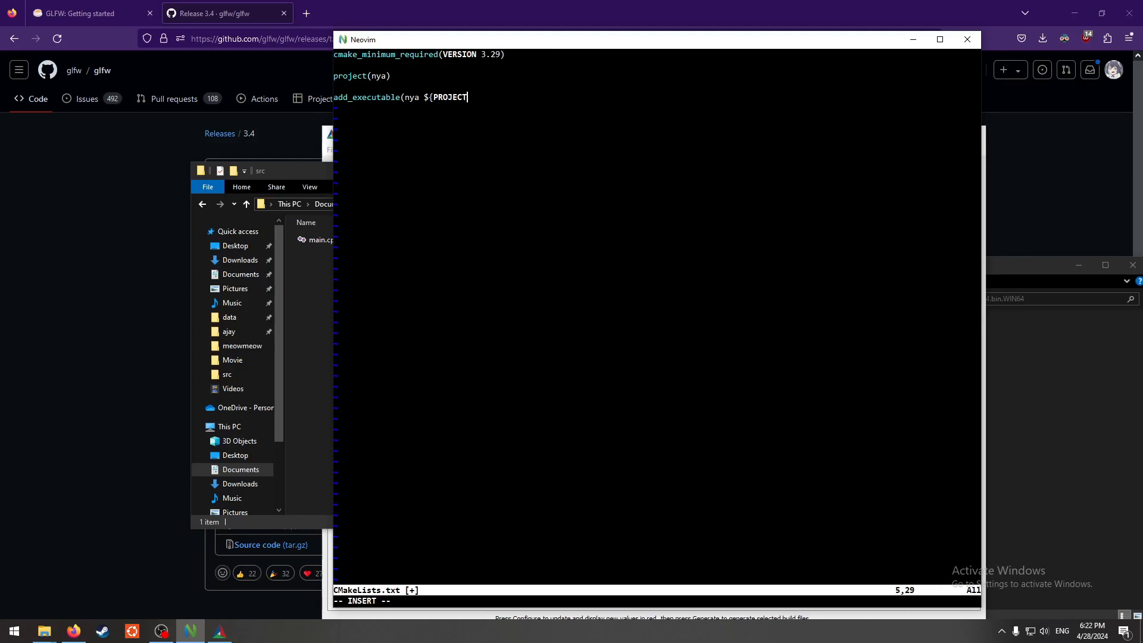
{"action": "type", "text": "_SOURCE_DIR}"}
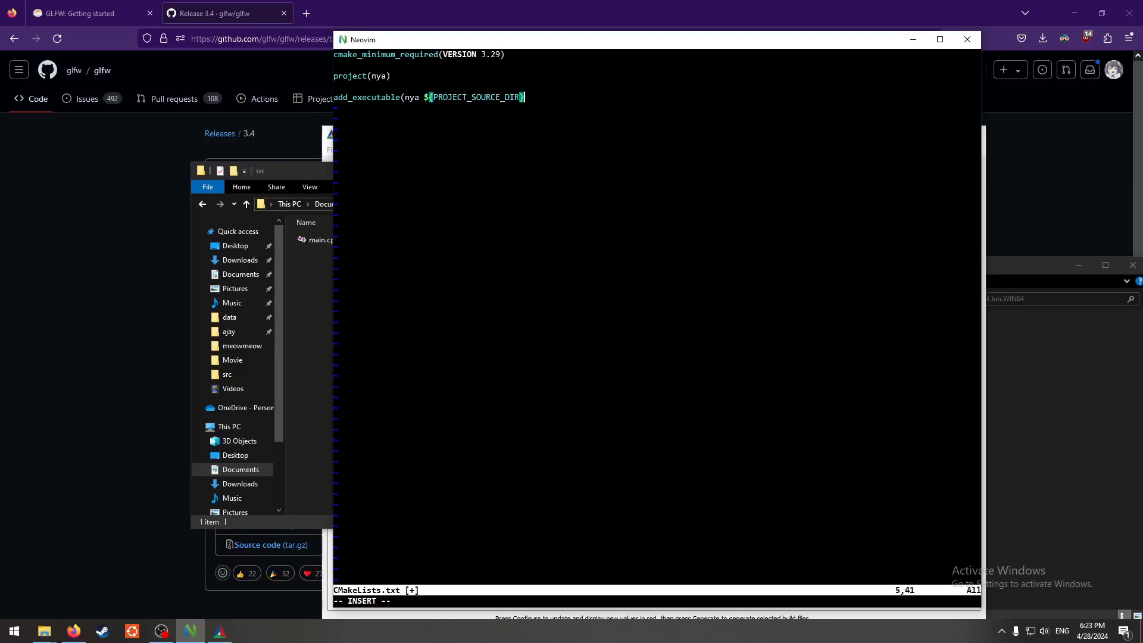
{"action": "type", "text": "/src/main.cpp"}
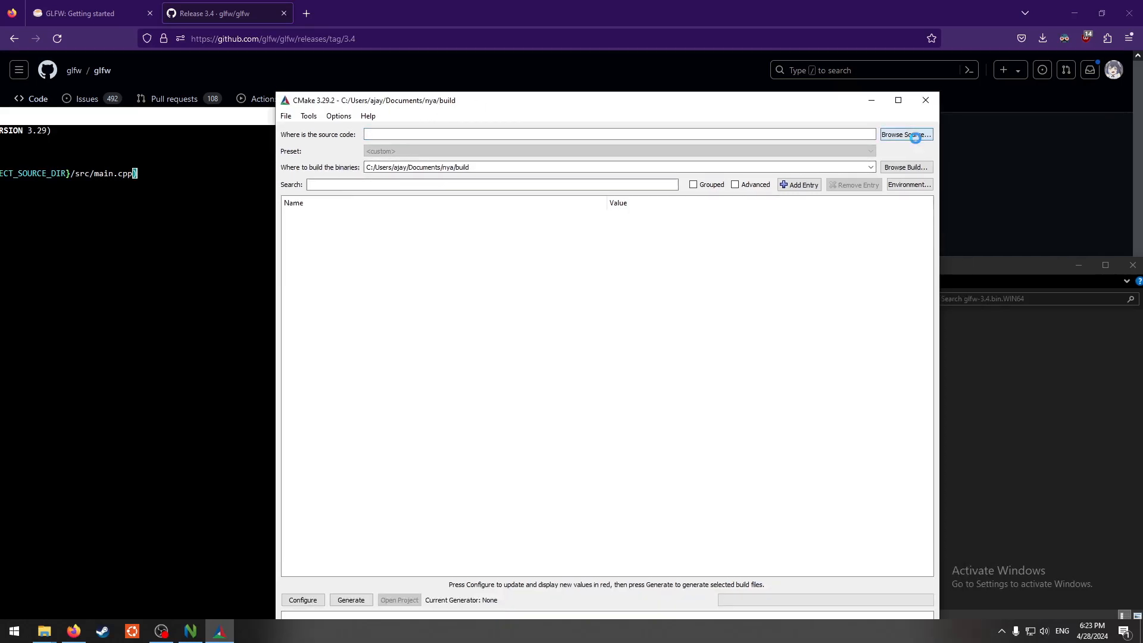
- Select Documents\nya as the source folder and nya\build as the binaries folder
{"action": "left_click", "coordinate": [905, 135]}
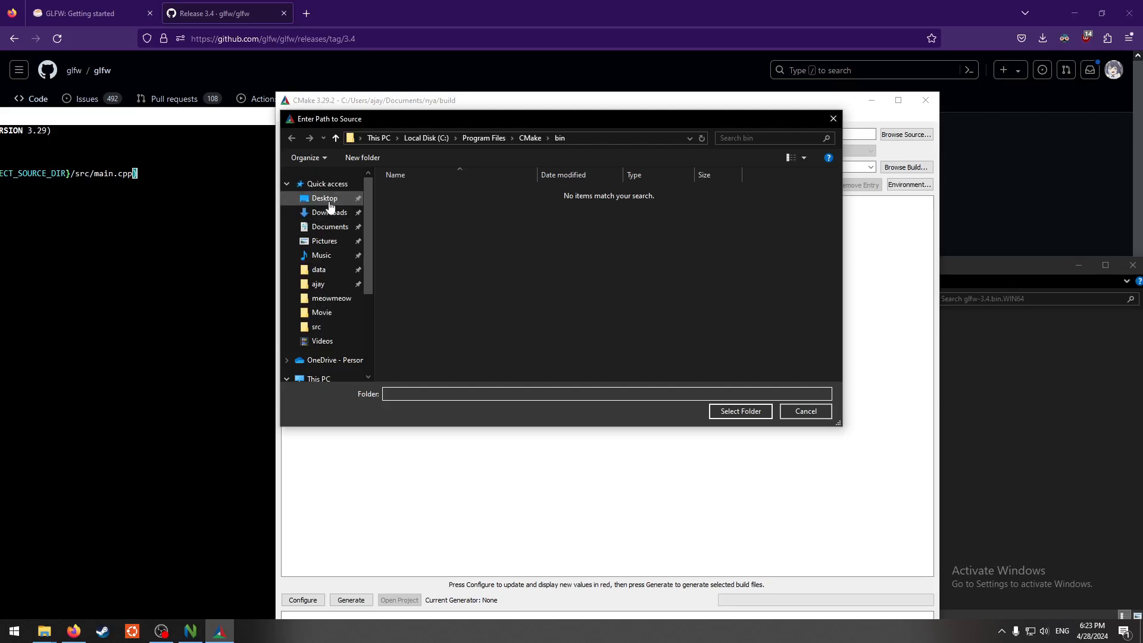
{"action": "left_click", "coordinate": [330, 226]}
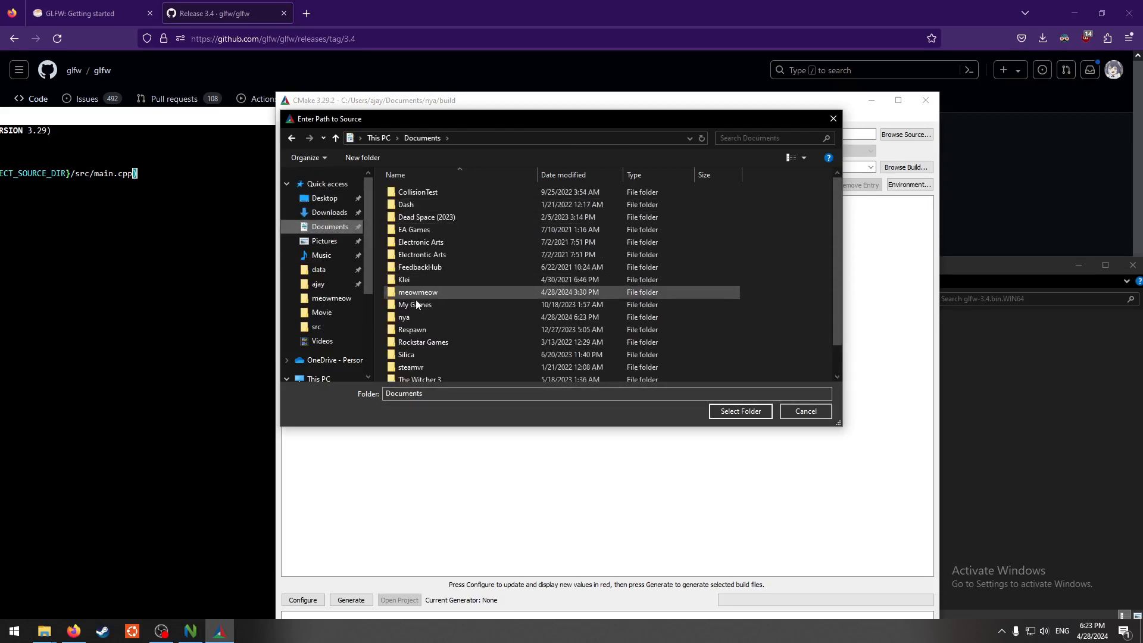
{"action": "double_click", "coordinate": [403, 317]}
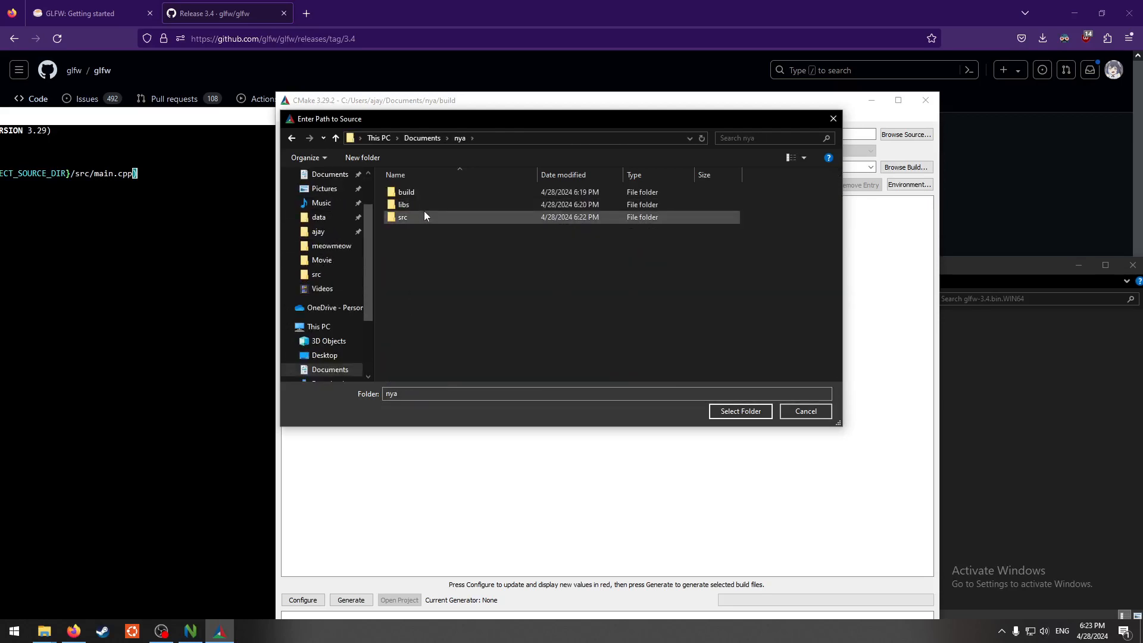
{"action": "left_click", "coordinate": [738, 411]}
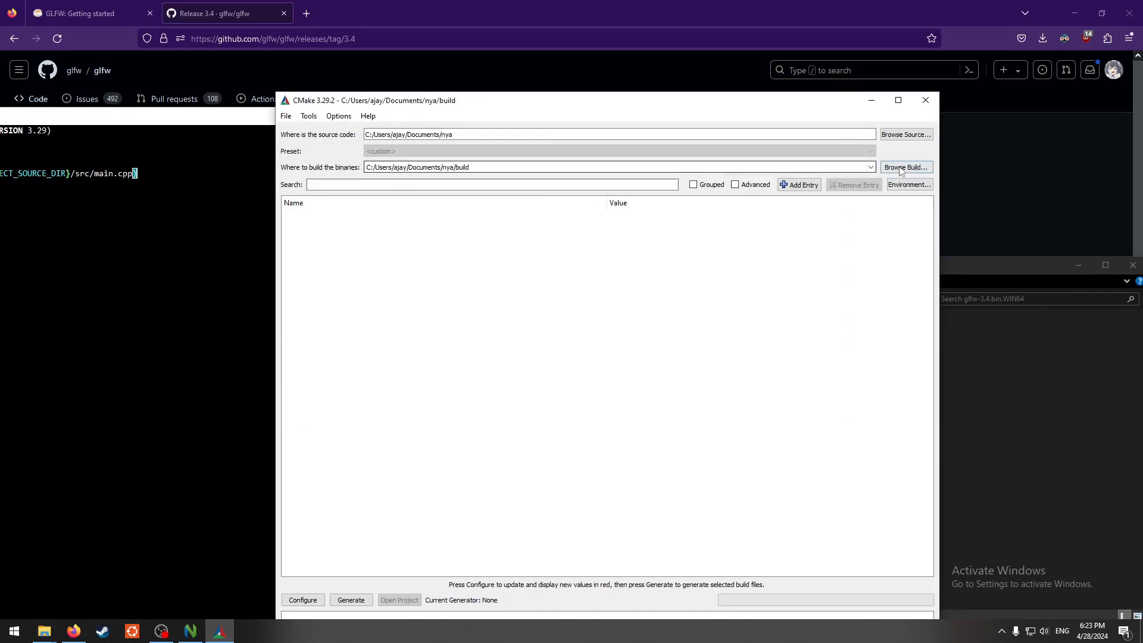
{"action": "left_click", "coordinate": [904, 166]}
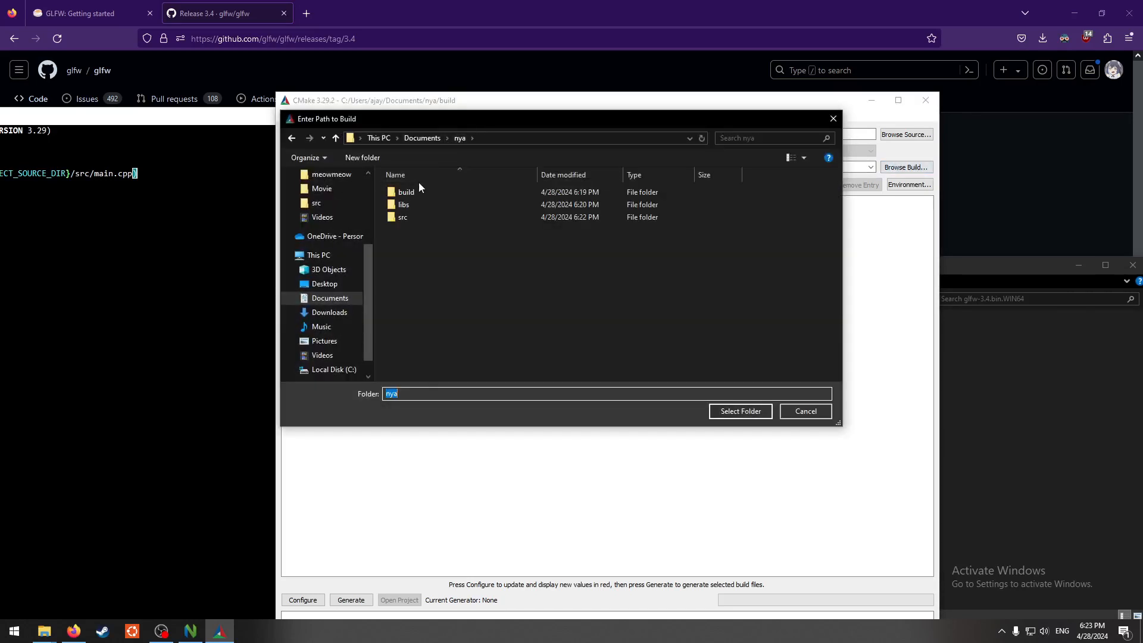
{"action": "left_click", "coordinate": [740, 411]}
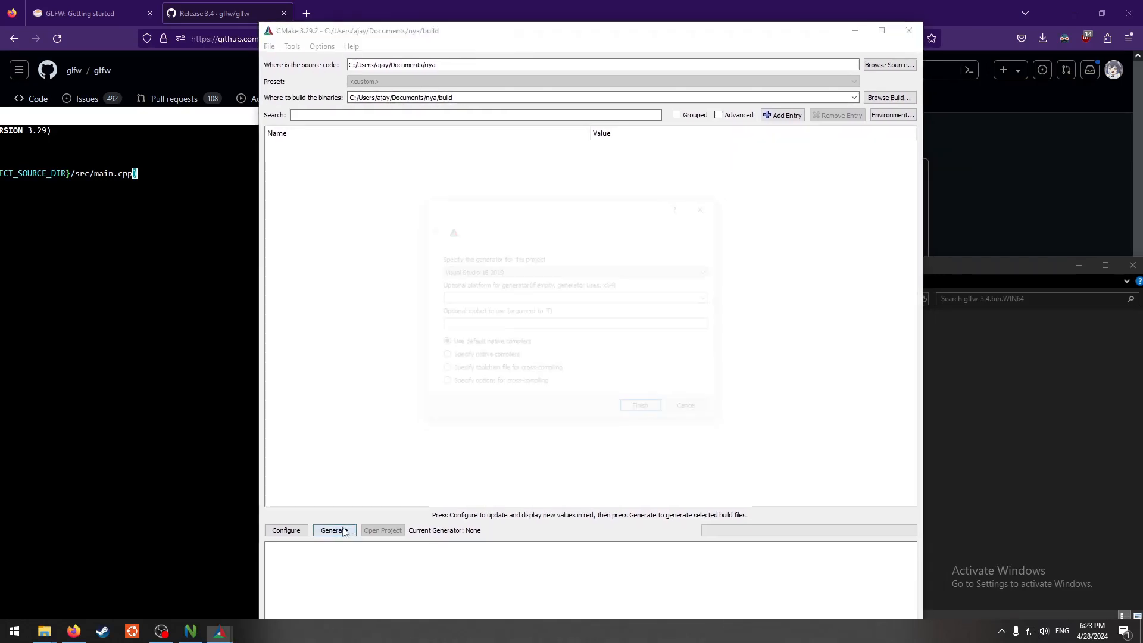
- Choose Visual Studio 16 2019 as the generator and finish configuring the project
{"action": "left_click", "coordinate": [576, 270]}
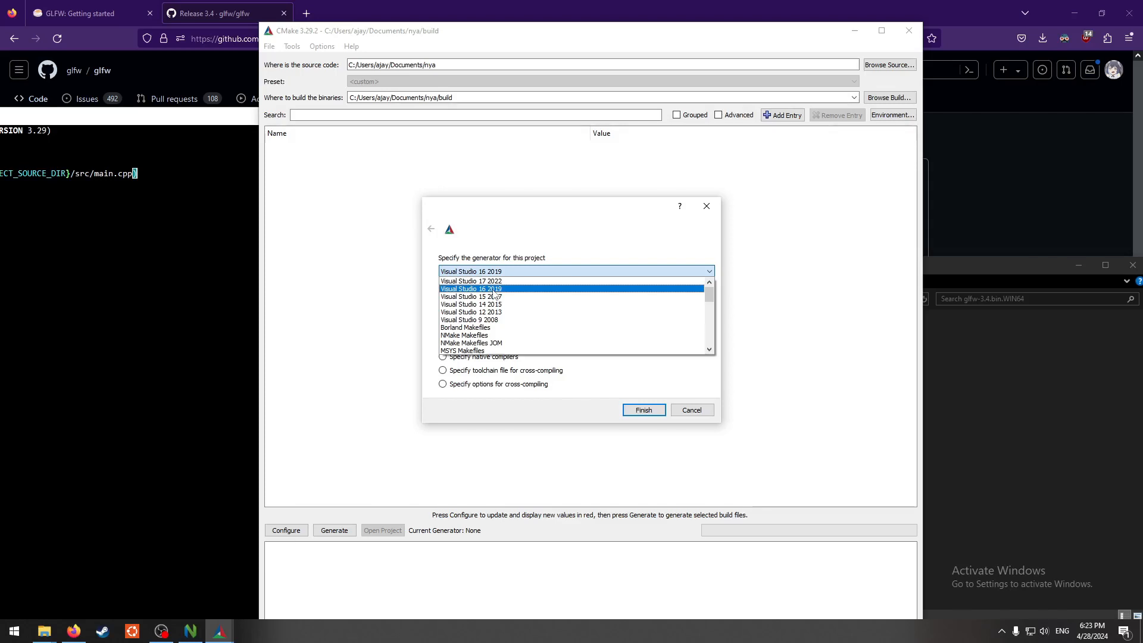
{"action": "left_click", "coordinate": [470, 289]}
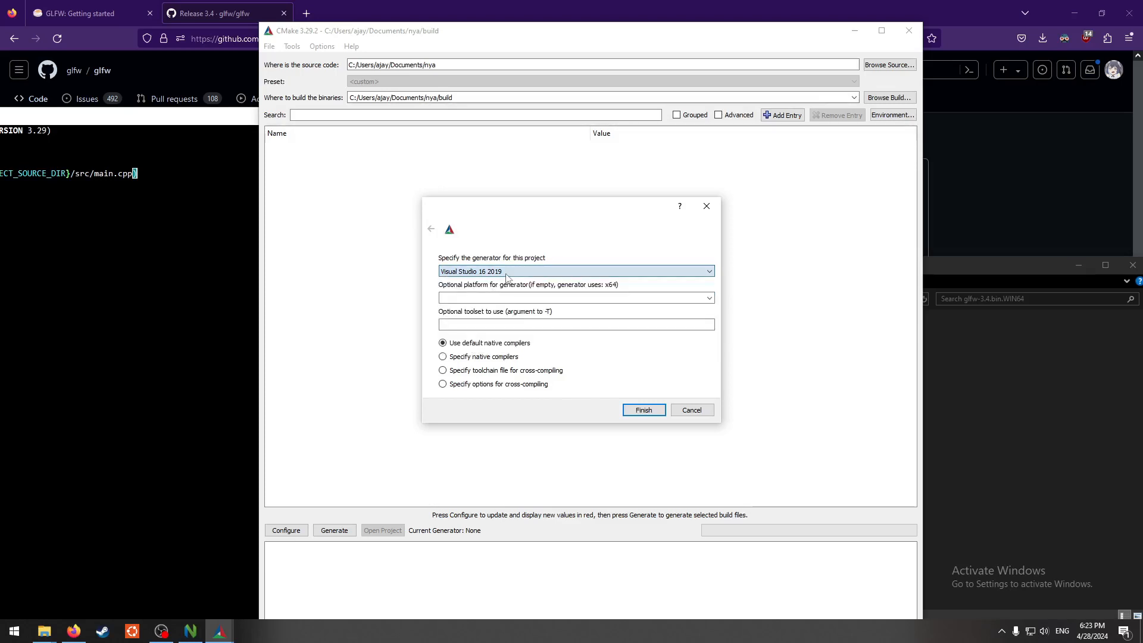
{"action": "left_click", "coordinate": [575, 270]}
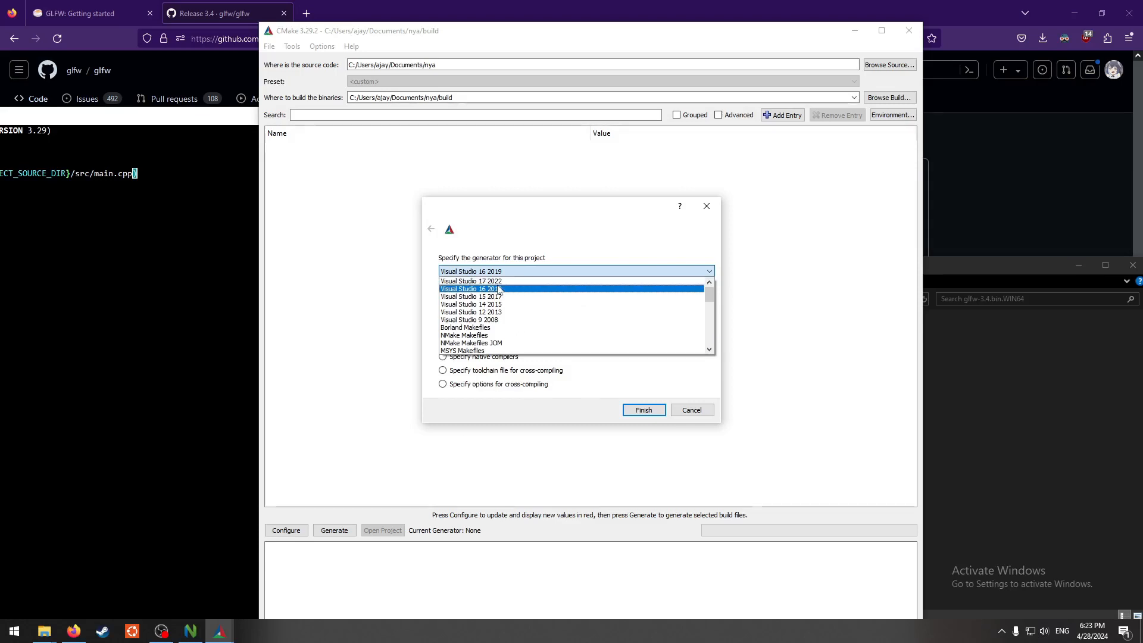
{"action": "left_click", "coordinate": [643, 409]}
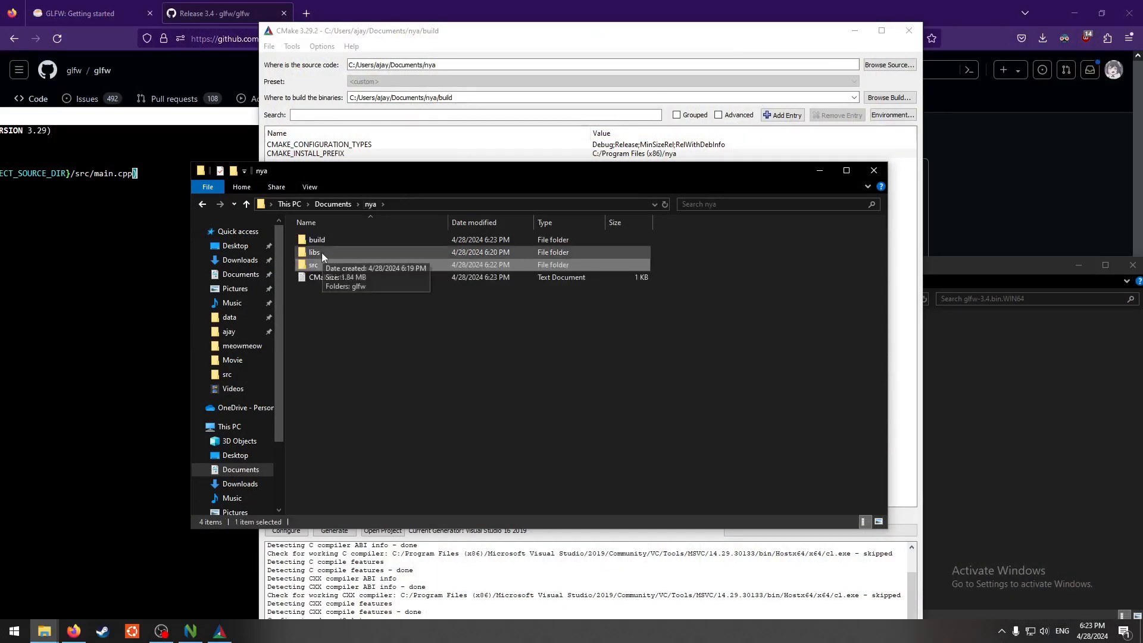
- Open the build folder and launch nya.sln in Visual Studio
{"action": "double_click", "coordinate": [316, 239]}
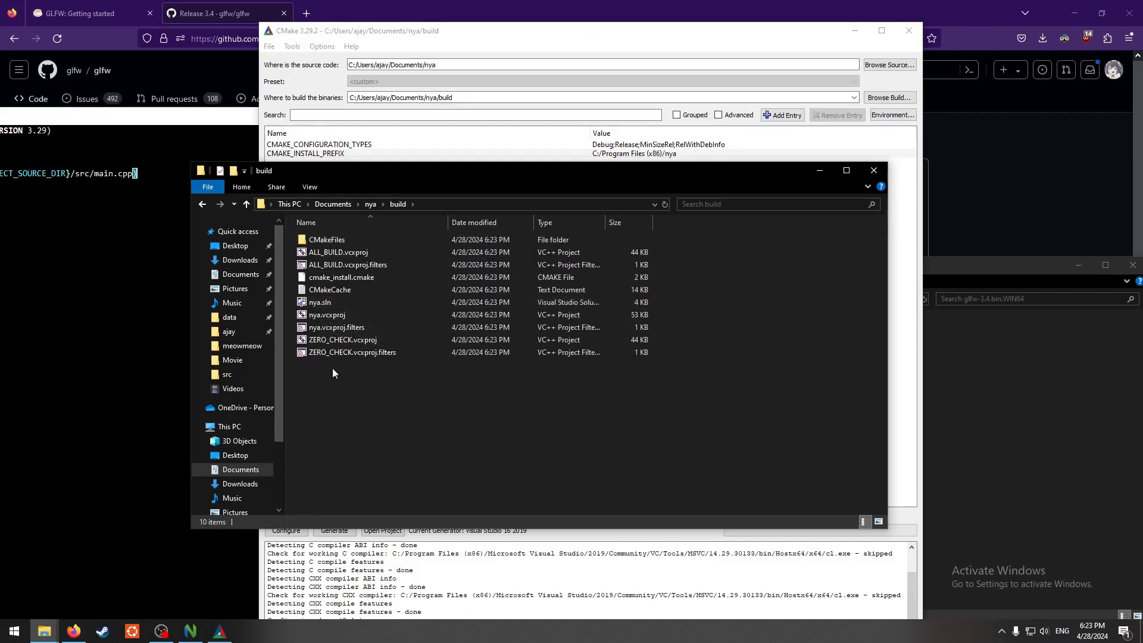
{"action": "double_click", "coordinate": [320, 301]}
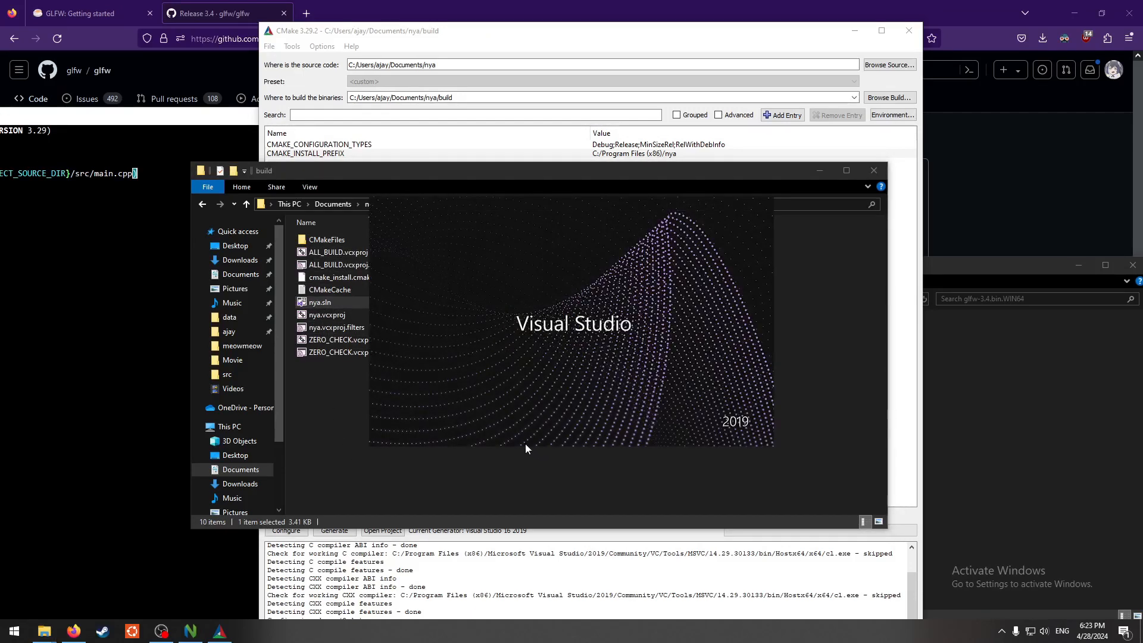
{"action": "double_click", "coordinate": [319, 302]}
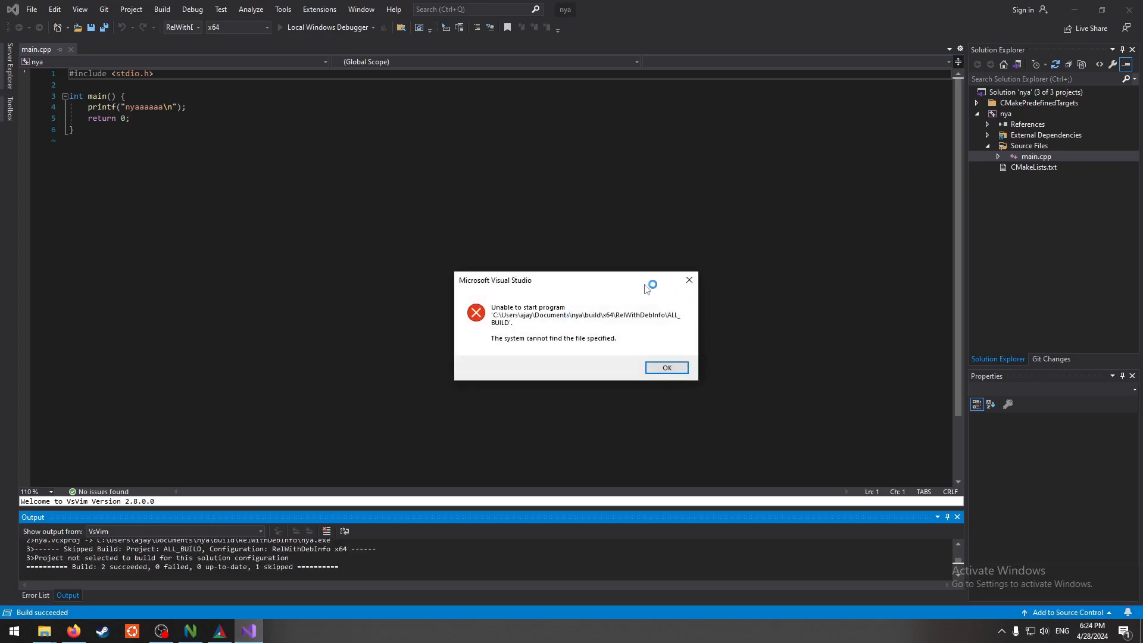
{"action": "mouse_move", "coordinate": [618, 284]}
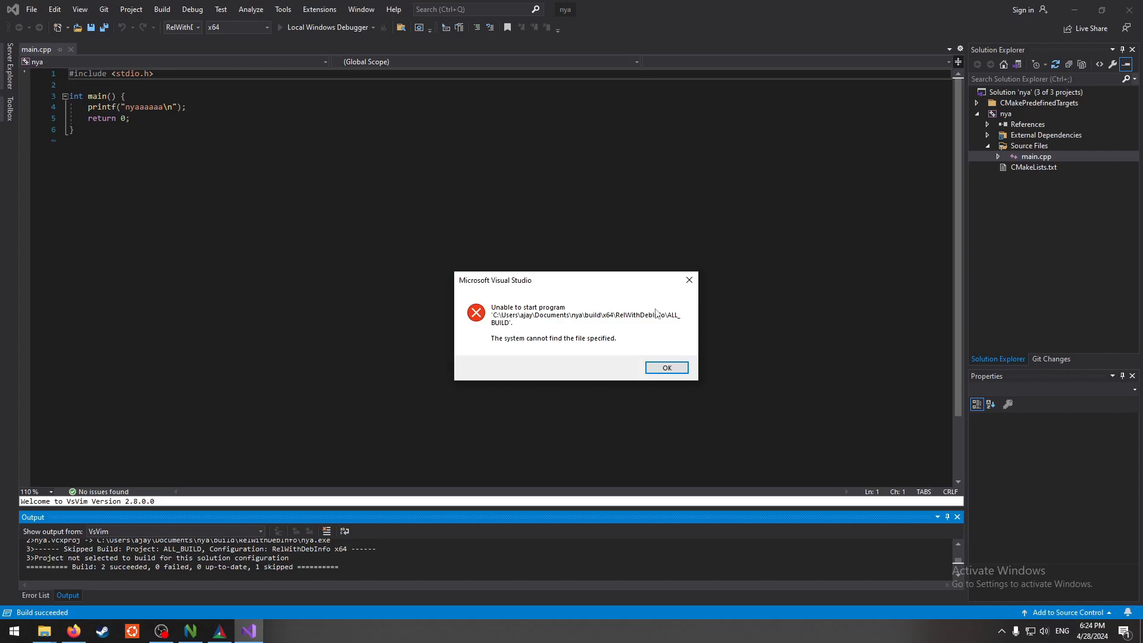
- Dismiss the unable-to-start error and set the nya project as the startup project
{"action": "left_click", "coordinate": [666, 367]}
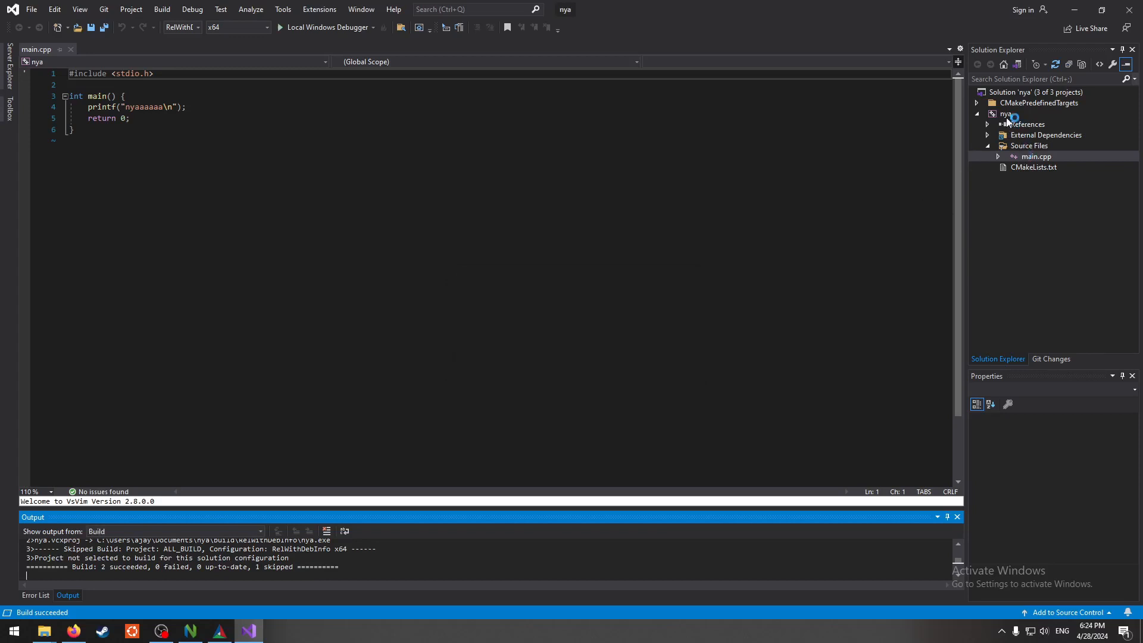
{"action": "right_click", "coordinate": [1007, 114]}
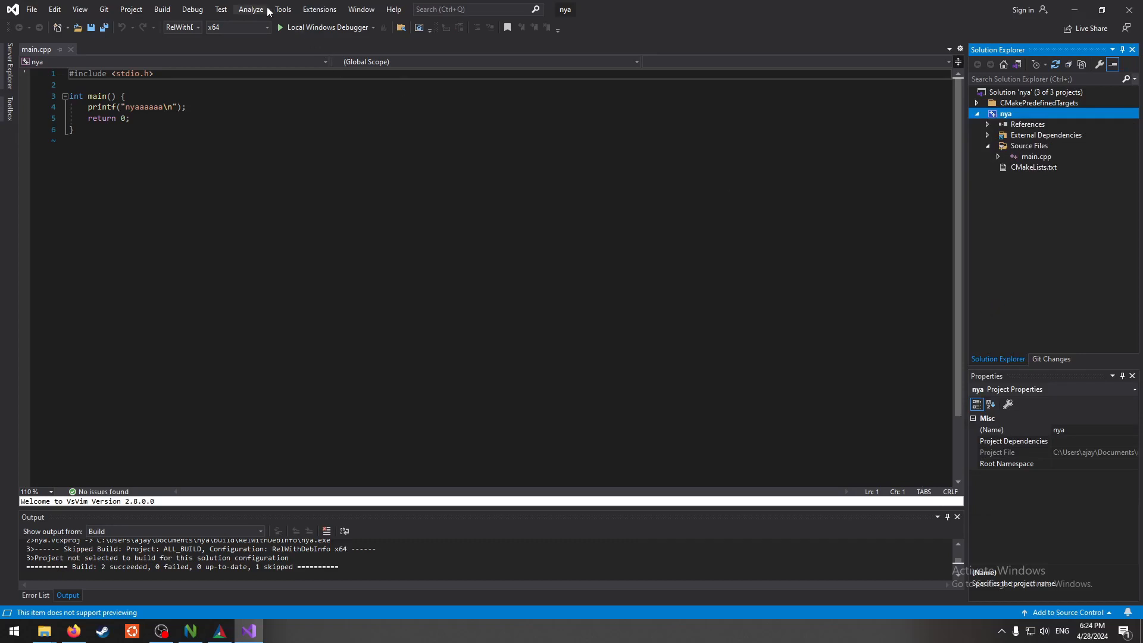
{"action": "left_click", "coordinate": [325, 27]}
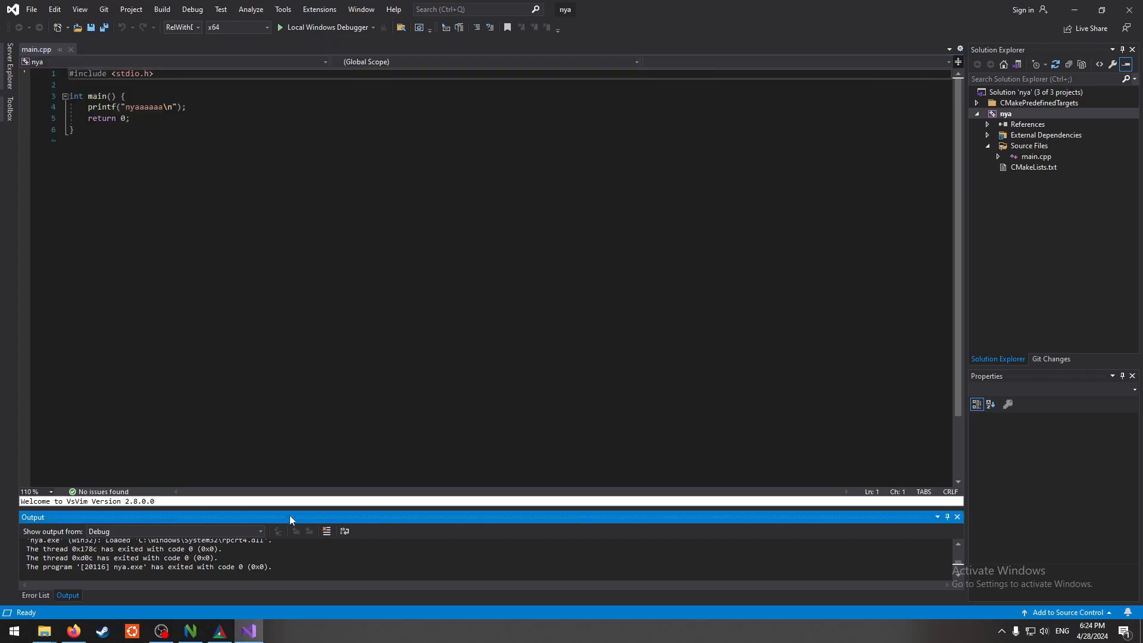
{"action": "mouse_move", "coordinate": [195, 598]}
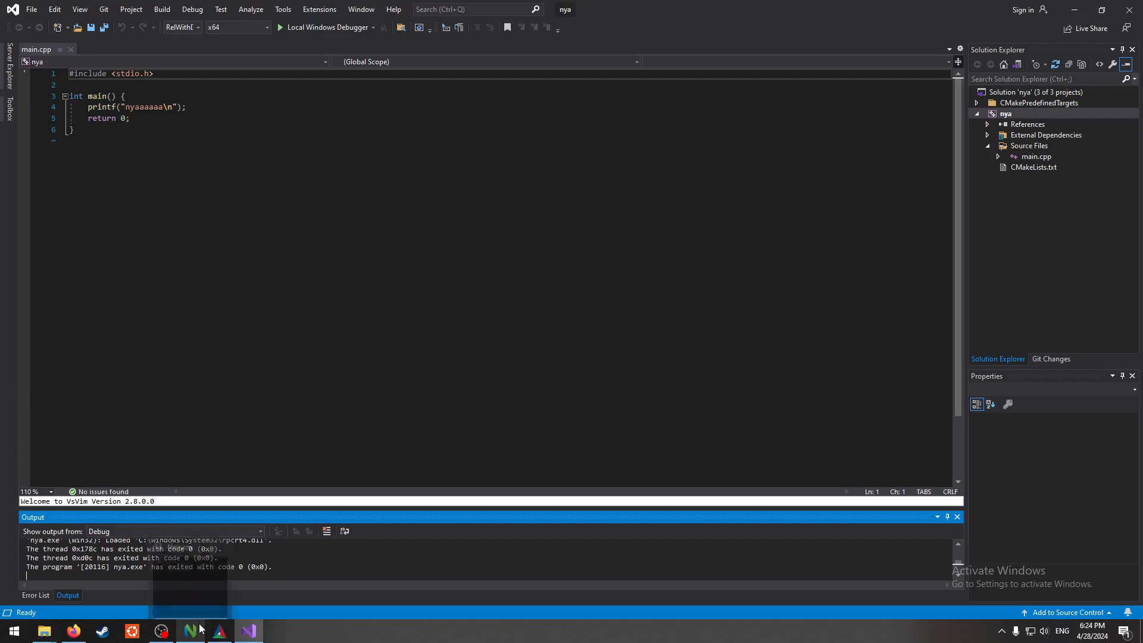
- Declare glfw as a STATIC IMPORTED library with add_library in CMakeLists.txt
{"action": "left_click", "coordinate": [189, 631]}
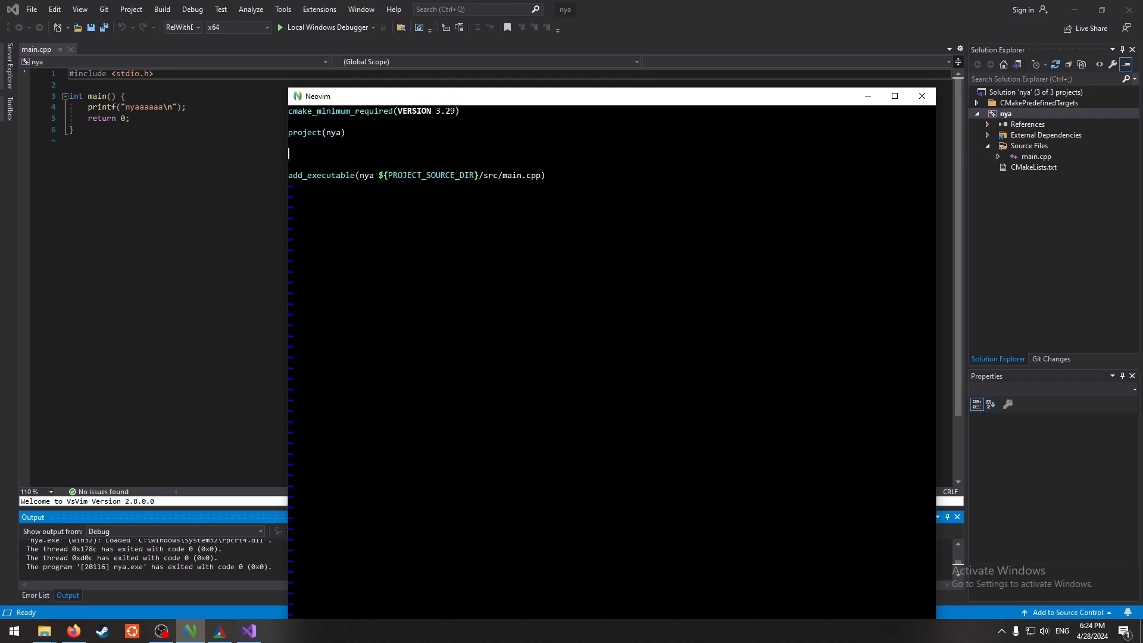
{"action": "type", "text": "add_library(glfw"}
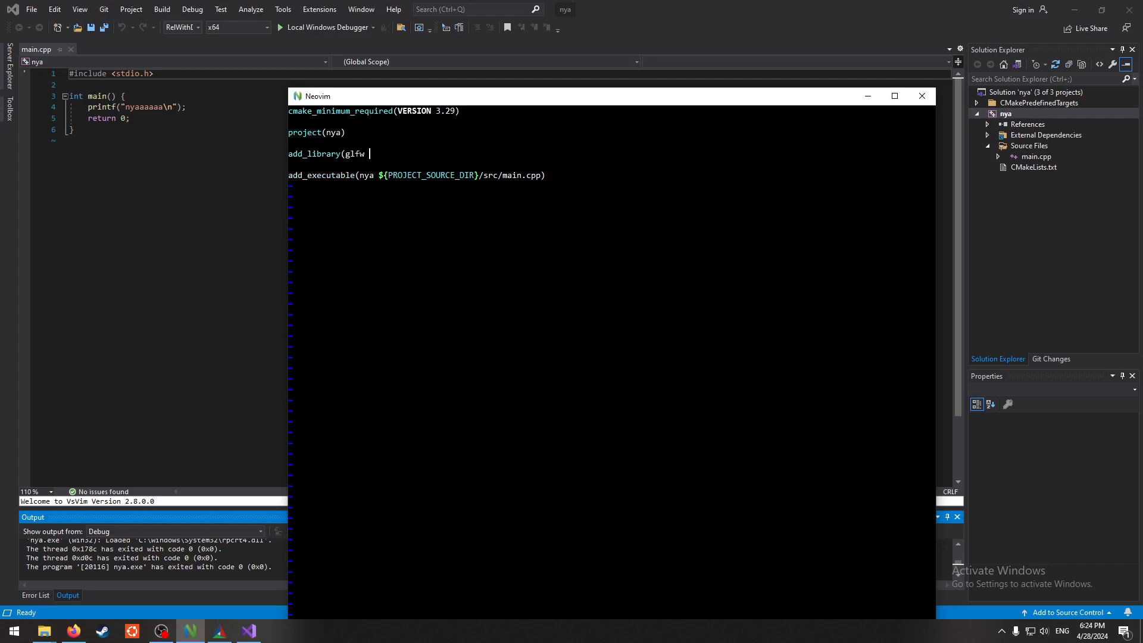
{"action": "type", "text": "STATIC IM"}
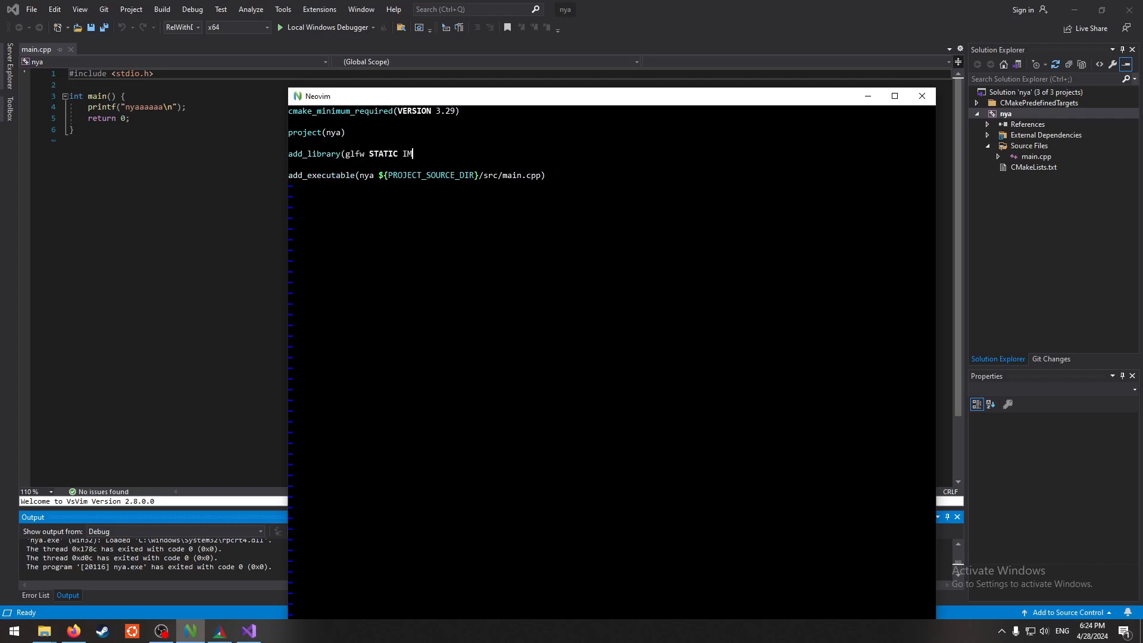
{"action": "type", "text": "PORTED)"}
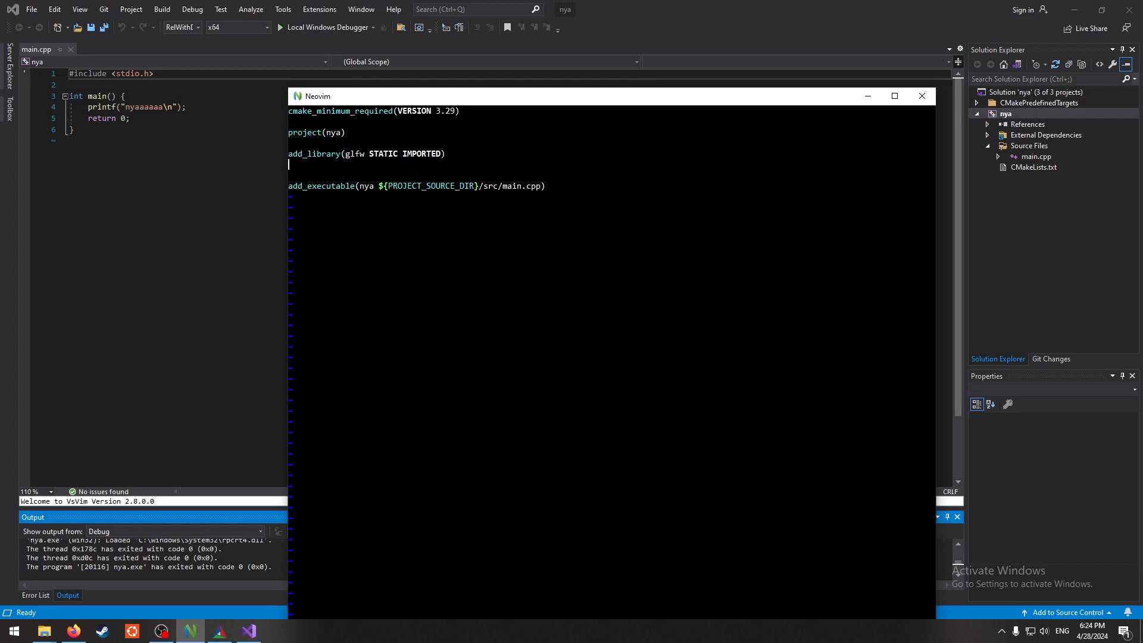
- Add set_target_properties giving glfw IMPORTED_LOCATION ${PROJECT_SOURCE_DIR}/libs/glfw/lib-vc2019
{"action": "type", "text": "set"}
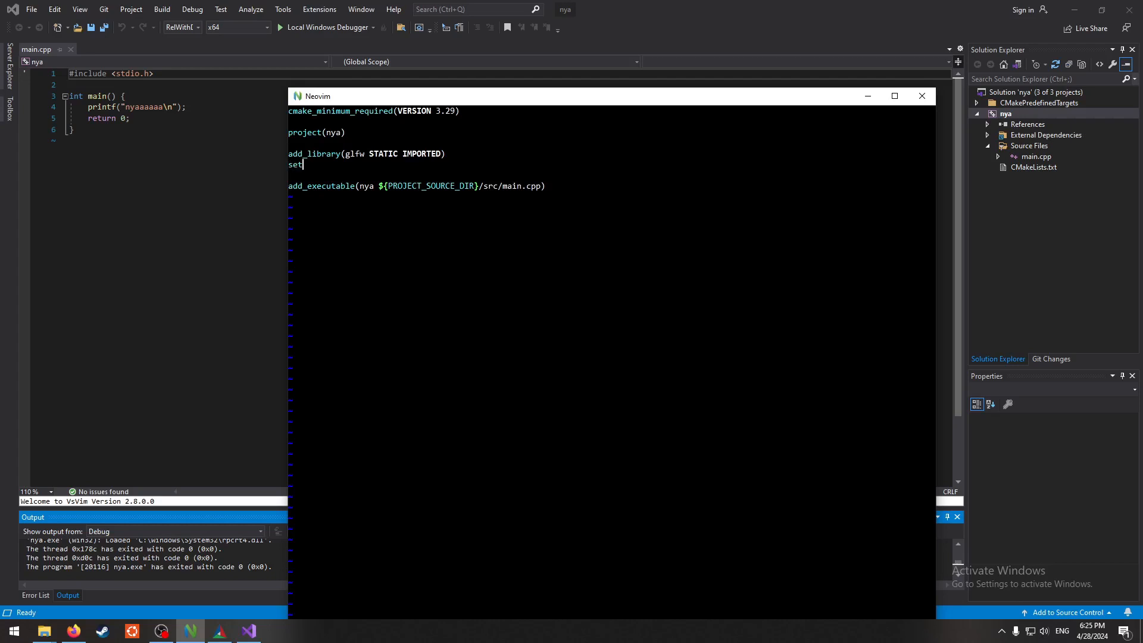
{"action": "type", "text": "_target_"}
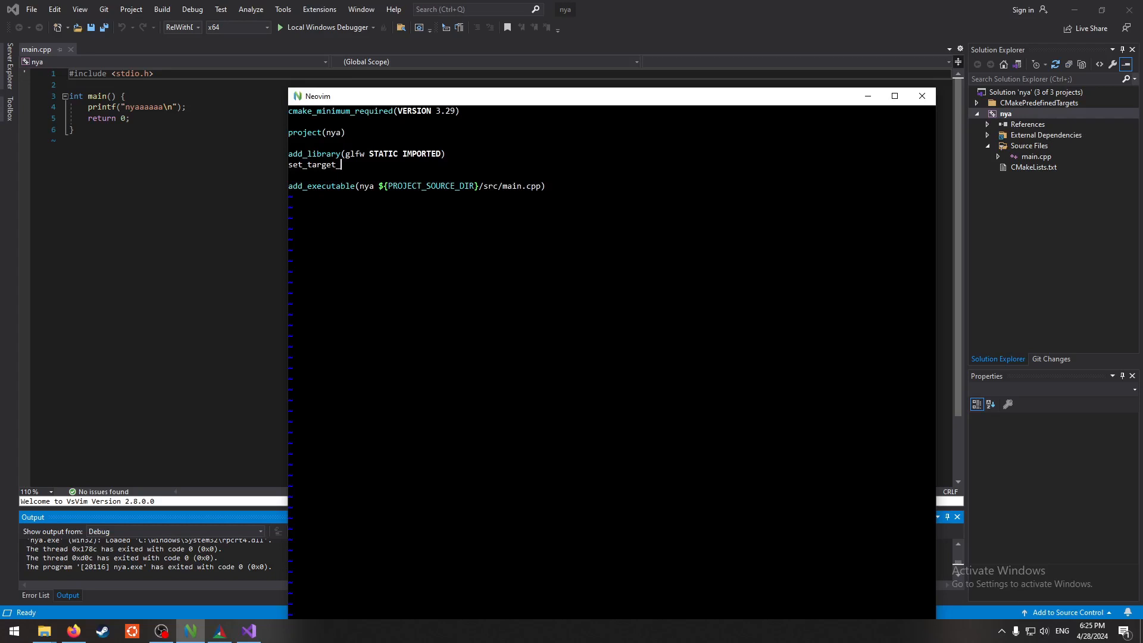
{"action": "type", "text": "roper"}
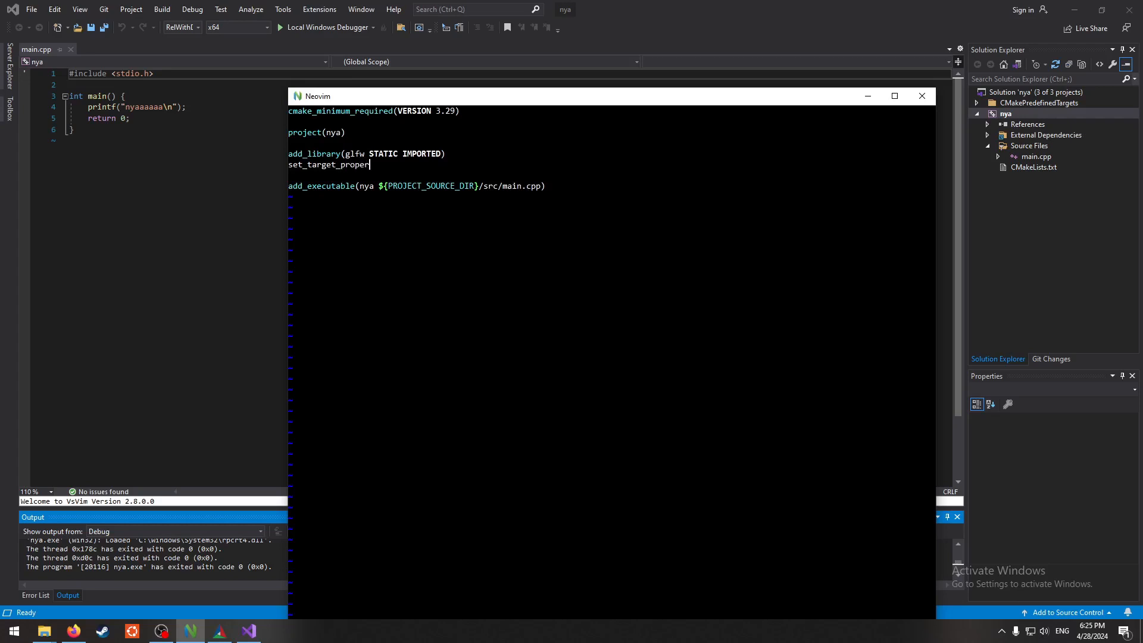
{"action": "type", "text": "ties(glfw"}
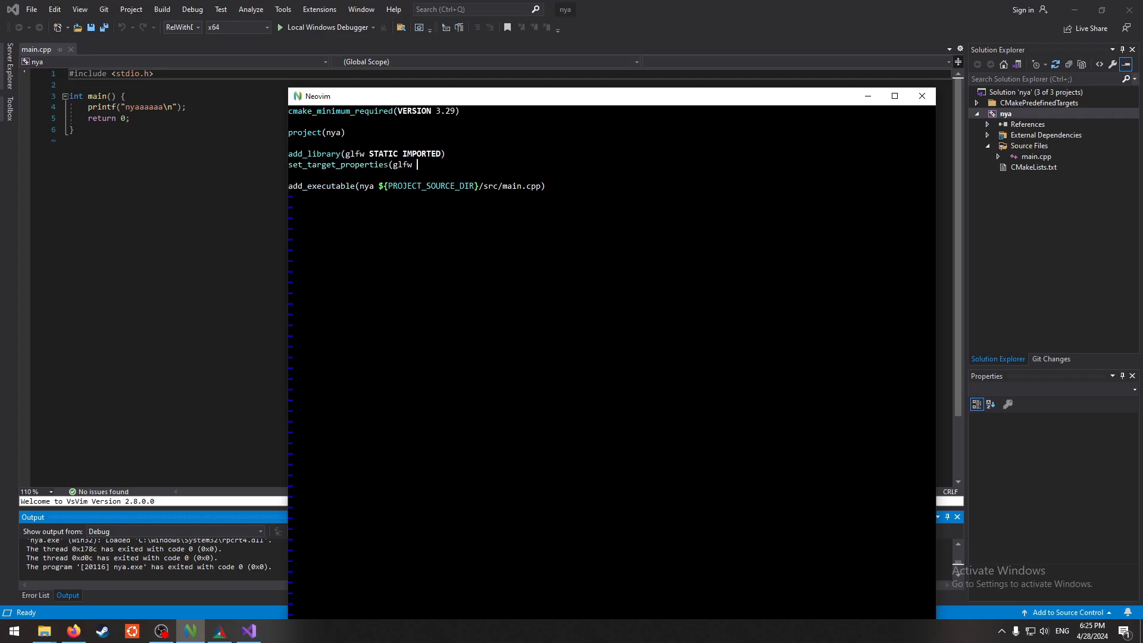
{"action": "type", "text": "PROPERTIES"}
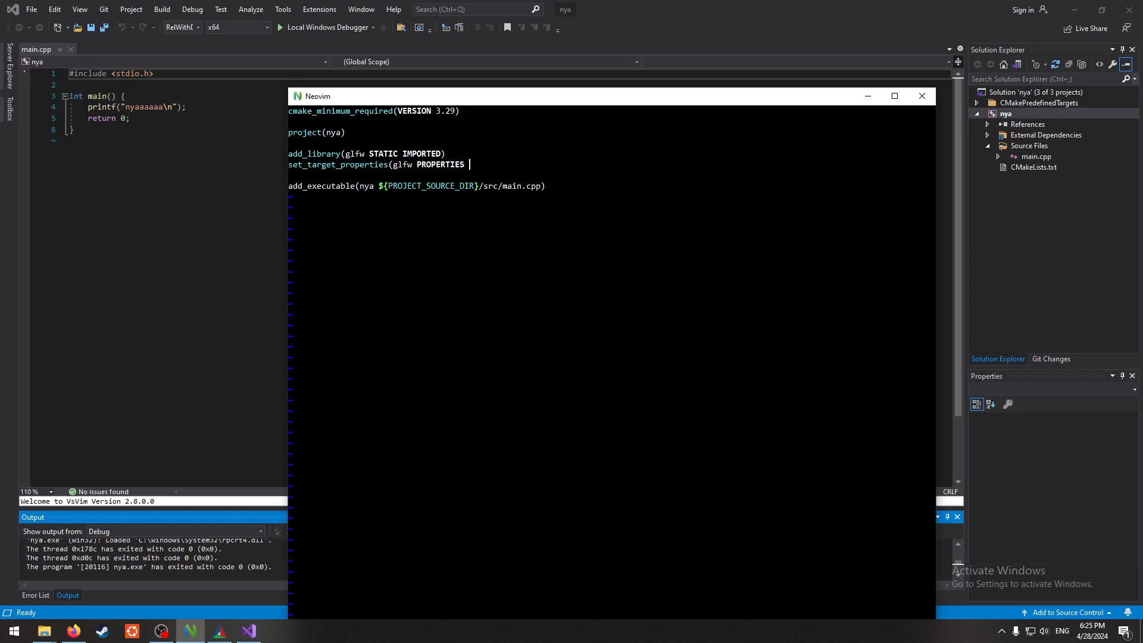
{"action": "type", "text": "IMPORT"}
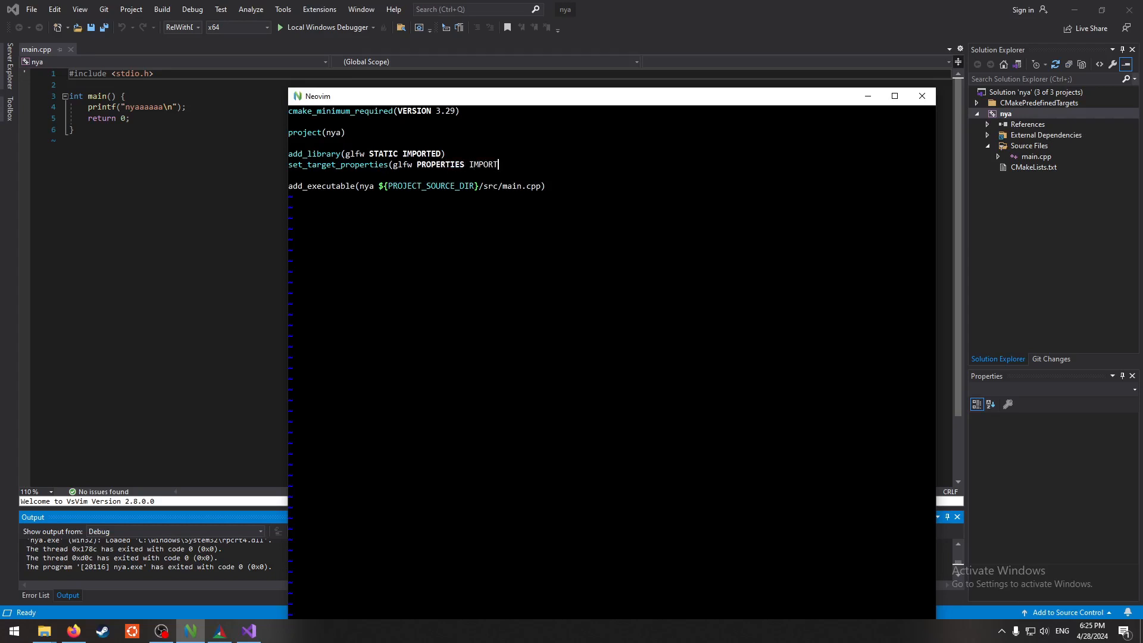
{"action": "type", "text": "ED_LOCAT"}
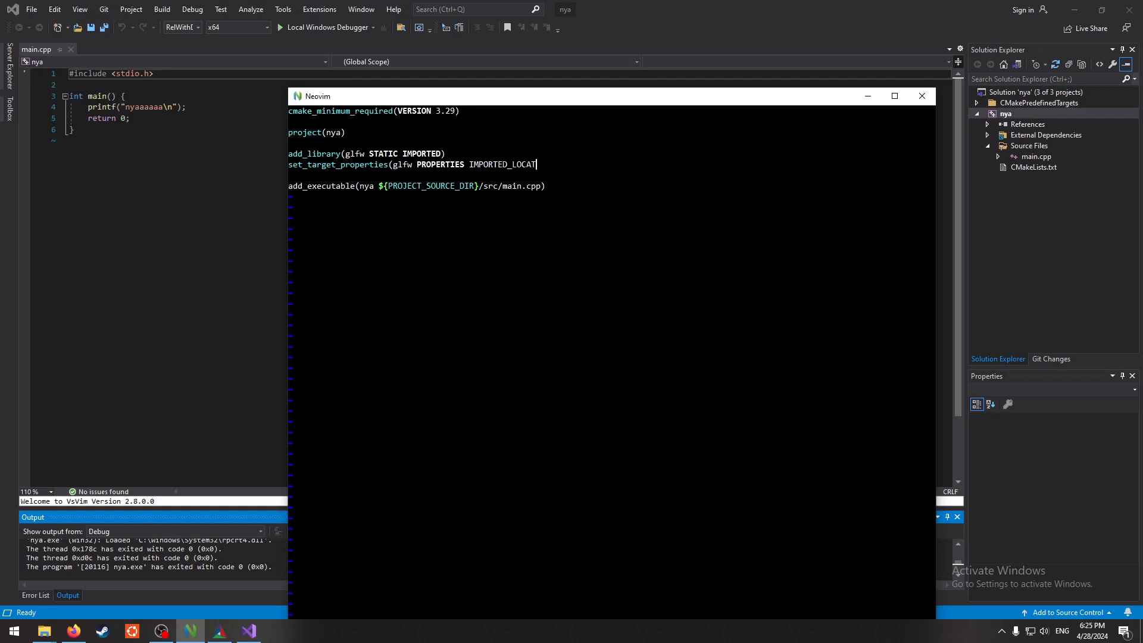
{"action": "type", "text": "ION ${PROJECT_"}
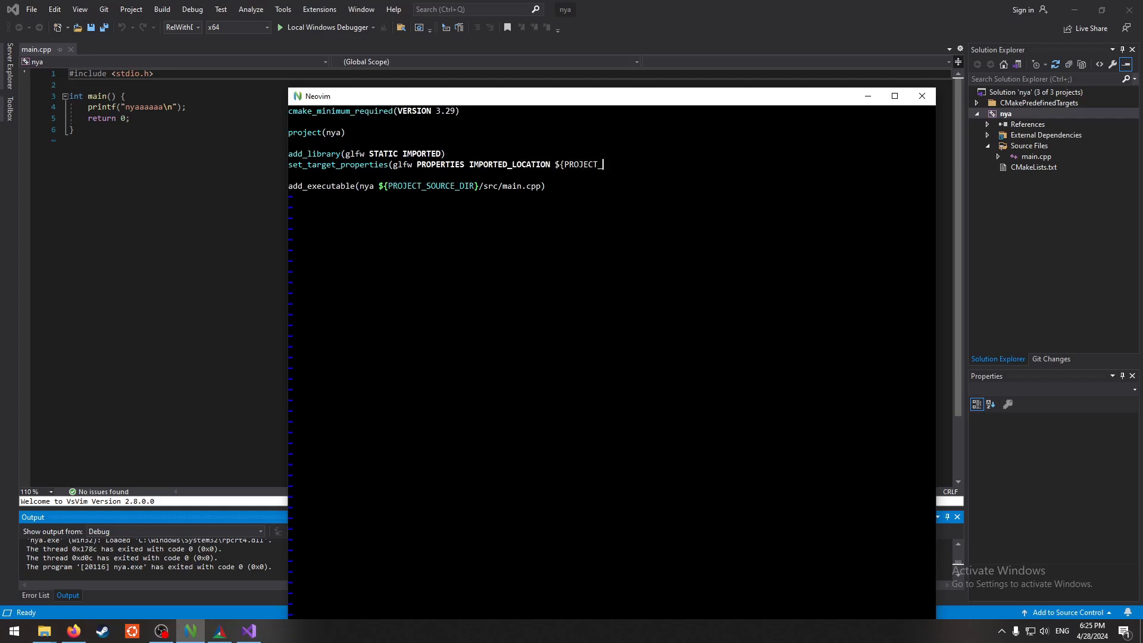
{"action": "type", "text": "SOURCE_DIR"}
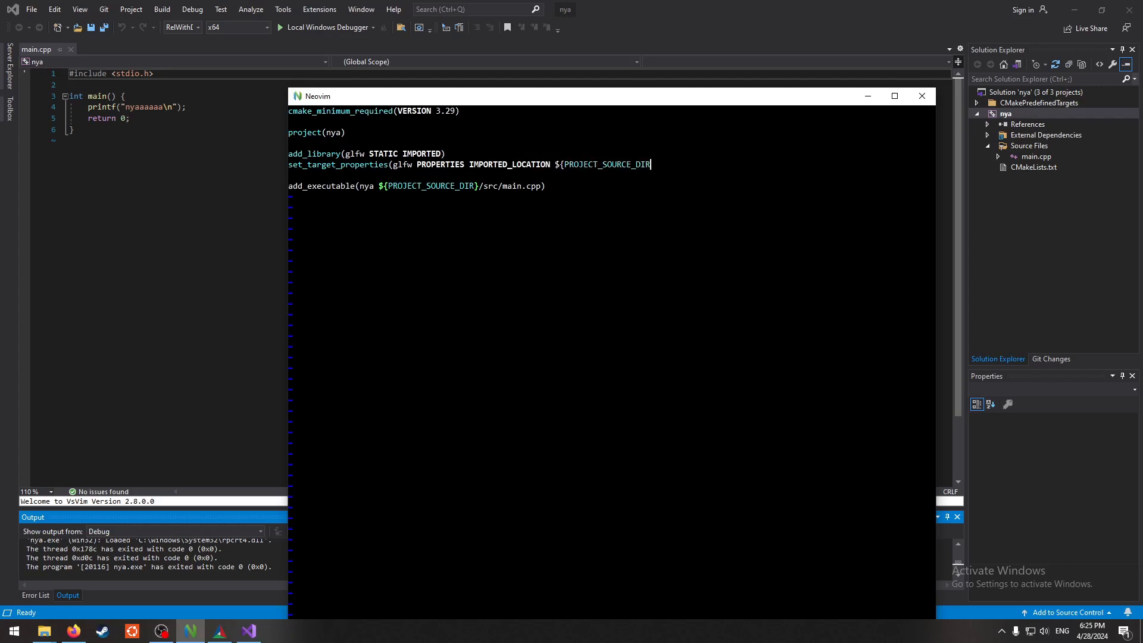
{"action": "type", "text": "/libs/g"}
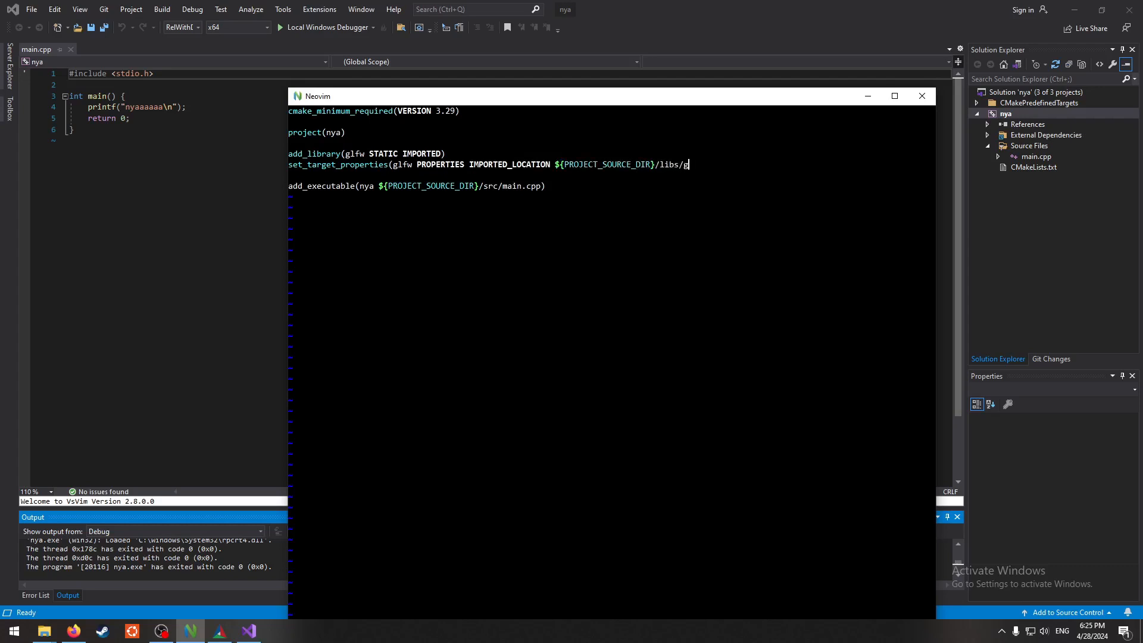
{"action": "type", "text": "lfw/"}
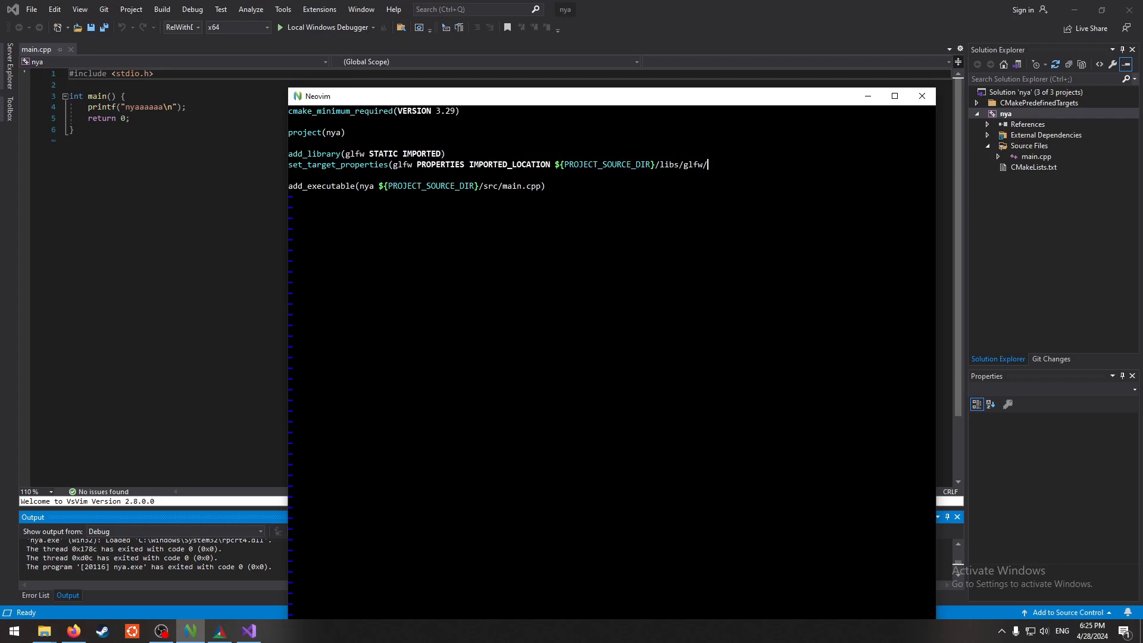
{"action": "type", "text": "lib-vc2"}
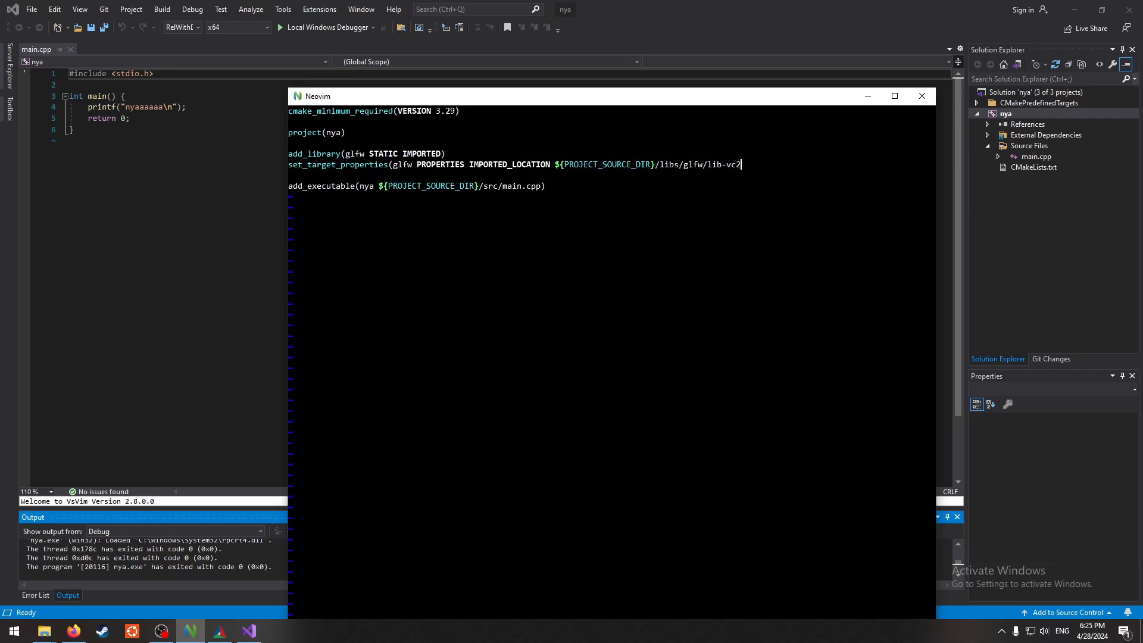
{"action": "type", "text": "019"}
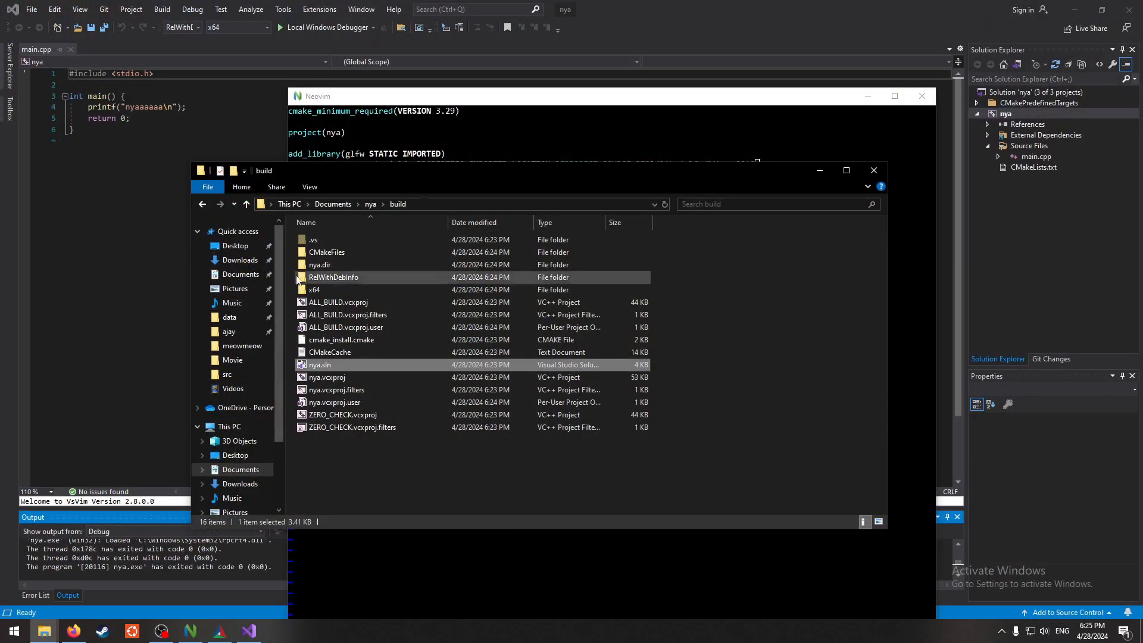
- Browse into nya's libs folder and append /glfw3.lib to the IMPORTED_LOCATION path
{"action": "left_click", "coordinate": [245, 204]}
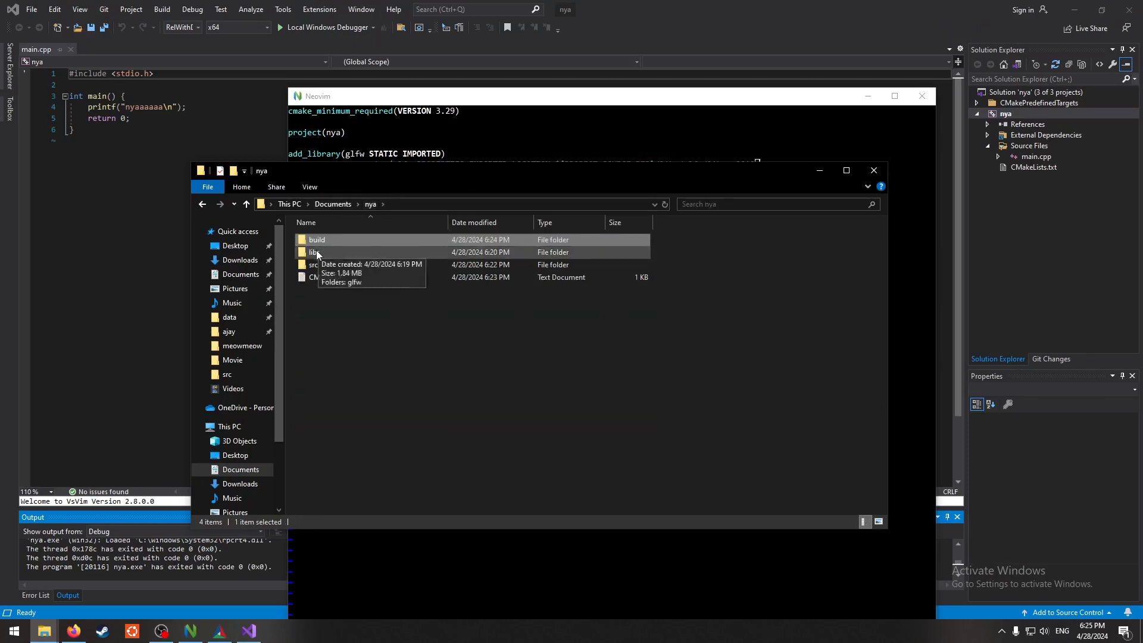
{"action": "double_click", "coordinate": [316, 252]}
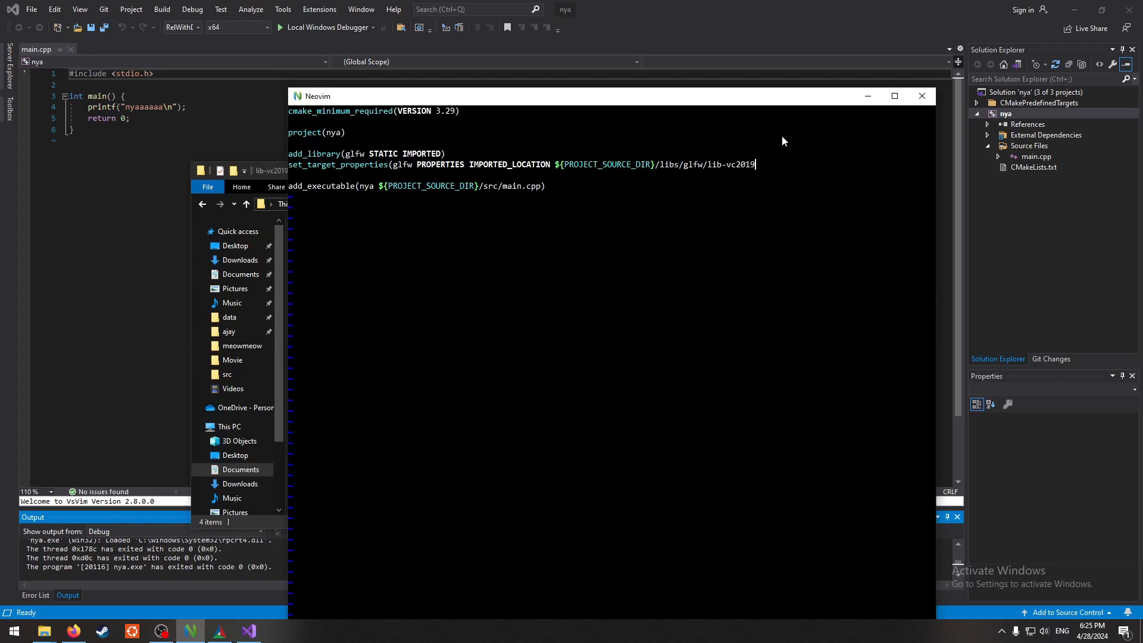
{"action": "type", "text": "/"}
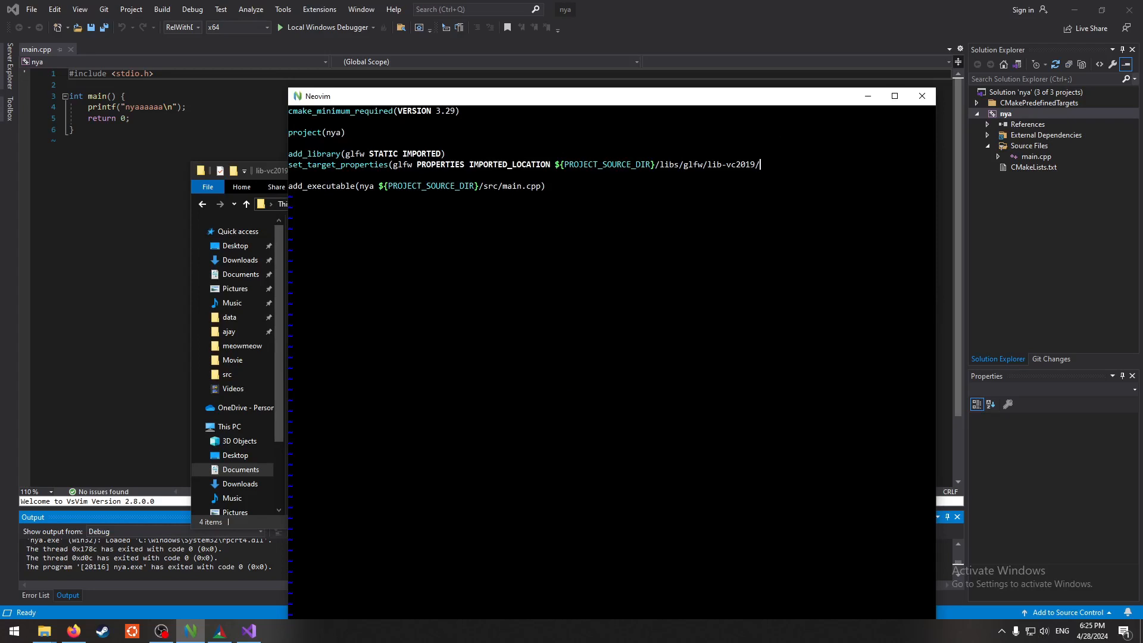
{"action": "type", "text": "glfw3.li"}
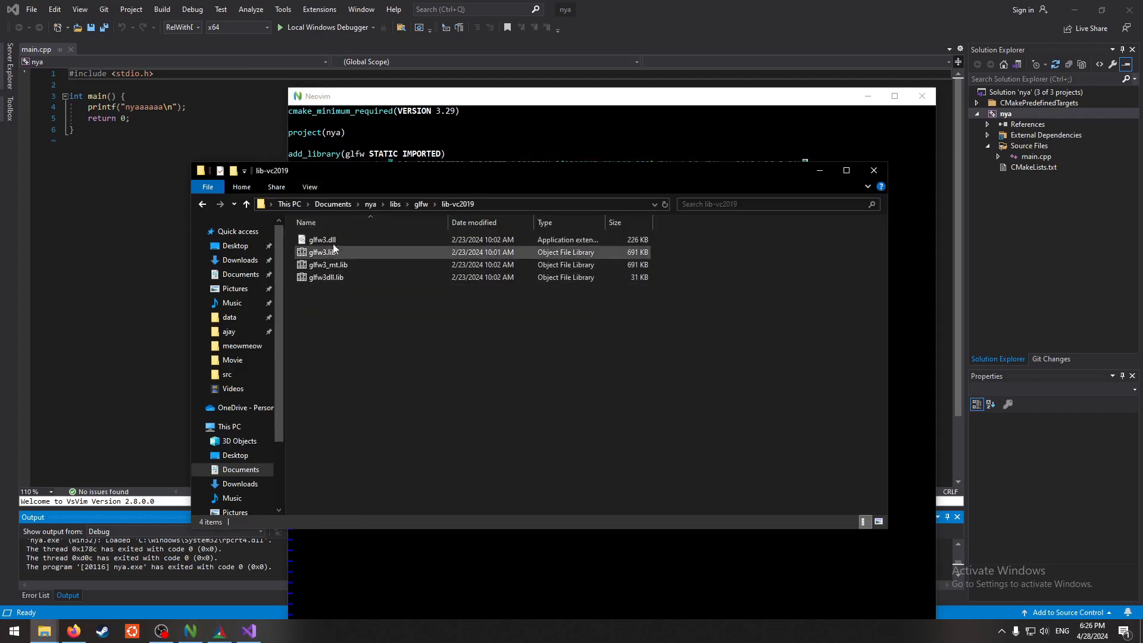
- Inspect glfw3.lib, glfw3dll.lib, glfw3.dll and the other GLFW files in lib-vc2019
{"action": "left_click", "coordinate": [328, 264]}
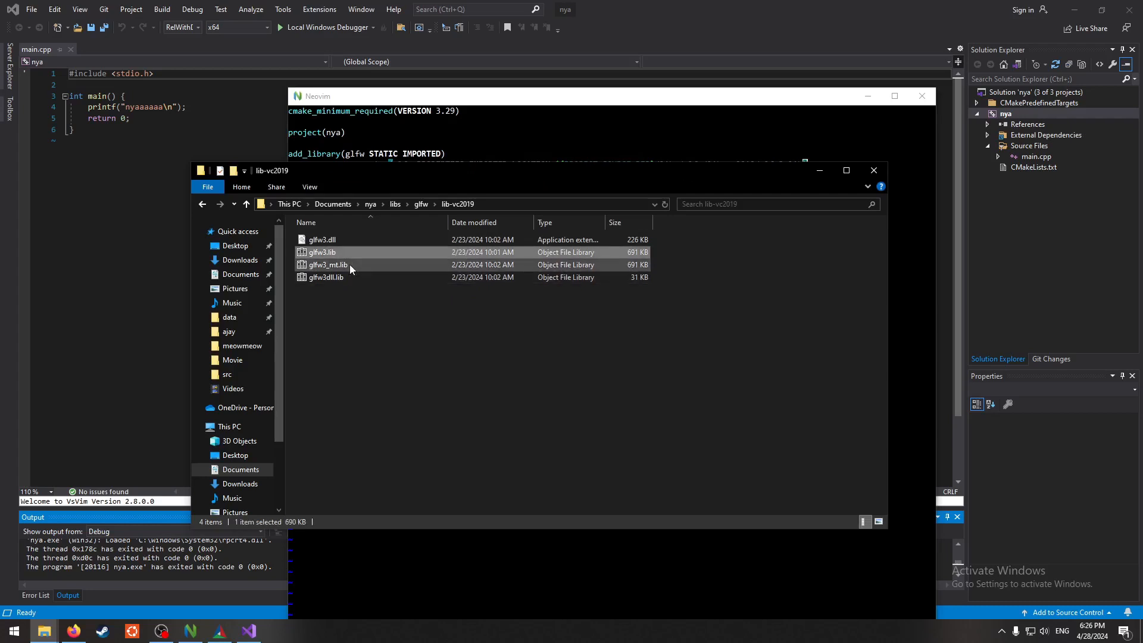
{"action": "left_click", "coordinate": [324, 277]}
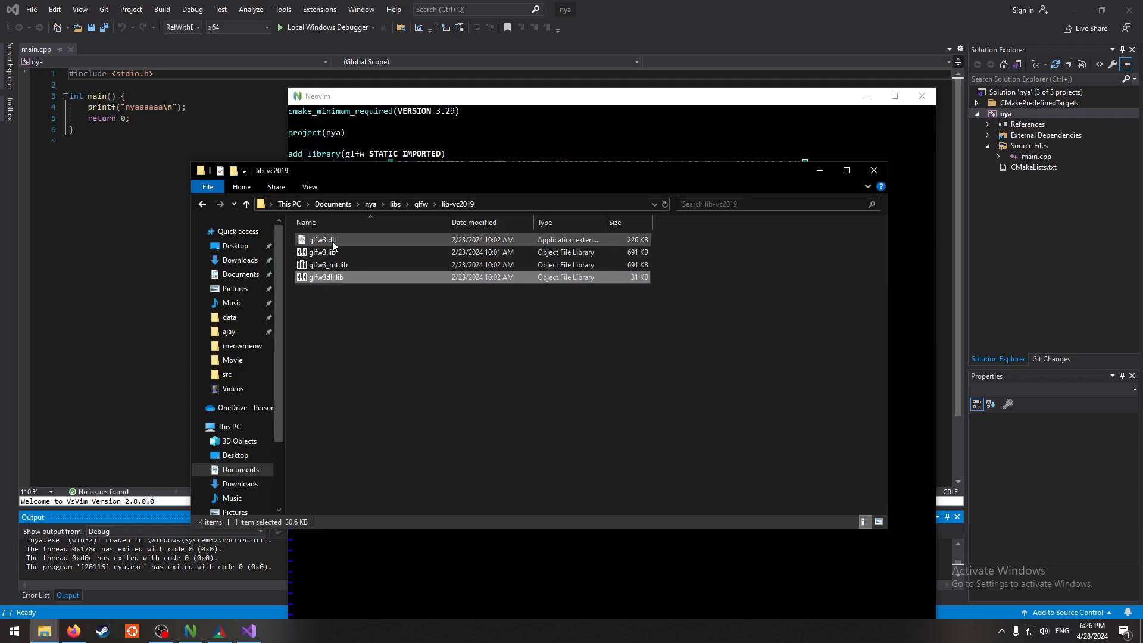
{"action": "left_click", "coordinate": [329, 264]}
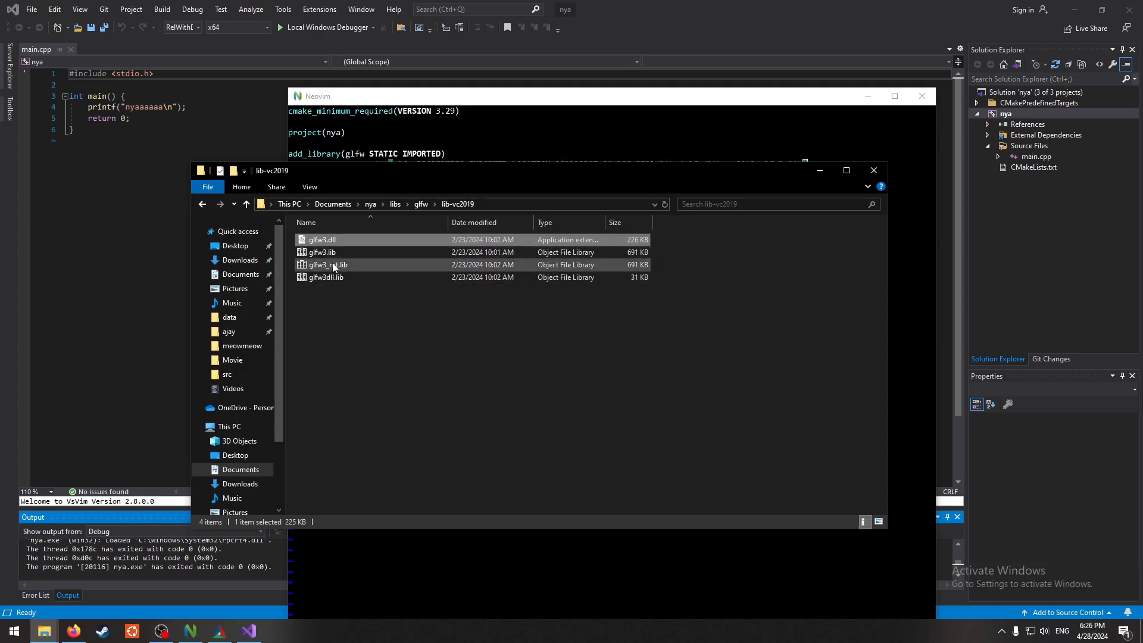
{"action": "left_click", "coordinate": [326, 277]}
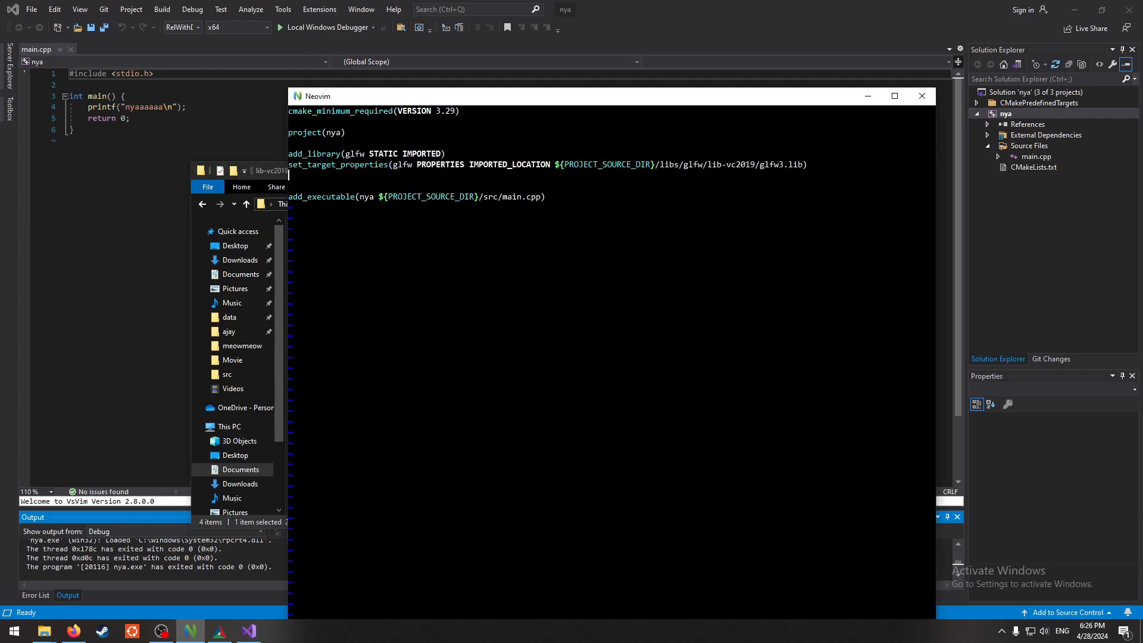
- Add target_include_directories(glfw INTERFACE ${PROJECT_SOURCE_DIR}/libs/glfw/include) to CMakeLists.txt
{"action": "type", "text": "target_"}
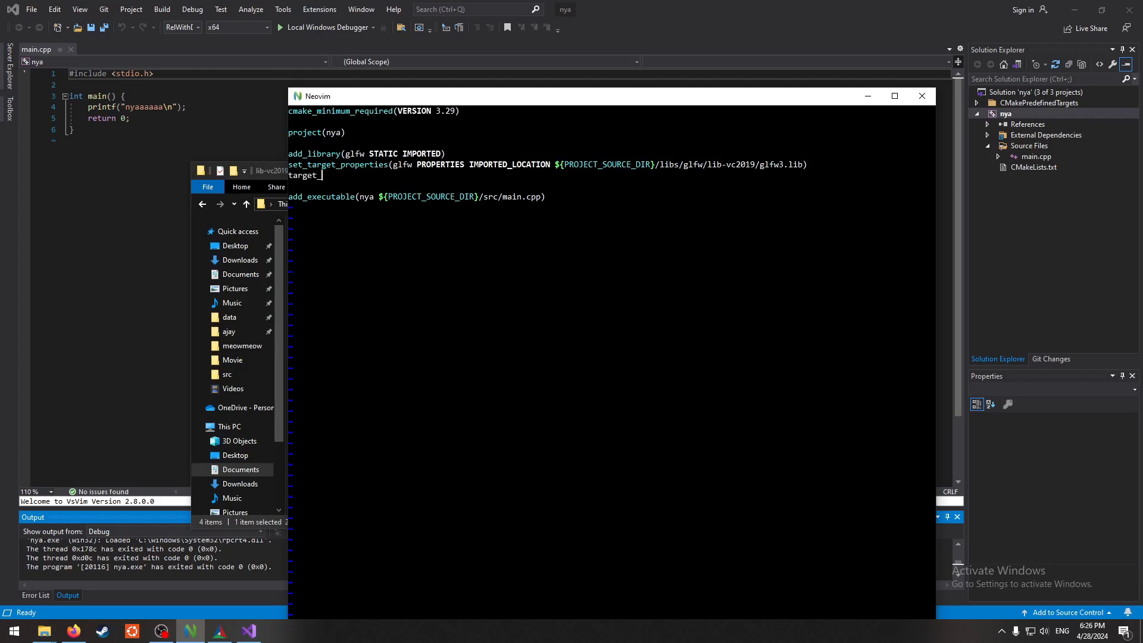
{"action": "type", "text": "inc"}
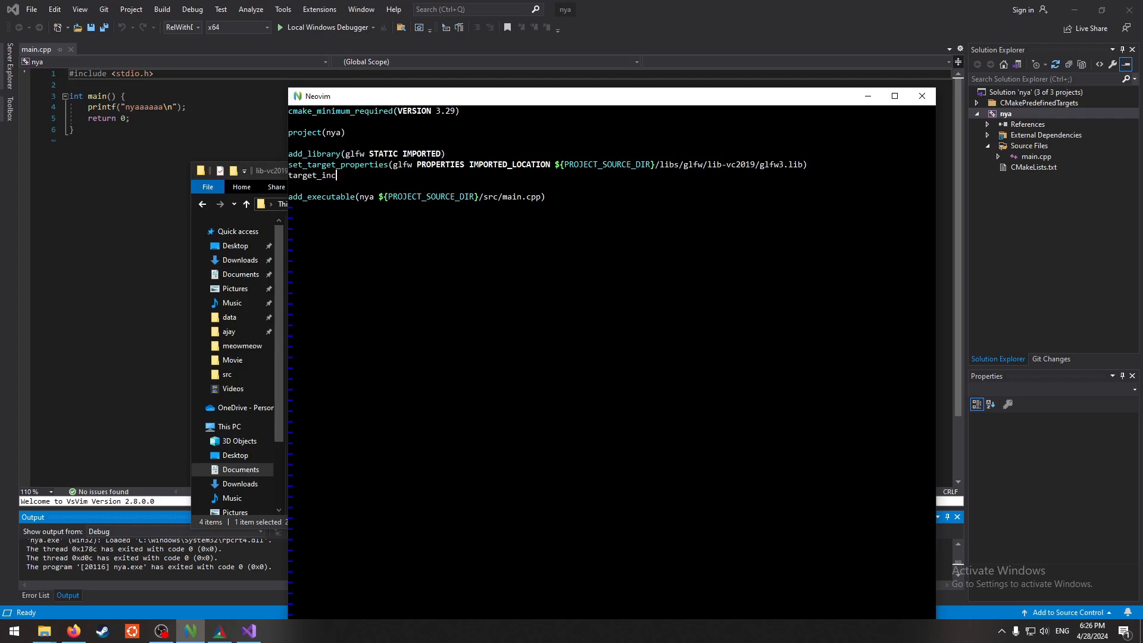
{"action": "type", "text": "lude_directores("}
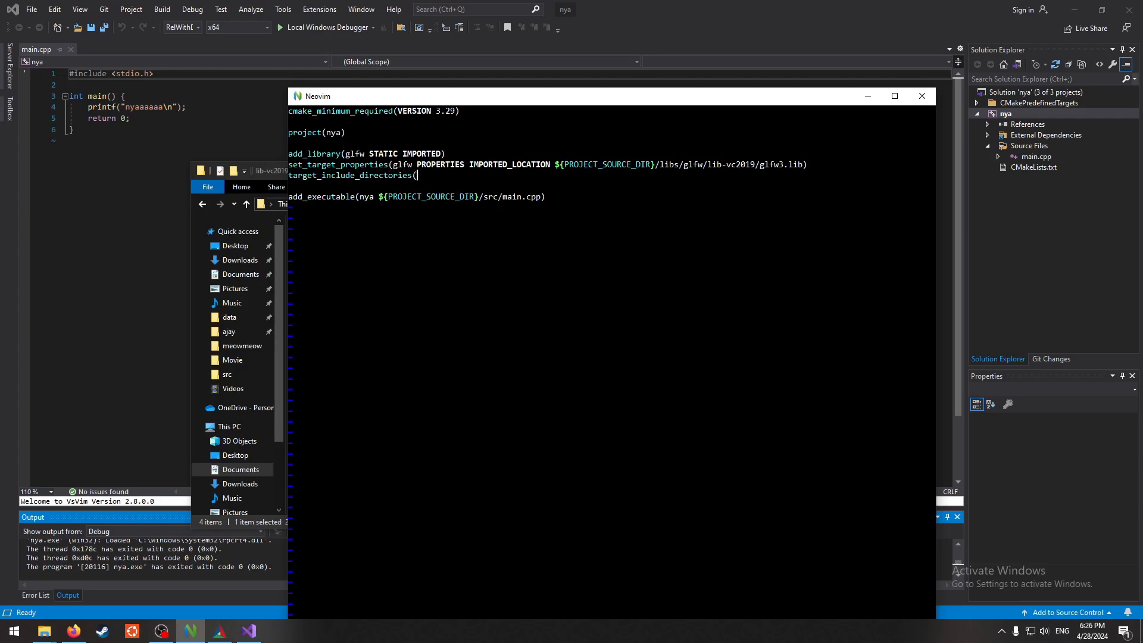
{"action": "type", "text": "glfw"}
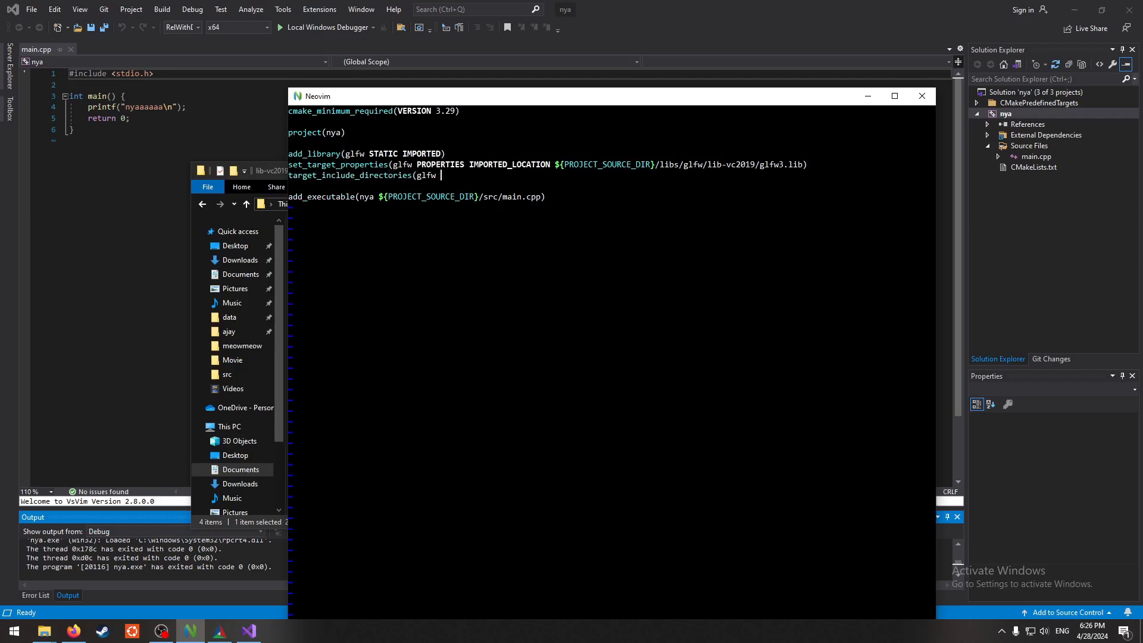
{"action": "type", "text": "INTERFACE"}
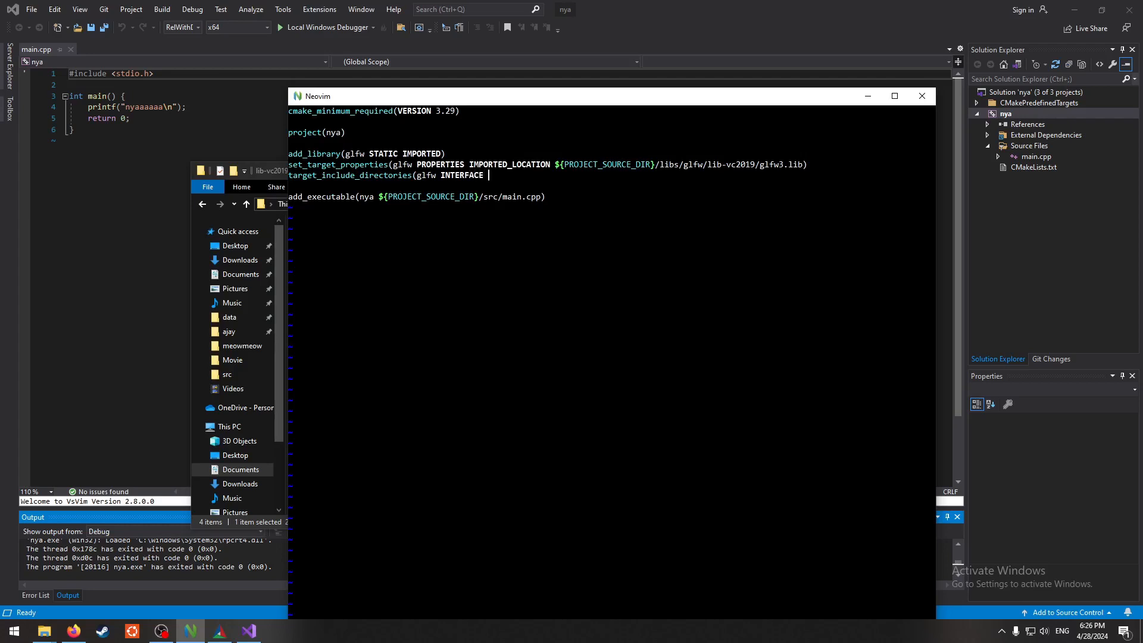
{"action": "type", "text": "$"}
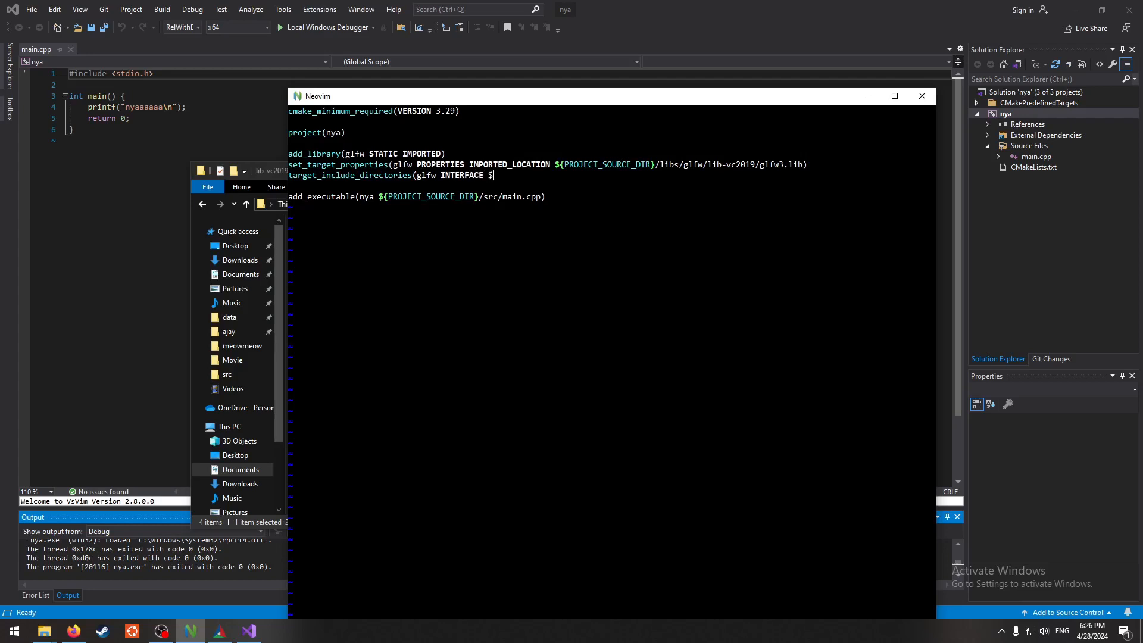
{"action": "type", "text": "{PROJEC"}
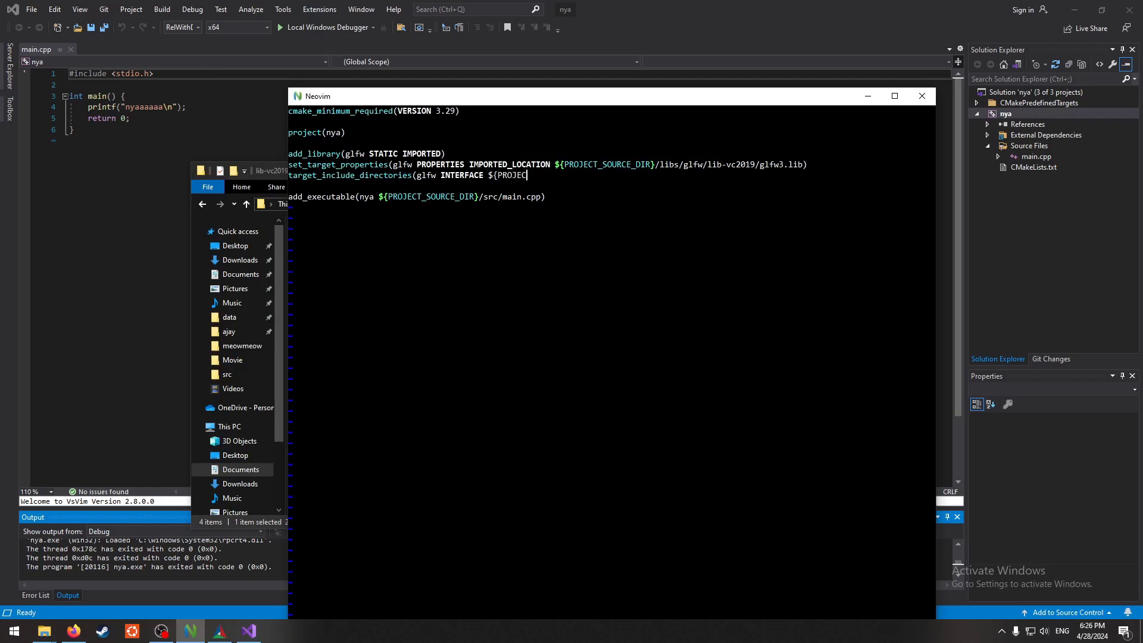
{"action": "type", "text": "T_SOURCE_DIR"}
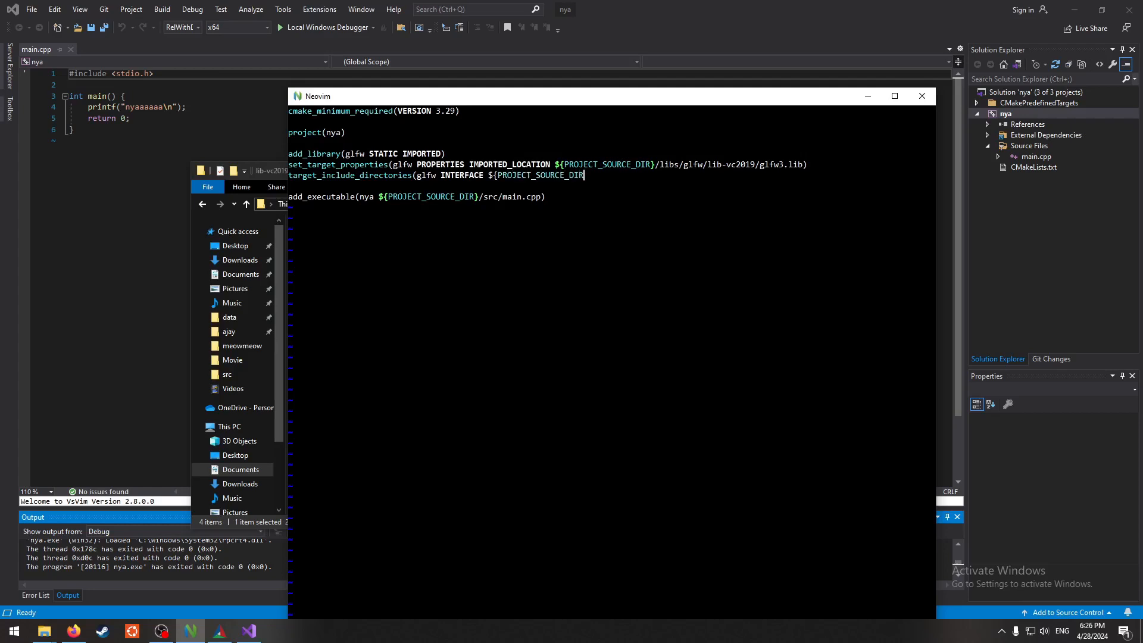
{"action": "type", "text": "}/libs.glfw"}
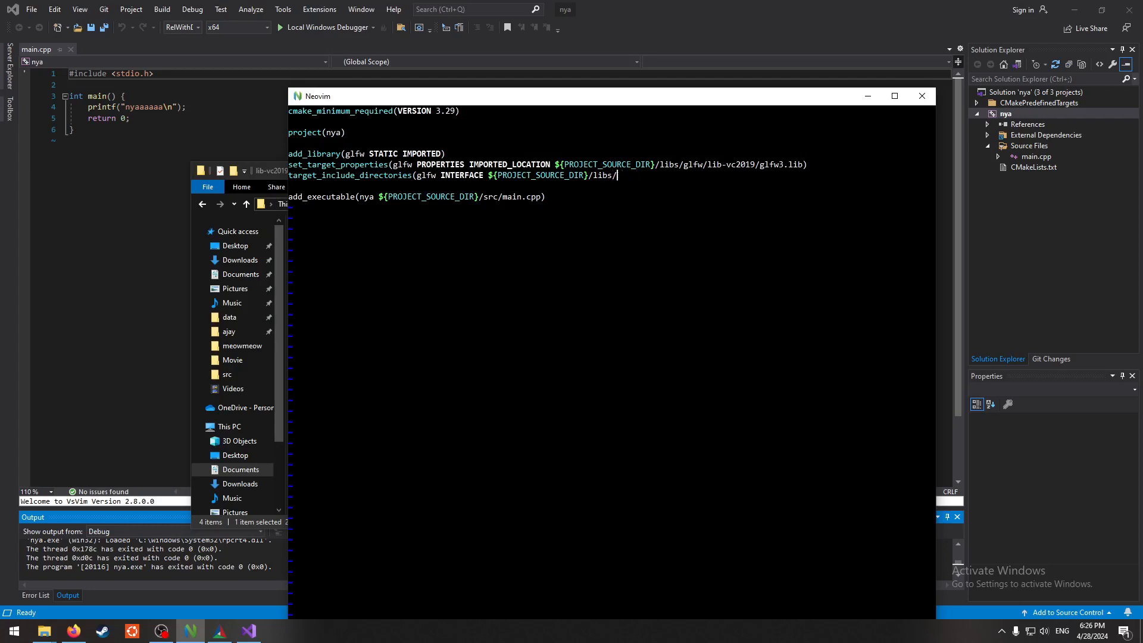
{"action": "type", "text": "glfw/include)"}
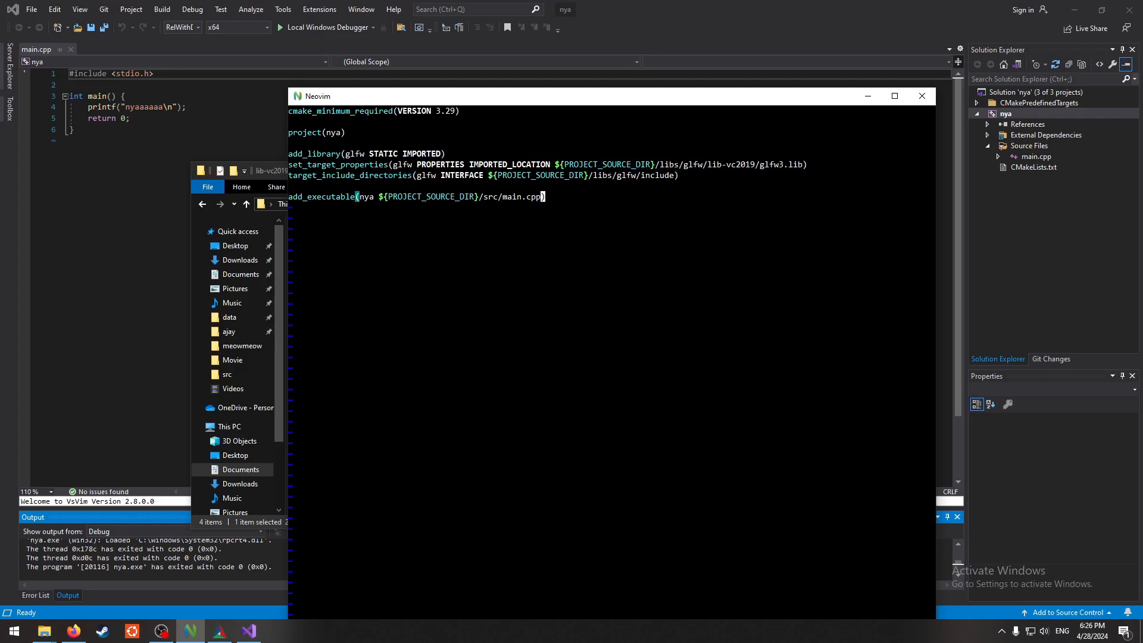
- Add target_link_libraries(nya PRIVATE glfw) so the executable links against glfw
{"action": "type", "text": "target_lin"}
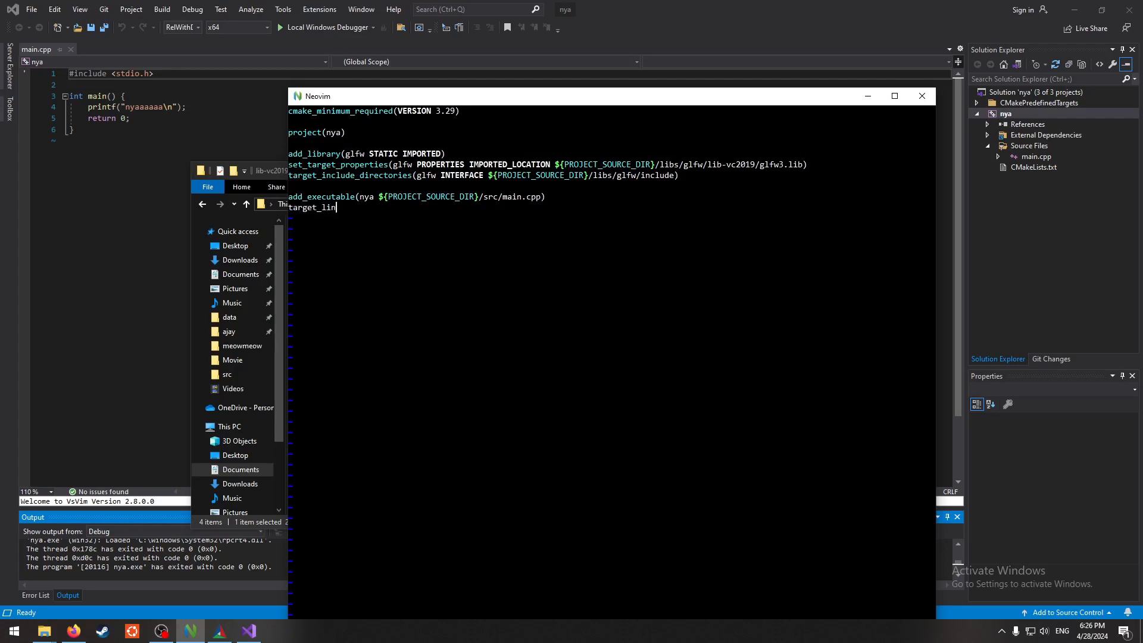
{"action": "type", "text": "k_libra"}
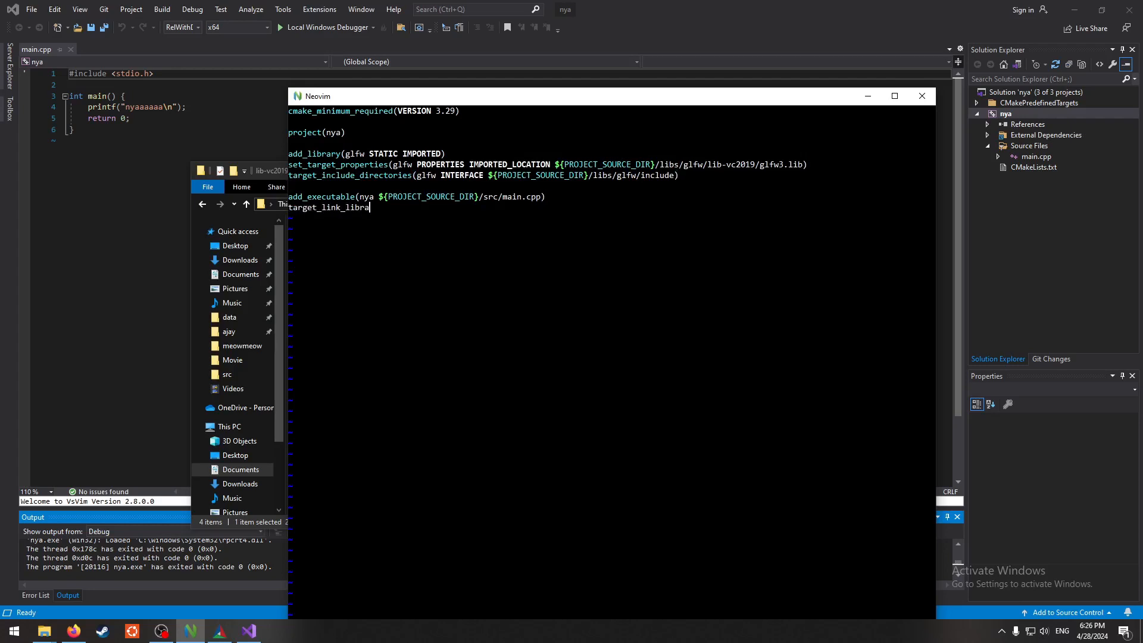
{"action": "type", "text": "ries(nya"}
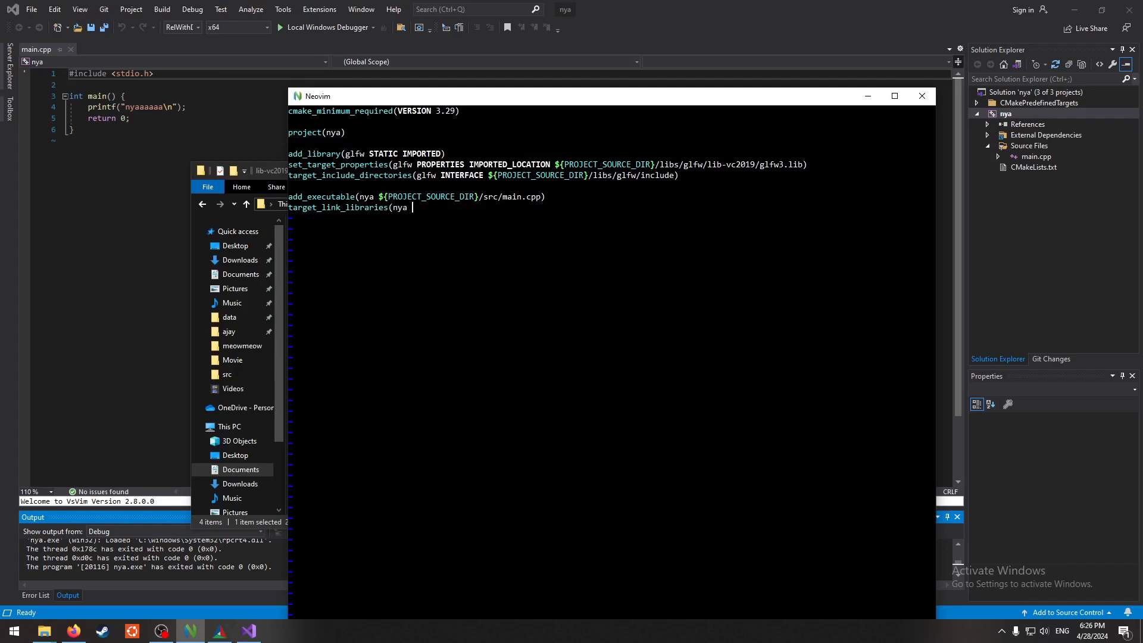
{"action": "type", "text": "PRIVATE"}
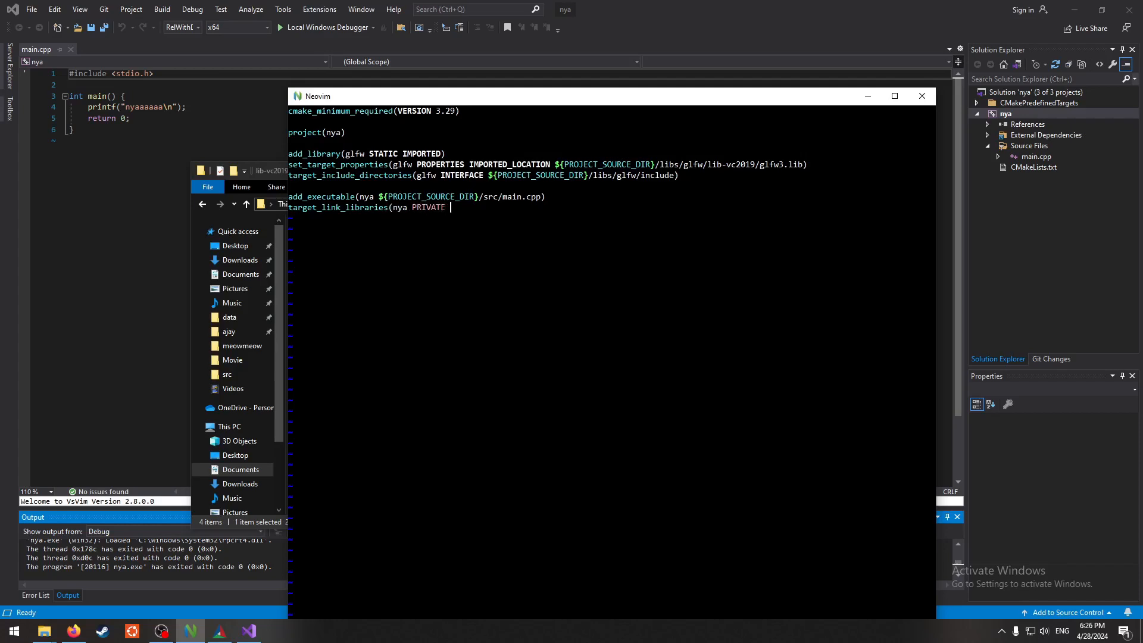
{"action": "type", "text": "glfw"}
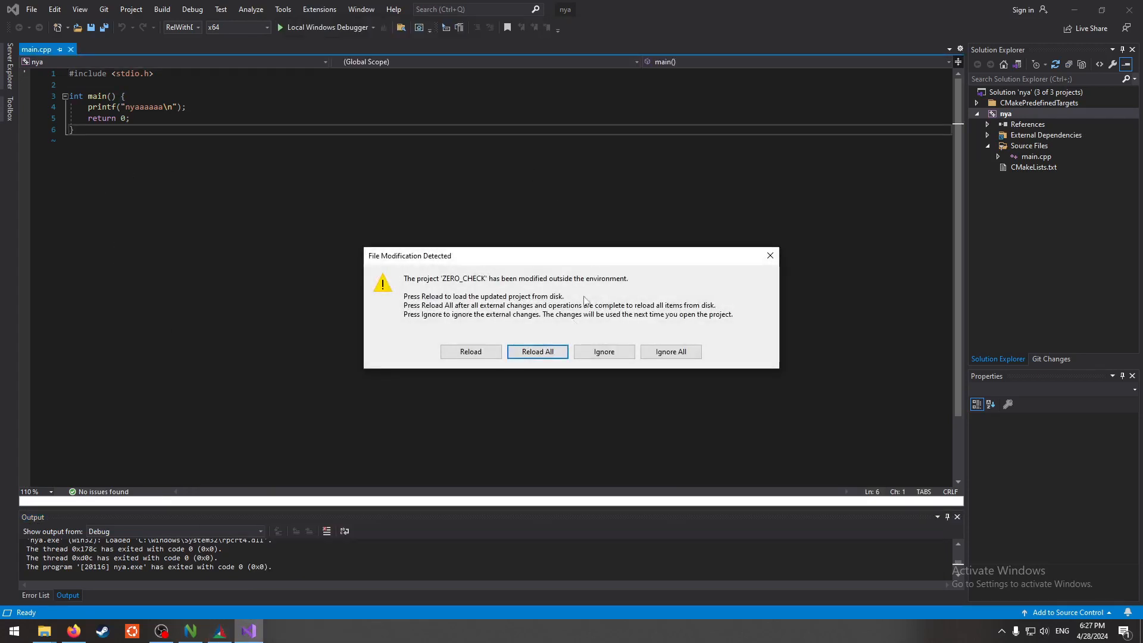
- Reload all the solution's projects modified outside Visual Studio
{"action": "left_click", "coordinate": [537, 351]}
{"action": "type", "text": "3incld"}
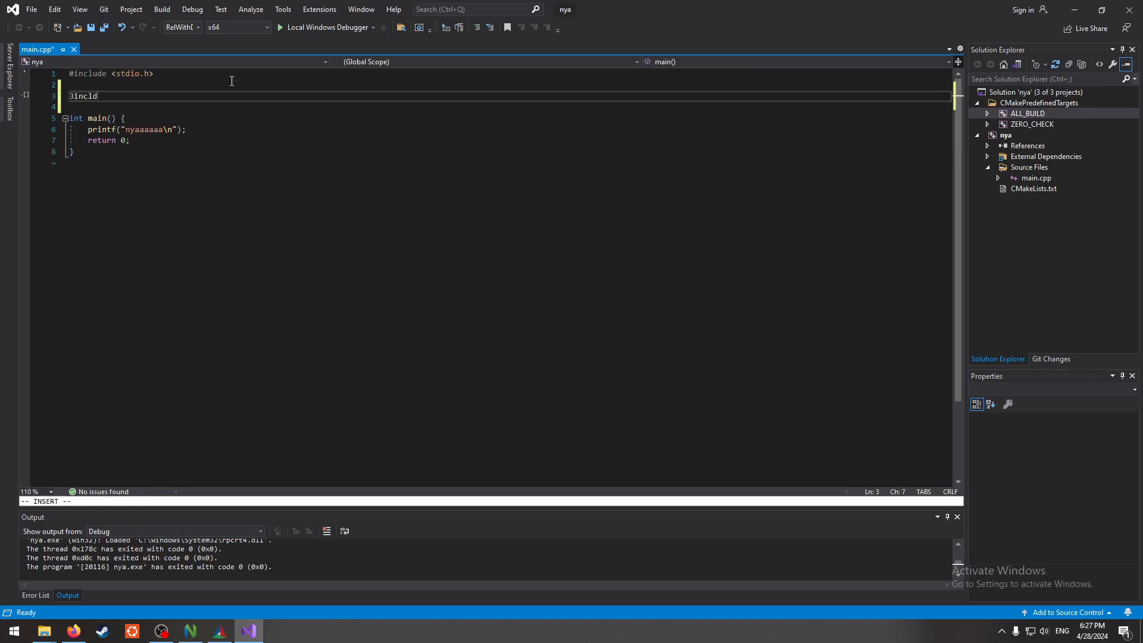
- Add #include <GLFW/glfw3.h> below the stdio include in main.cpp
{"action": "type", "text": "#inclu"}
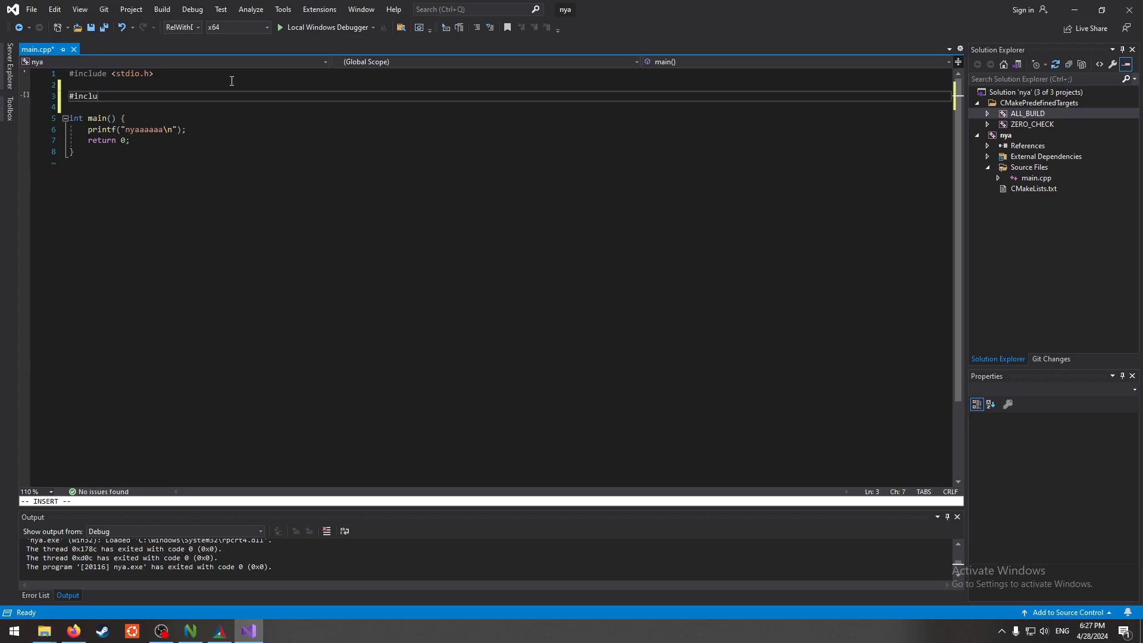
{"action": "type", "text": "de <G>"}
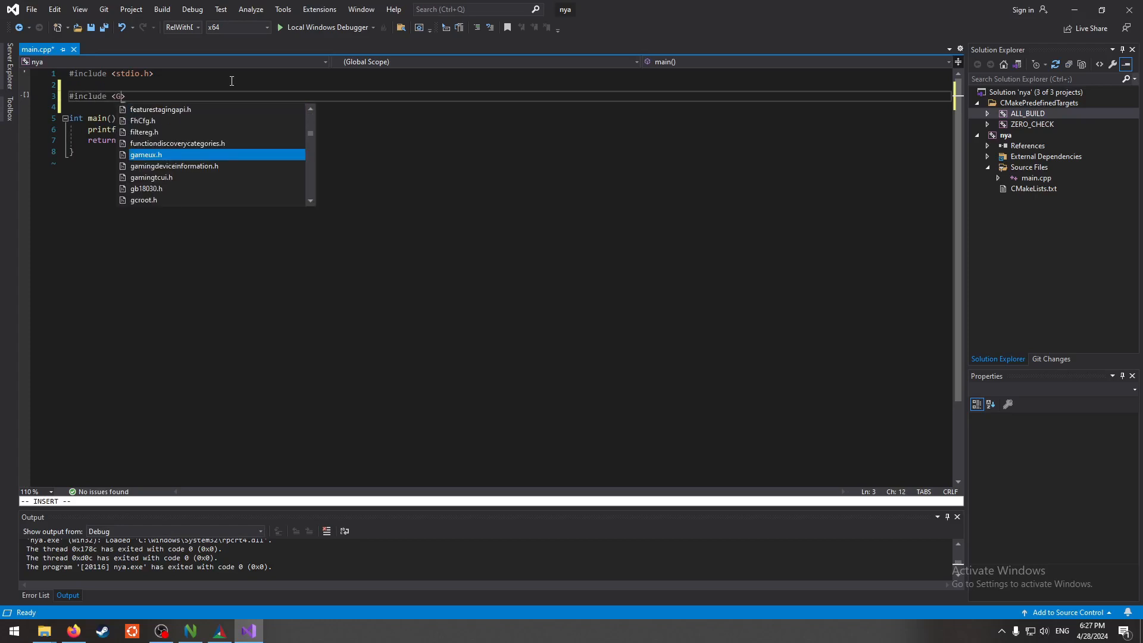
{"action": "type", "text": "LFW/g"}
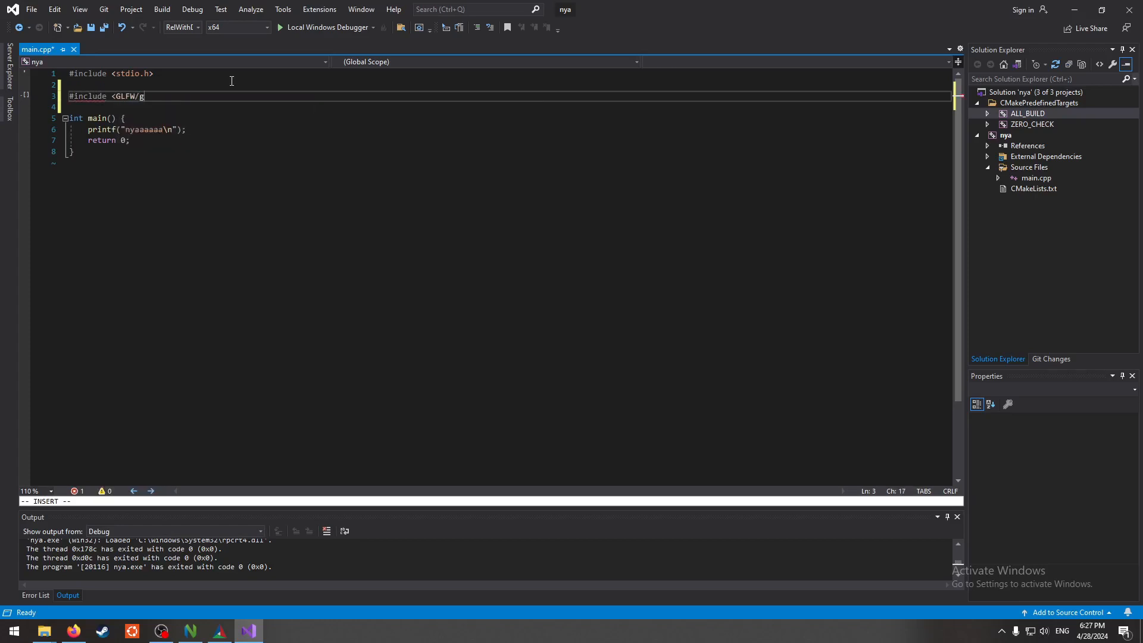
{"action": "type", "text": "lfw3.h>"}
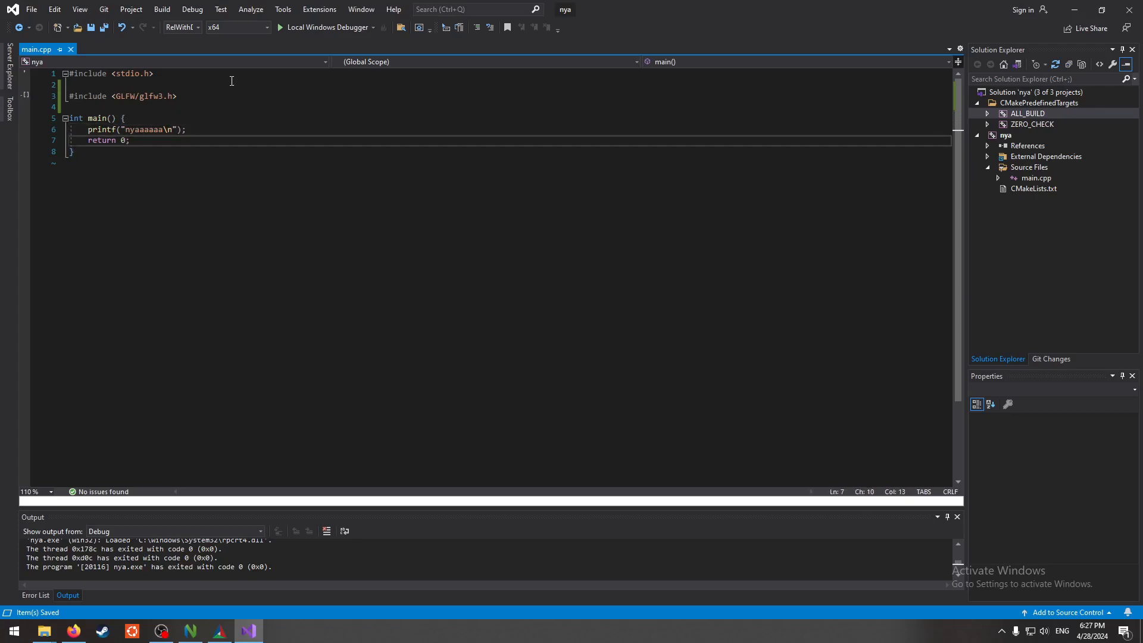
{"action": "mouse_move", "coordinate": [297, 47]}
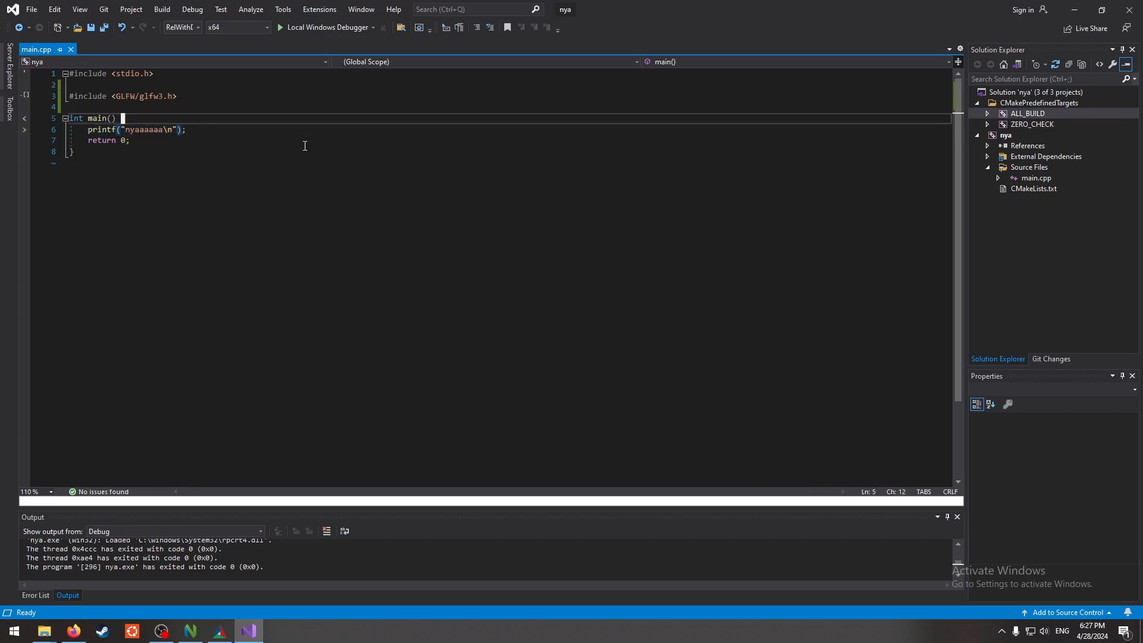
- Call glfwInit() after the printf and glfwTerminate() at the end of main, saving the file
{"action": "type", "text": "glfw"}
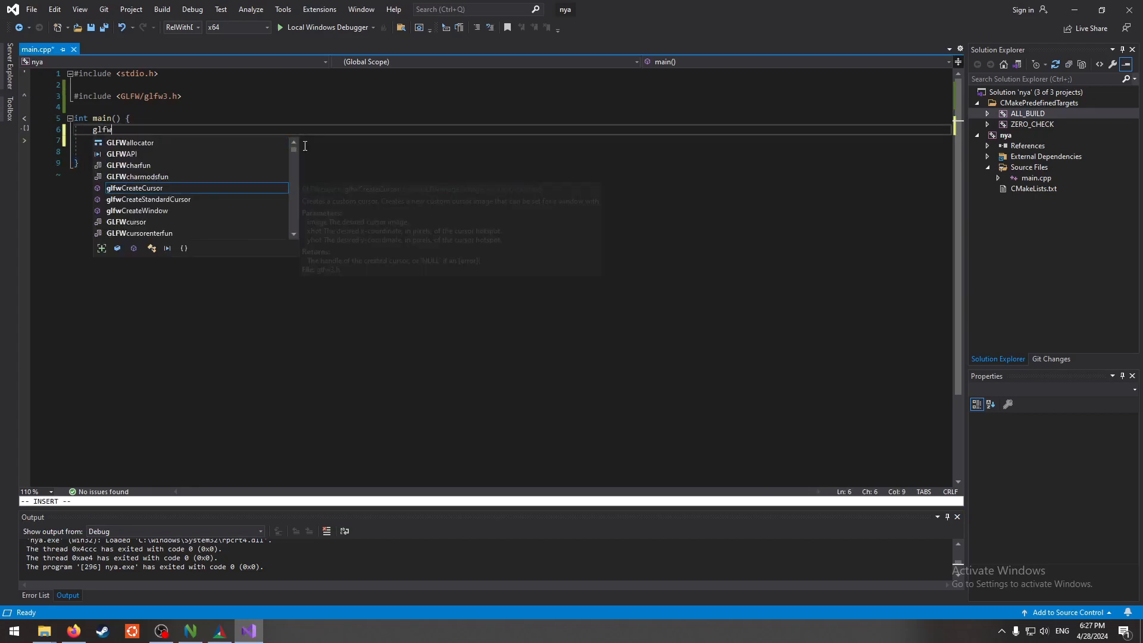
{"action": "type", "text": "Init();"}
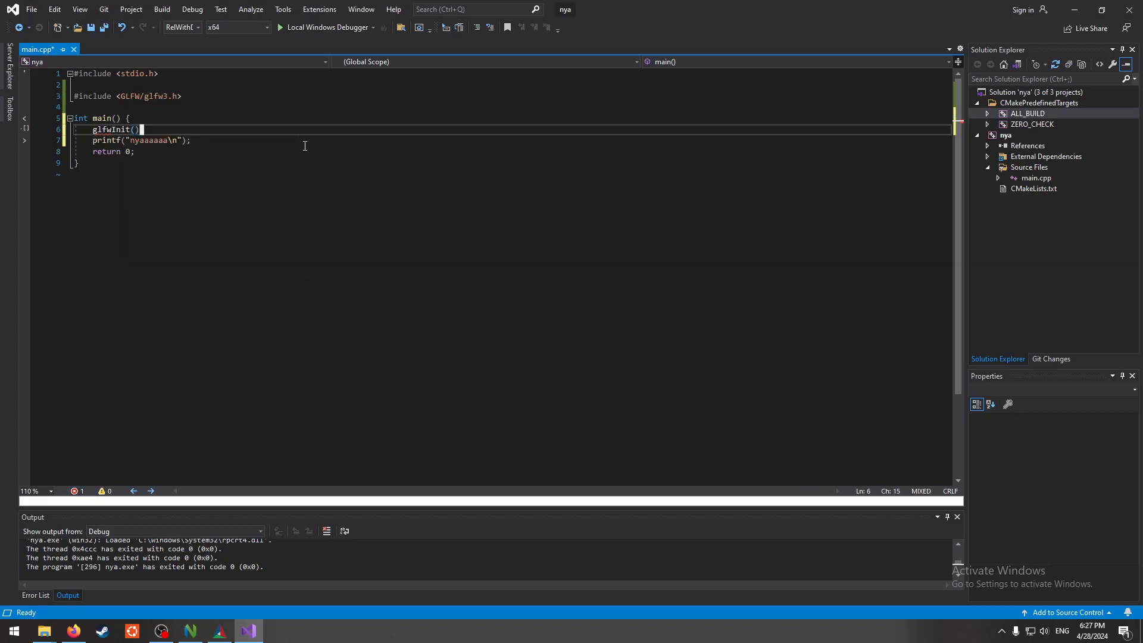
{"action": "key", "text": "ctrl+s"}
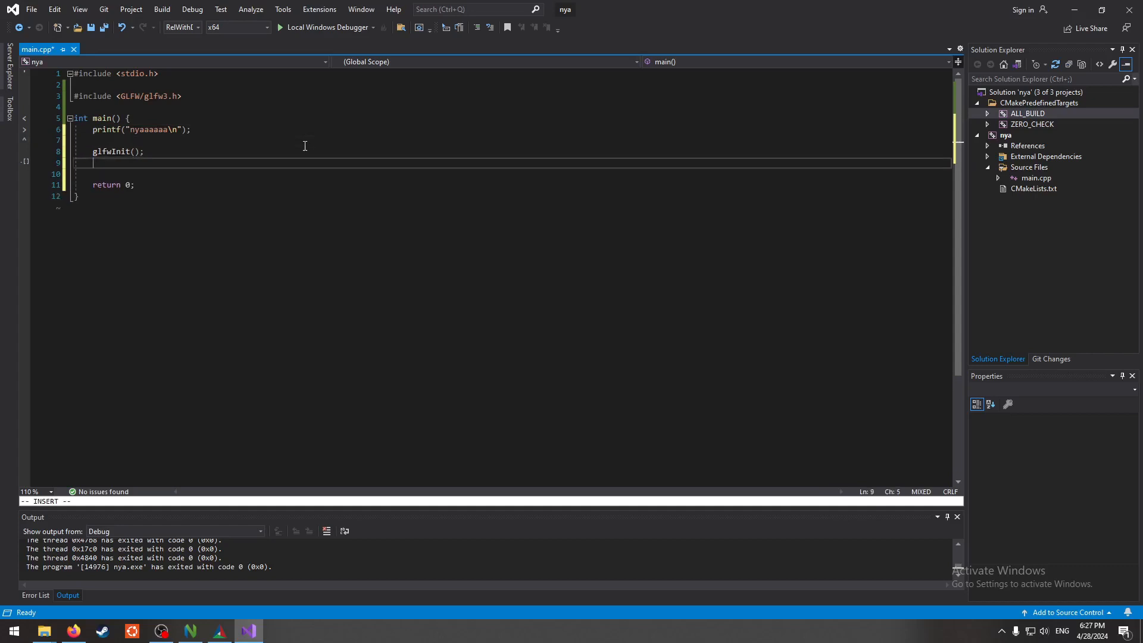
{"action": "type", "text": "glfwTerminate();"}
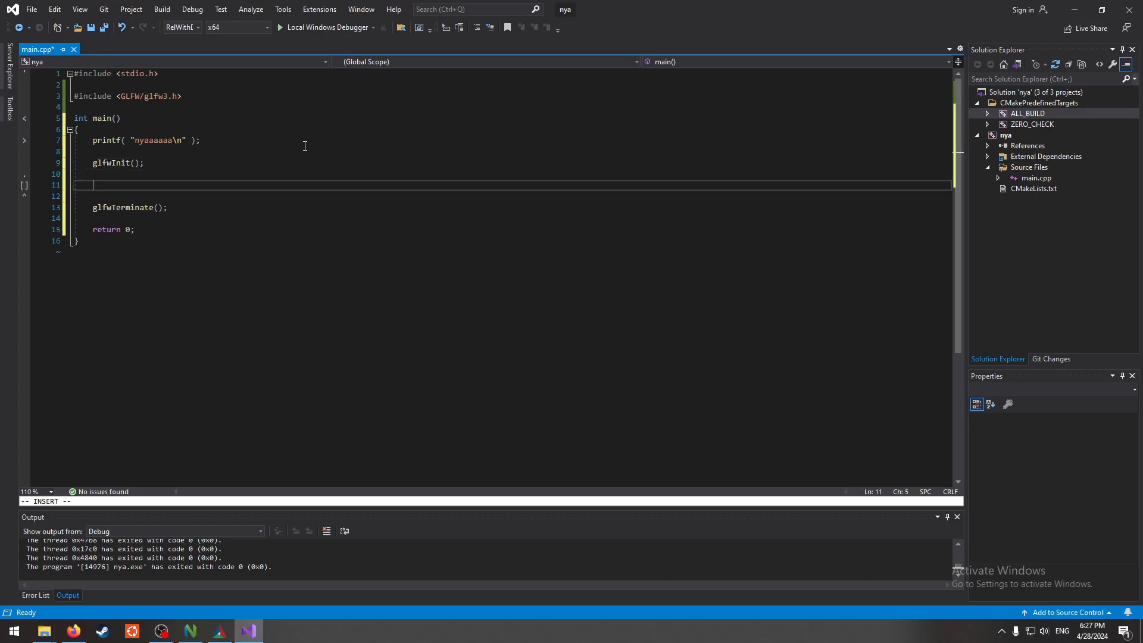
- Create an 800x600 window titled "nyaaa" with glfwCreateWindow, stored in GLFWwindow* window
{"action": "type", "text": "gl"}
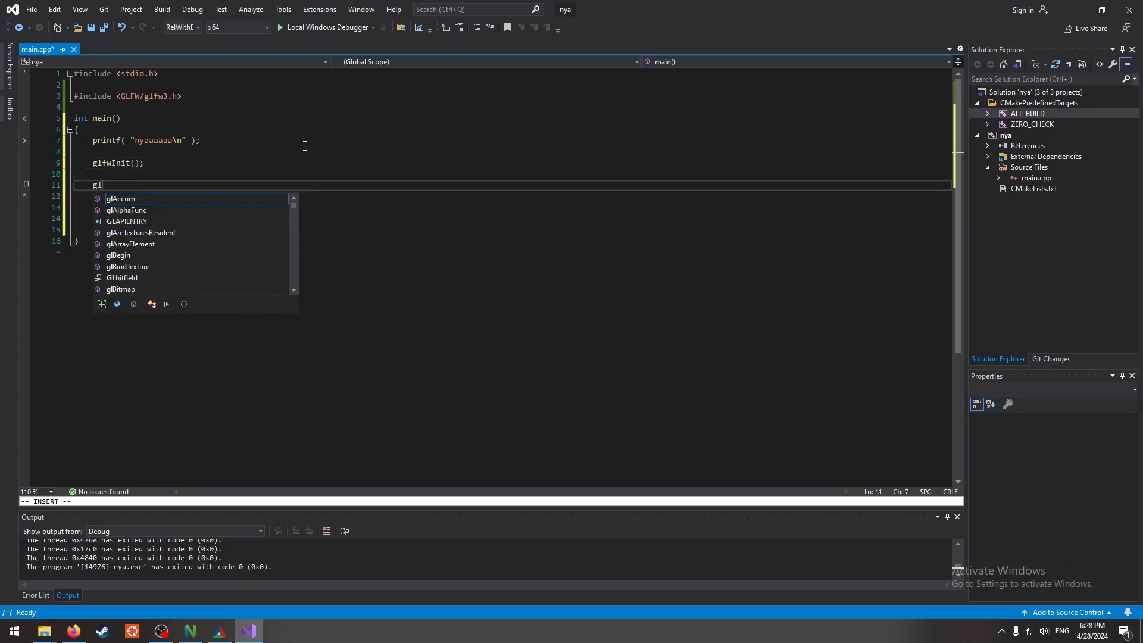
{"action": "type", "text": "fwCre"}
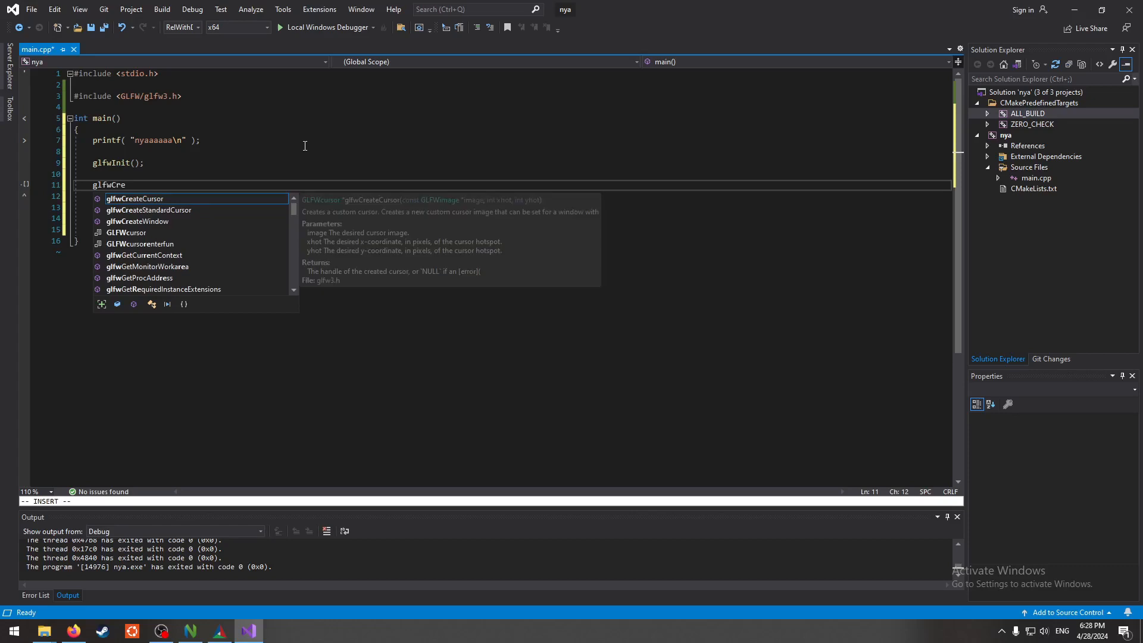
{"action": "type", "text": "ateWindow"}
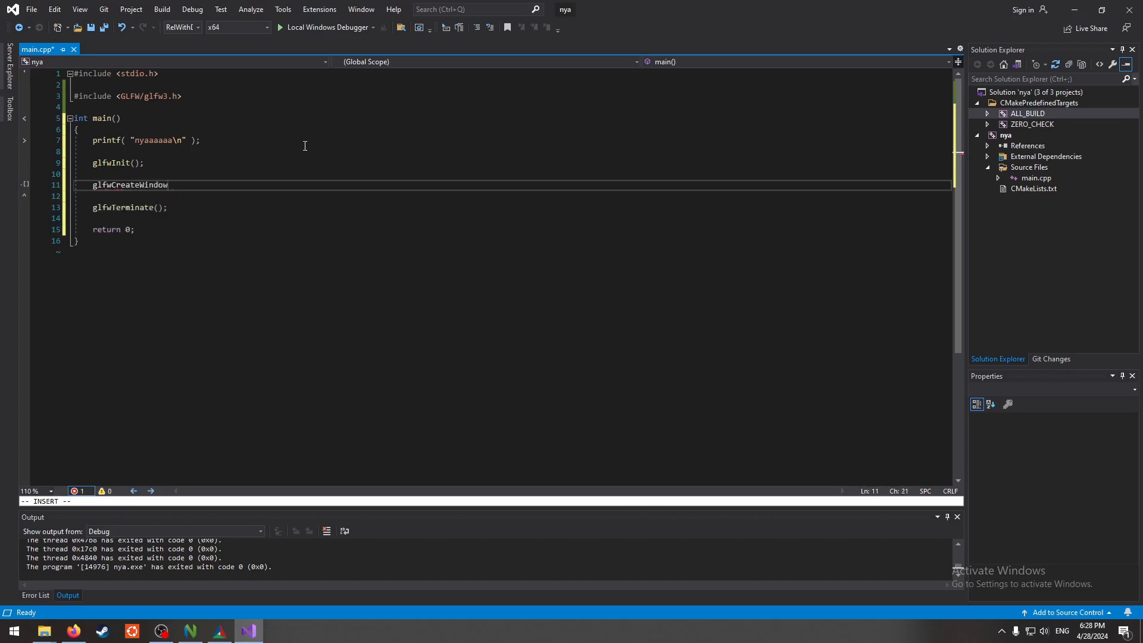
{"action": "type", "text": "("}
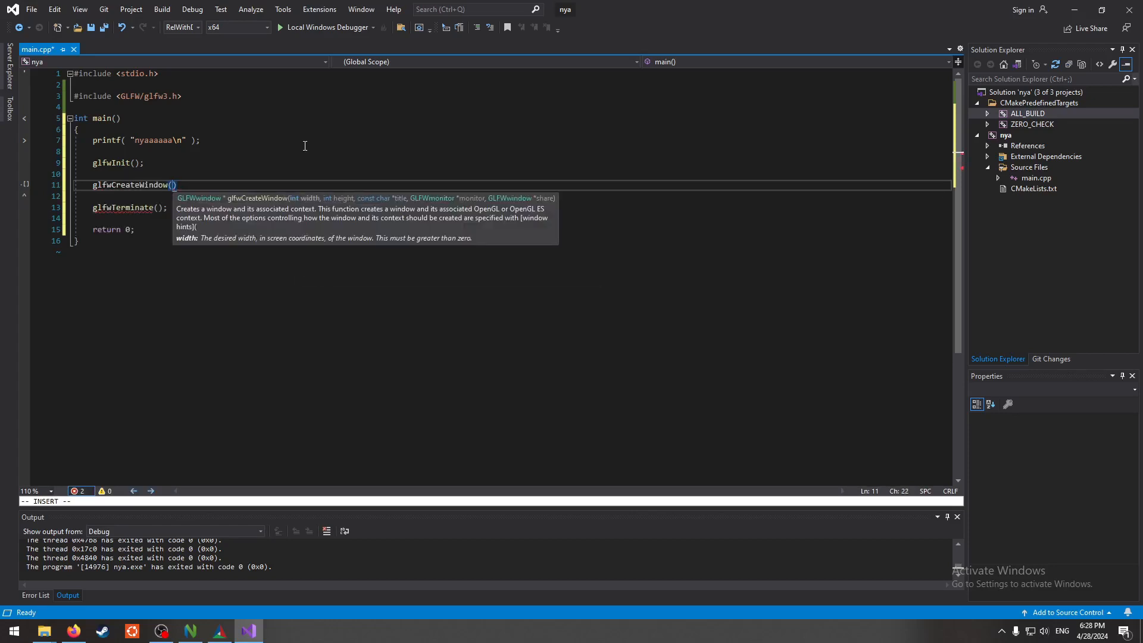
{"action": "type", "text": "800, 600, \"nyaaa\", nullptr, nullptr"}
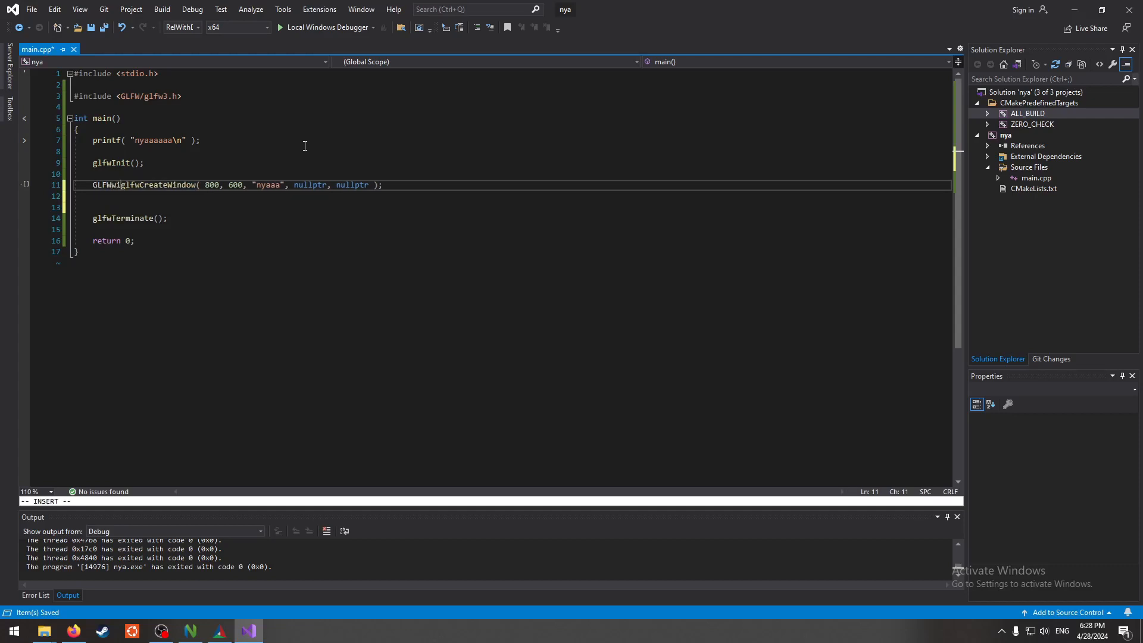
{"action": "type", "text": "GLFWwindow * window ="}
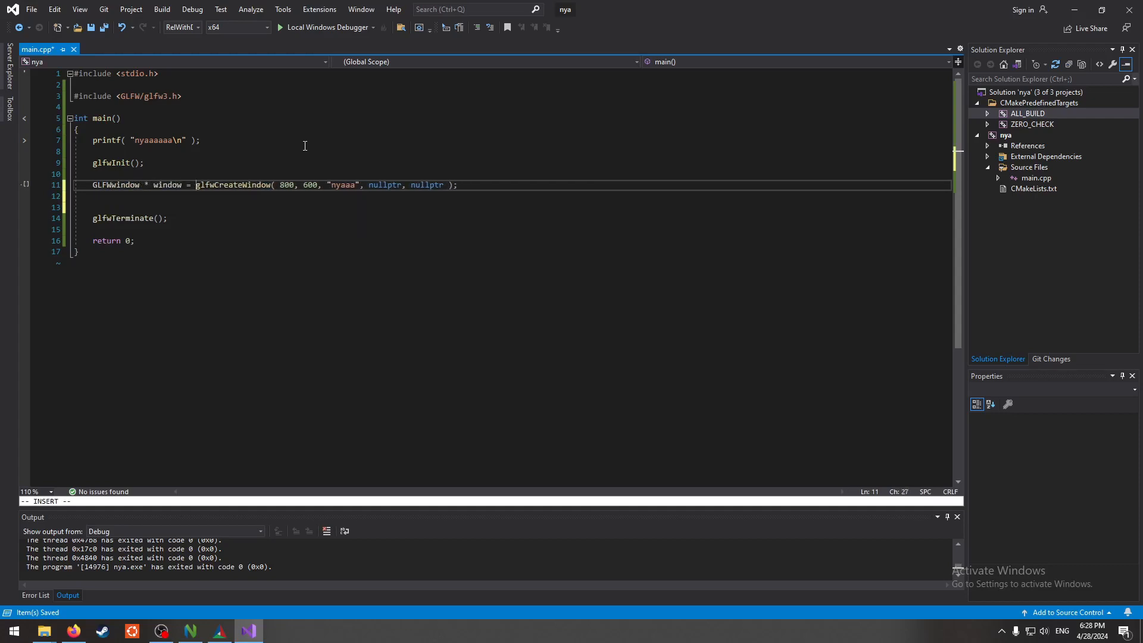
- Loop while !glfwWindowShouldClose(window), calling glfwPollEvents each iteration
{"action": "type", "text": "whil"}
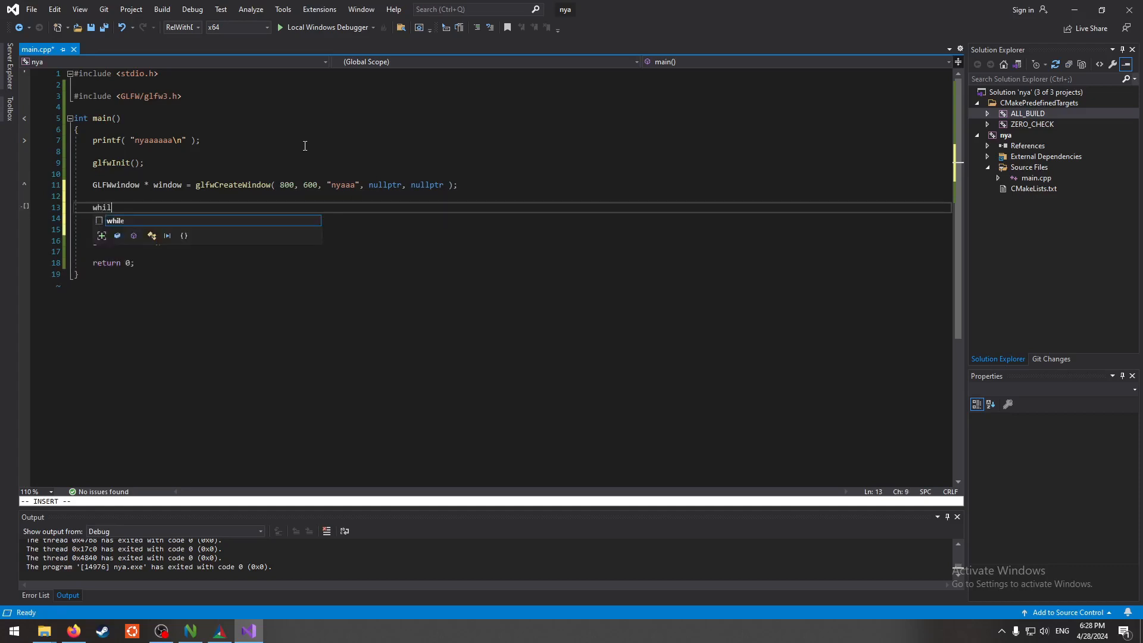
{"action": "type", "text": "e (glfw"}
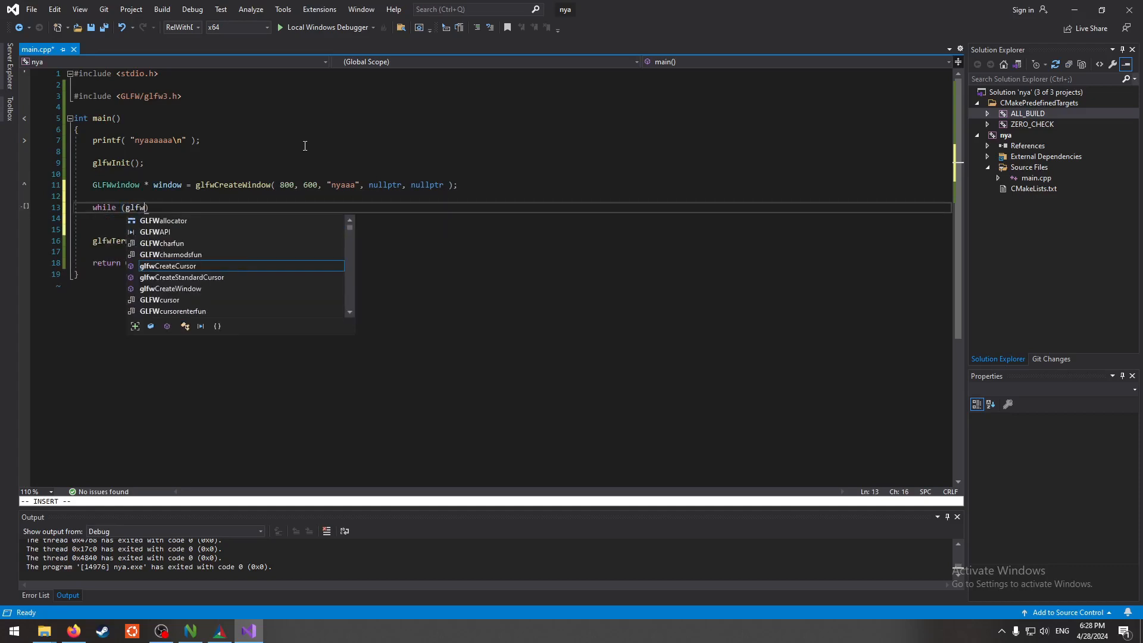
{"action": "type", "text": "ShouldClose"}
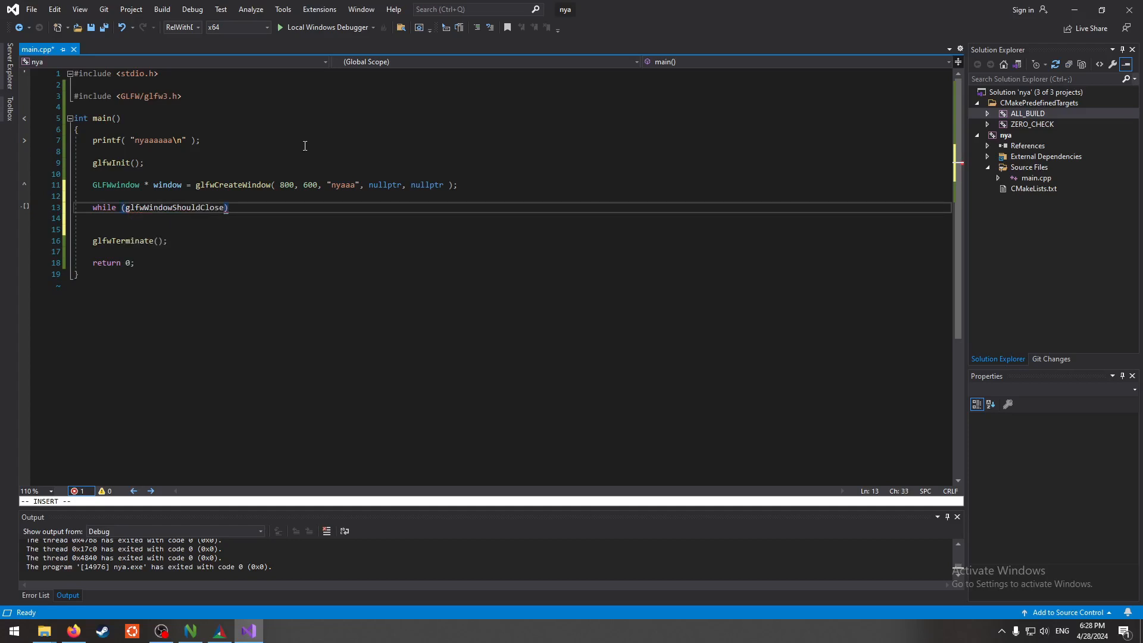
{"action": "type", "text": "(window)"}
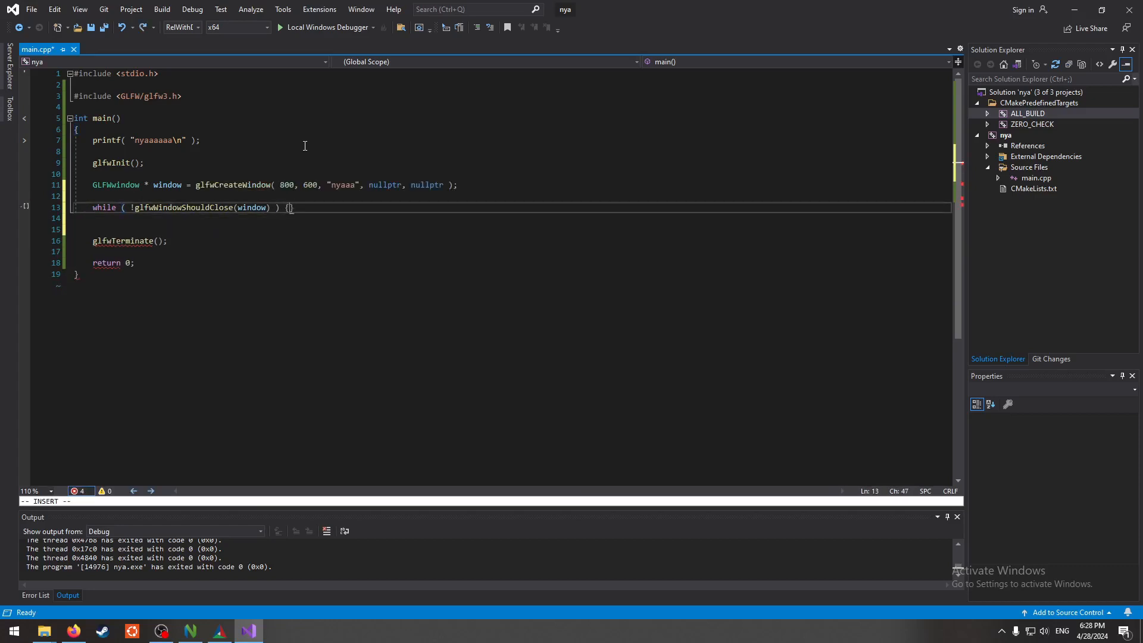
{"action": "type", "text": "glfwPollEvents();"}
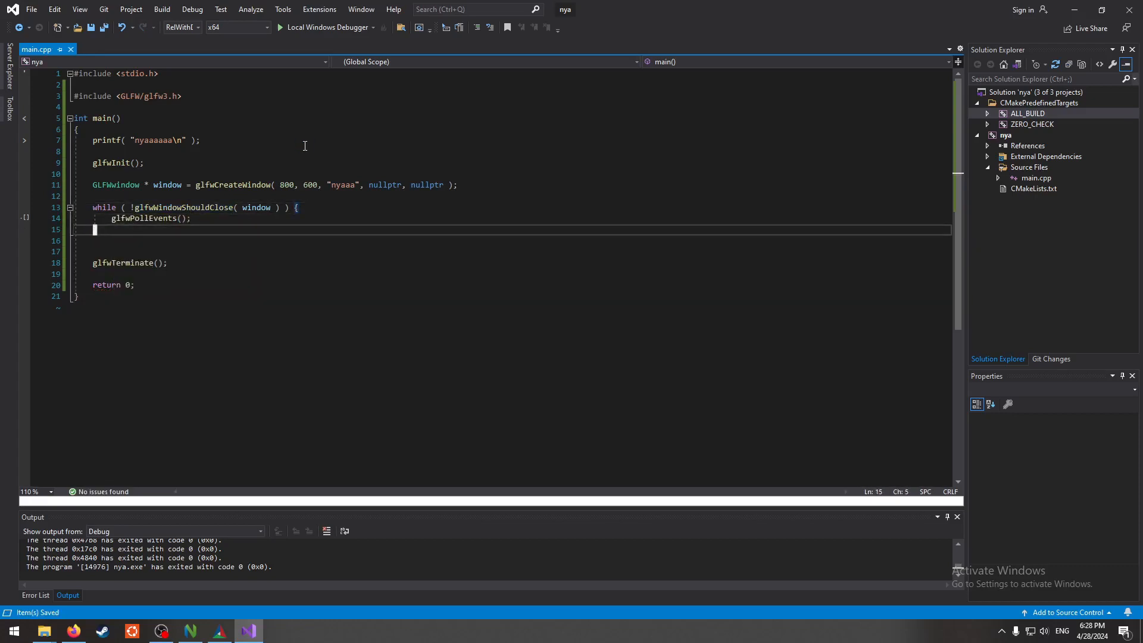
{"action": "type", "text": "}"}
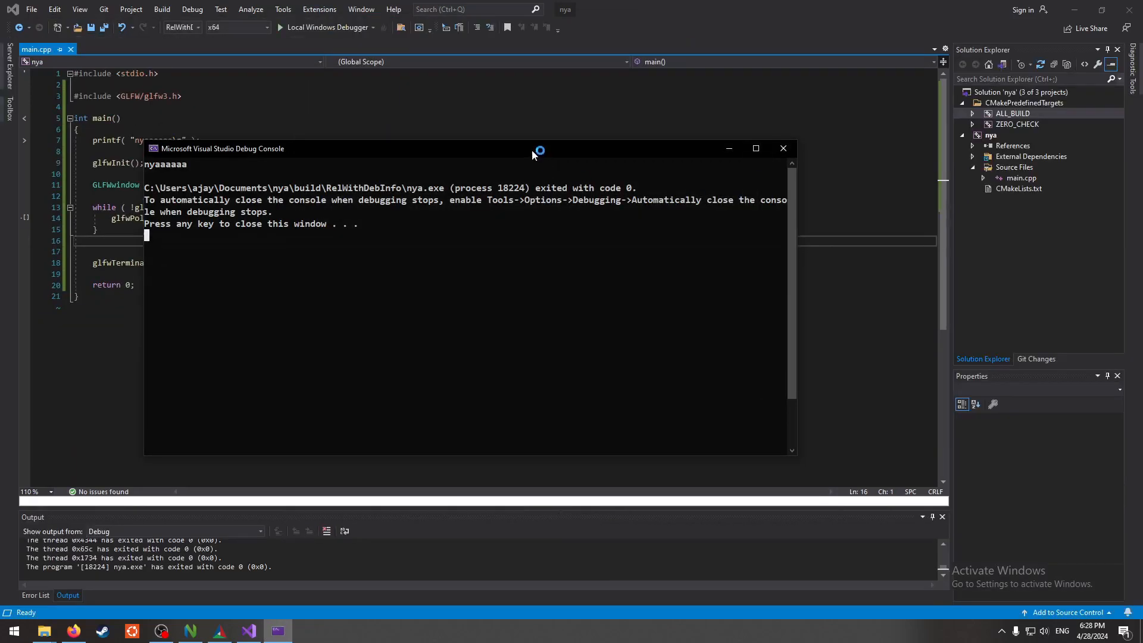
- Run the GLFW program under the debugger, then switch over to the Neovim window
{"action": "key", "text": "enter"}
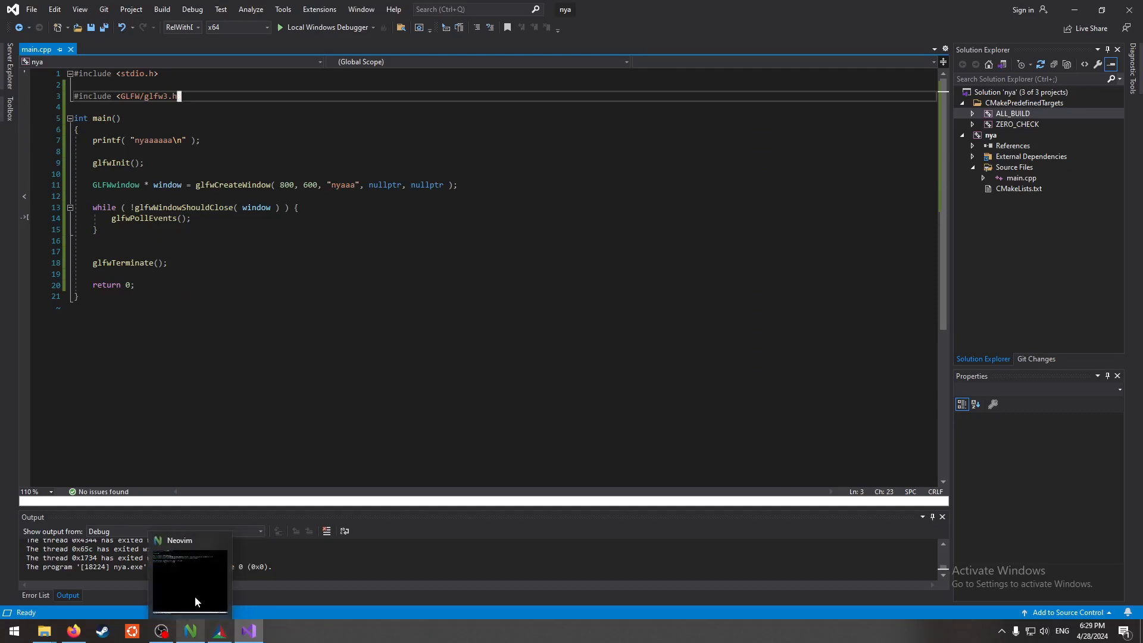
{"action": "left_click", "coordinate": [190, 577]}
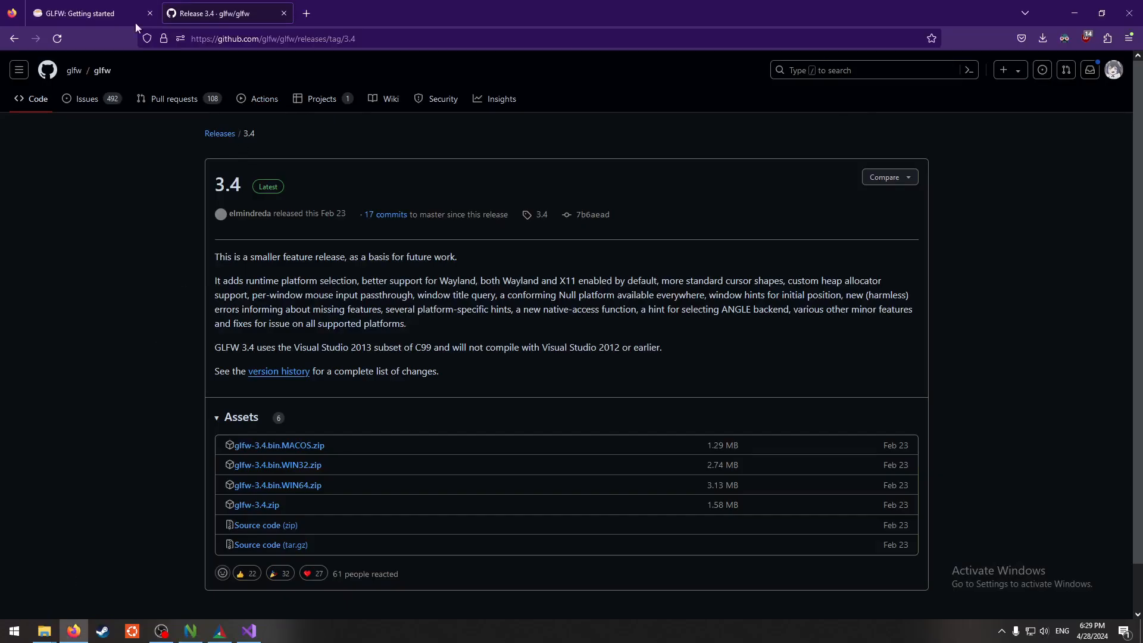
- Go to glad.dav1d.de and choose OpenGL Version 3.0 with the Core profile
{"action": "left_click", "coordinate": [304, 13]}
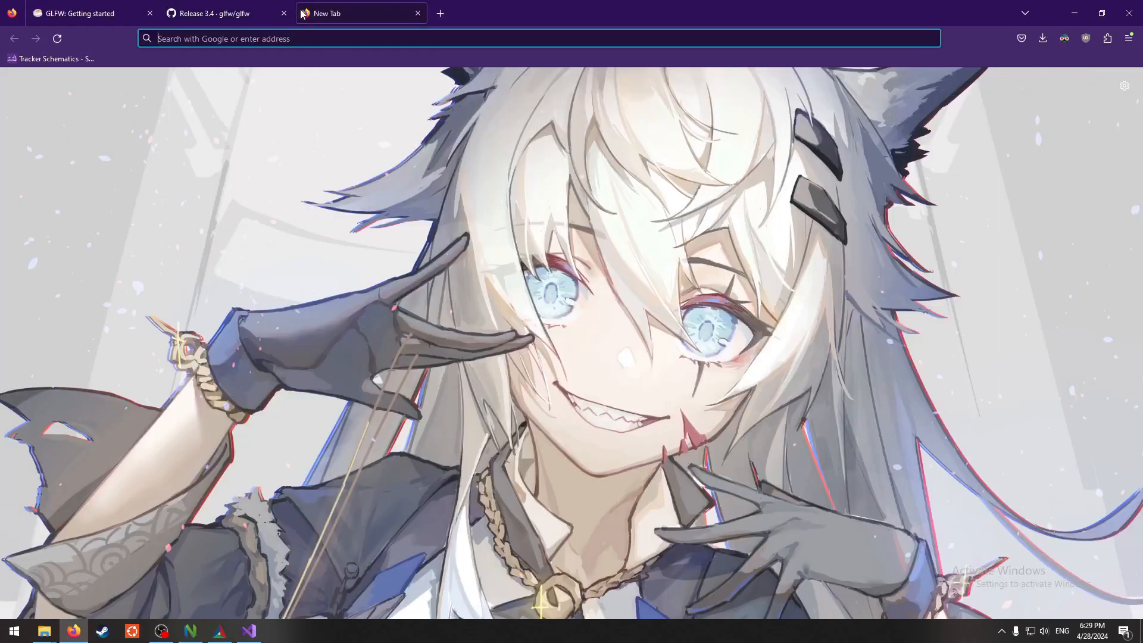
{"action": "type", "text": "https://glad.dav1d.de"}
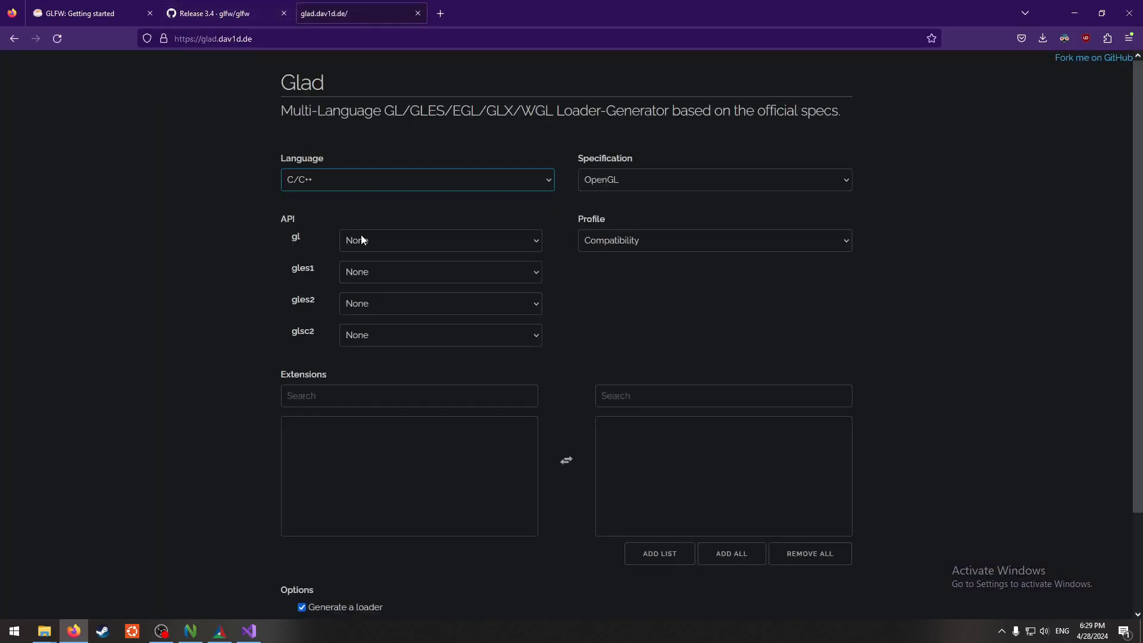
{"action": "left_click", "coordinate": [439, 239]}
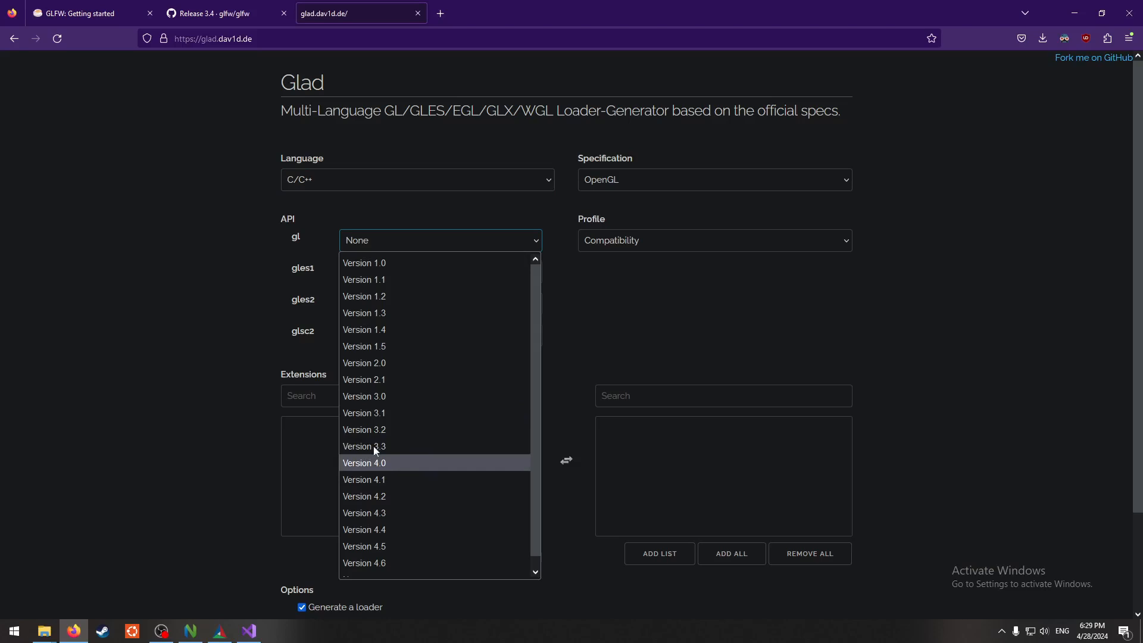
{"action": "left_click", "coordinate": [364, 395]}
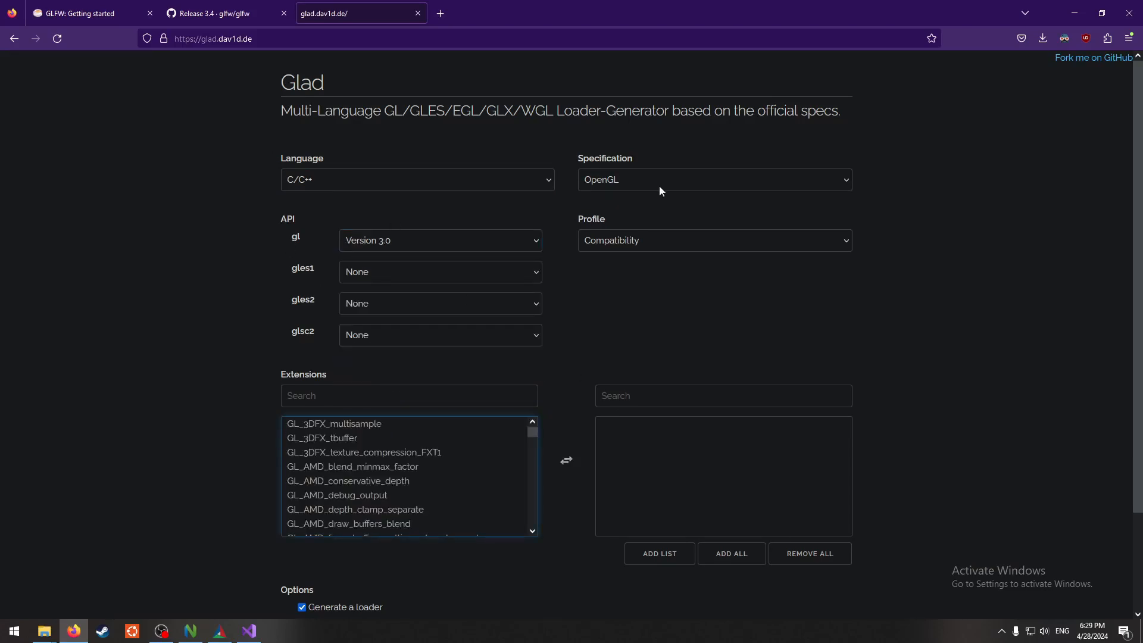
{"action": "left_click", "coordinate": [713, 239]}
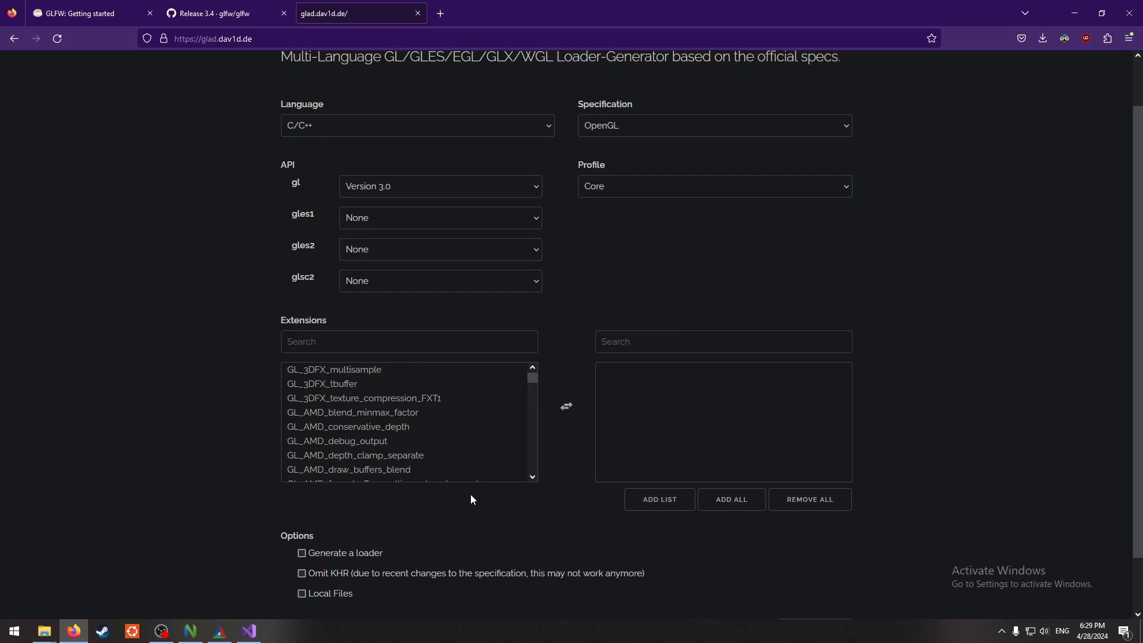
- Generate the glad loader files and download the glad.zip archive
{"action": "scroll", "scroll_direction": "down", "scroll_amount": 3}
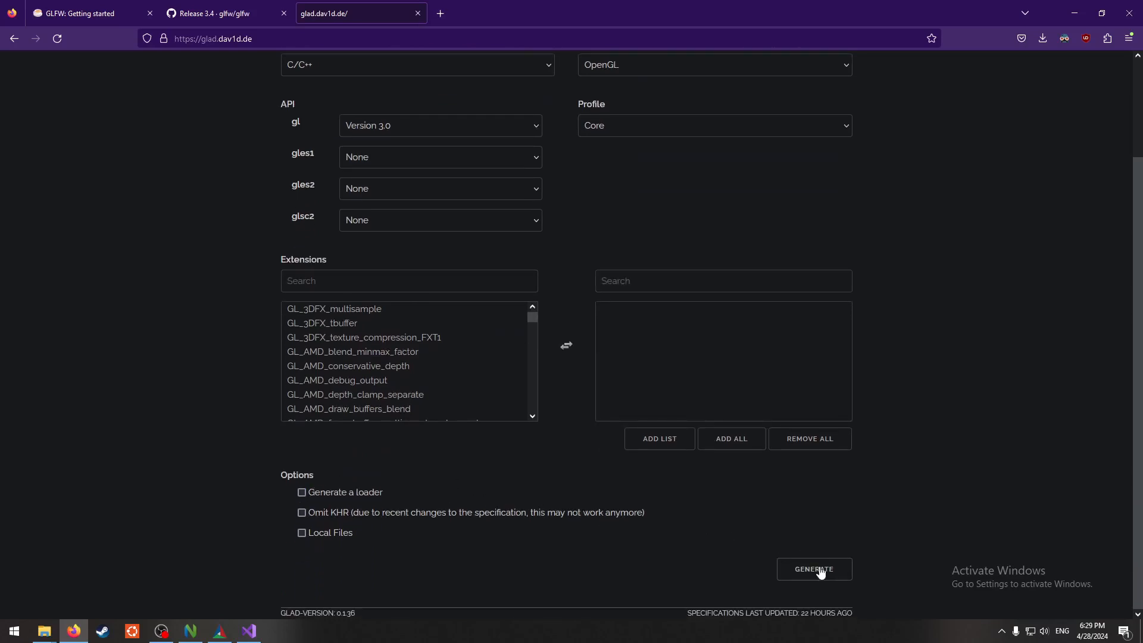
{"action": "left_click", "coordinate": [815, 569]}
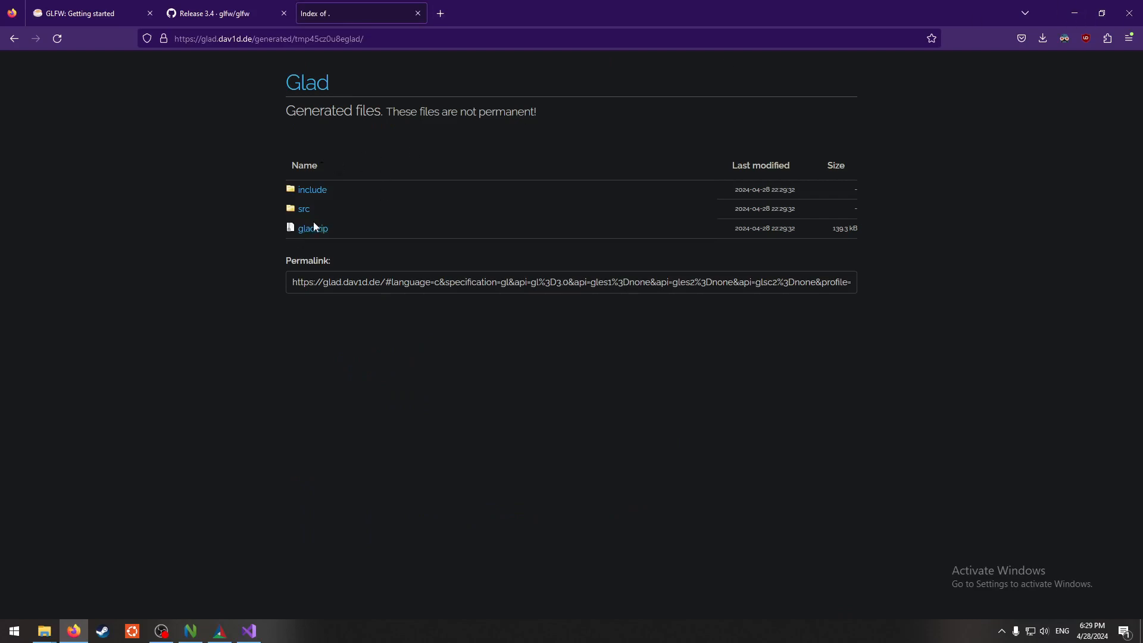
{"action": "left_click", "coordinate": [1042, 38]}
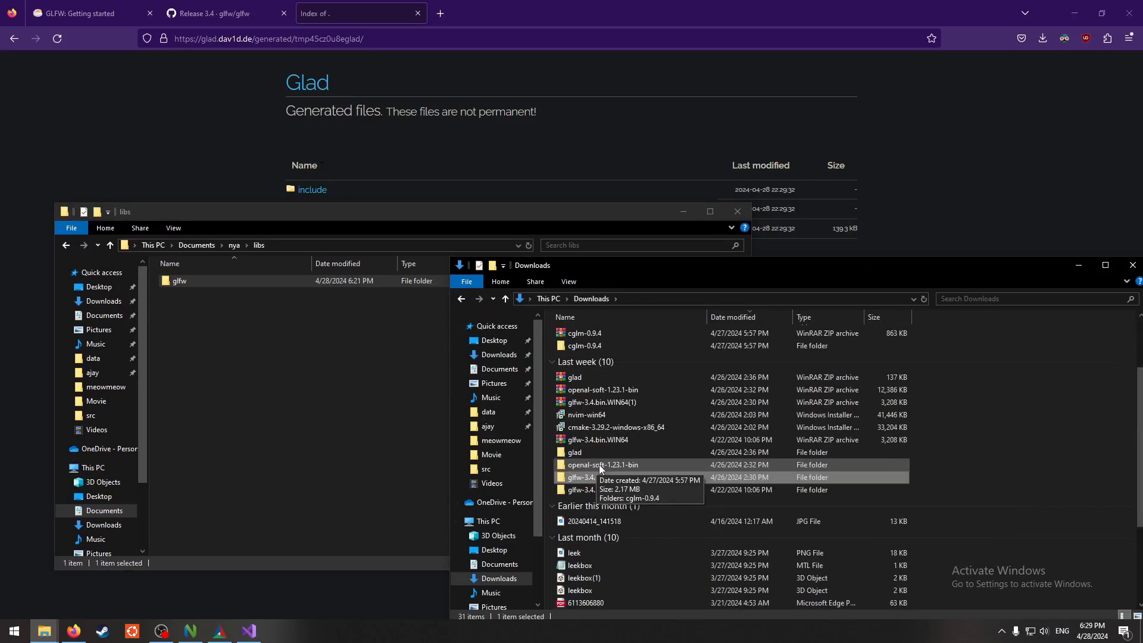
- Browse the downloaded glad folder's include and src contents, then return to Downloads
{"action": "double_click", "coordinate": [573, 452]}
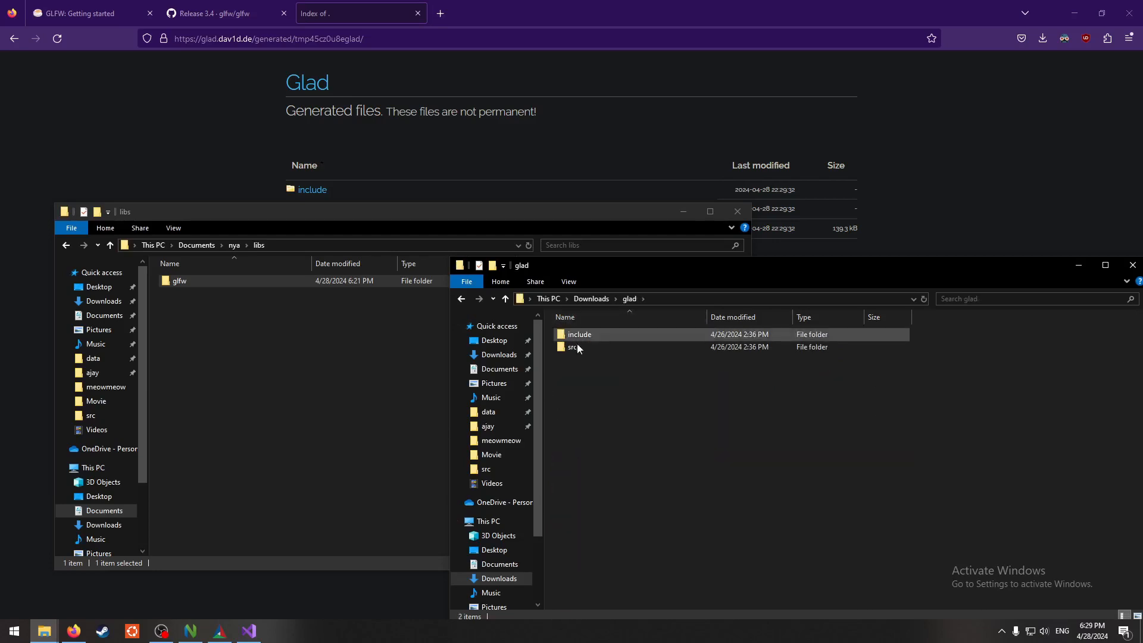
{"action": "double_click", "coordinate": [572, 347]}
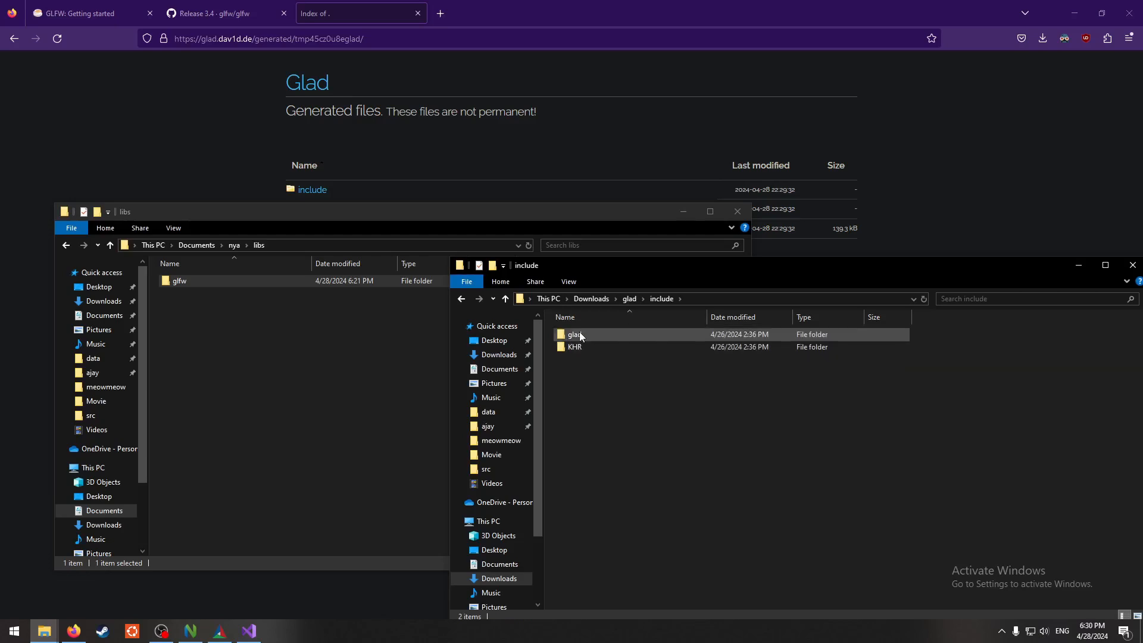
{"action": "left_click", "coordinate": [577, 333]}
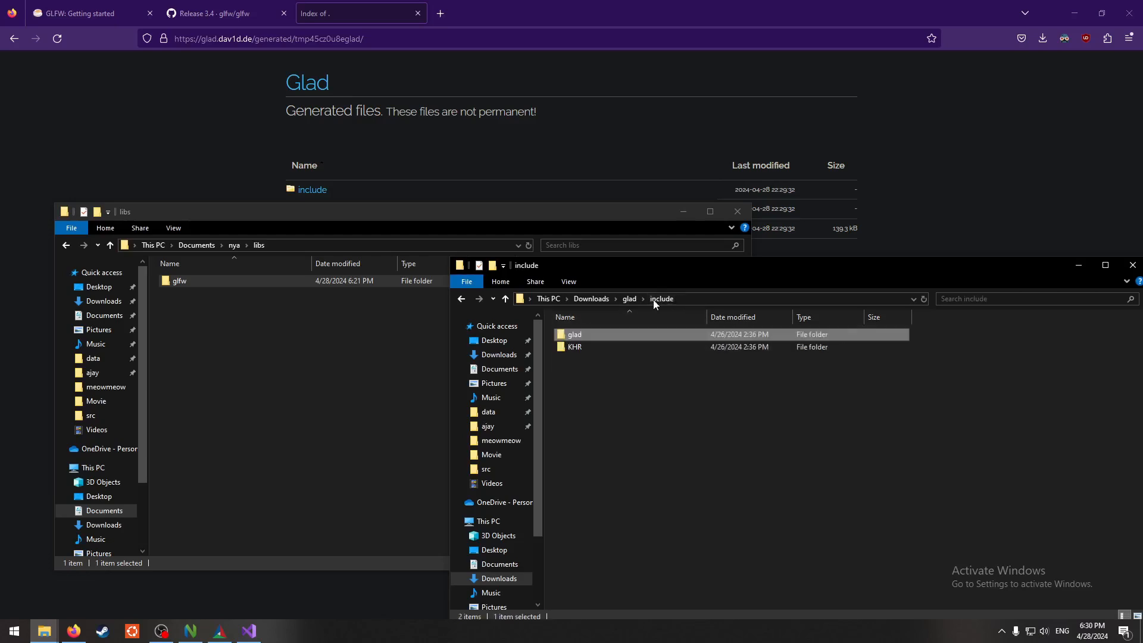
{"action": "left_click", "coordinate": [629, 297]}
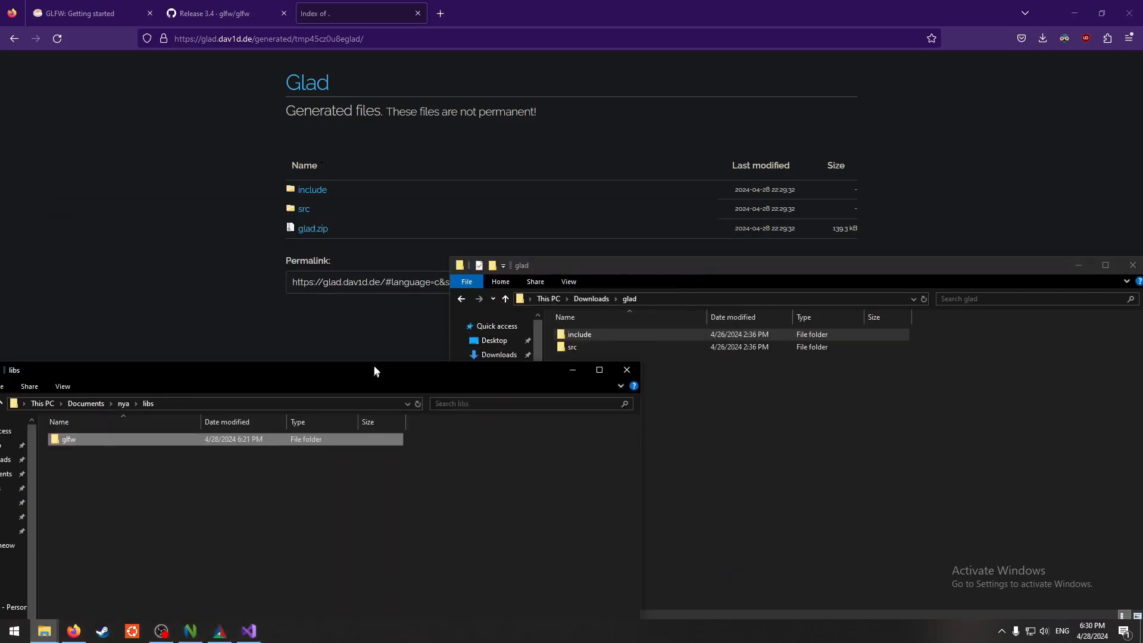
{"action": "left_click", "coordinate": [580, 333]}
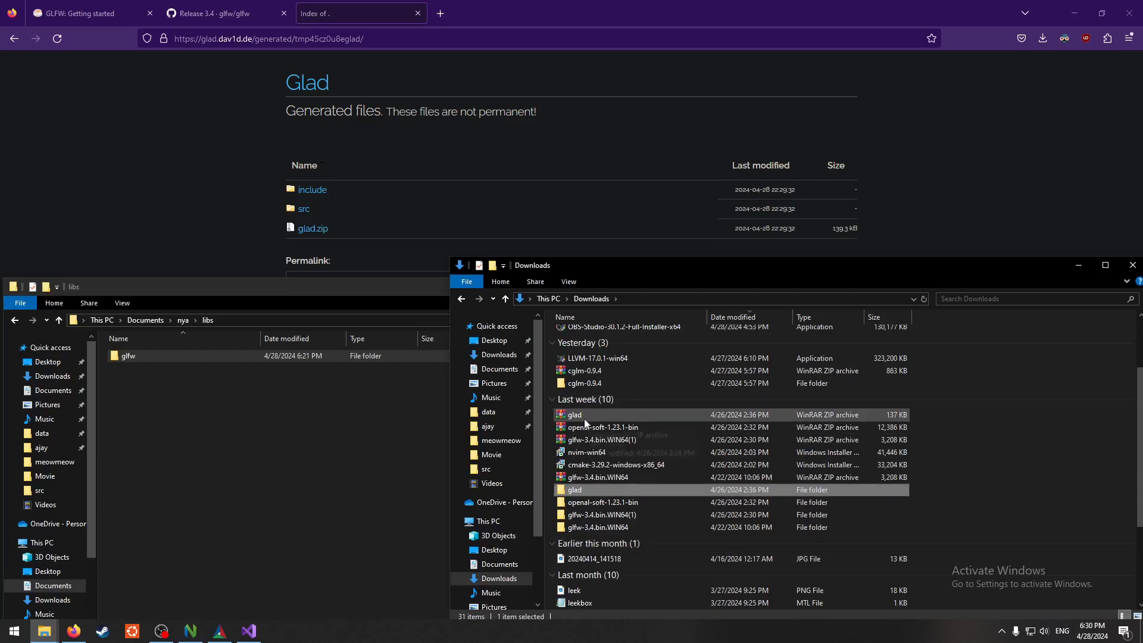
- Copy the glad folder into Documents\nya\libs alongside glfw and return to the CMake file
{"action": "left_click", "coordinate": [575, 415]}
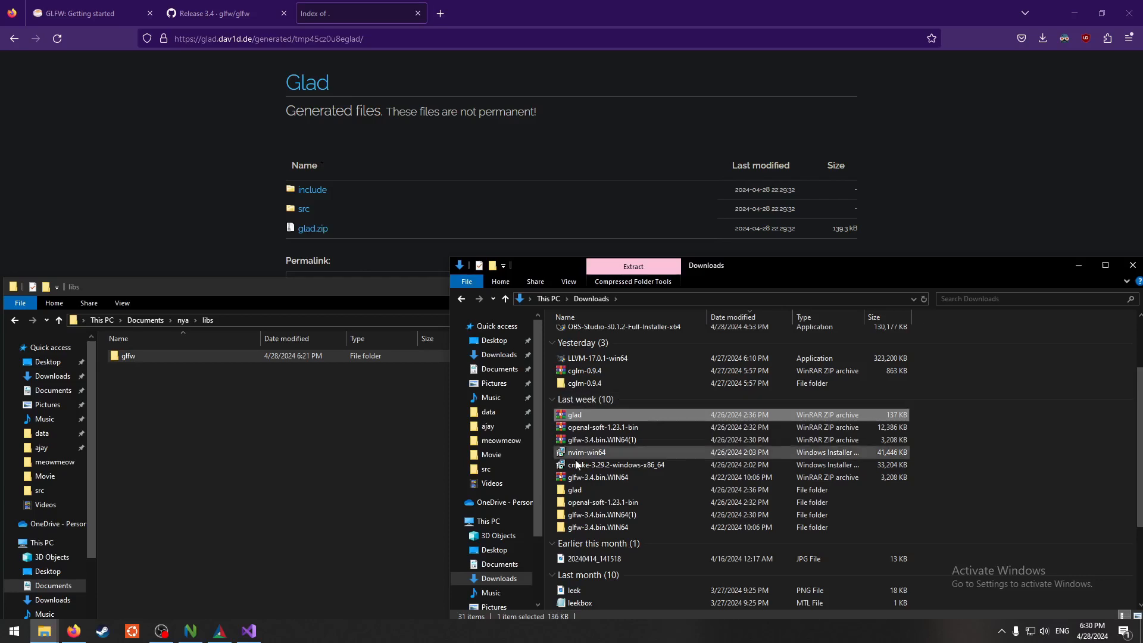
{"action": "left_click", "coordinate": [575, 489]}
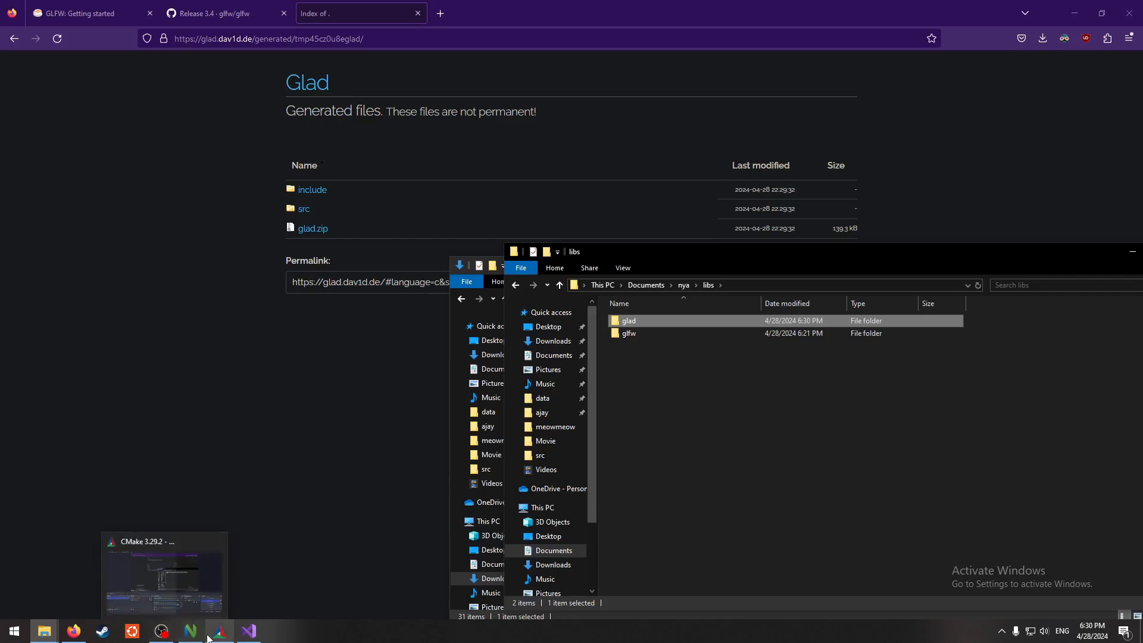
{"action": "left_click", "coordinate": [190, 631]}
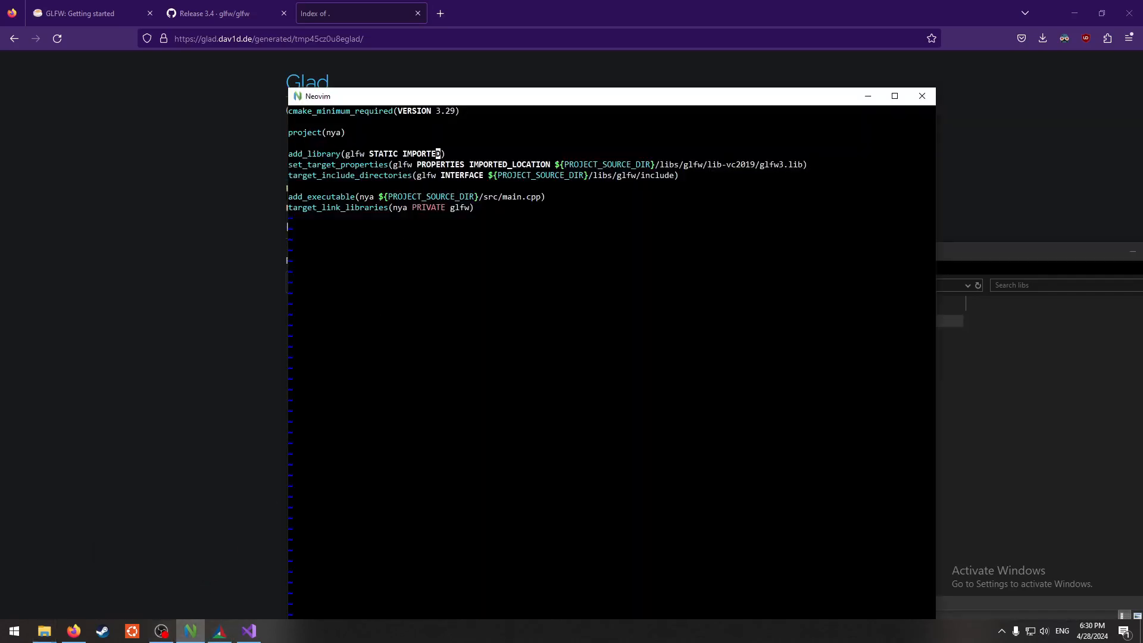
- Define a glad library in CMakeLists.txt built from ${PROJECT_SOURCE_DIR}/libs/glad/src/glad.c
{"action": "type", "text": "add_l"}
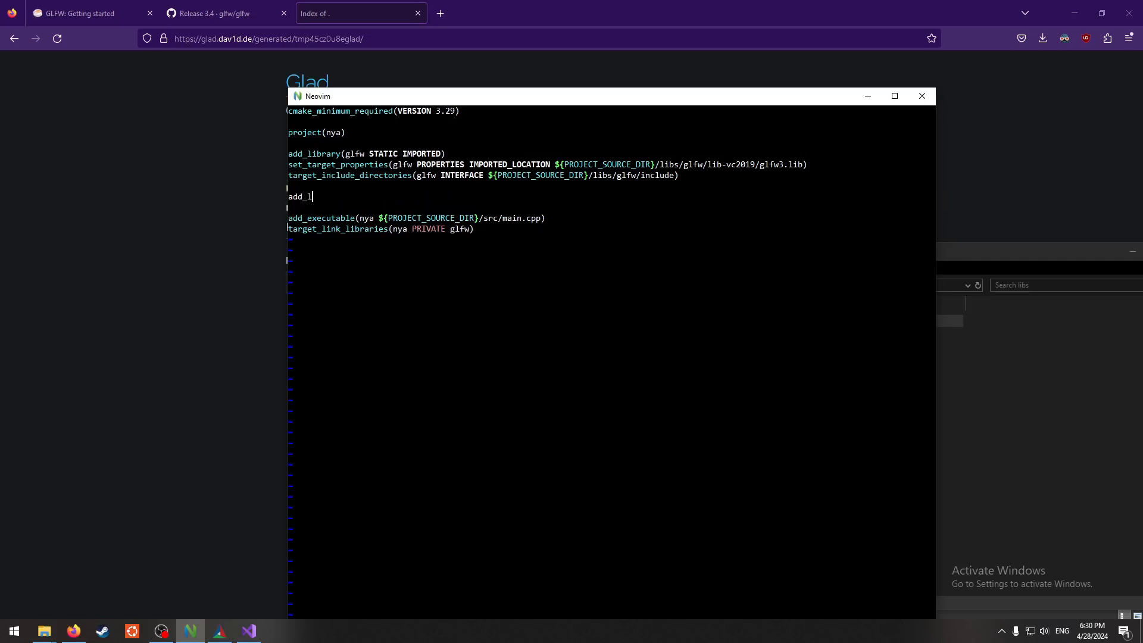
{"action": "type", "text": "ibraries("}
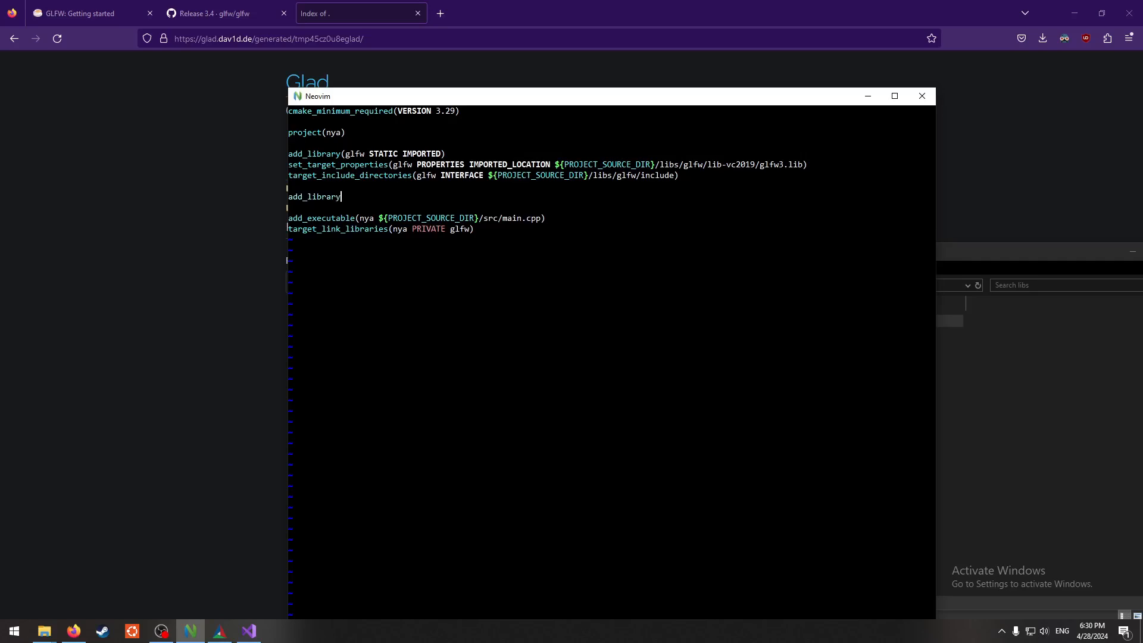
{"action": "type", "text": "(glad ${RPJ"}
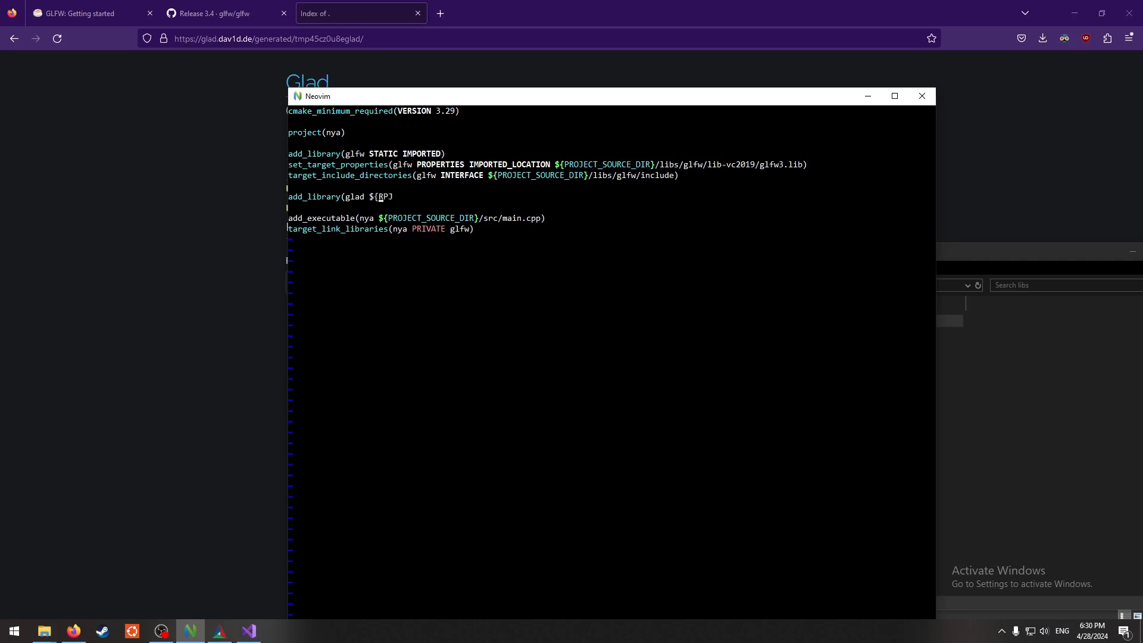
{"action": "type", "text": "ROJECT"}
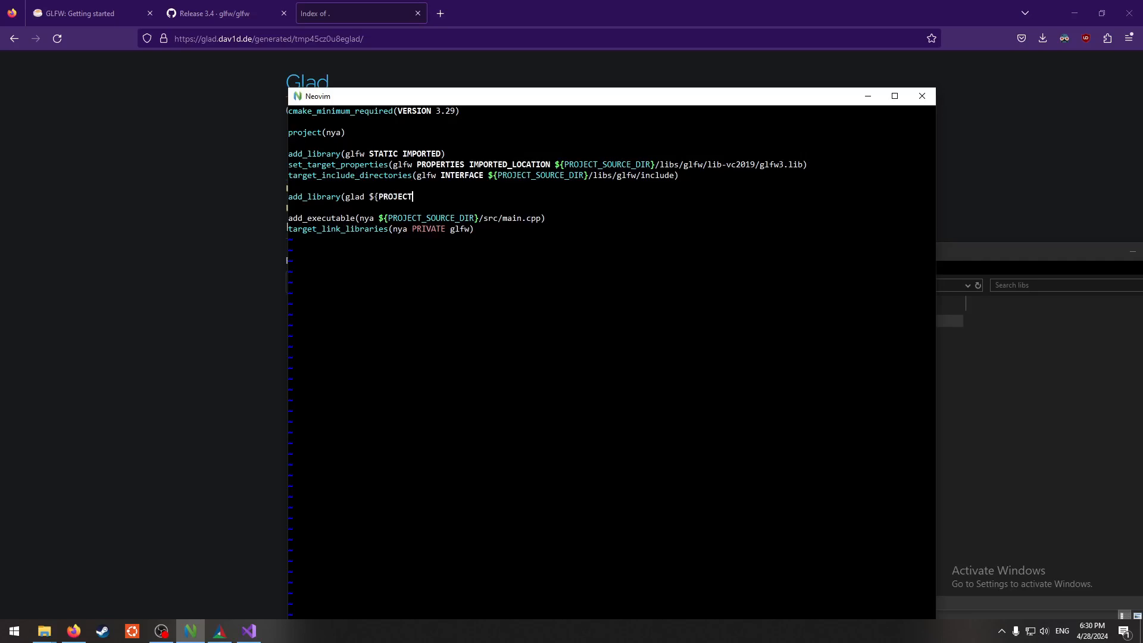
{"action": "type", "text": "_SOURCE_DIR"}
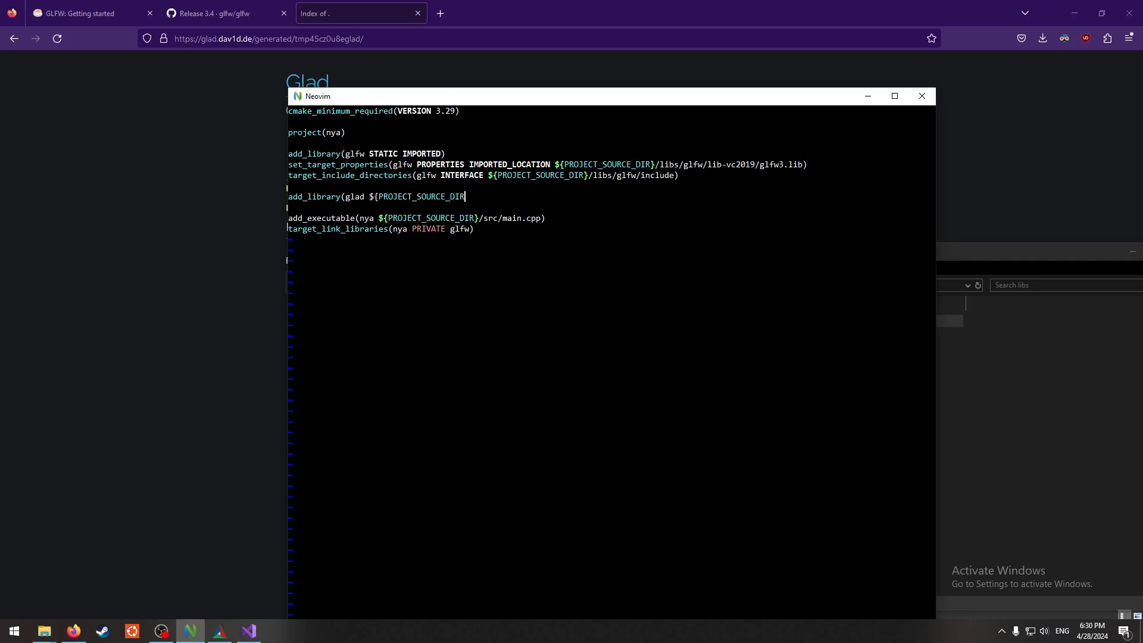
{"action": "type", "text": "}/l"}
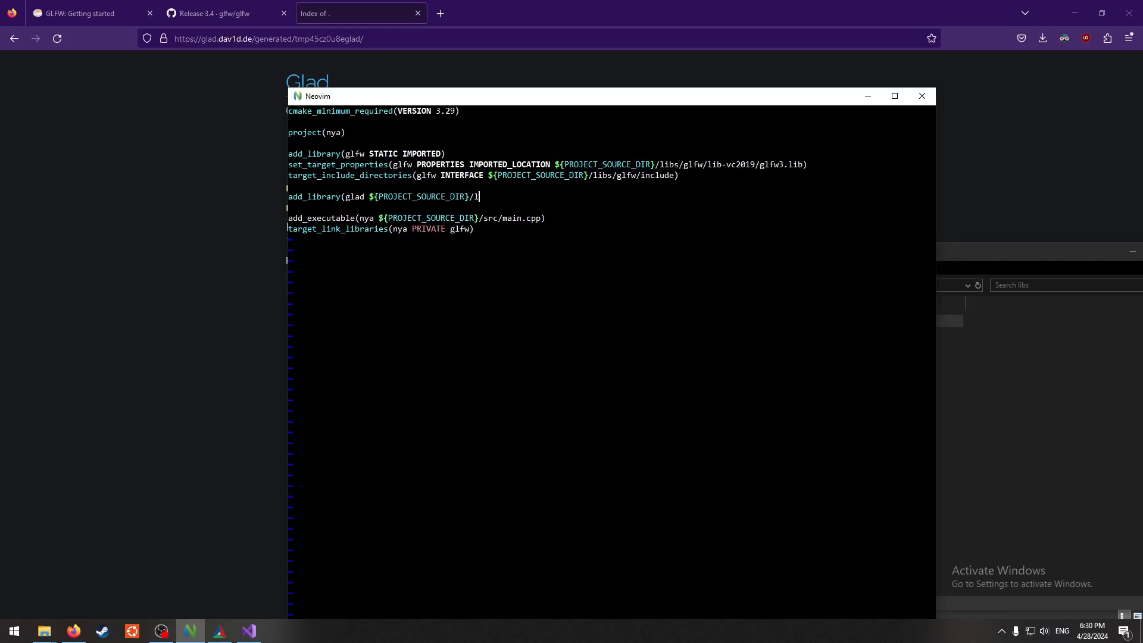
{"action": "type", "text": "ibs/glad/"}
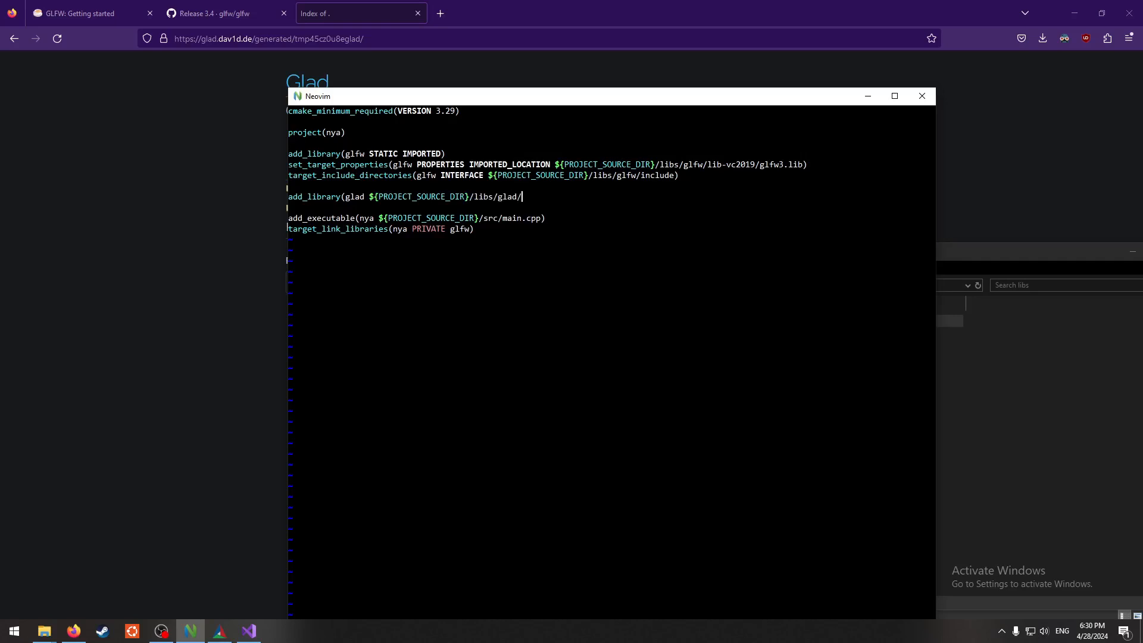
{"action": "type", "text": "src/"}
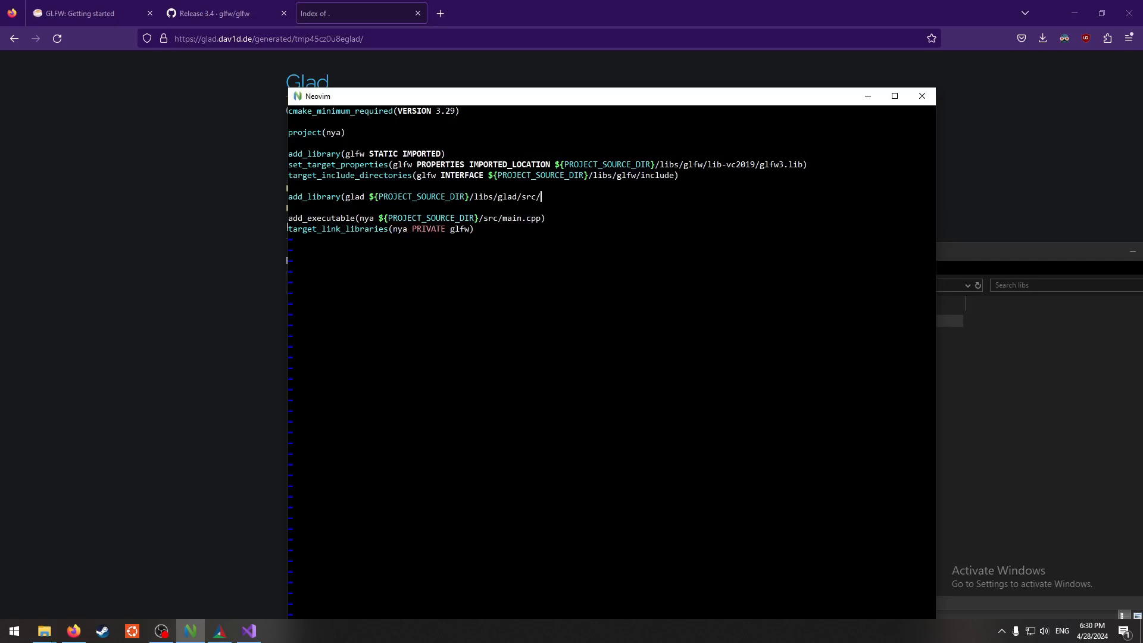
{"action": "type", "text": "glad.c)"}
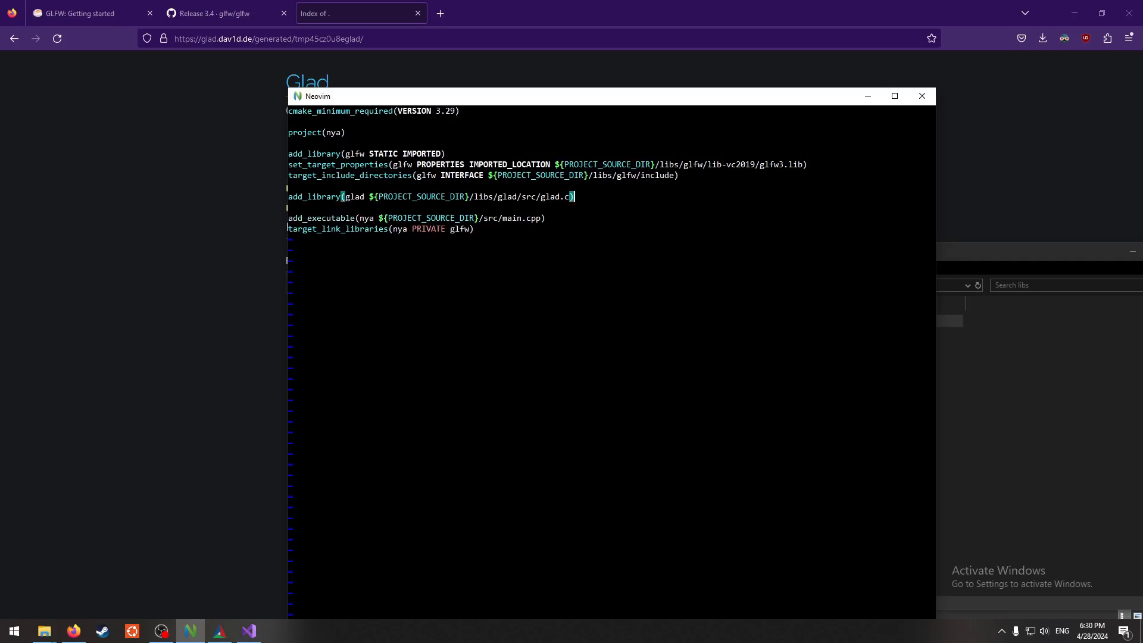
- Give glad a PUBLIC include directory ${PROJECT_SOURCE_DIR}/libs/glad/include
{"action": "type", "text": "t"}
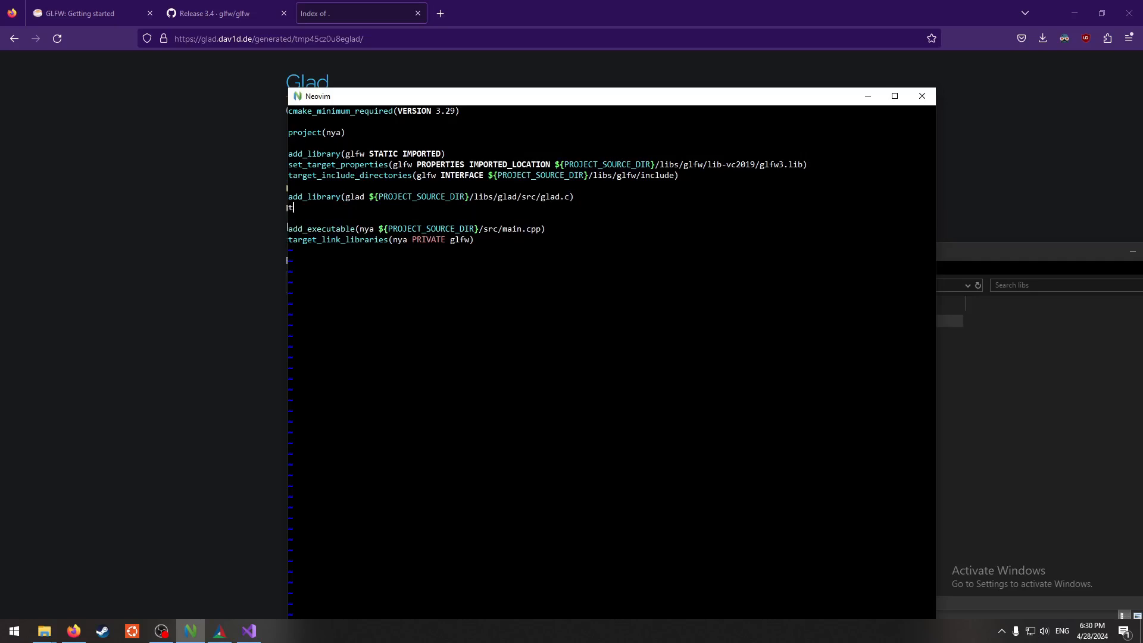
{"action": "type", "text": "arget_"}
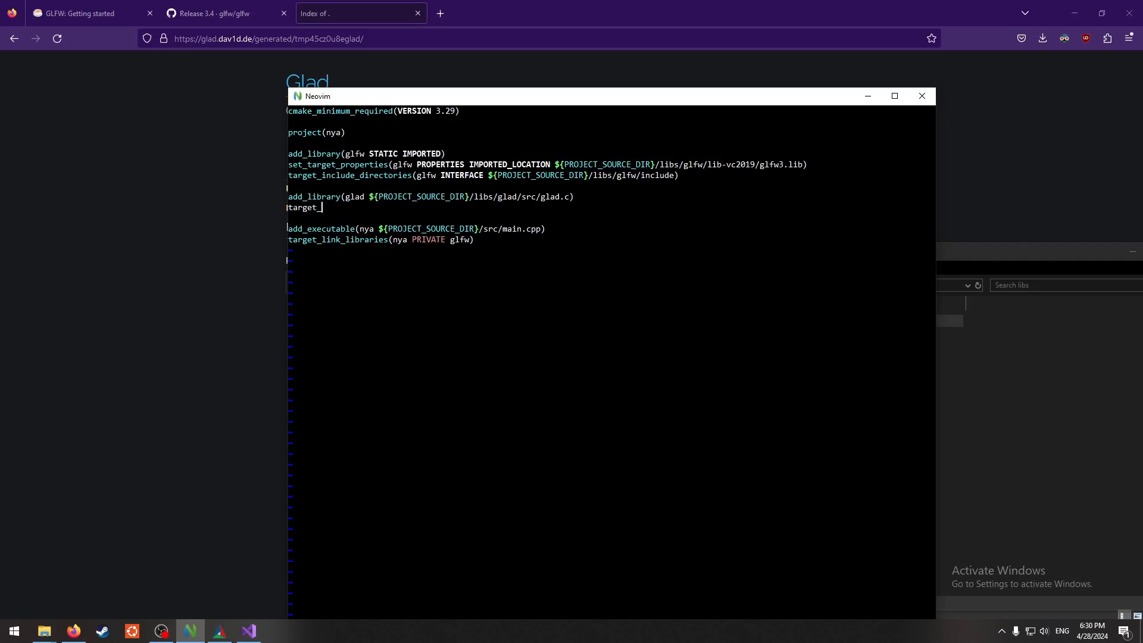
{"action": "type", "text": "include_directores(g"}
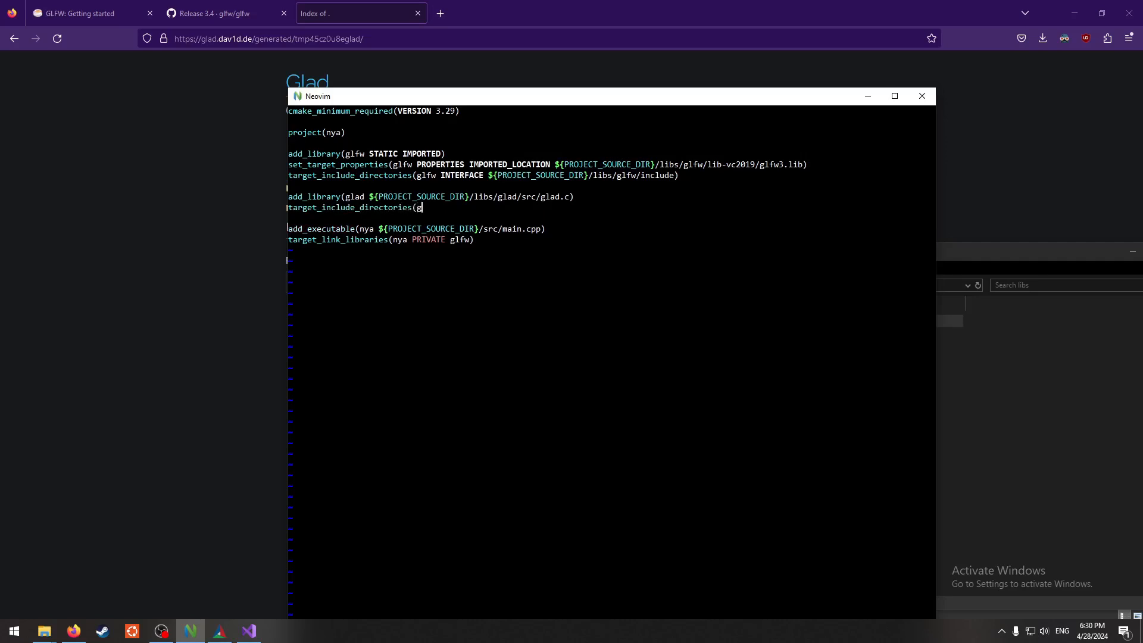
{"action": "type", "text": "lad"}
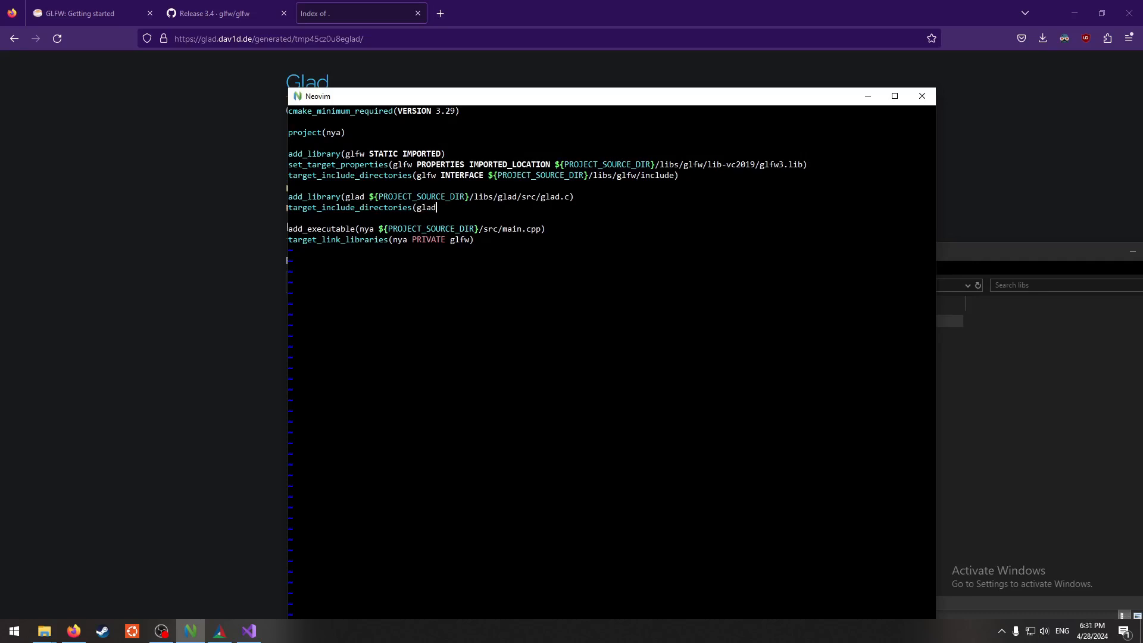
{"action": "type", "text": "PUBLIVC"}
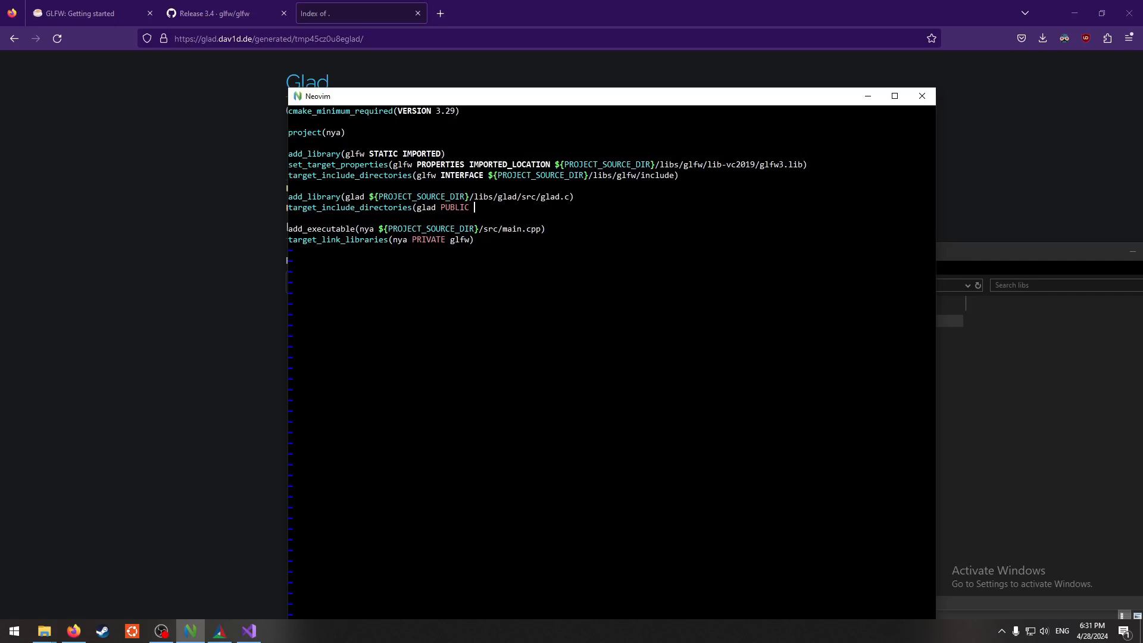
{"action": "type", "text": "#"}
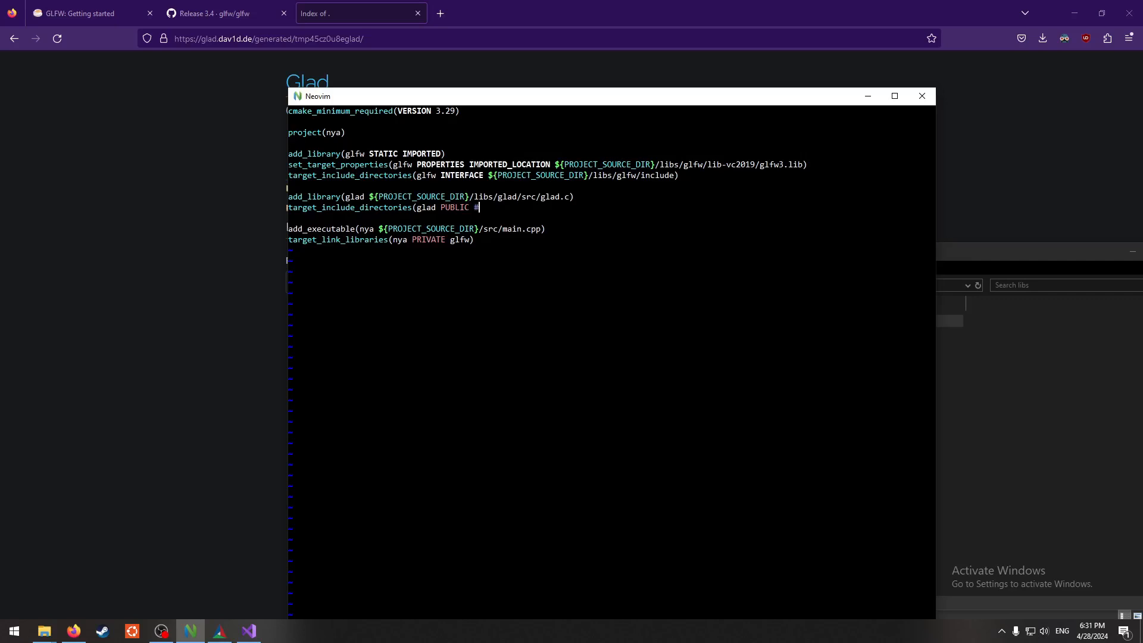
{"action": "type", "text": "${PJR"}
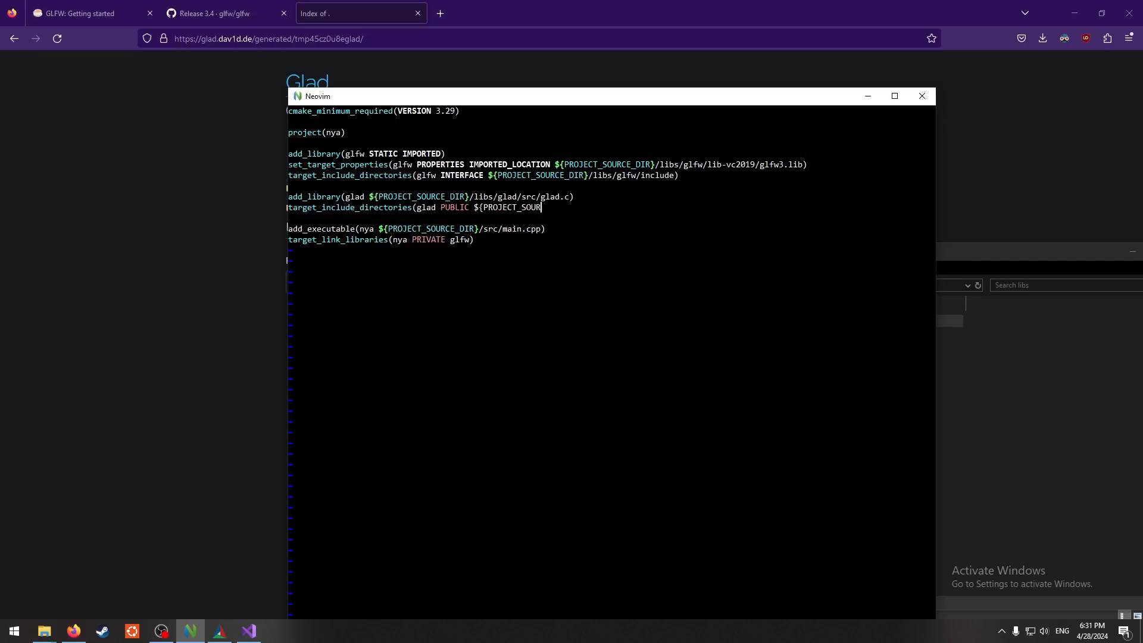
{"action": "type", "text": "}/lib"}
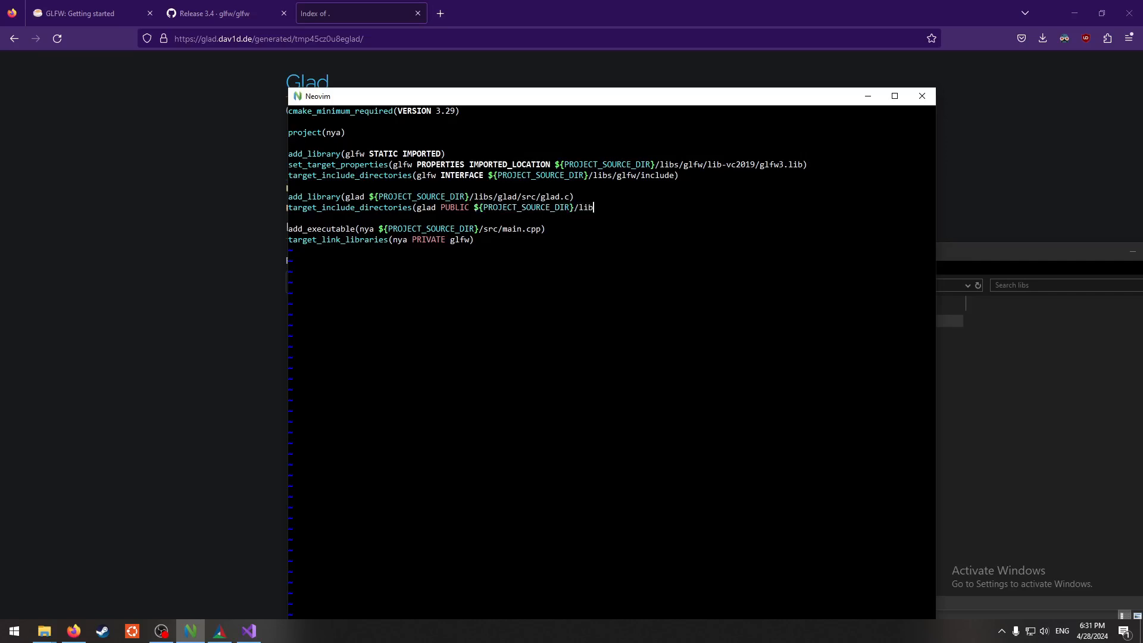
{"action": "type", "text": "s/glad/"}
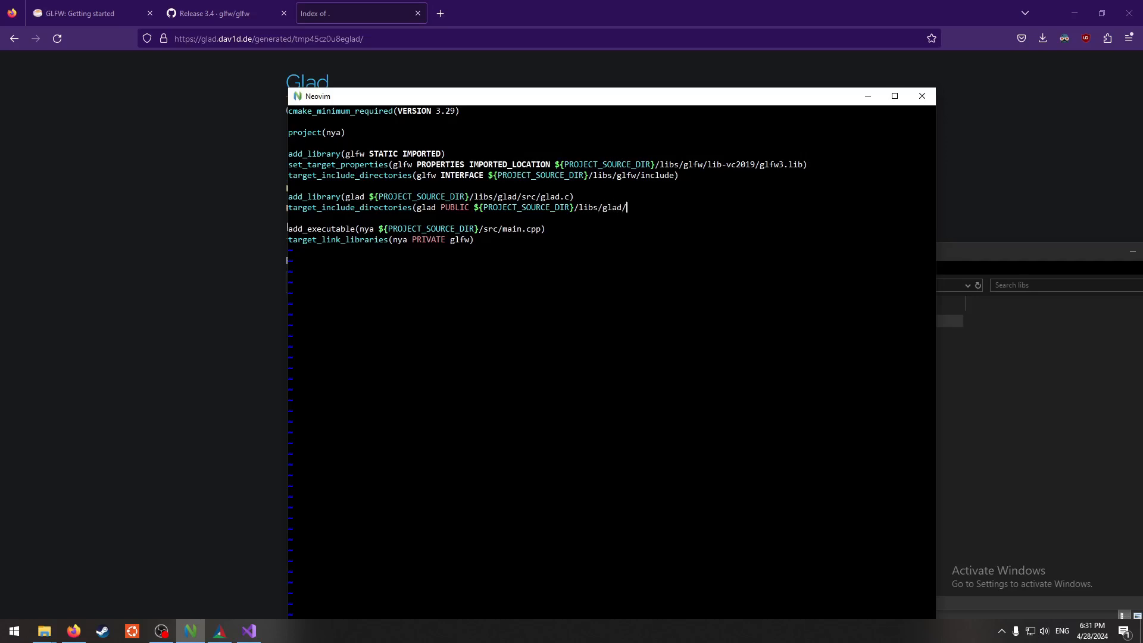
{"action": "type", "text": "include)"}
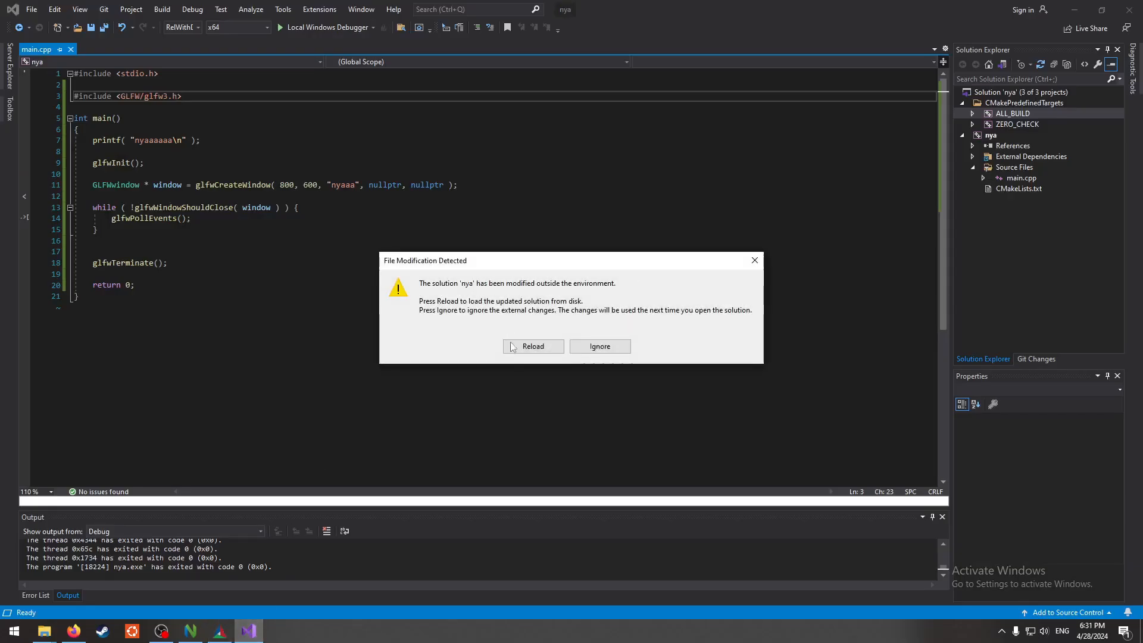
- Reload the changed nya solution and inspect glad.c in the new glad project
{"action": "left_click", "coordinate": [534, 346]}
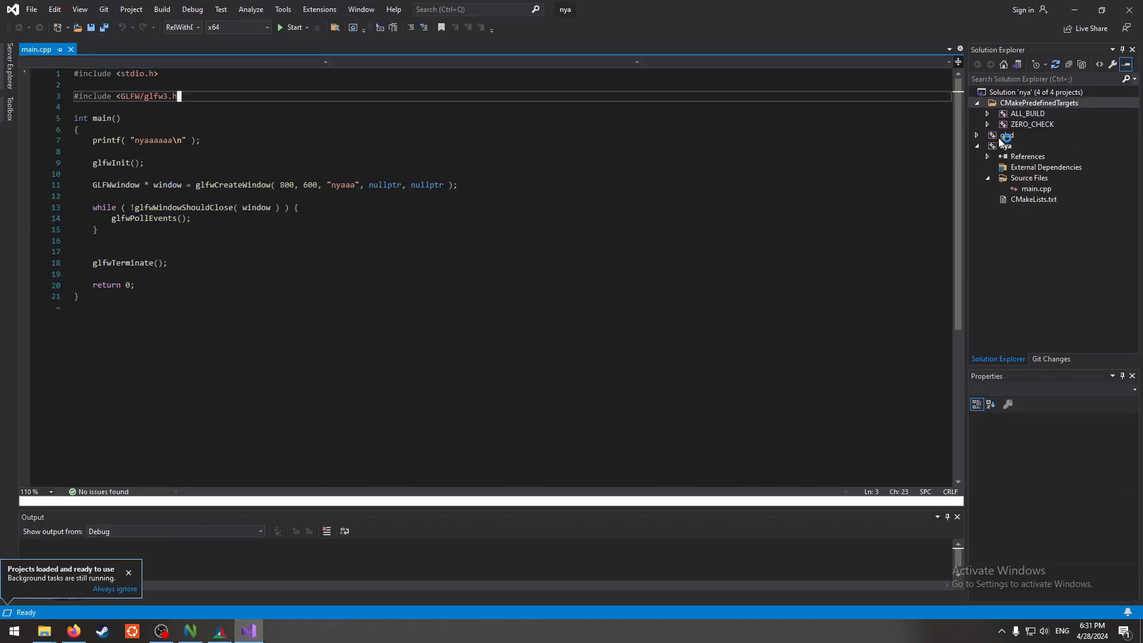
{"action": "left_click", "coordinate": [1006, 134]}
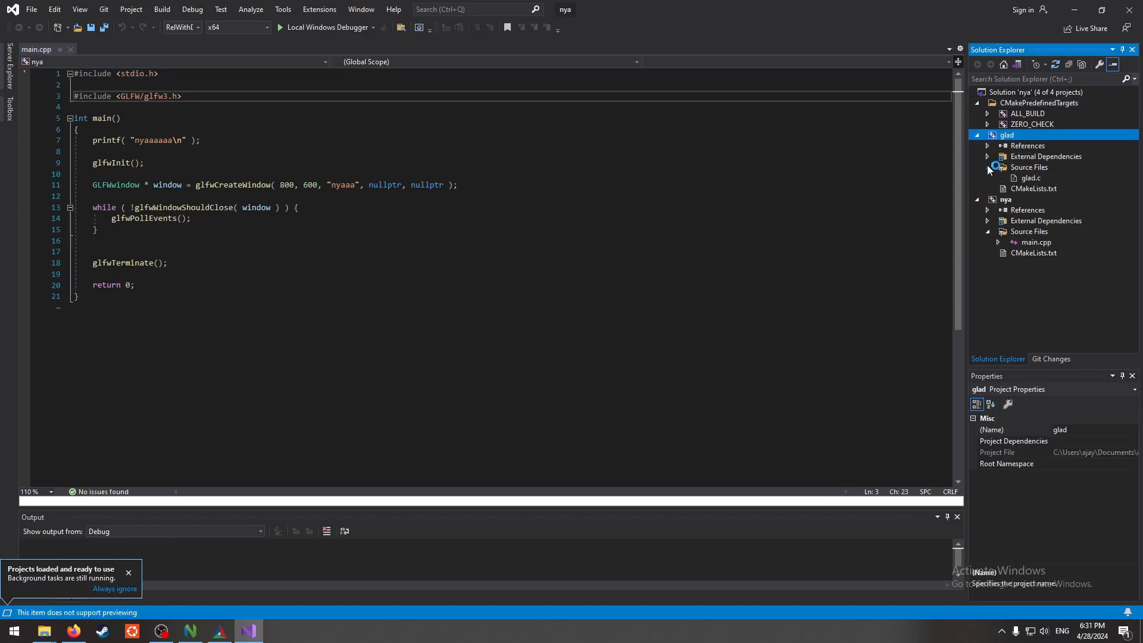
{"action": "double_click", "coordinate": [1030, 177]}
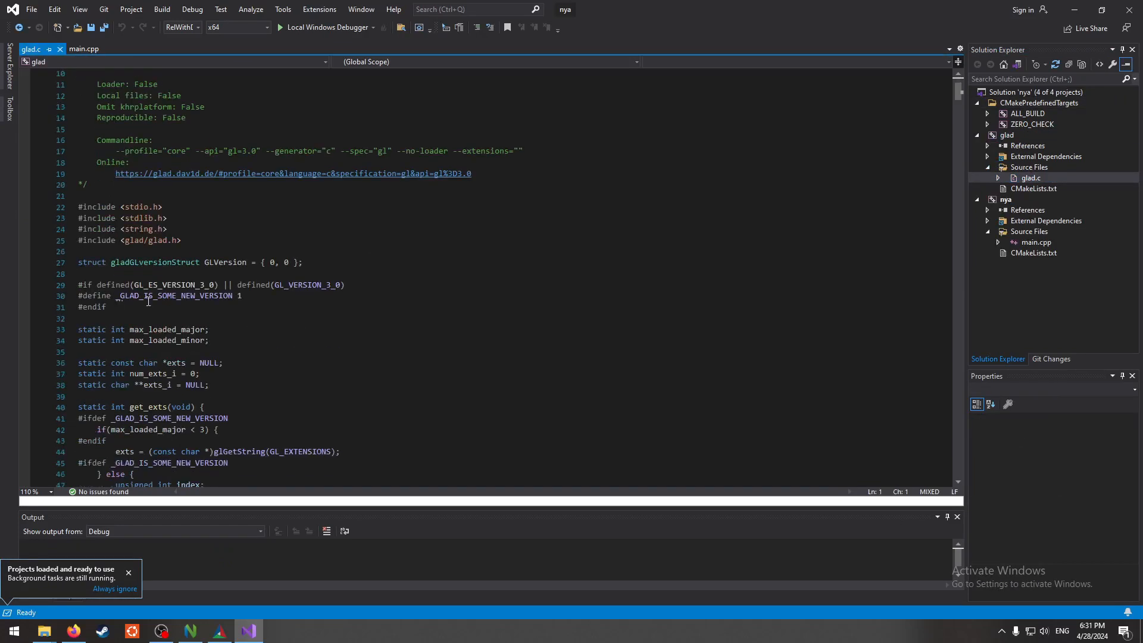
{"action": "double_click", "coordinate": [220, 262]}
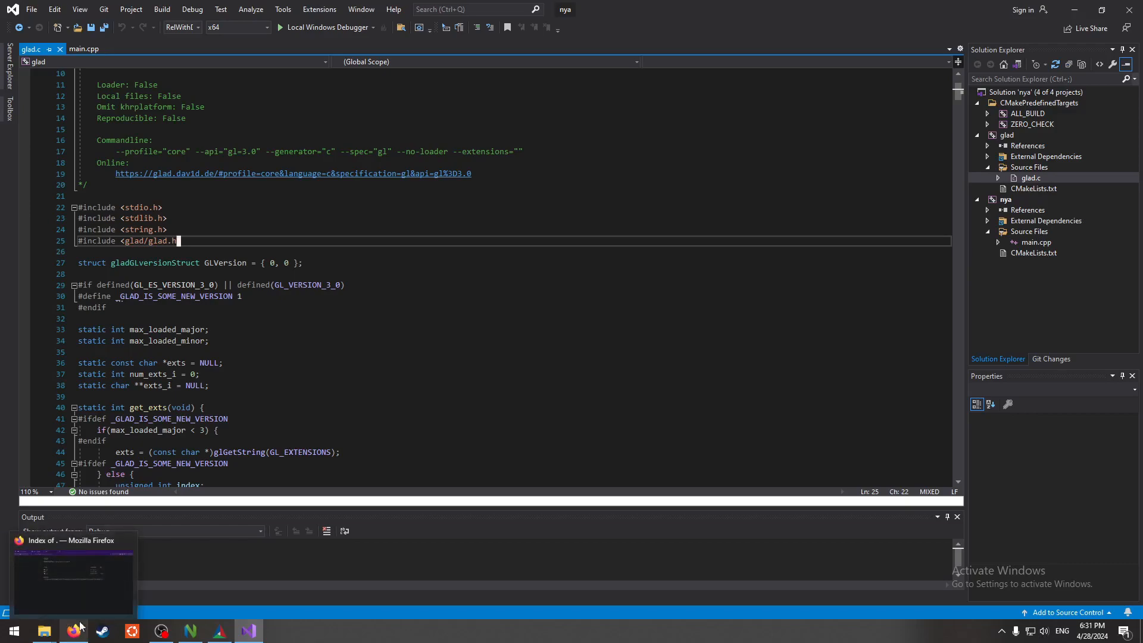
- Check the Glad site in Firefox, then return to main.cpp
{"action": "left_click", "coordinate": [72, 630]}
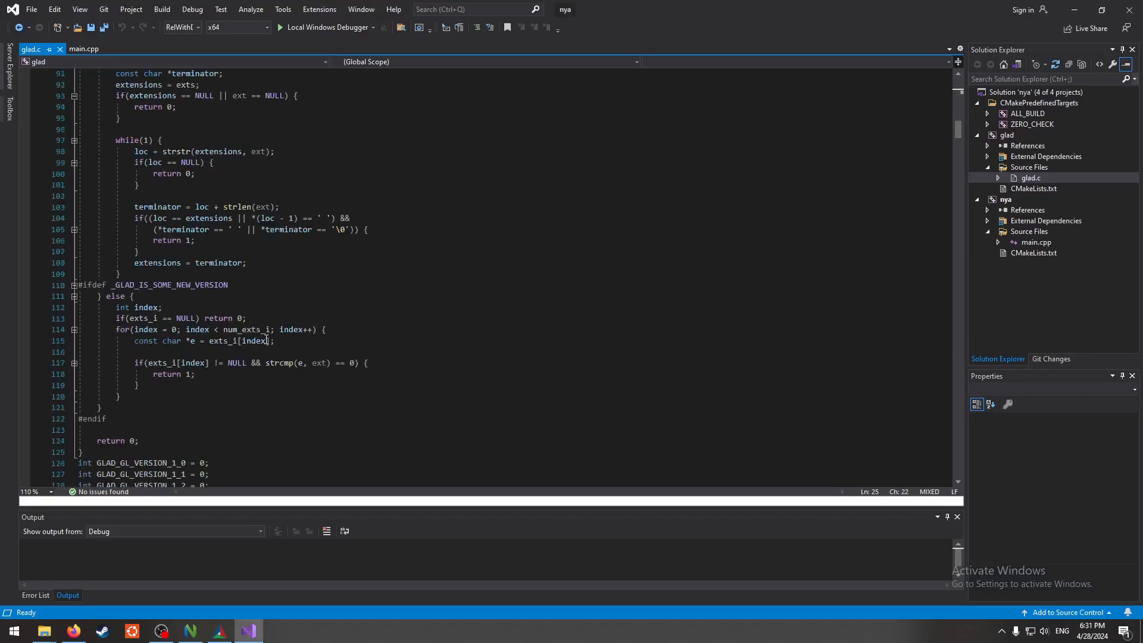
{"action": "left_click", "coordinate": [85, 49]}
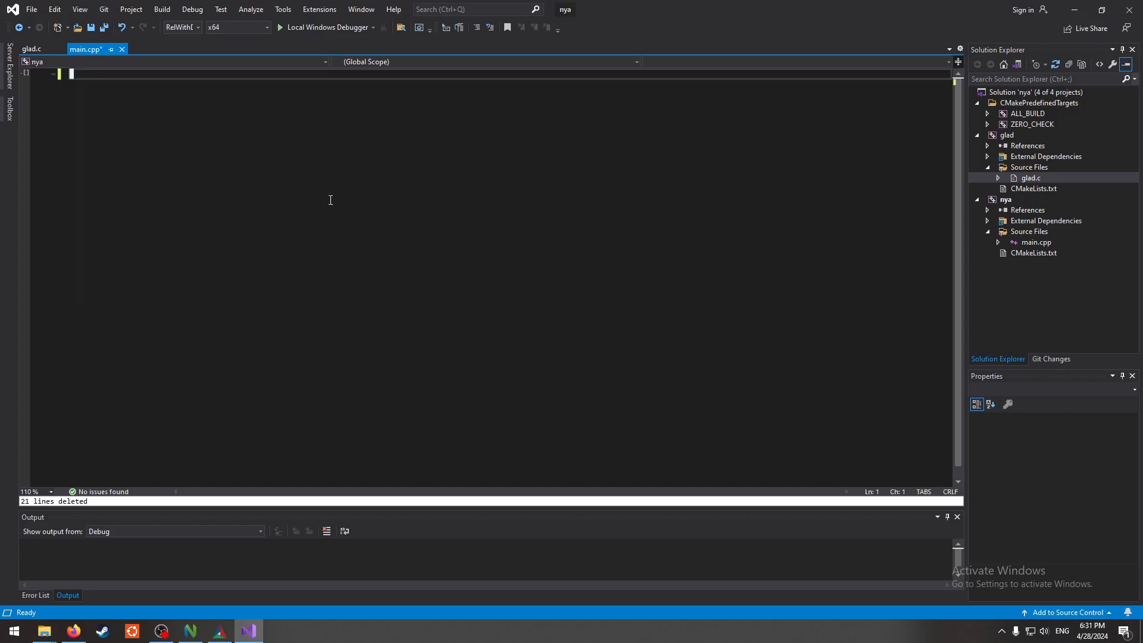
- Paste the GLFW example into main.cpp and cast glfwGetProcAddress to (GLADloadproc) for gladLoadGLLoader
{"action": "right_click", "coordinate": [144, 180]}
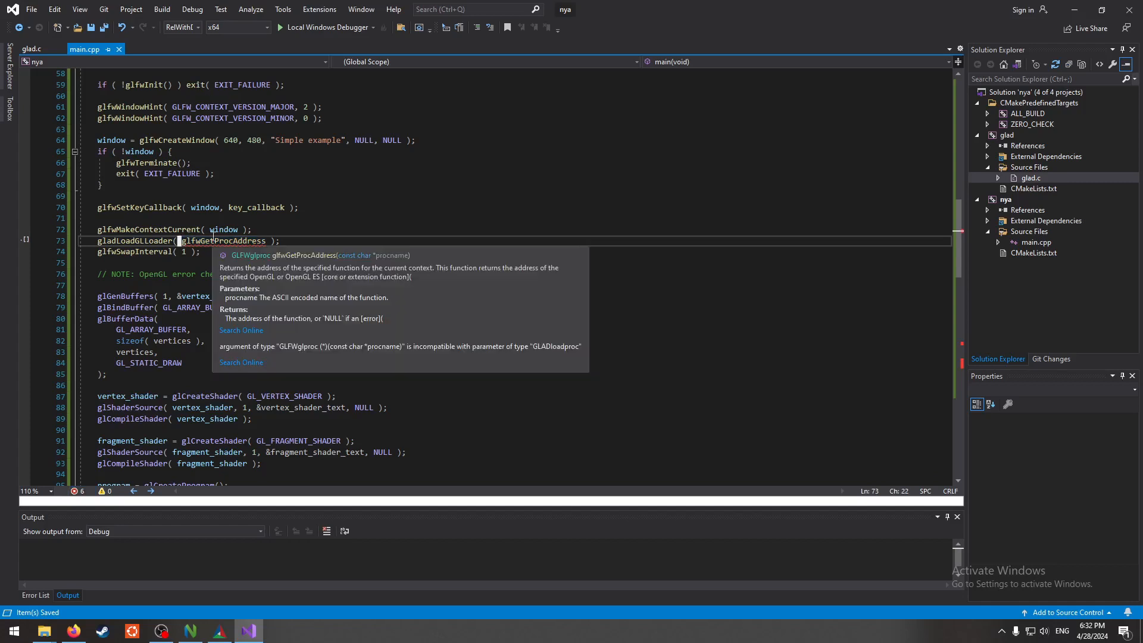
{"action": "mouse_move", "coordinate": [256, 161]}
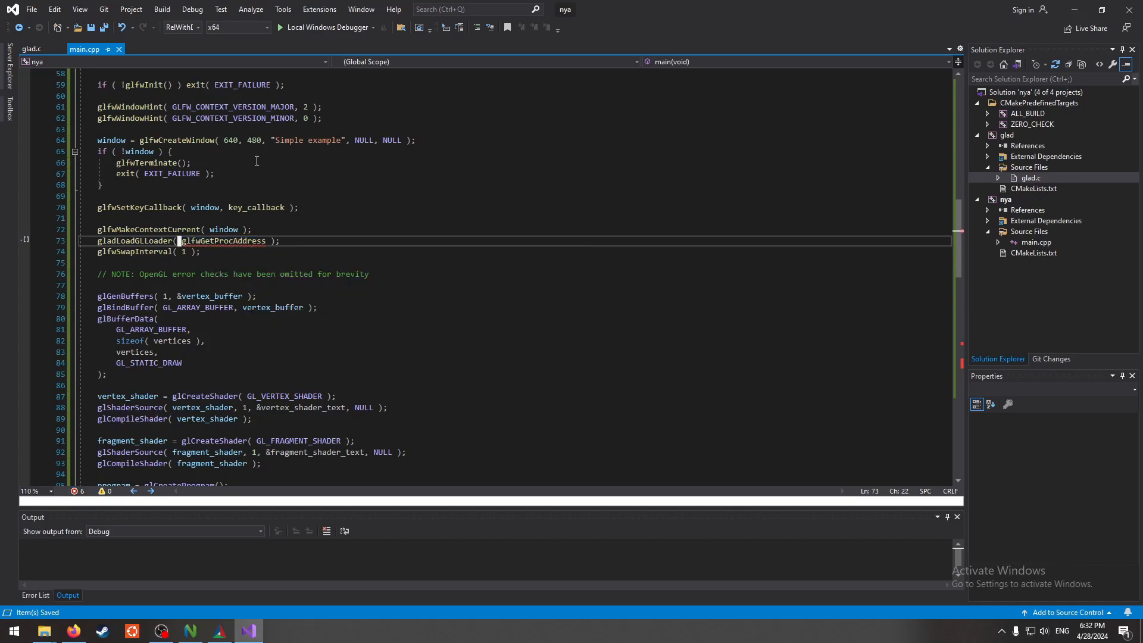
{"action": "type", "text": "("}
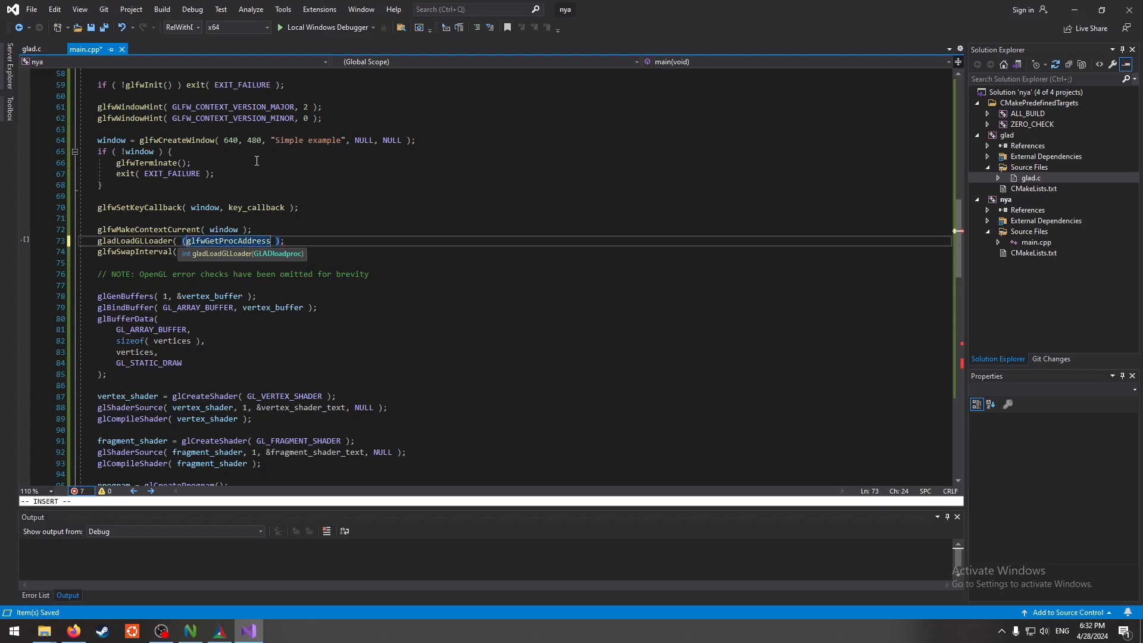
{"action": "type", "text": "GL"}
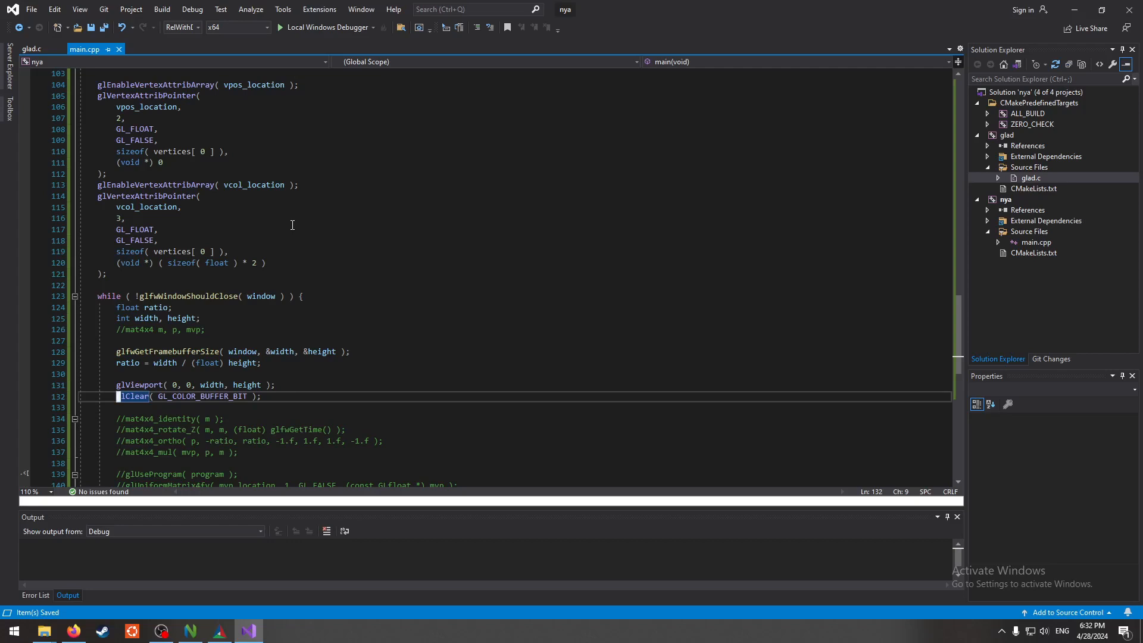
- Add glClearColor(0.5f, 0.0f, 0.0f, 1.0f) before glClear, save and run the program
{"action": "type", "text": "glCleda"}
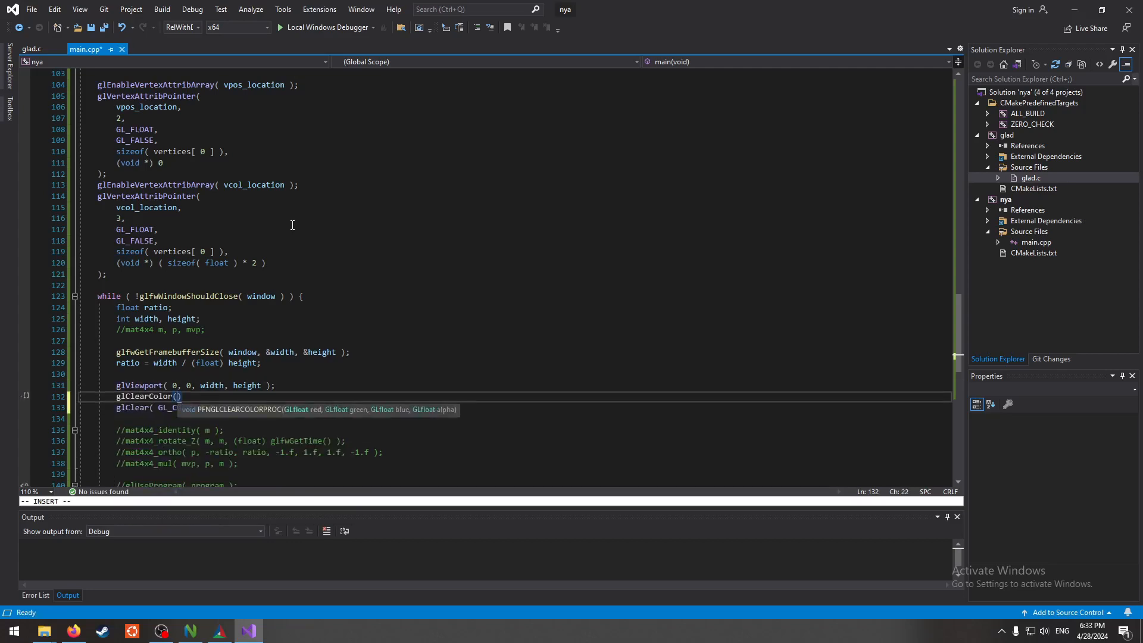
{"action": "type", "text": "0.5f,"}
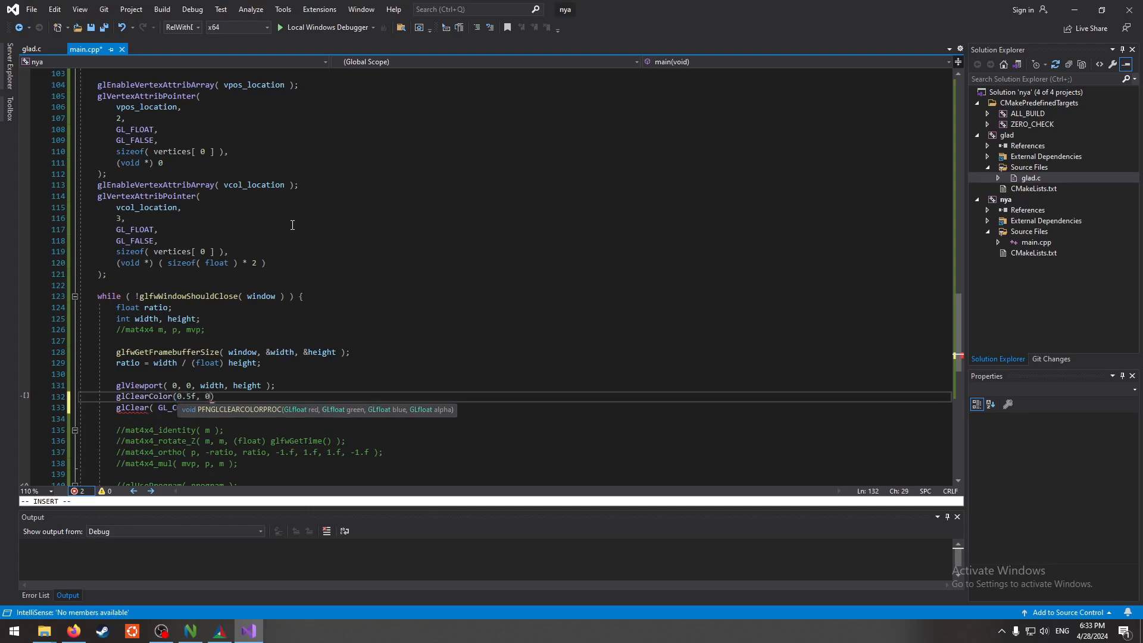
{"action": "type", "text": "0.0f, 0.0f, 1.0f"}
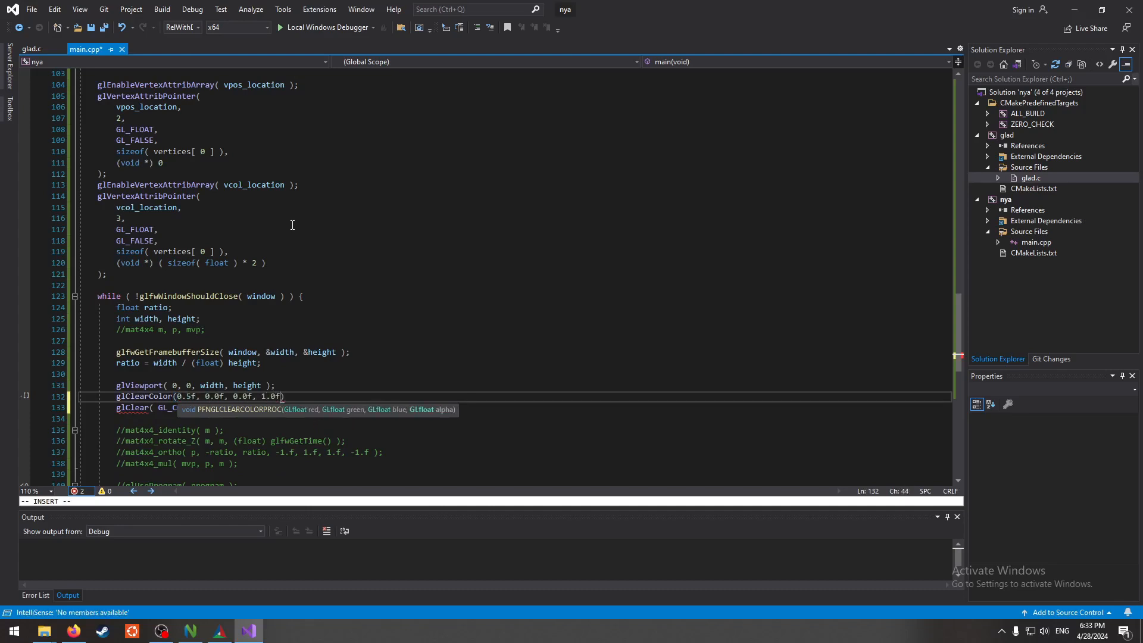
{"action": "key", "text": "ctrl+s"}
{"action": "type", "text": ";"}
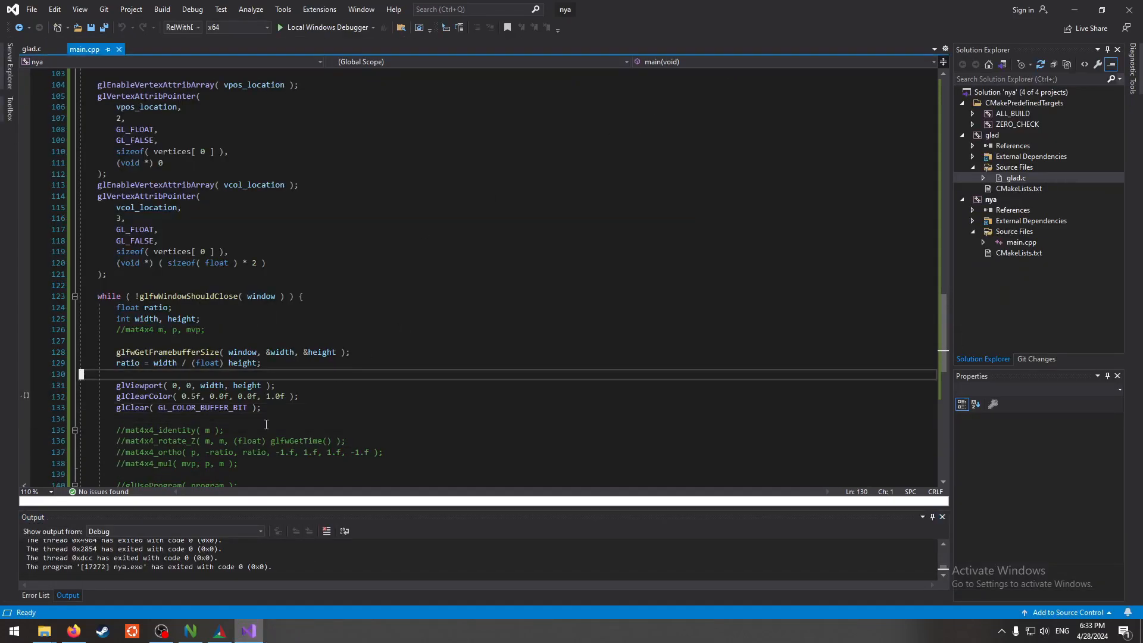
- Scroll the code and switch over to Firefox
{"action": "scroll", "scroll_direction": "down", "scroll_amount": 3}
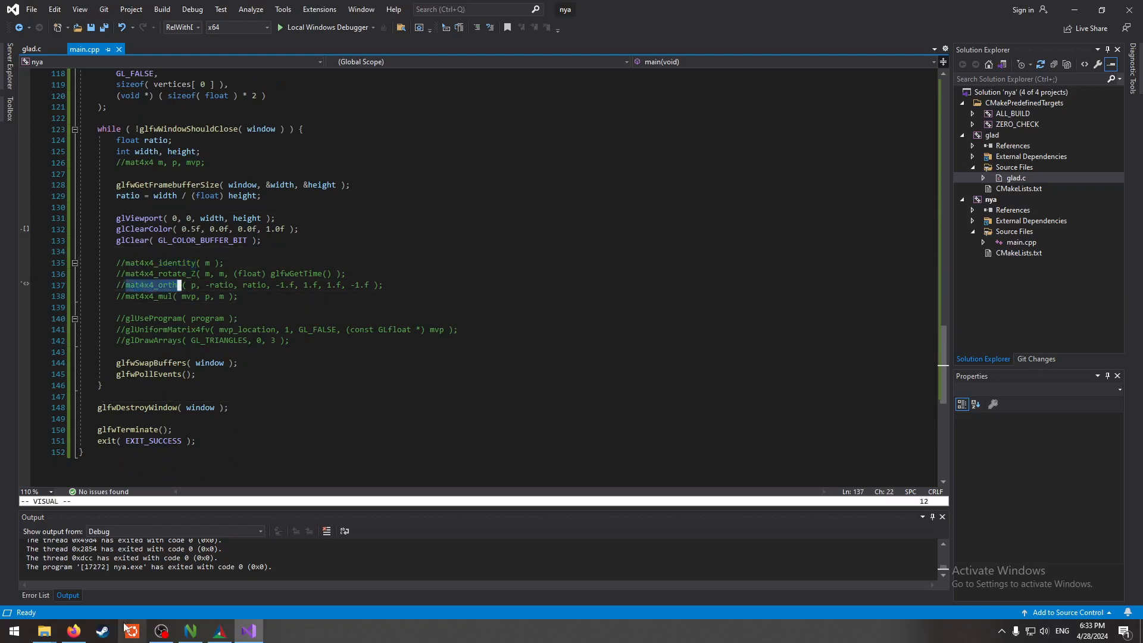
{"action": "left_click", "coordinate": [72, 631]}
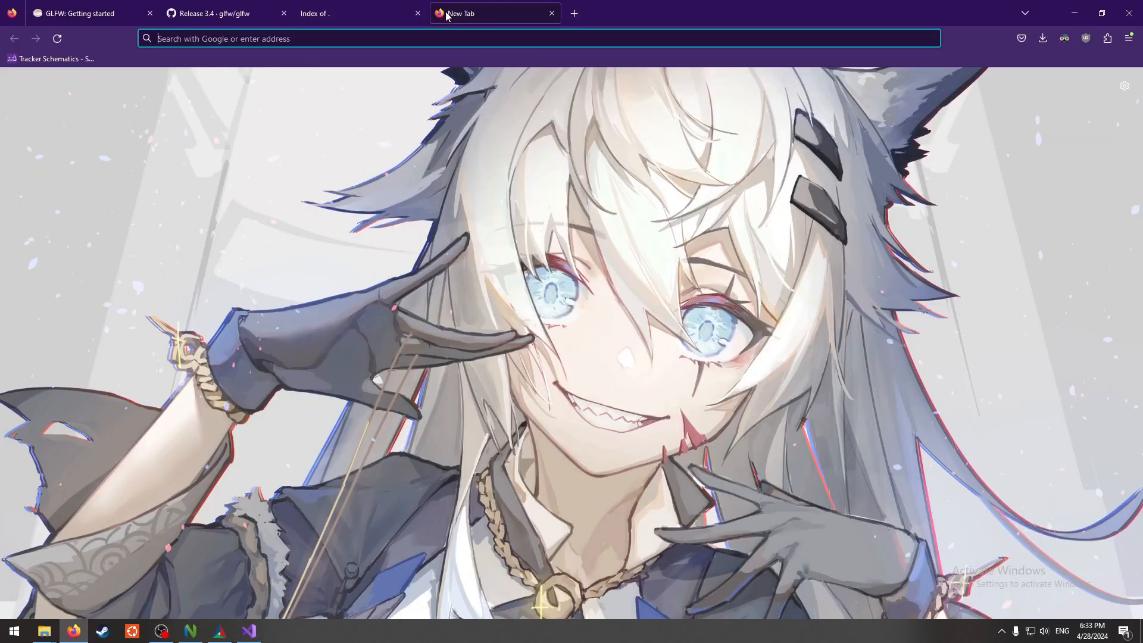
- Search the web for 'glm c++' and open the g-truc/glm GitHub repository
{"action": "type", "text": "glad.dav1d.de/"}
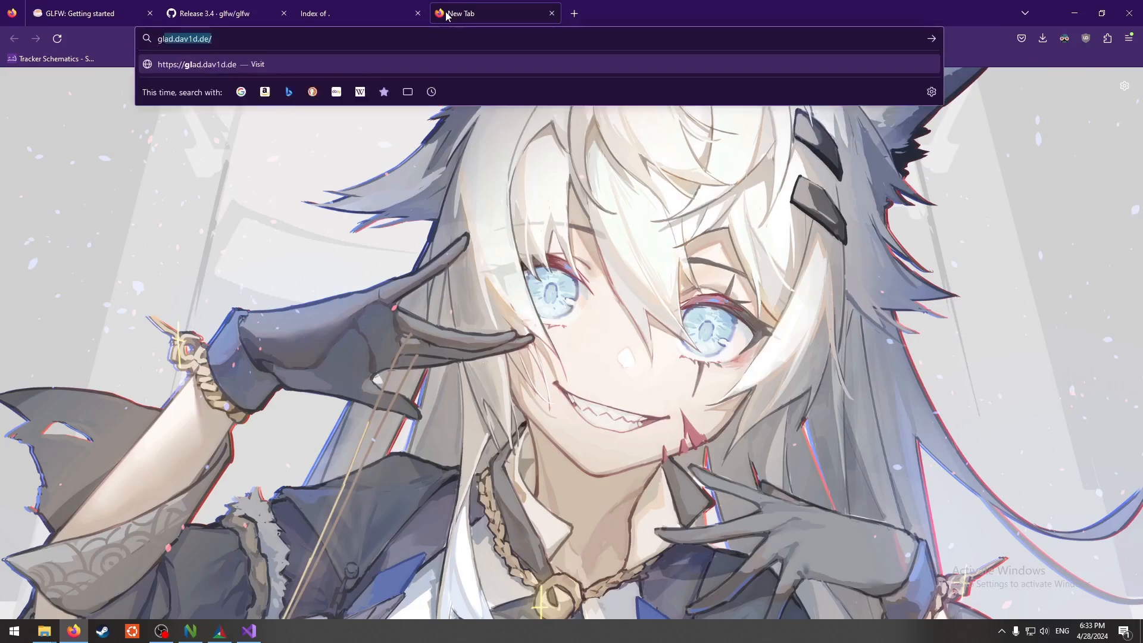
{"action": "type", "text": "glm c"}
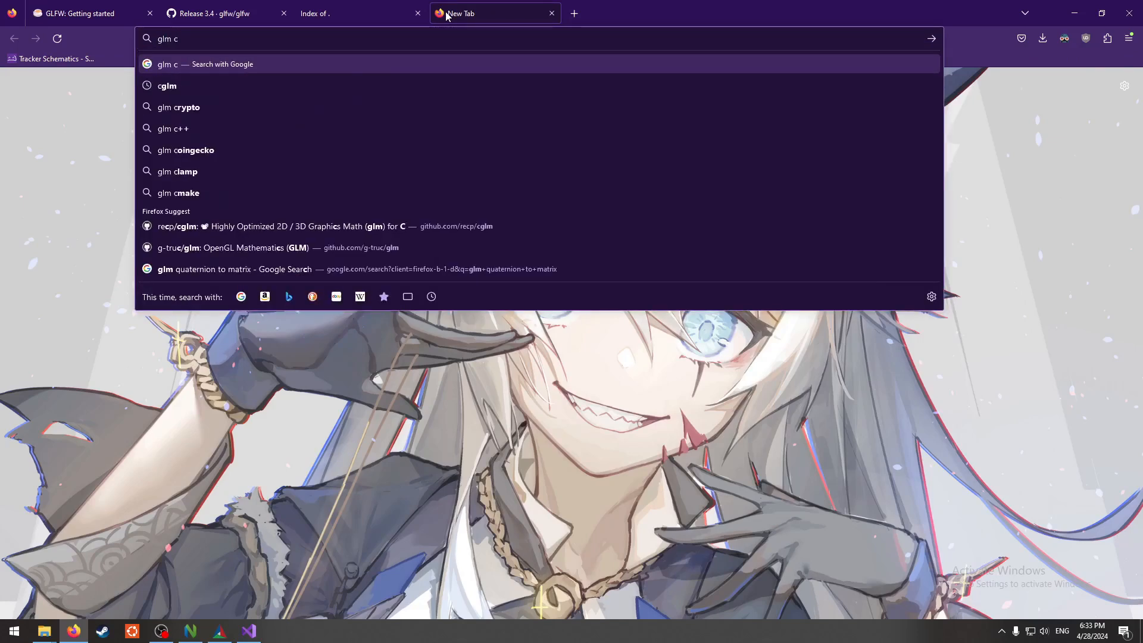
{"action": "left_click", "coordinate": [172, 128]}
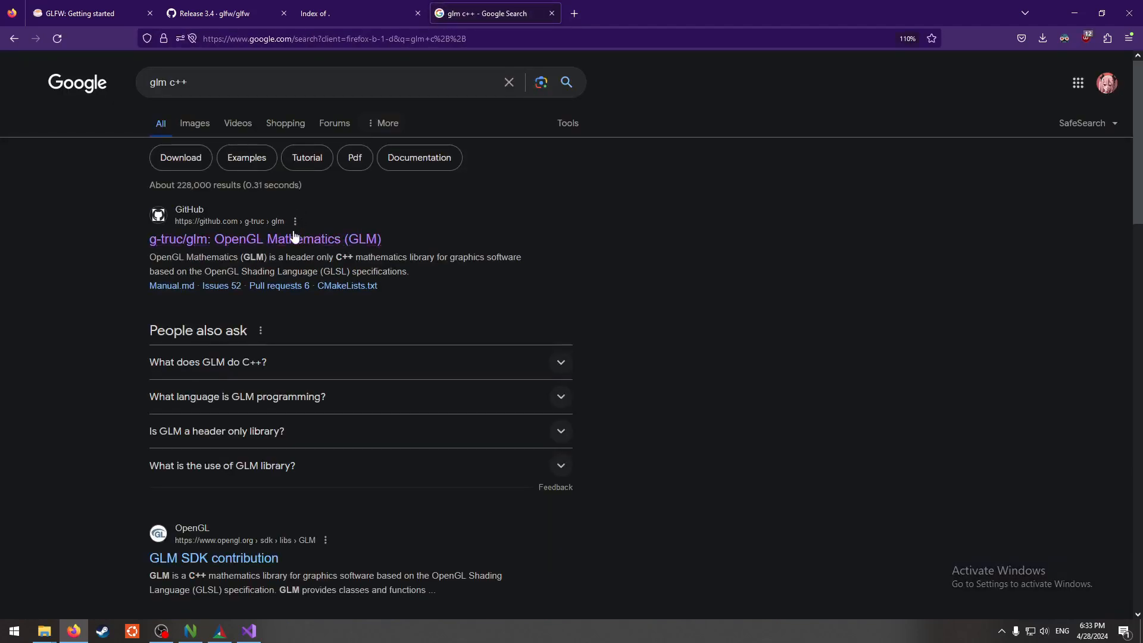
{"action": "left_click", "coordinate": [265, 238]}
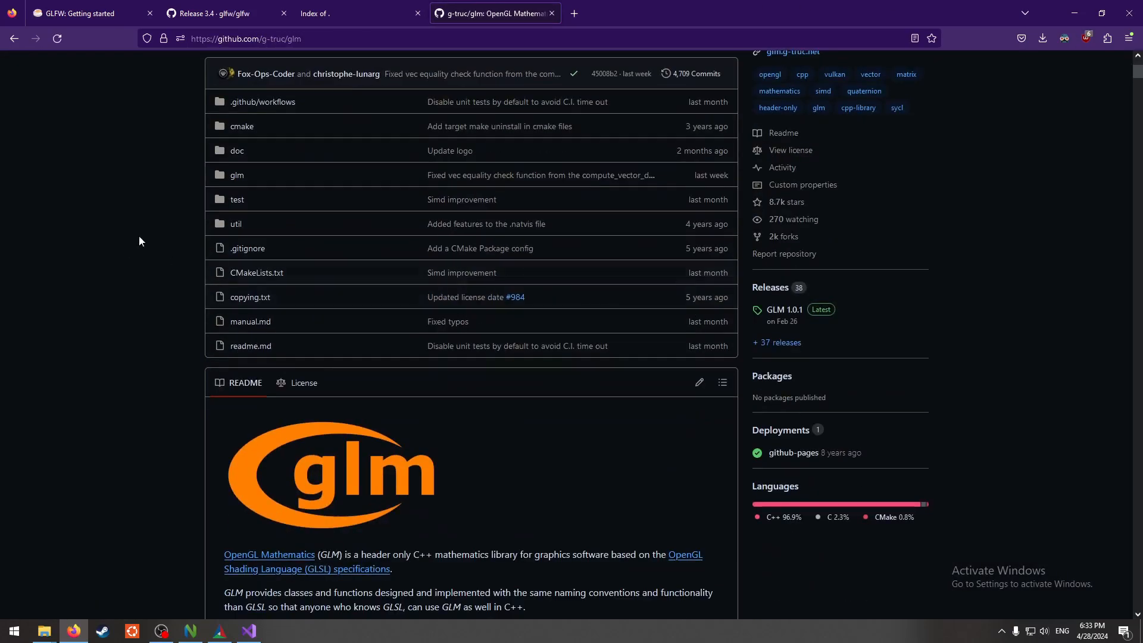
- In a new tab find recp/cglm and open its v0.9.4 release page
{"action": "left_click", "coordinate": [707, 13]}
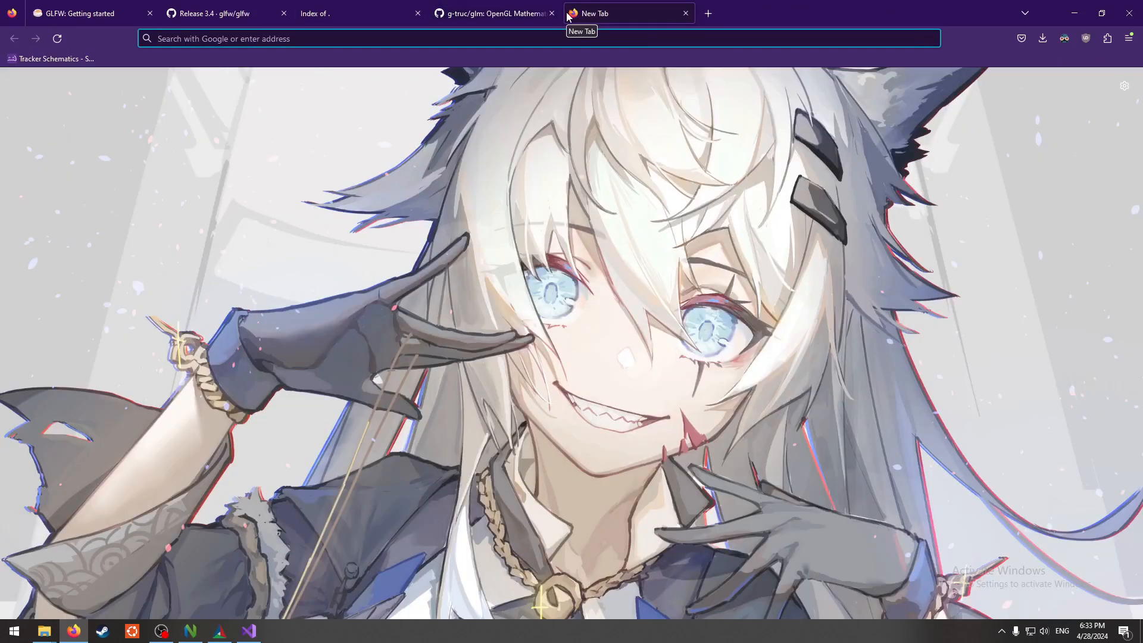
{"action": "type", "text": "cglm"}
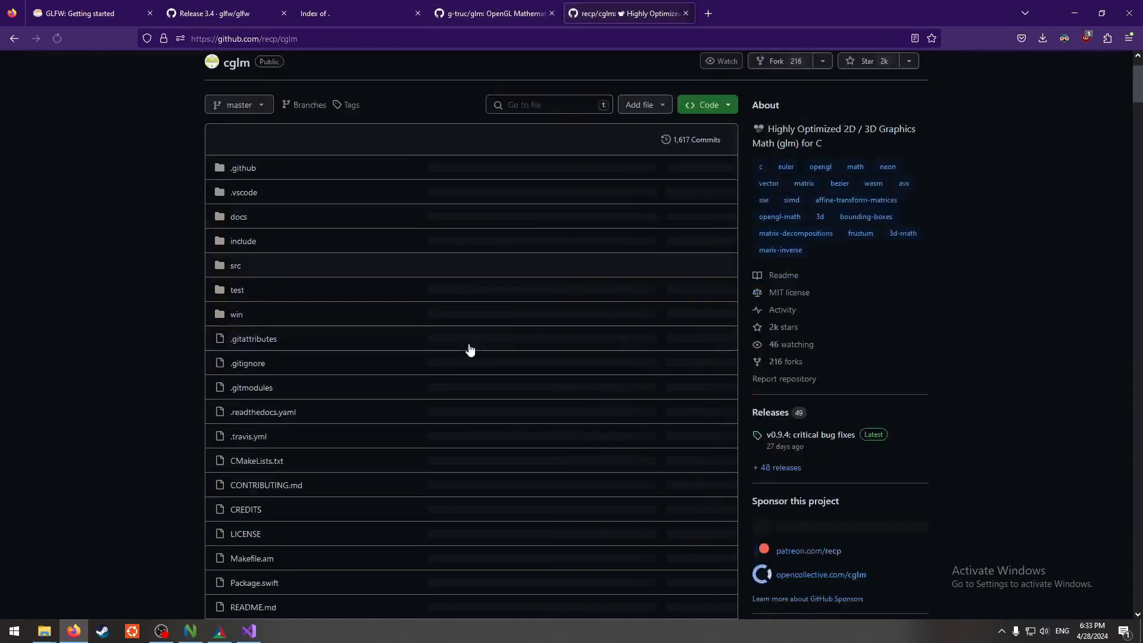
{"action": "scroll", "scroll_direction": "down", "scroll_amount": 3}
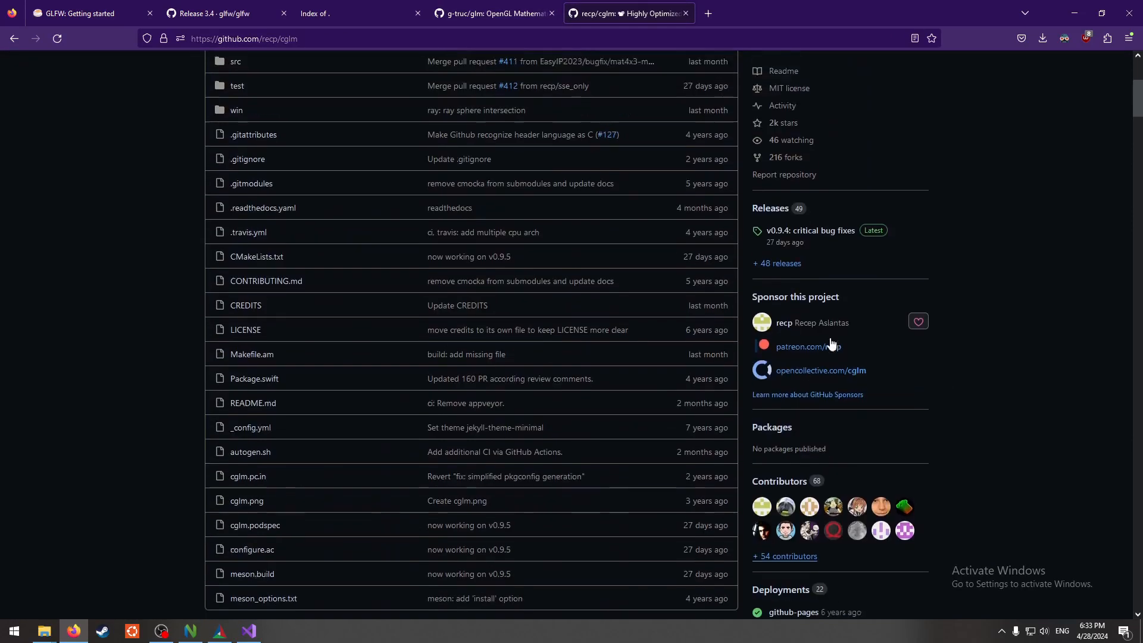
{"action": "left_click", "coordinate": [808, 230]}
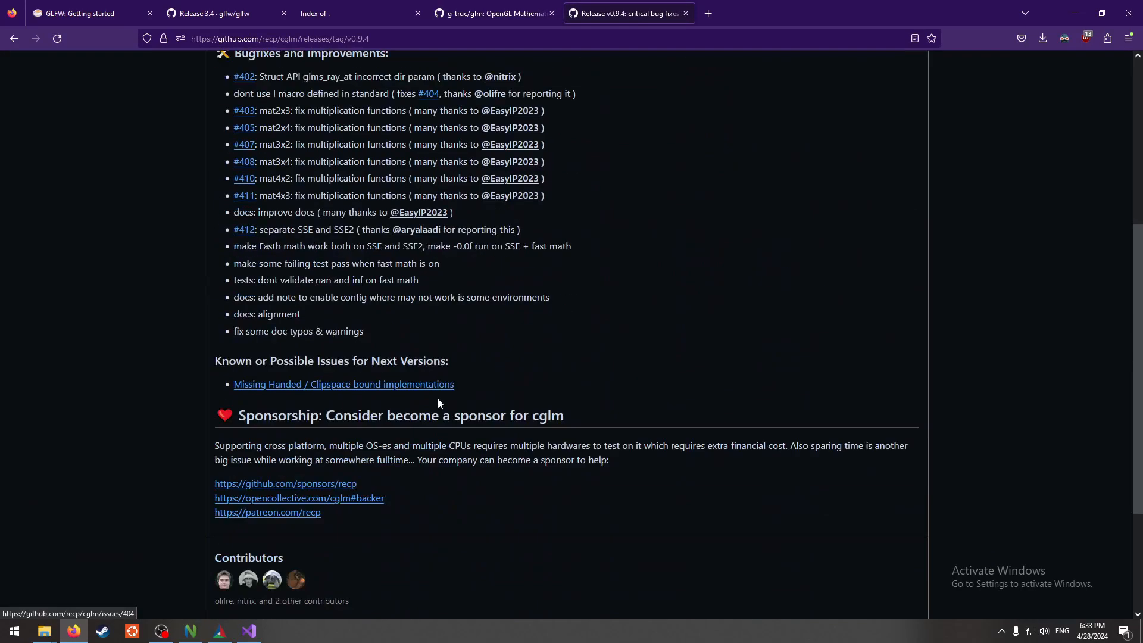
{"action": "scroll", "scroll_direction": "down", "scroll_amount": 3}
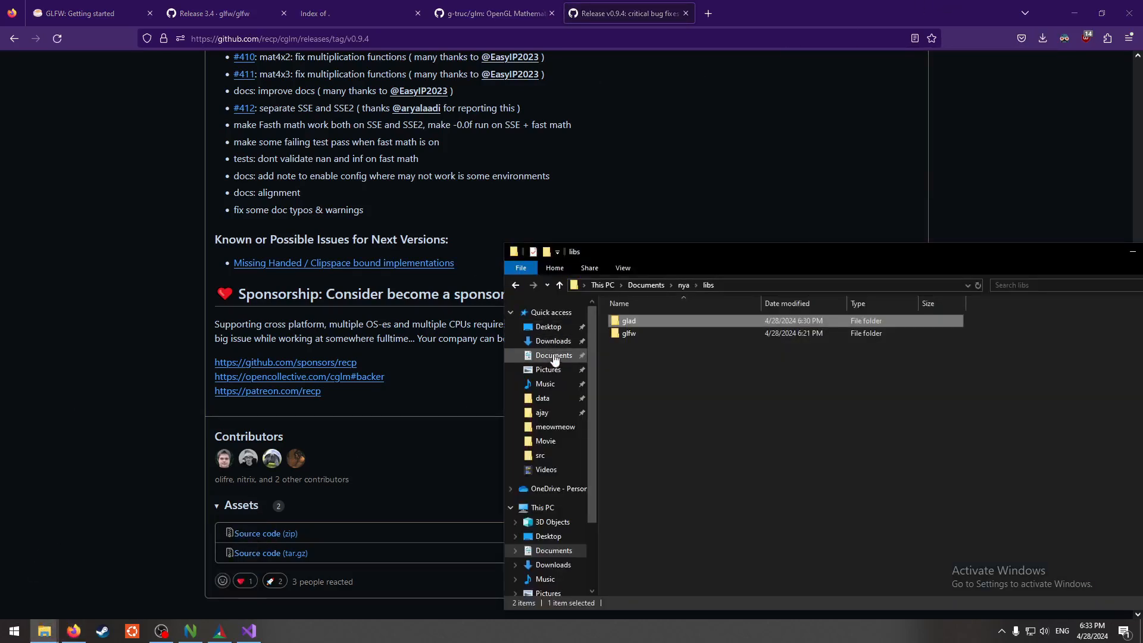
- Open the extracted cglm-0.9.4 folder in Downloads and create a new folder inside nya's libs
{"action": "left_click", "coordinate": [552, 340]}
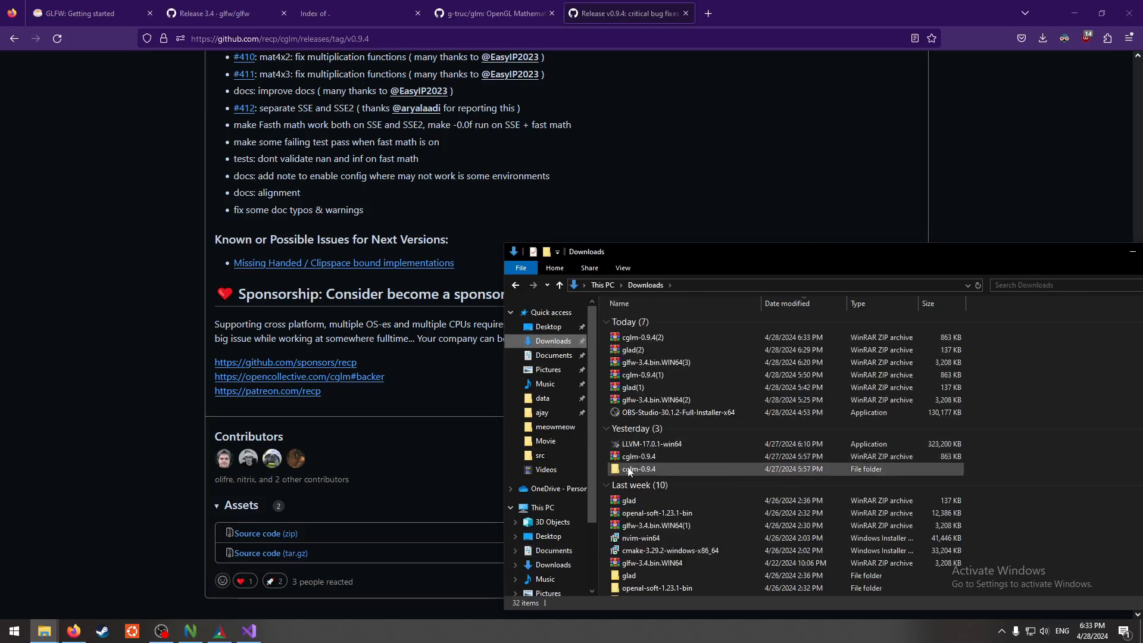
{"action": "double_click", "coordinate": [640, 469]}
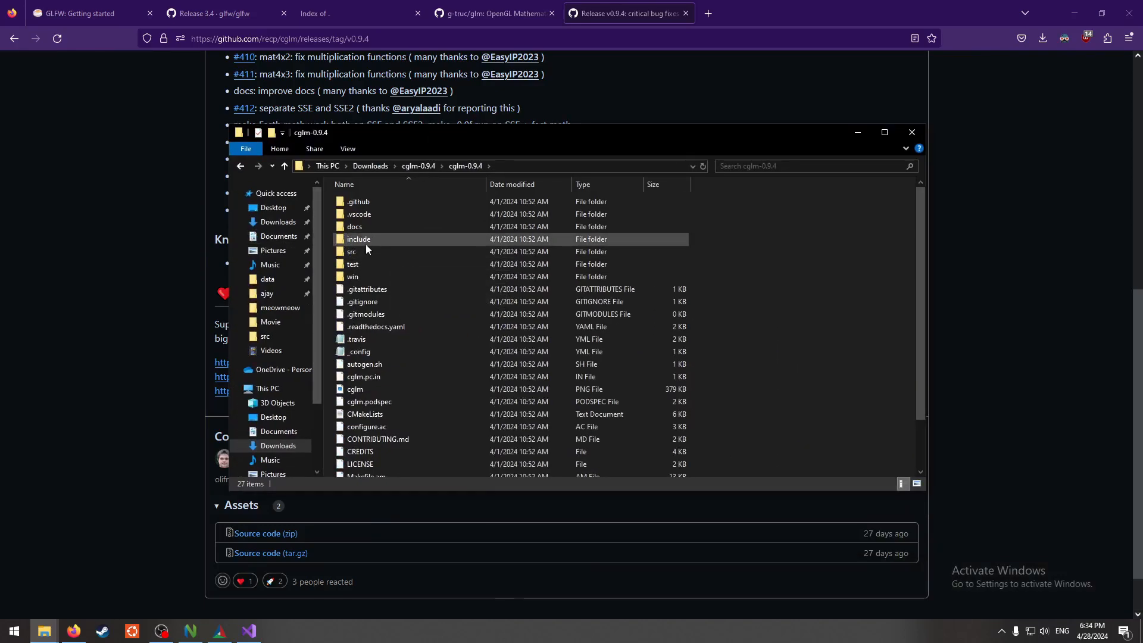
{"action": "double_click", "coordinate": [358, 239]}
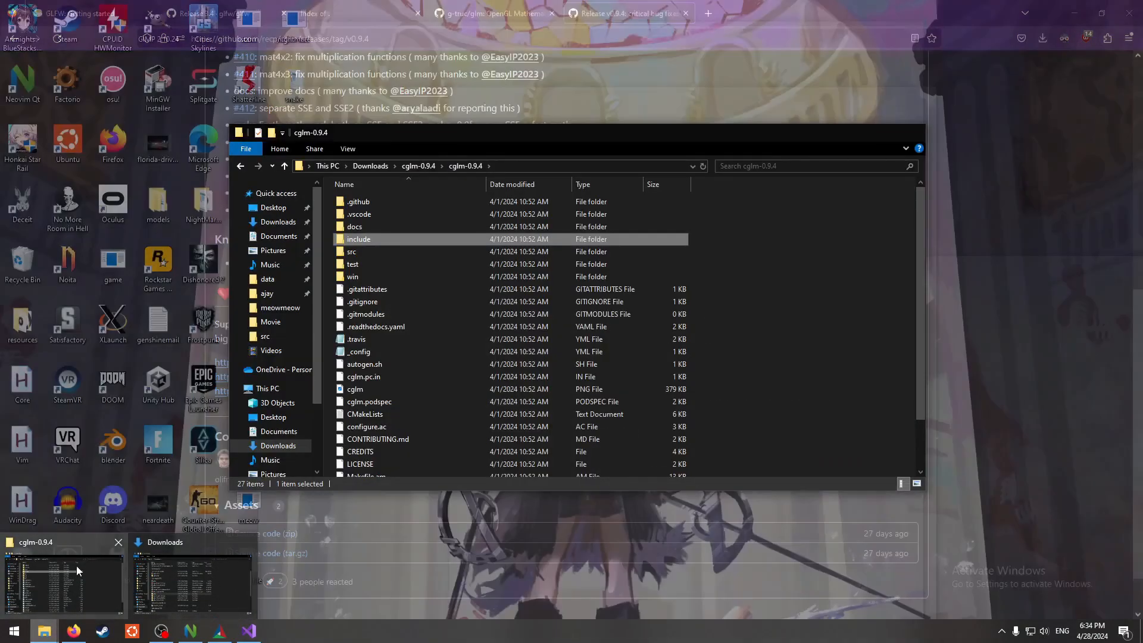
{"action": "left_click", "coordinate": [189, 541]}
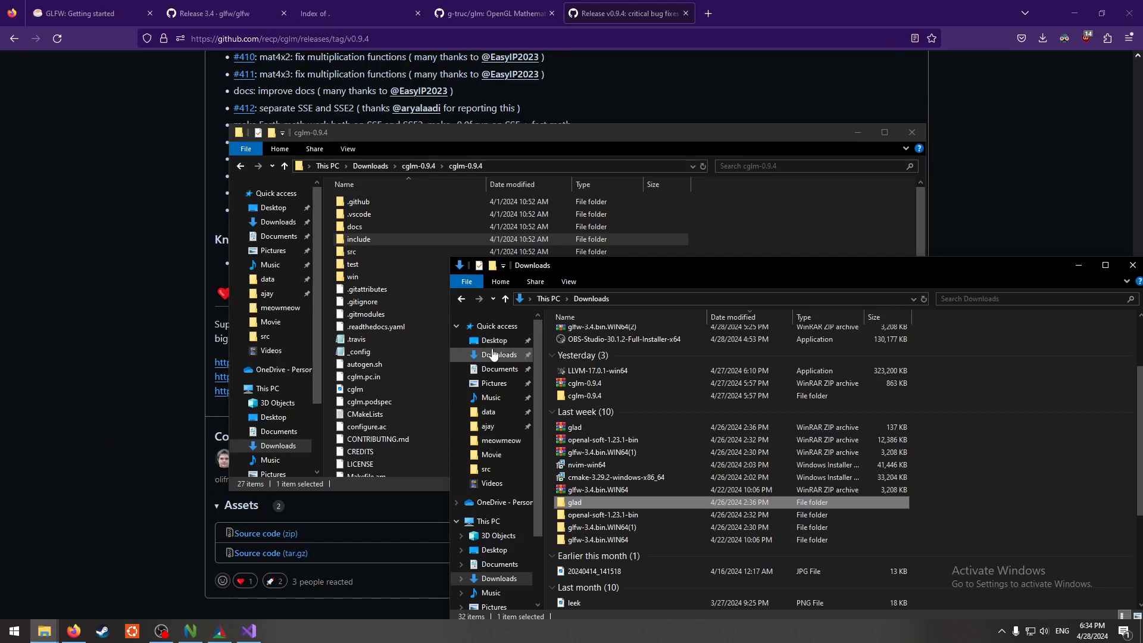
{"action": "left_click", "coordinate": [500, 369]}
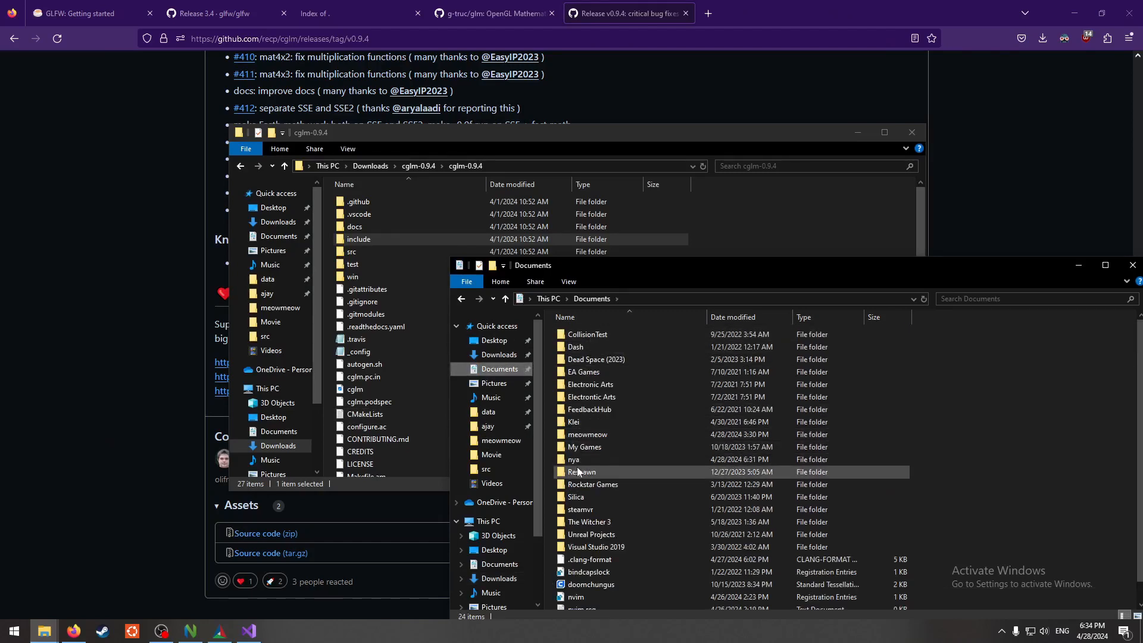
{"action": "double_click", "coordinate": [574, 459]}
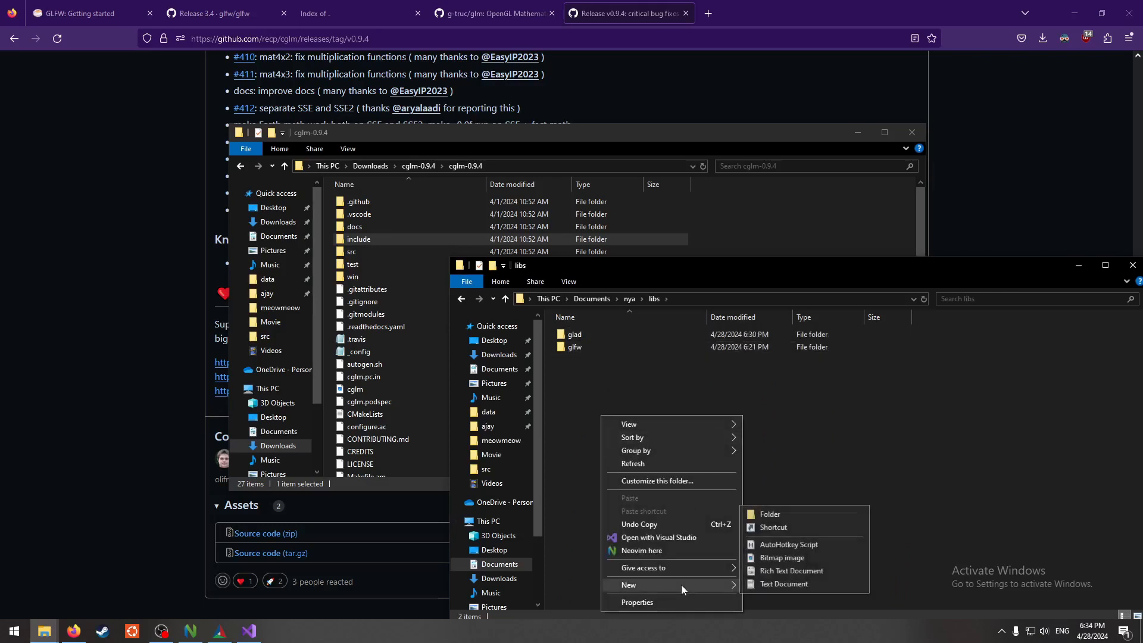
{"action": "left_click", "coordinate": [769, 514]}
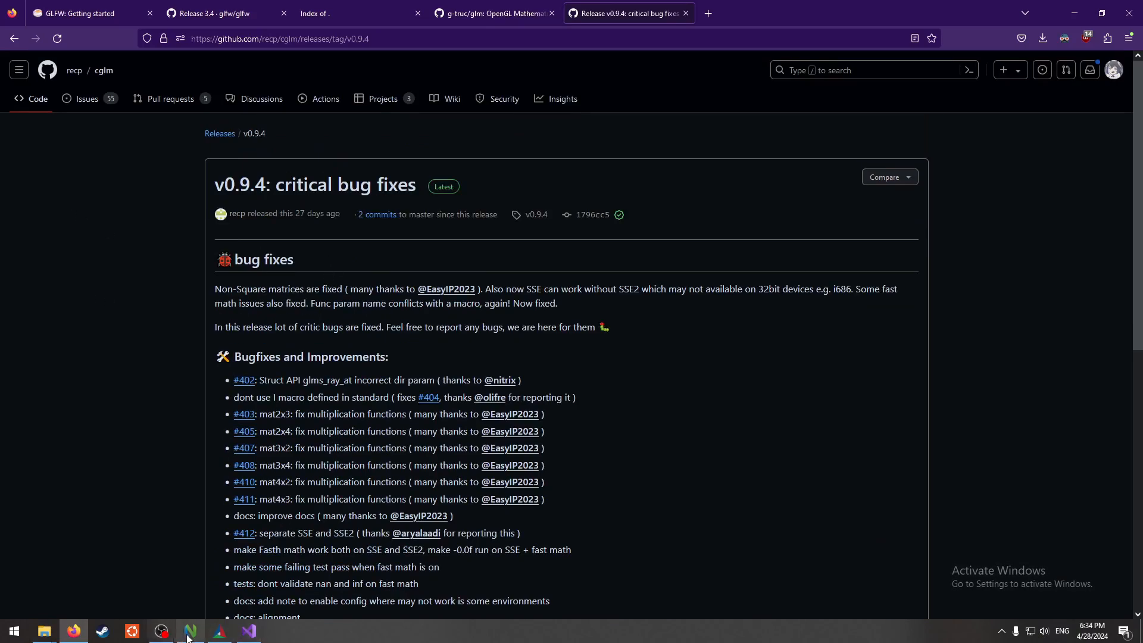
- Declare an INTERFACE cglm library in Neovim's CMakeLists.txt, then return to Visual Studio
{"action": "left_click", "coordinate": [190, 631]}
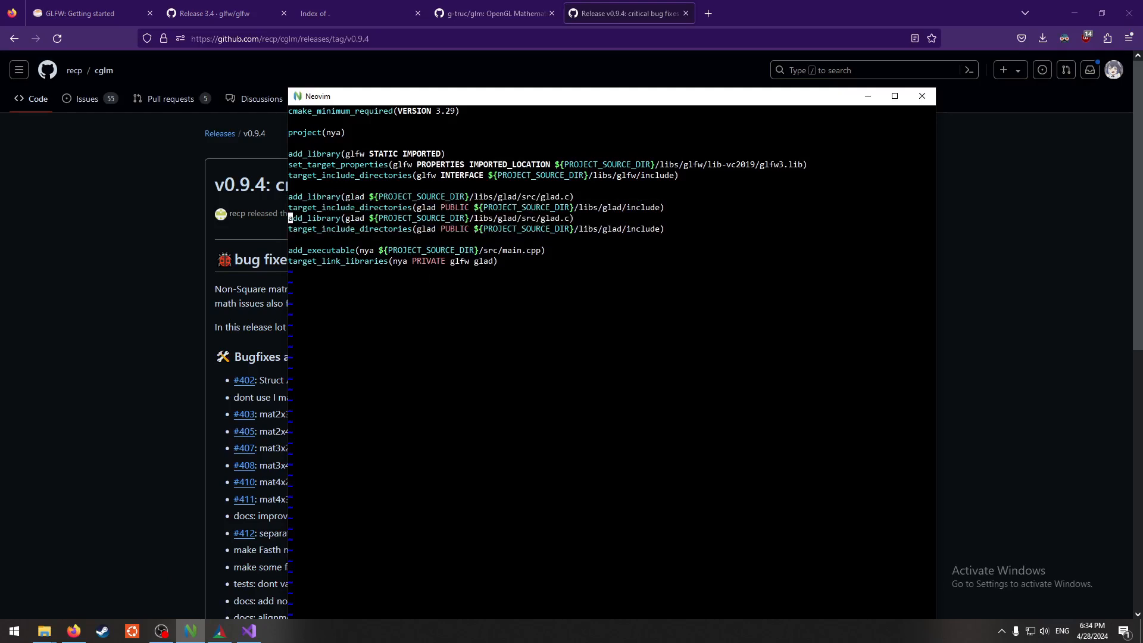
{"action": "type", "text": "cglm"}
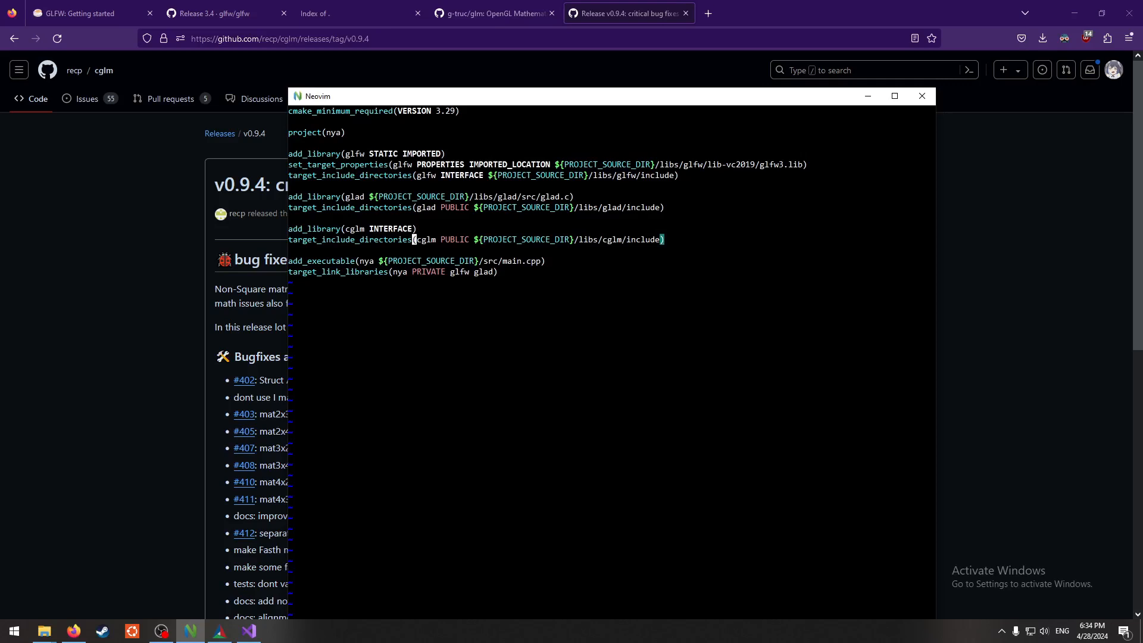
{"action": "type", "text": "INTERCA"}
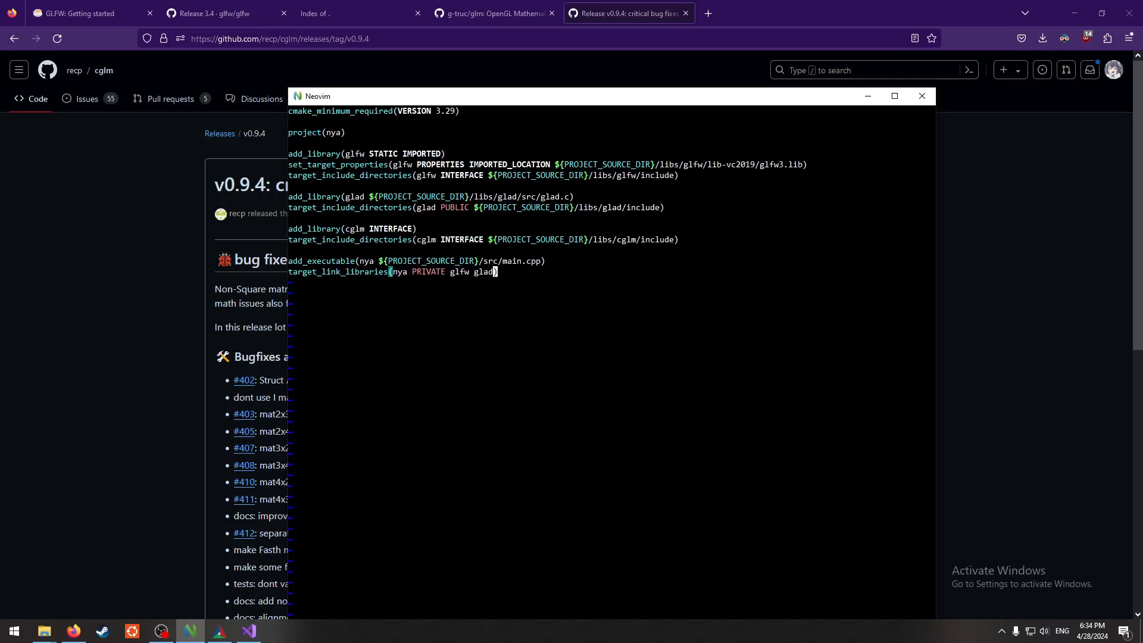
{"action": "type", "text": "cglm"}
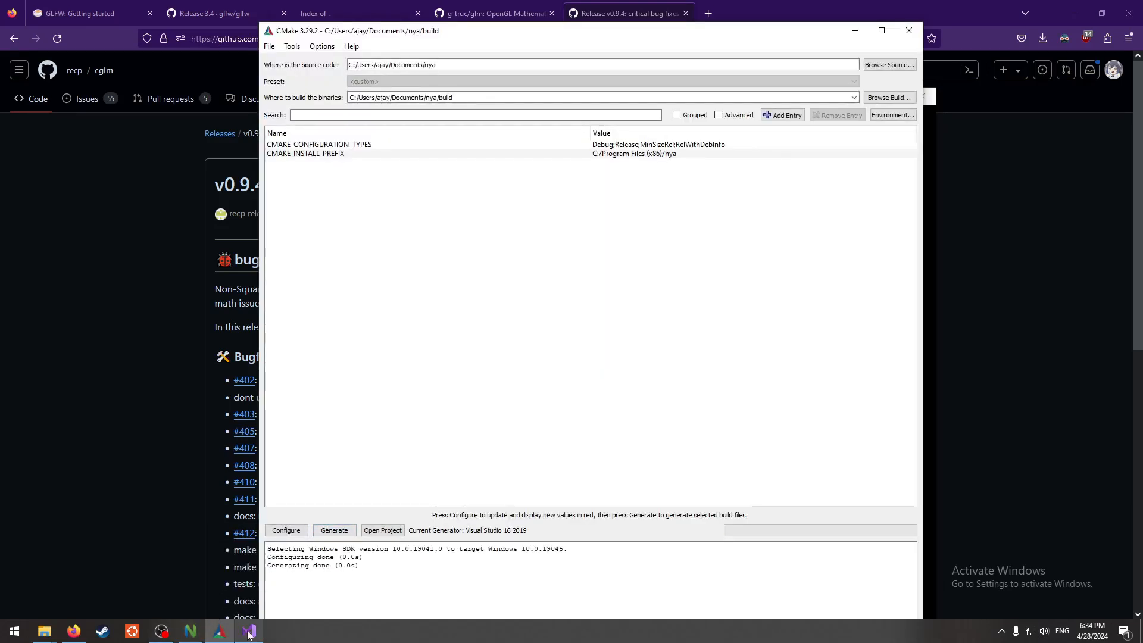
{"action": "left_click", "coordinate": [248, 631]}
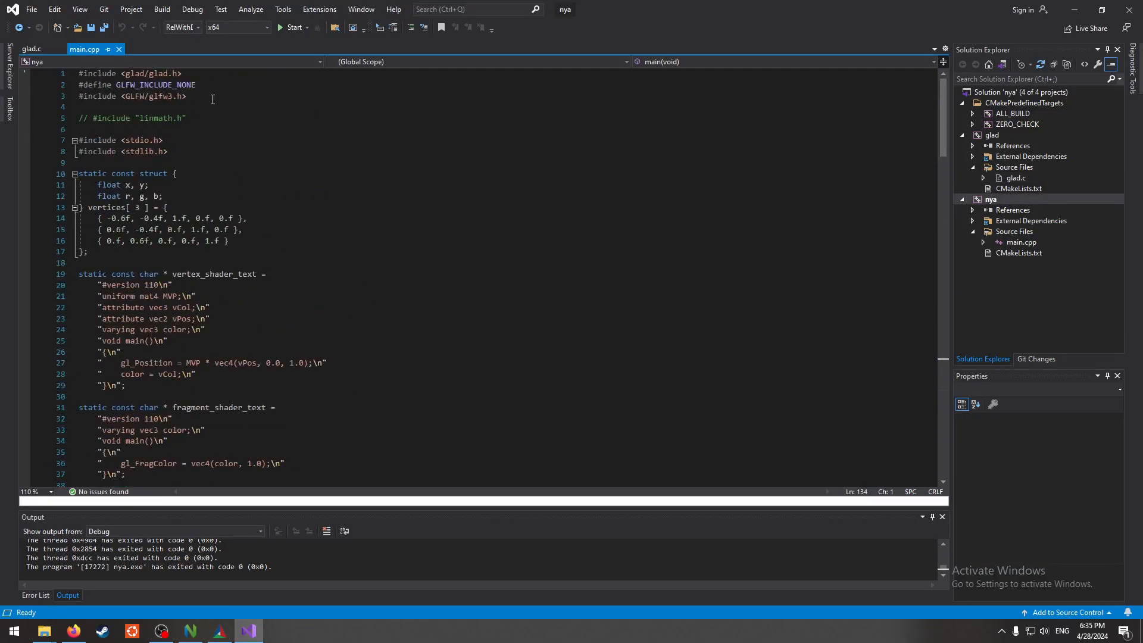
- Add #include lines for cglm/mat4.h, cglm/cam.h and cglm/affine.h below the linmath comment
{"action": "key", "text": "o"}
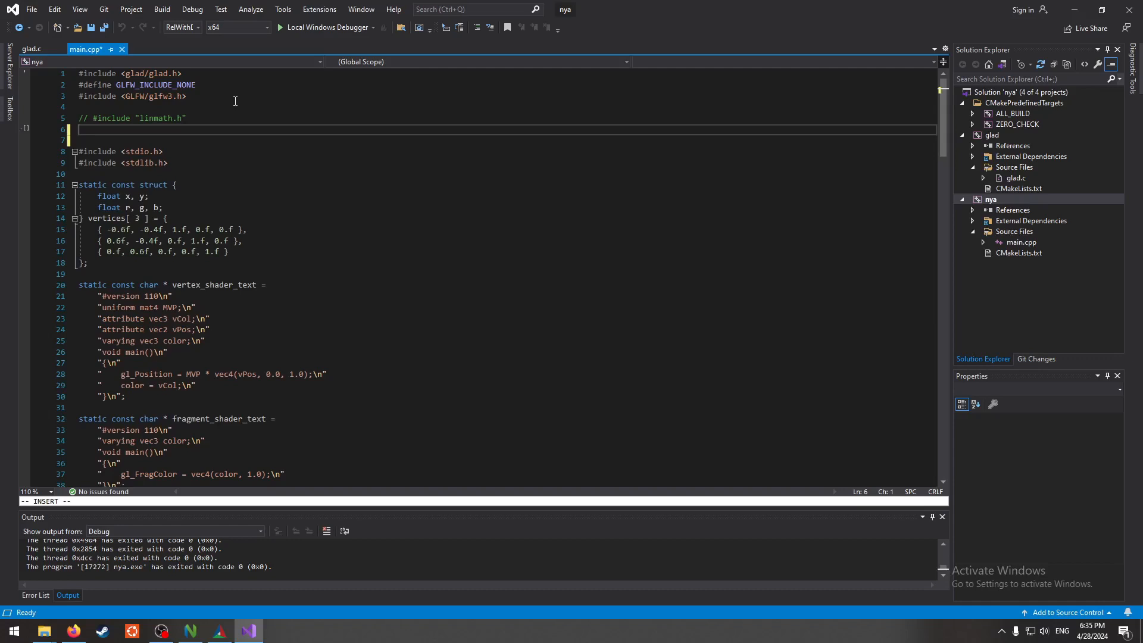
{"action": "type", "text": "#include <>"}
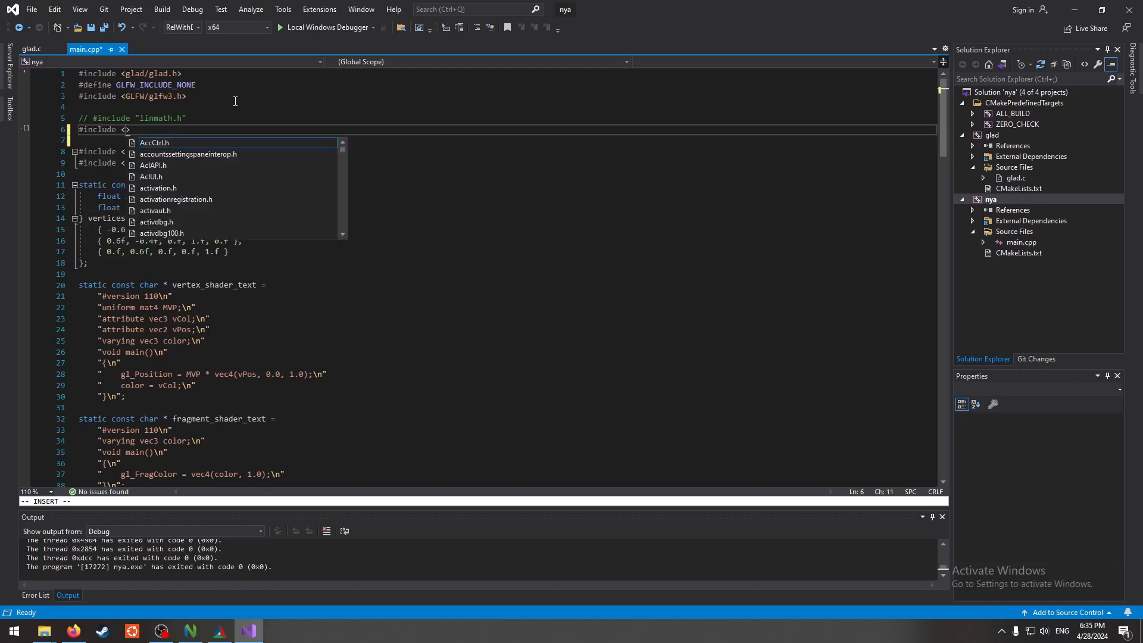
{"action": "type", "text": "cglm/"}
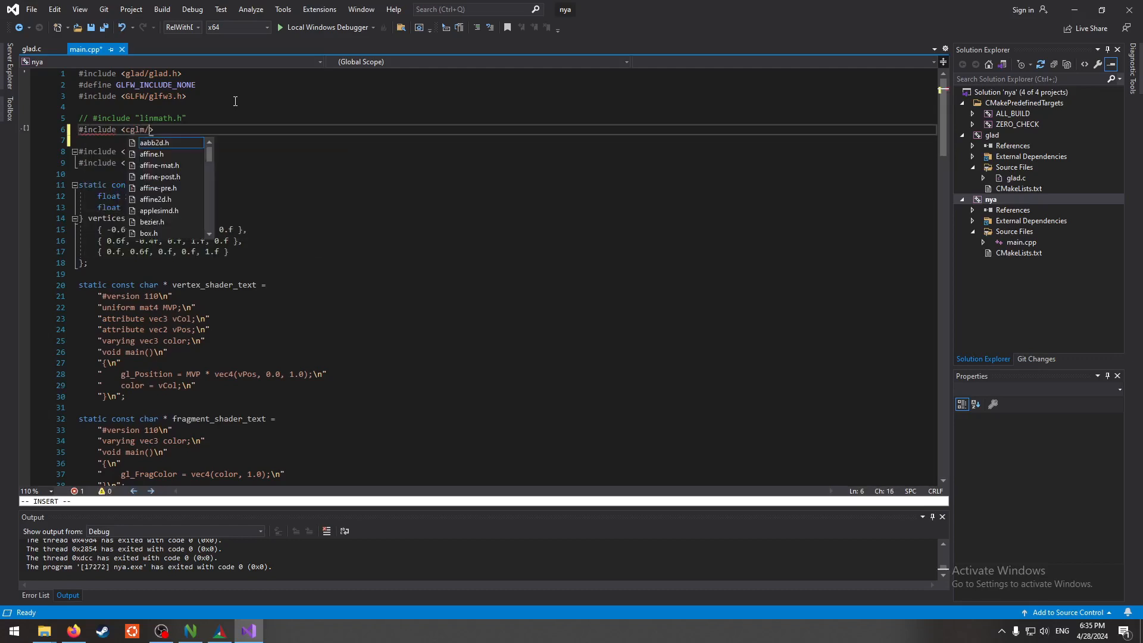
{"action": "type", "text": "mat4.h"}
{"action": "left_click", "coordinate": [506, 140]}
{"action": "type", "text": "#include <cglm/cam.h>"}
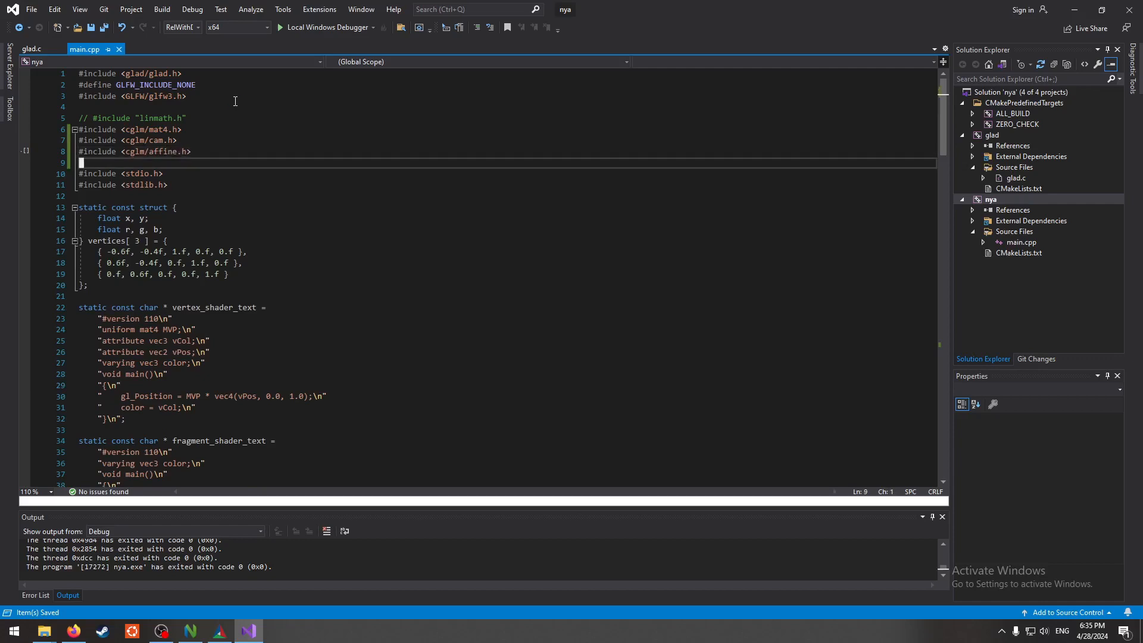
{"action": "scroll", "scroll_direction": "down", "scroll_amount": 3}
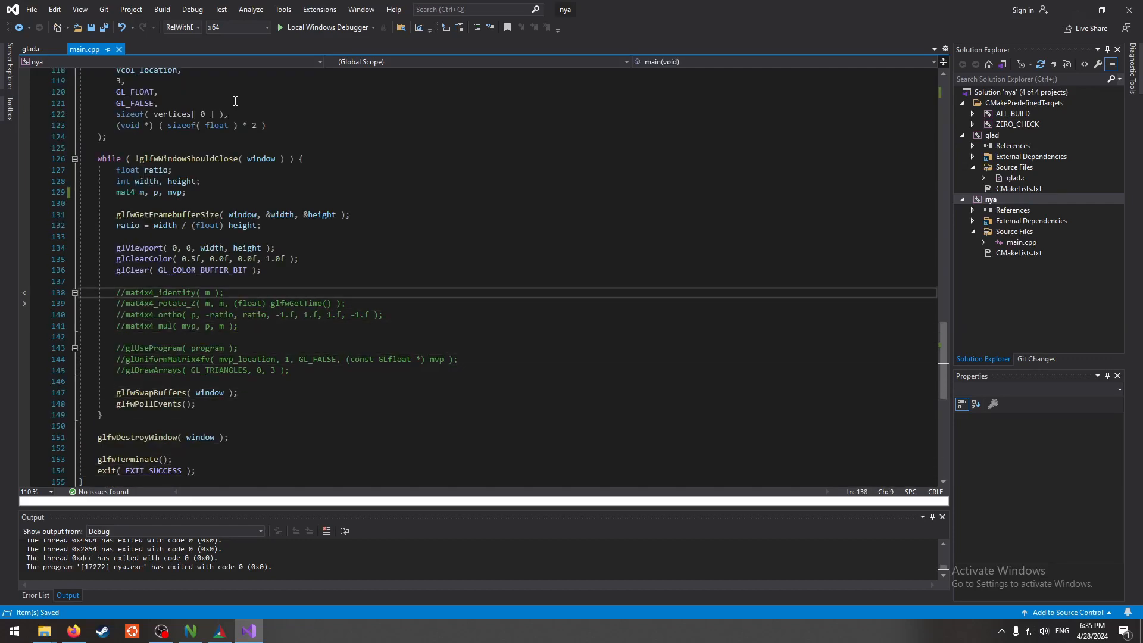
- Add glm_mat4_identity and glm_rotate_z with glfwGetTime after the commented mat4x4 code
{"action": "left_click", "coordinate": [116, 304]}
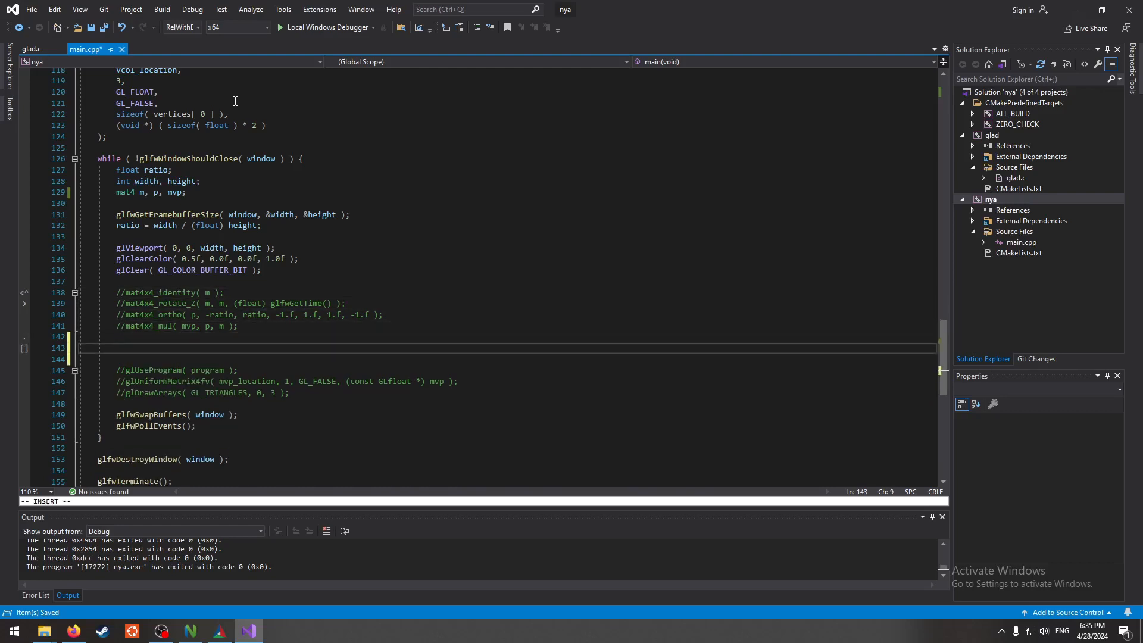
{"action": "type", "text": "glm_mat4_identity( m );"}
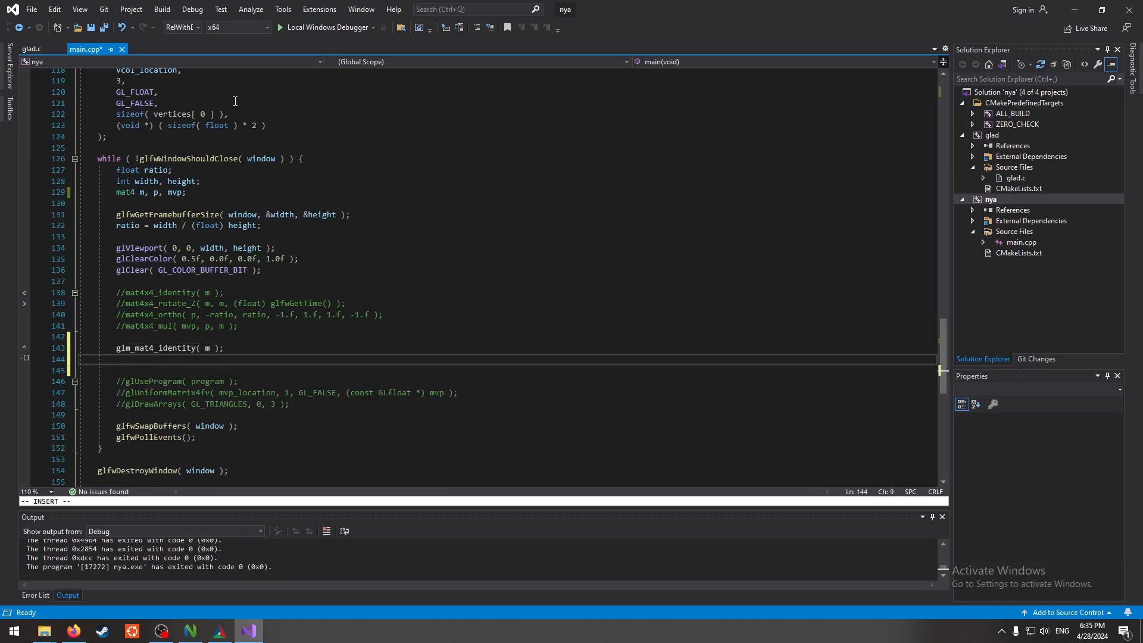
{"action": "type", "text": "glm_mat"}
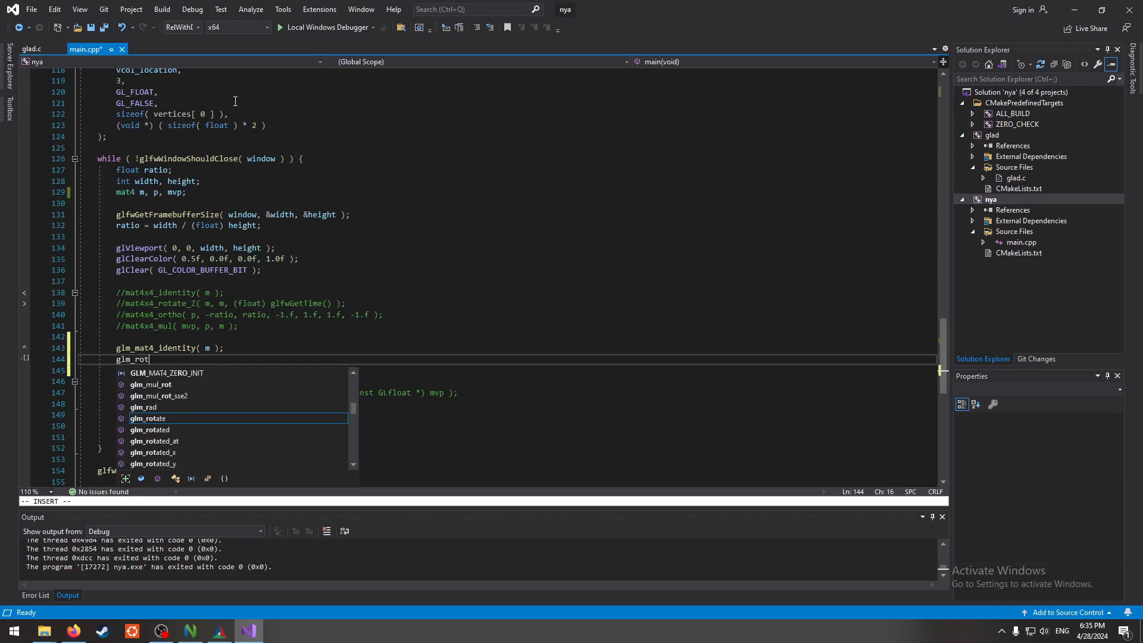
{"action": "type", "text": "ate"}
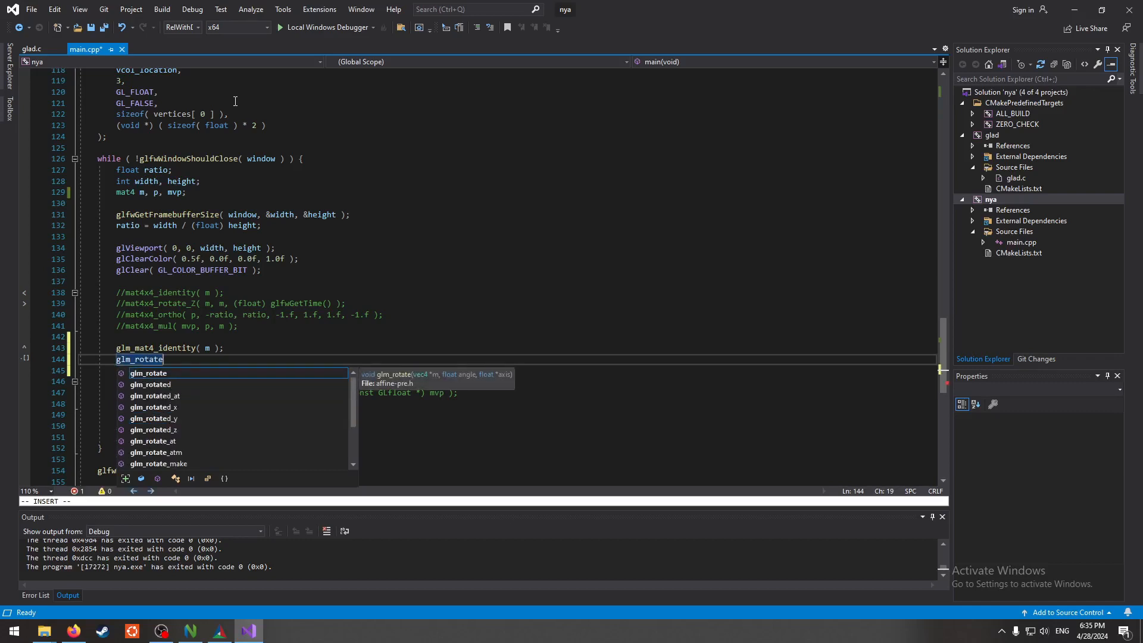
{"action": "type", "text": "_z( m, (float)"}
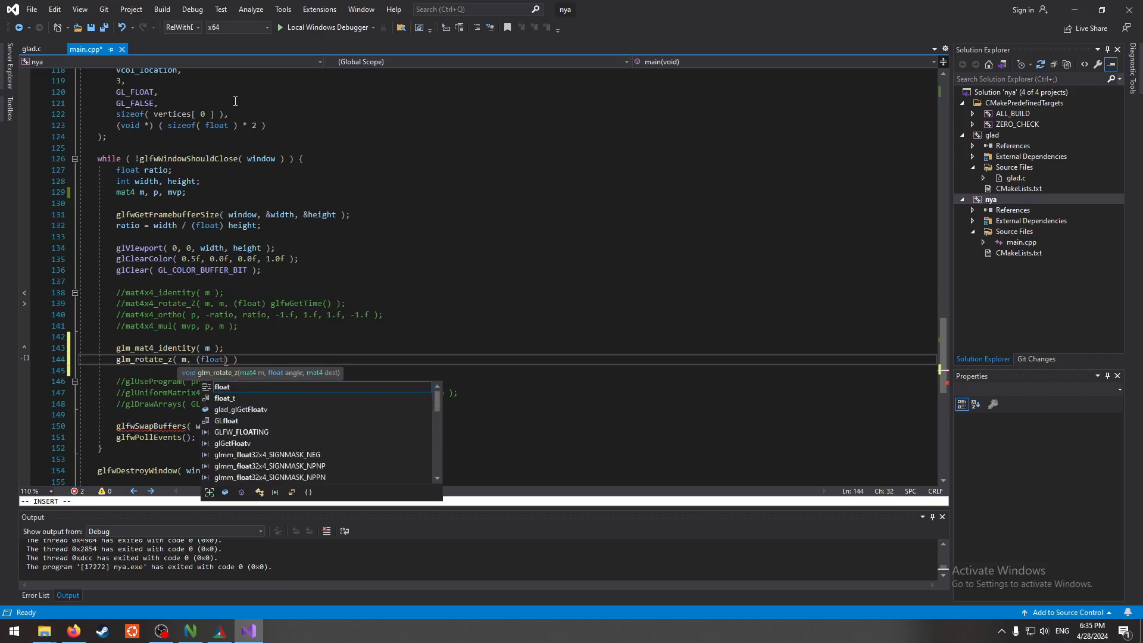
{"action": "type", "text": "glfwGetTime("}
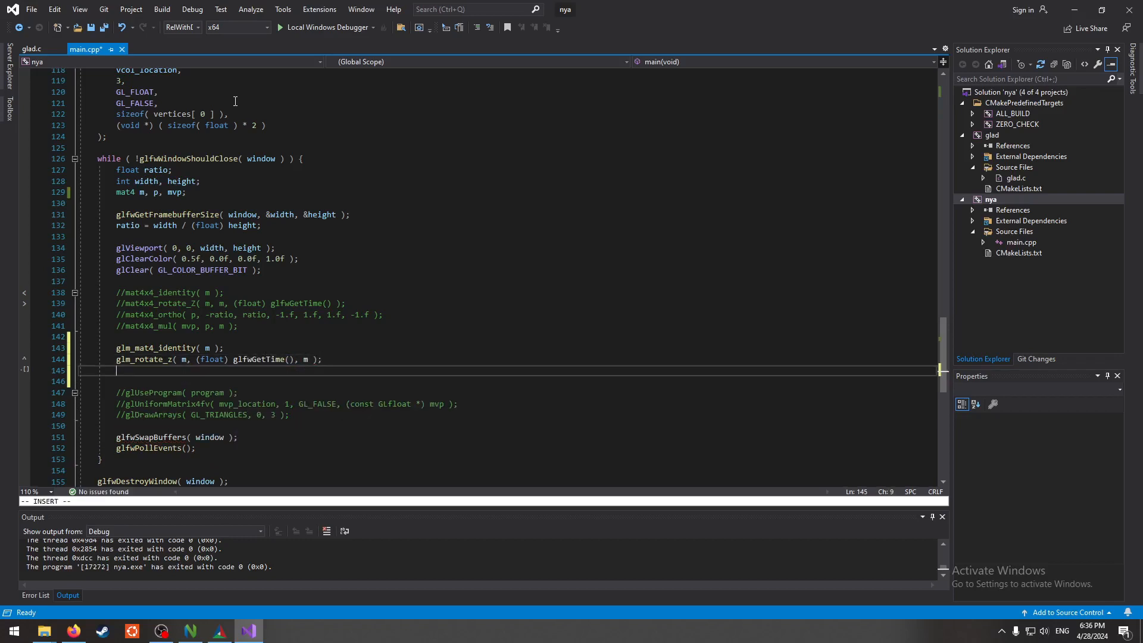
- Add a glm_ortho projection spanning -ratio to ratio with -1.0f/1.0f bounds
{"action": "type", "text": "glm"}
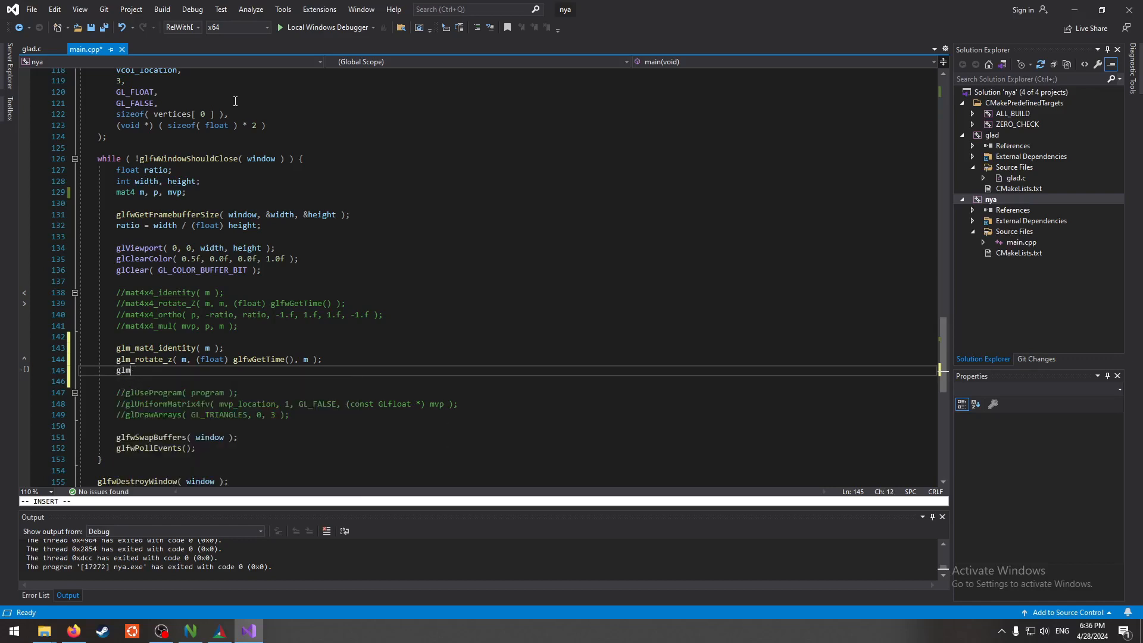
{"action": "type", "text": "_"}
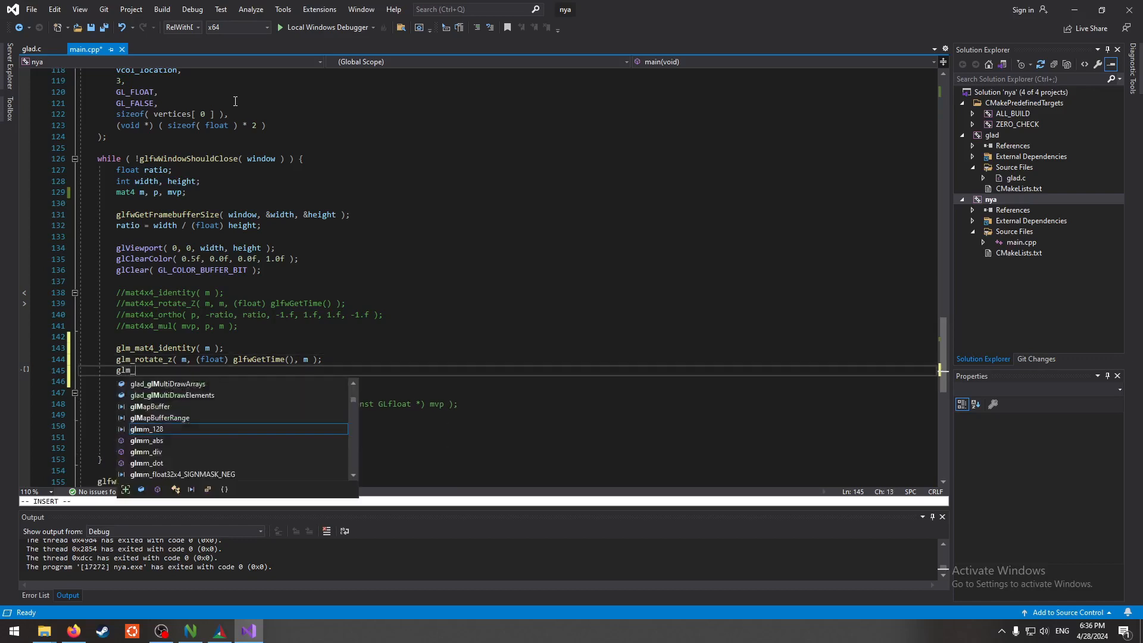
{"action": "type", "text": "orth"}
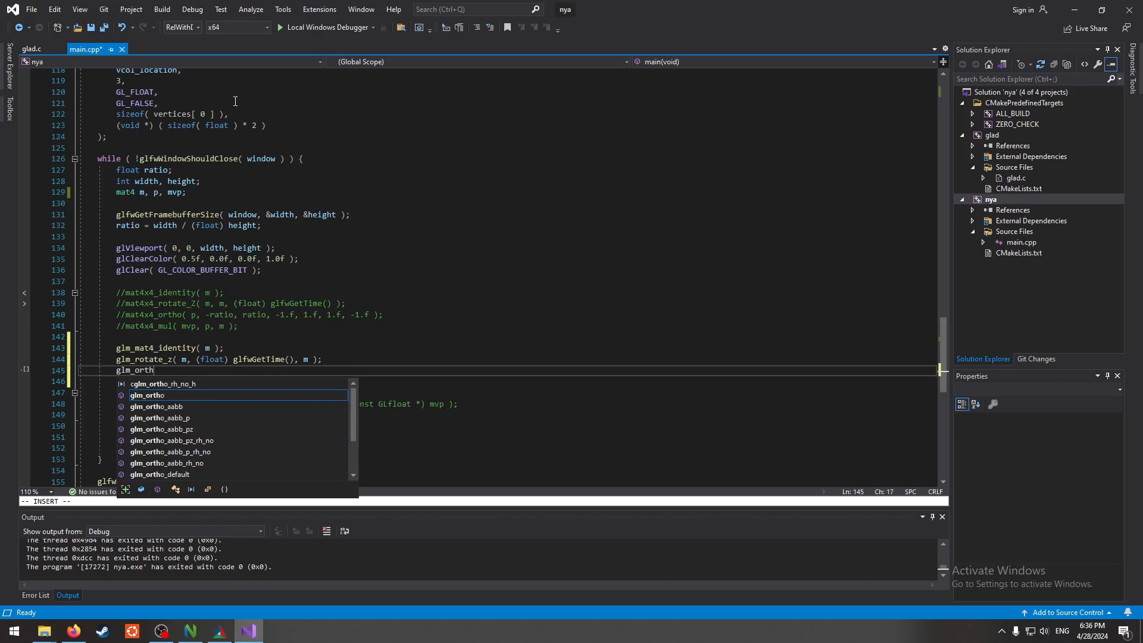
{"action": "type", "text": "("}
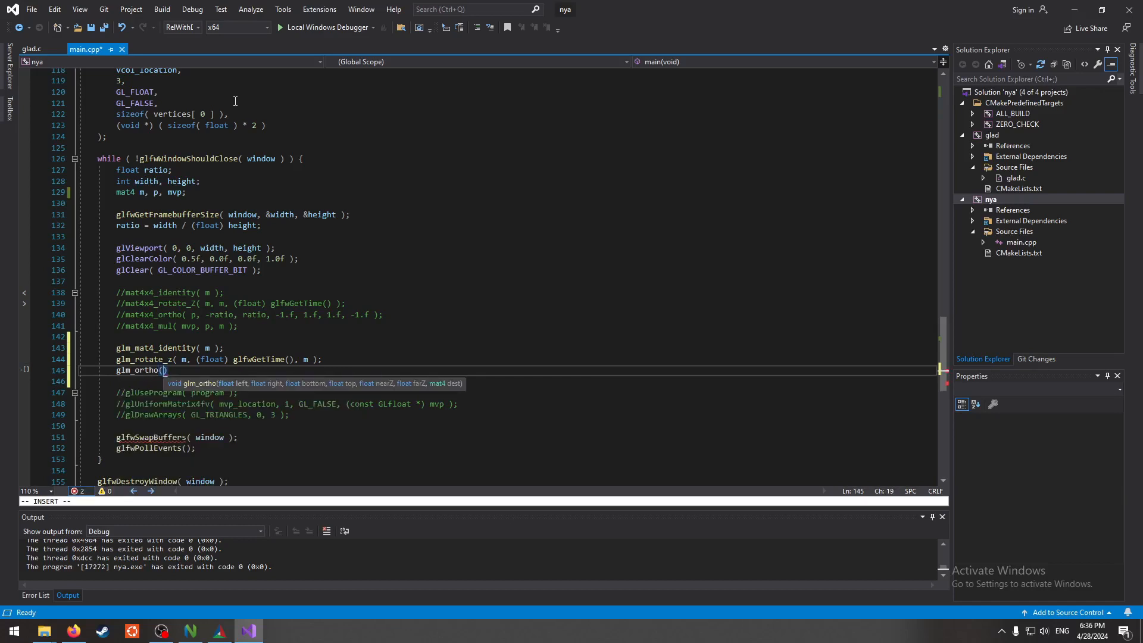
{"action": "type", "text": "-ration"}
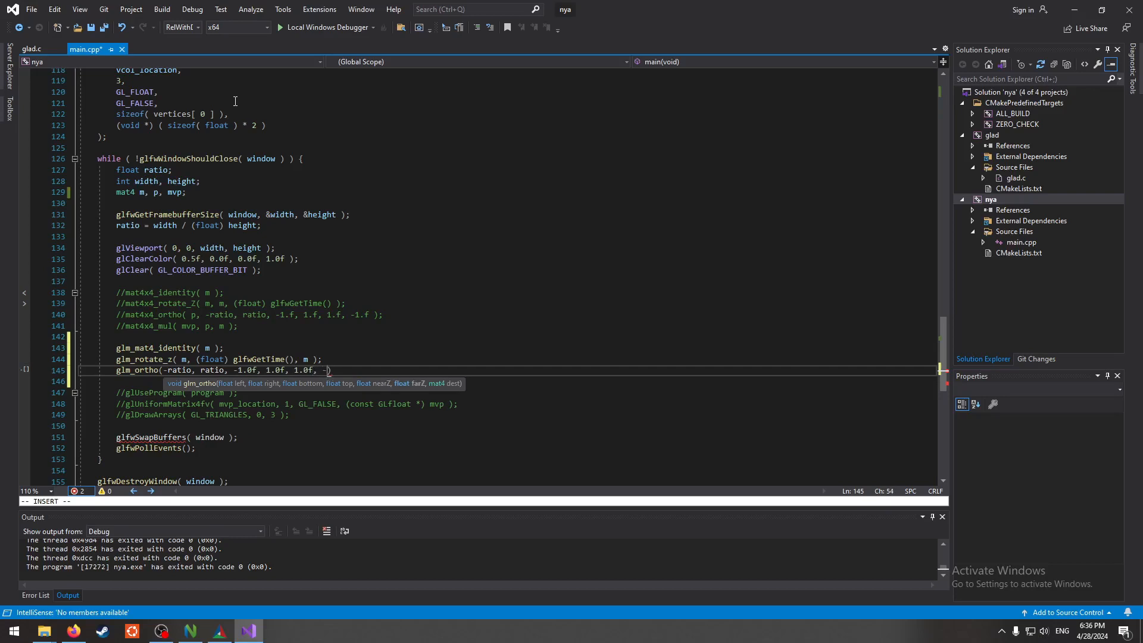
{"action": "type", "text": "-1.0f, p"}
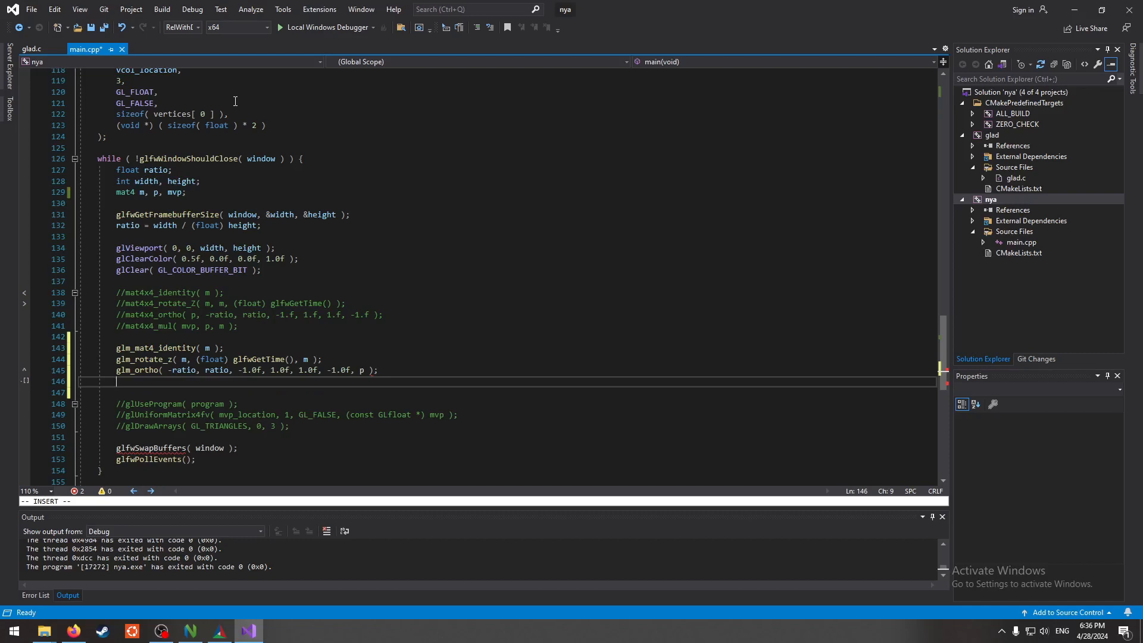
- Multiply p and m into mvp with glm_mat4_mul, then build and run the program
{"action": "type", "text": "glm_"}
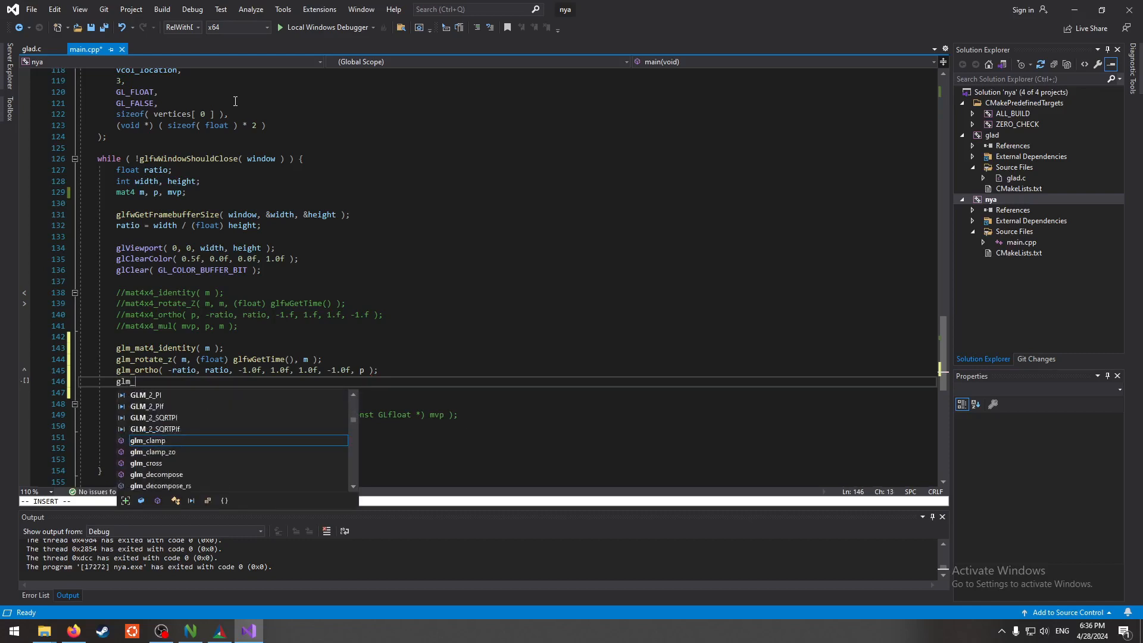
{"action": "type", "text": "mat4"}
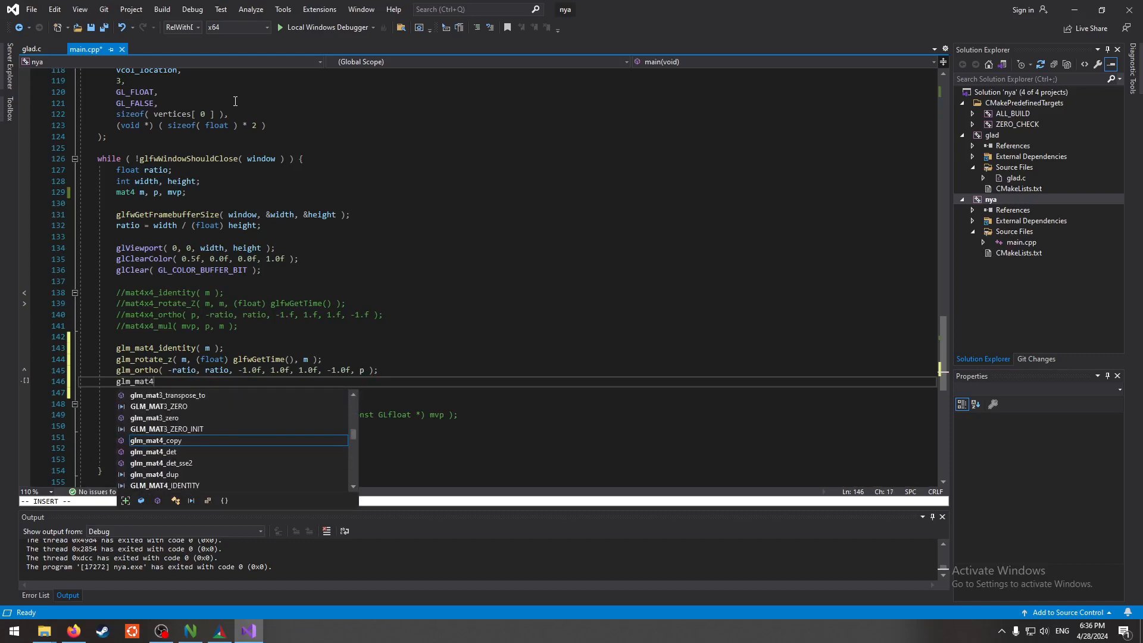
{"action": "type", "text": "_mul("}
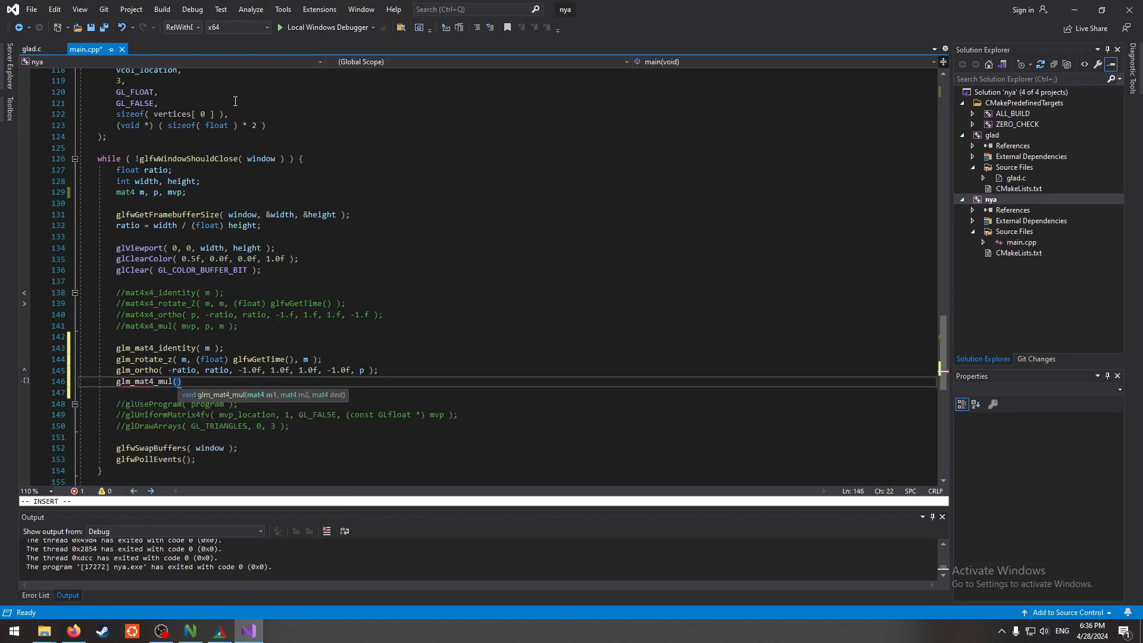
{"action": "type", "text": "p,"}
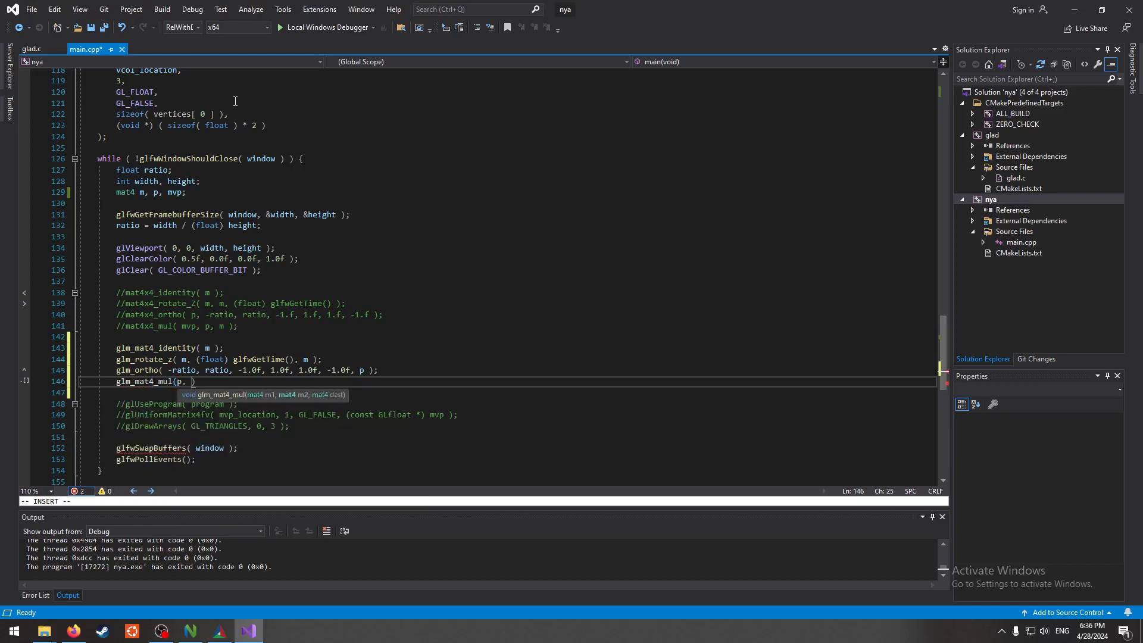
{"action": "type", "text": "m, mvp );"}
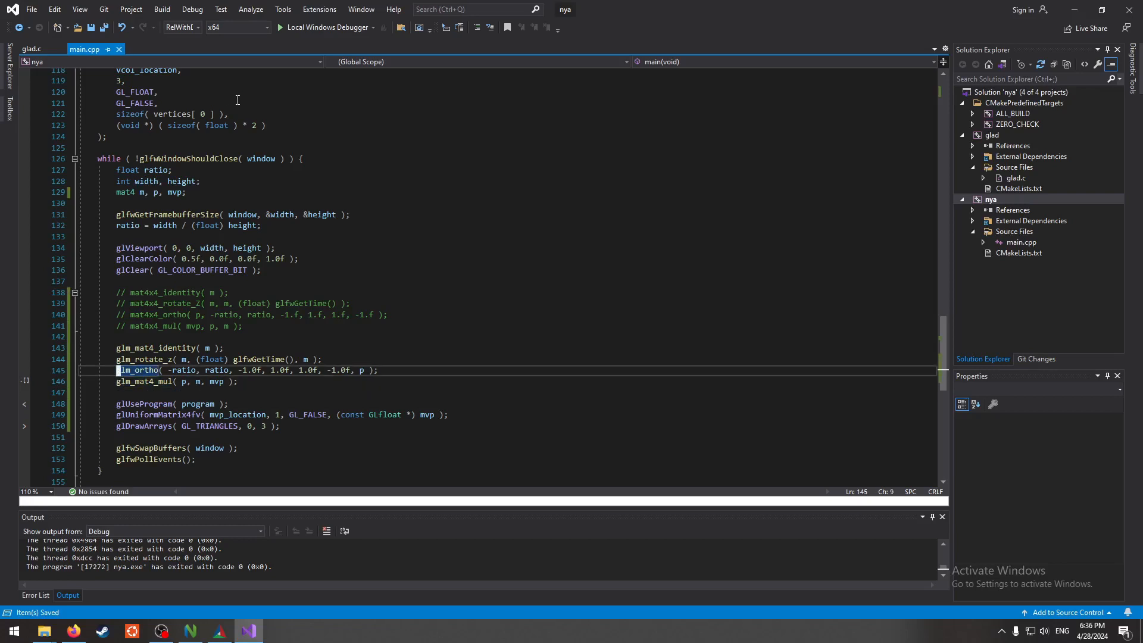
{"action": "left_click", "coordinate": [327, 27]}
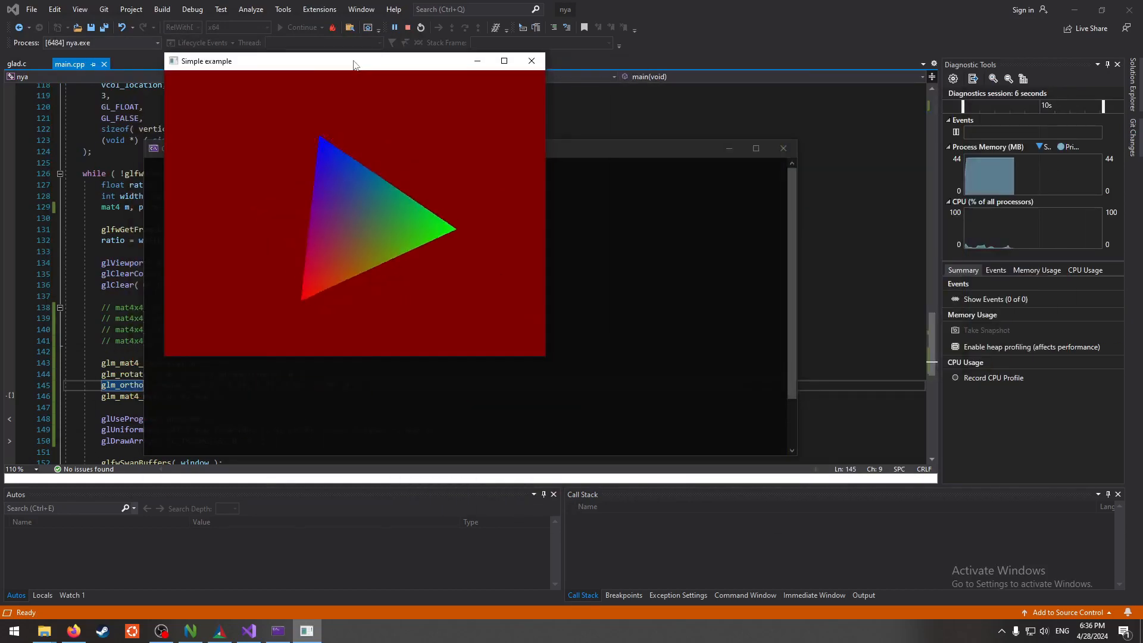
- Move the Simple example window toward the screen centre to watch the rotating triangle
{"action": "left_click_drag", "start_coordinate": [355, 61], "coordinate": [509, 80]}
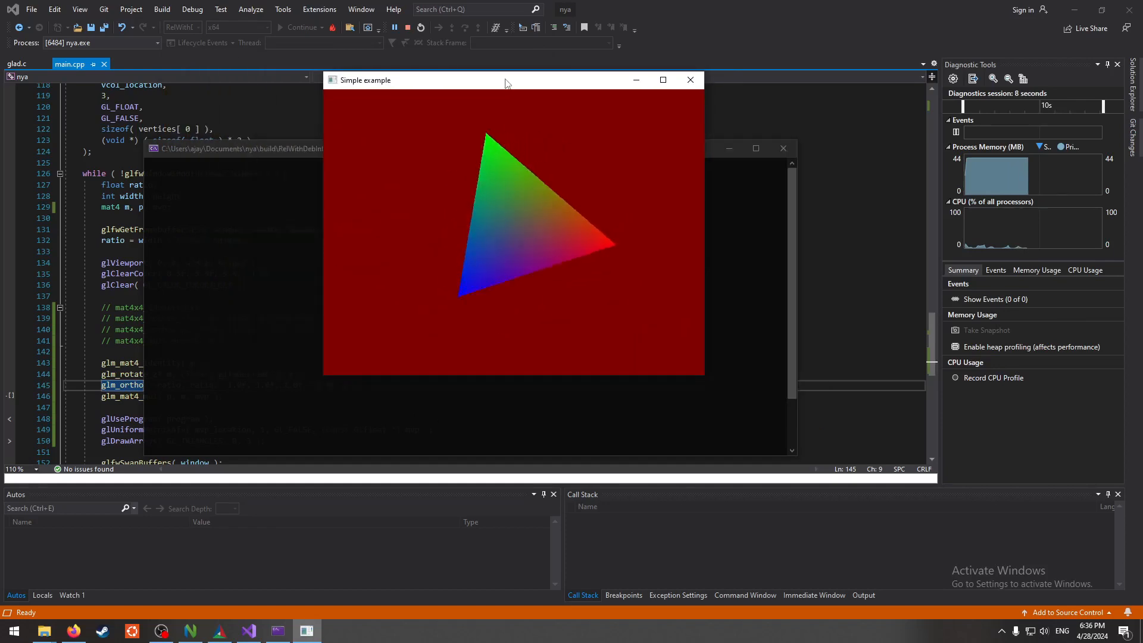